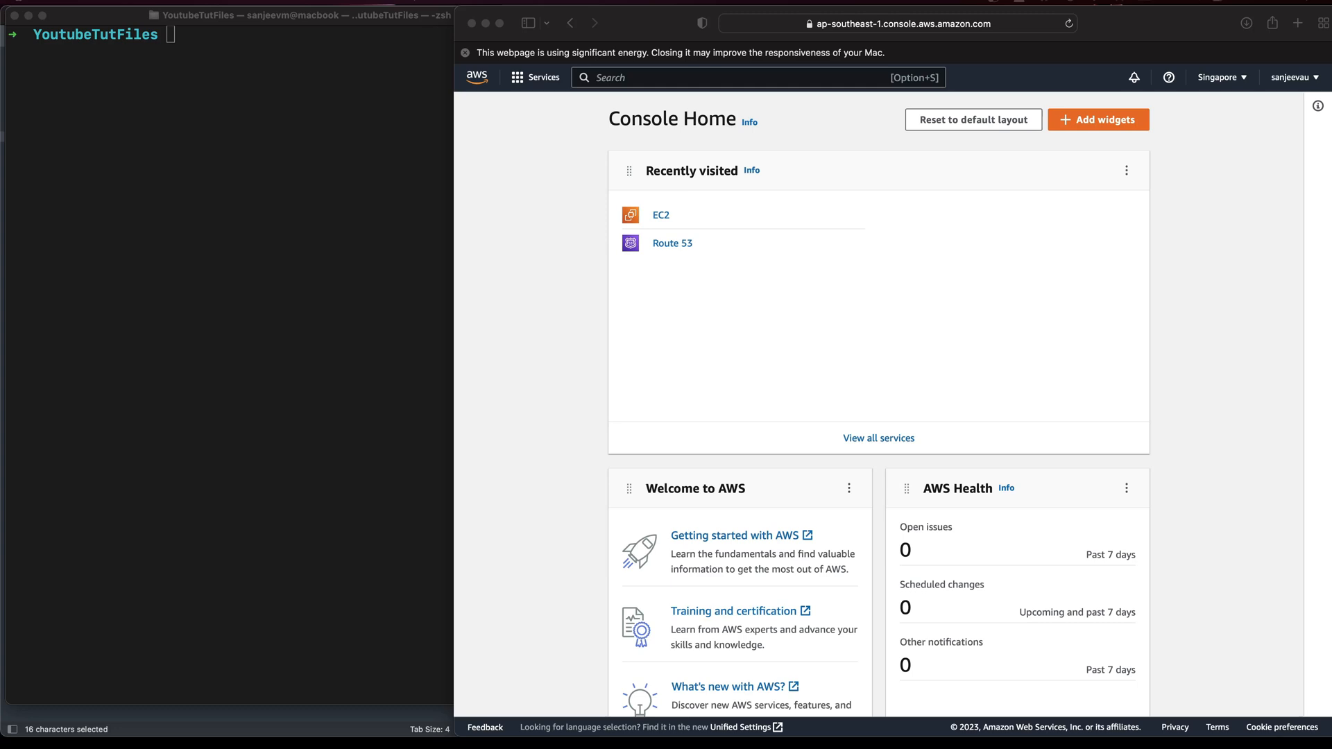
{"action": "mouse_move", "coordinate": [466, 349]}
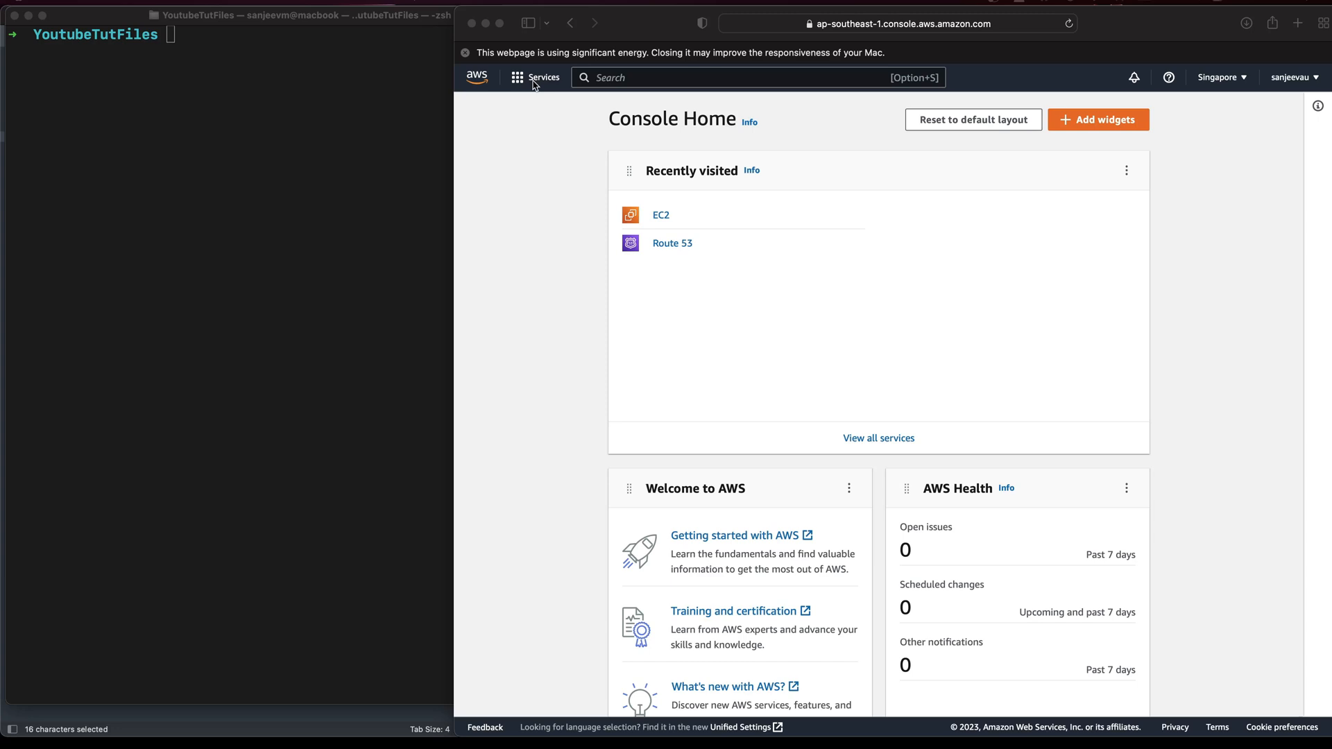
From EC2, go to Security Groups and view the openvpn group's five inbound rules.
{"action": "left_click", "coordinate": [544, 77]}
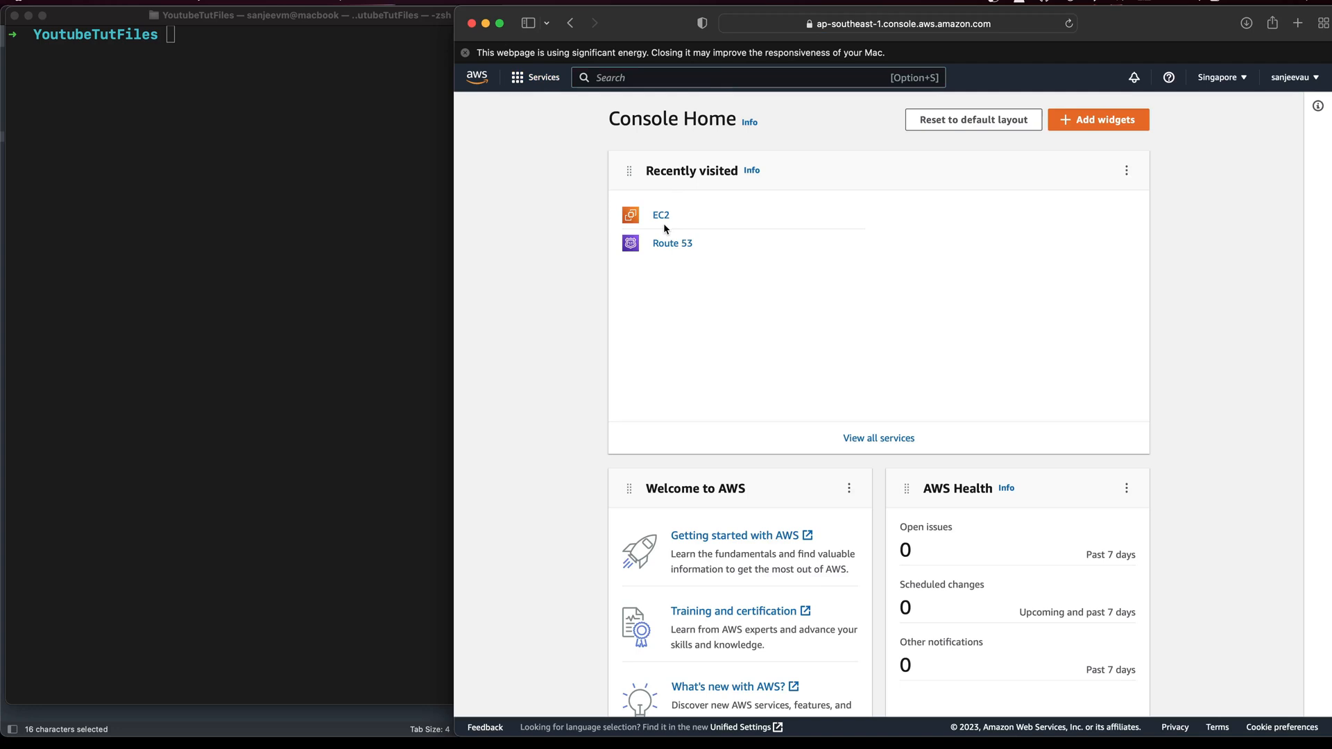
{"action": "left_click", "coordinate": [660, 215]}
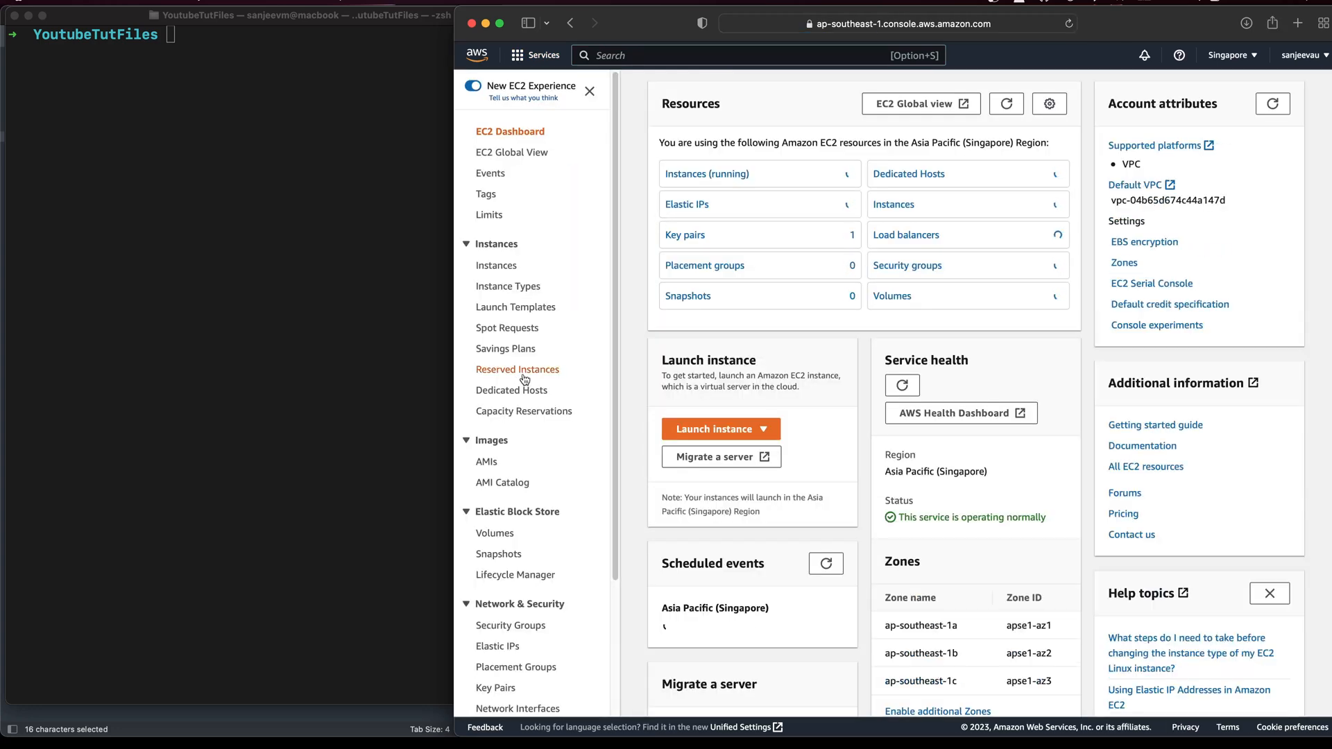
{"action": "scroll", "scroll_direction": "down", "scroll_amount": 3}
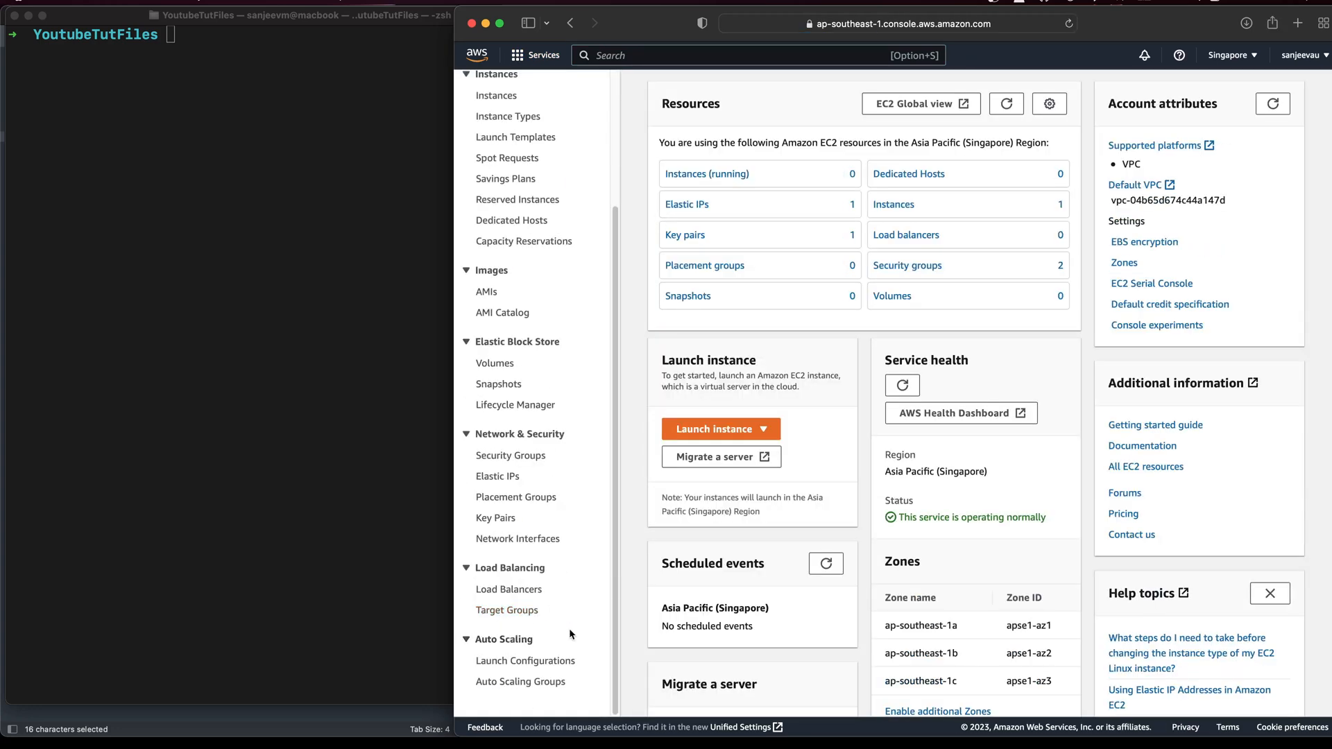
{"action": "left_click", "coordinate": [511, 455]}
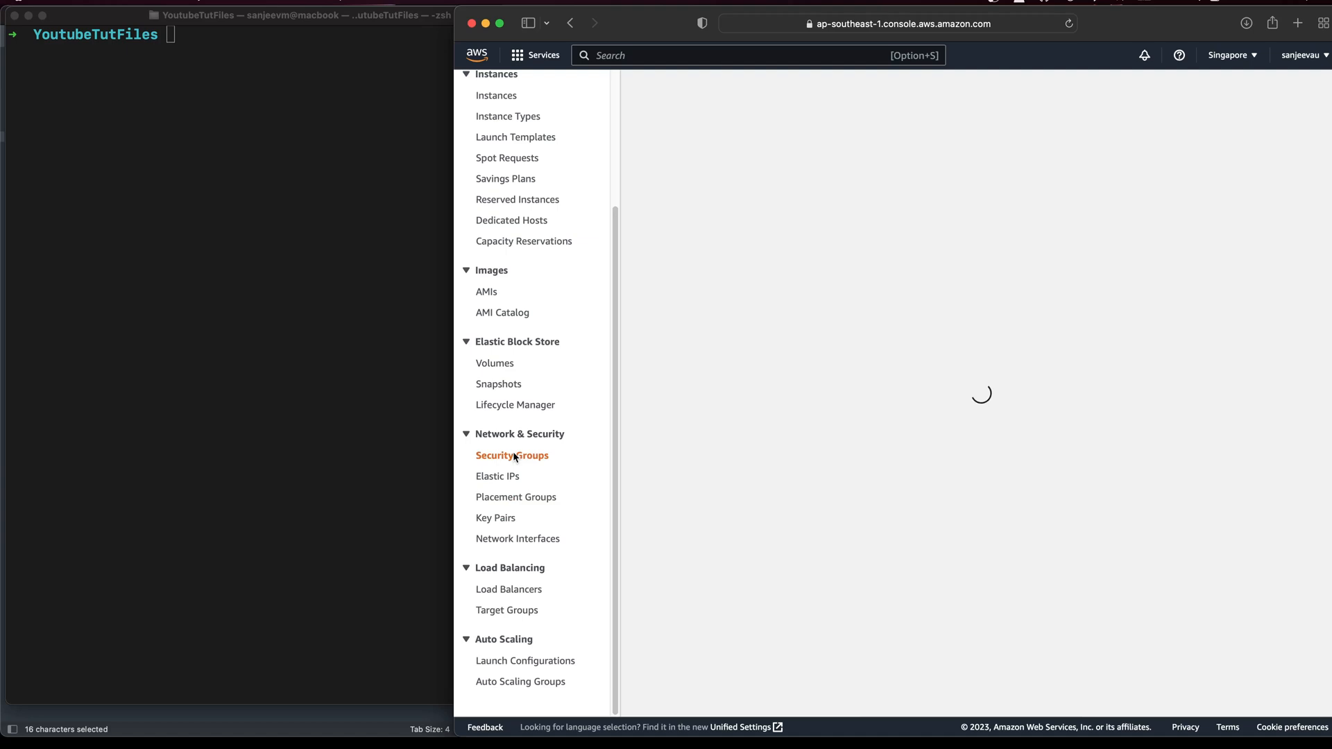
{"action": "left_click", "coordinate": [512, 455]}
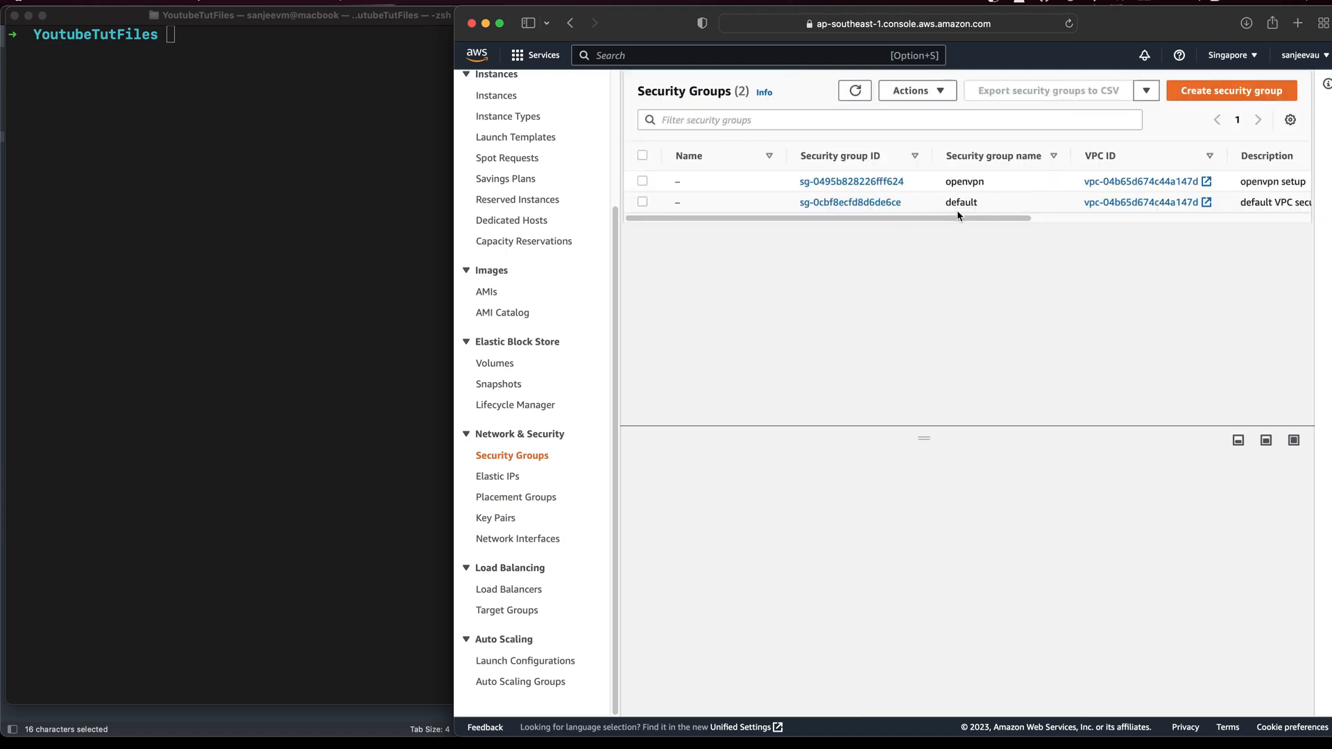
{"action": "mouse_move", "coordinate": [965, 193]}
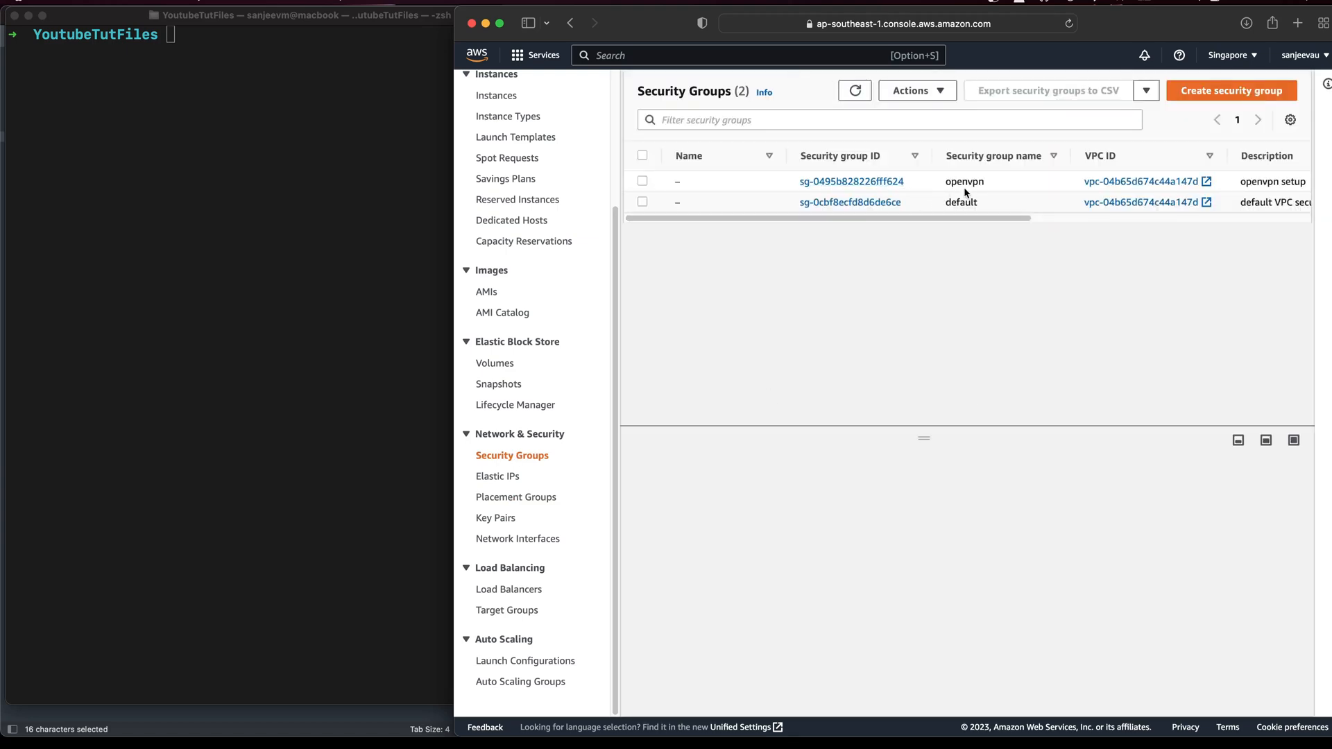
{"action": "left_click", "coordinate": [851, 181]}
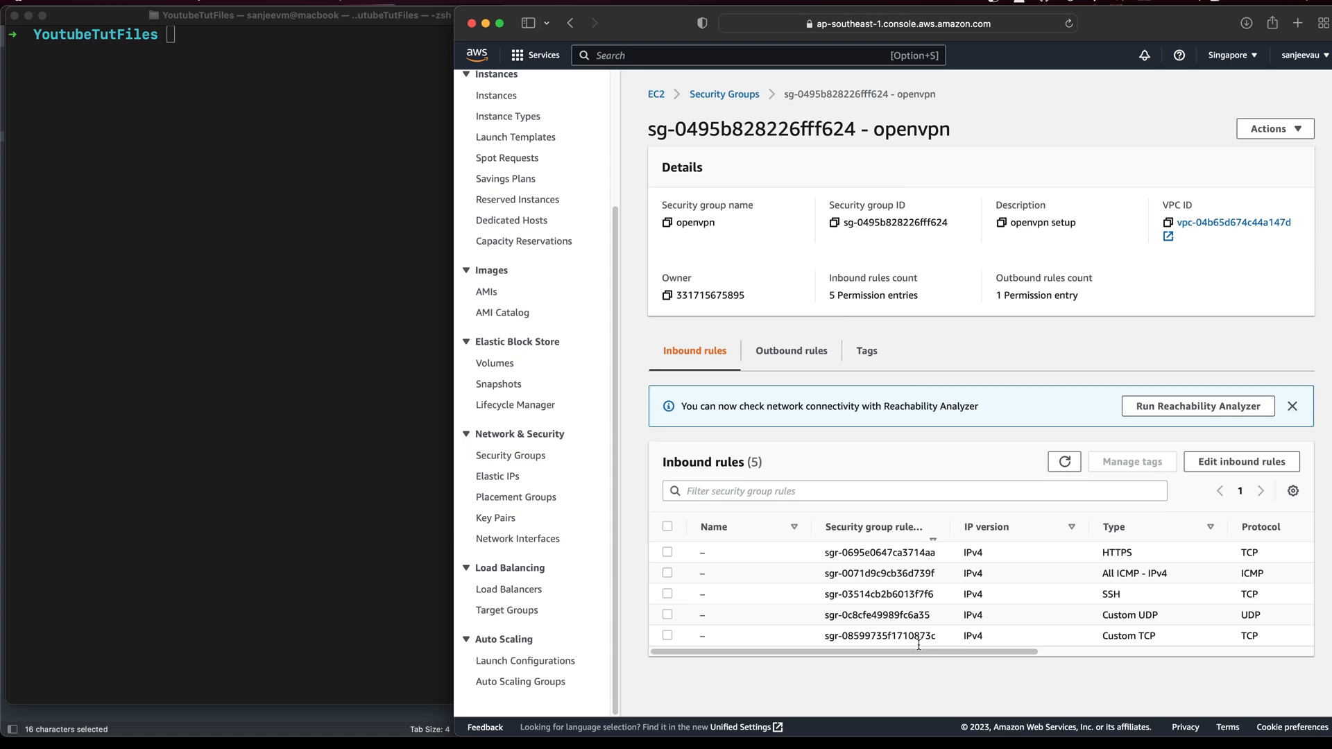
Switch the openvpn group's inbound rules (HTTPS, ICMP, SSH, UDP 1194, TCP 943) to edit mode.
{"action": "left_click", "coordinate": [1241, 461]}
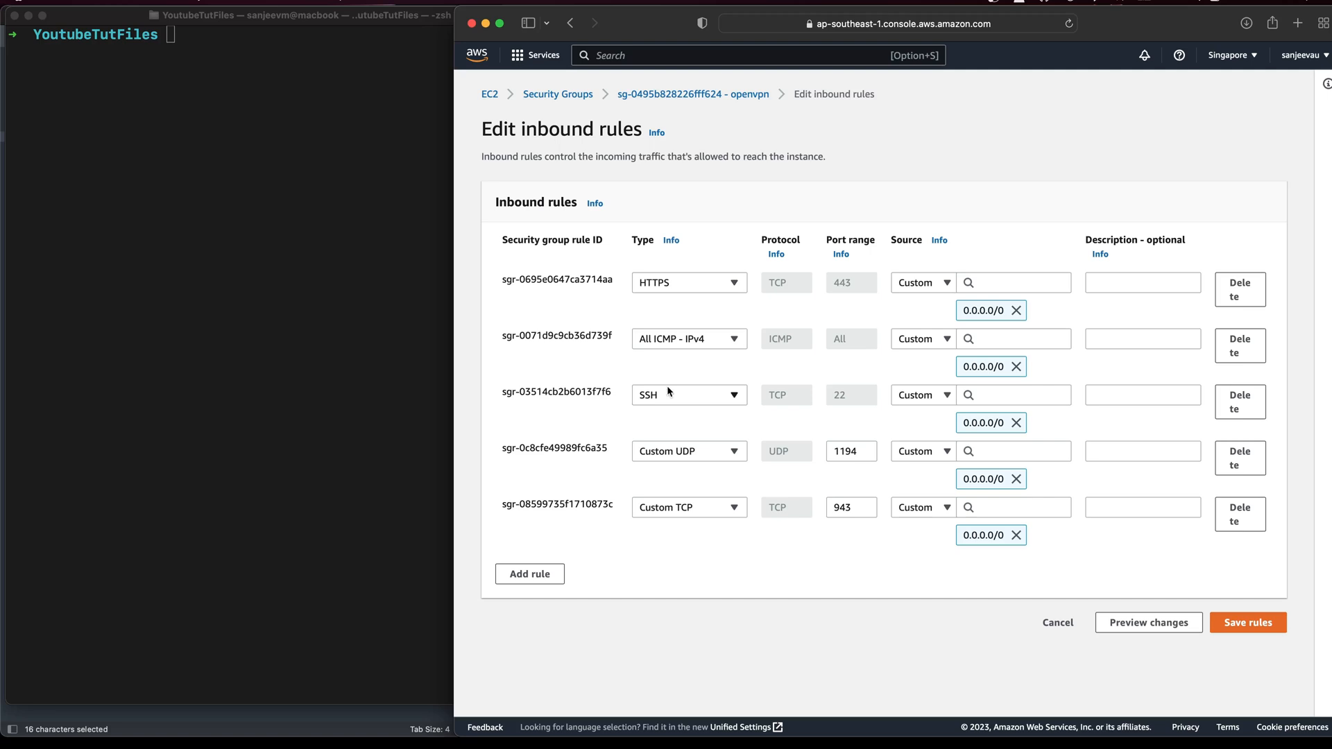
{"action": "mouse_move", "coordinate": [658, 289]}
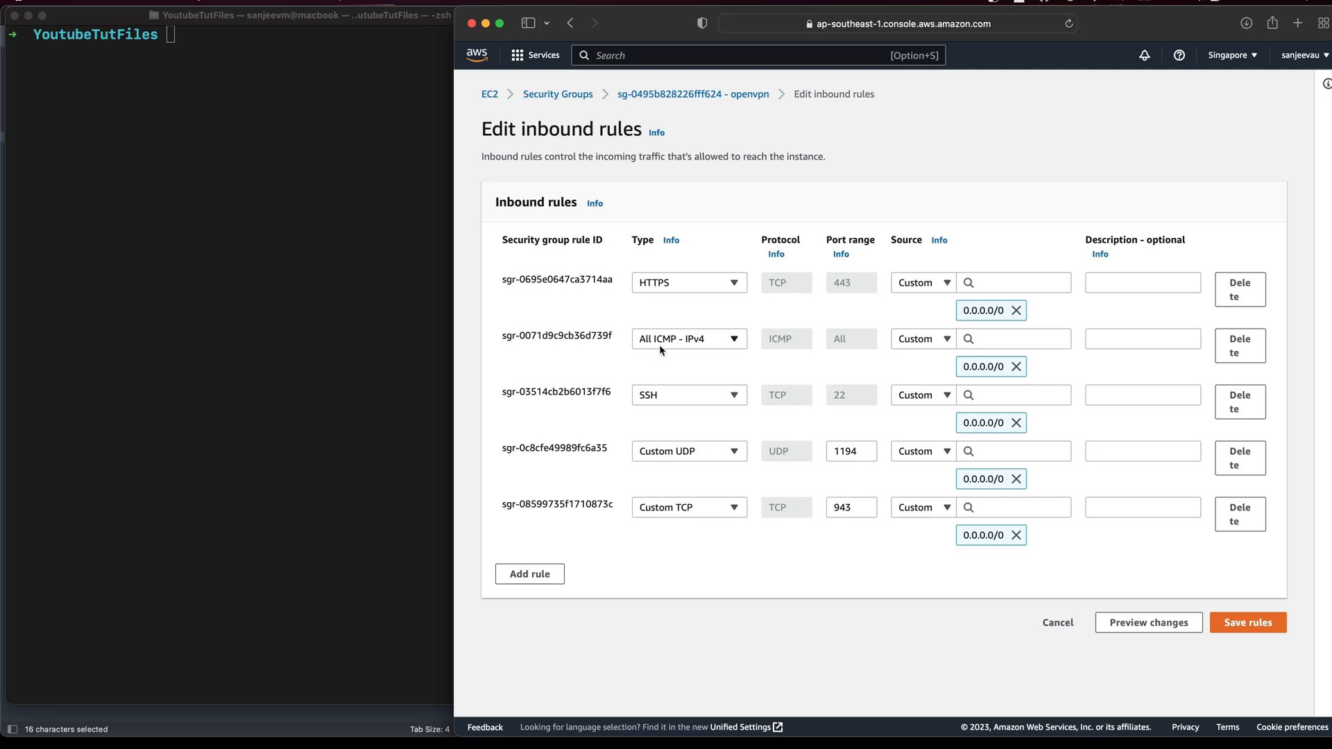
{"action": "mouse_move", "coordinate": [670, 351]}
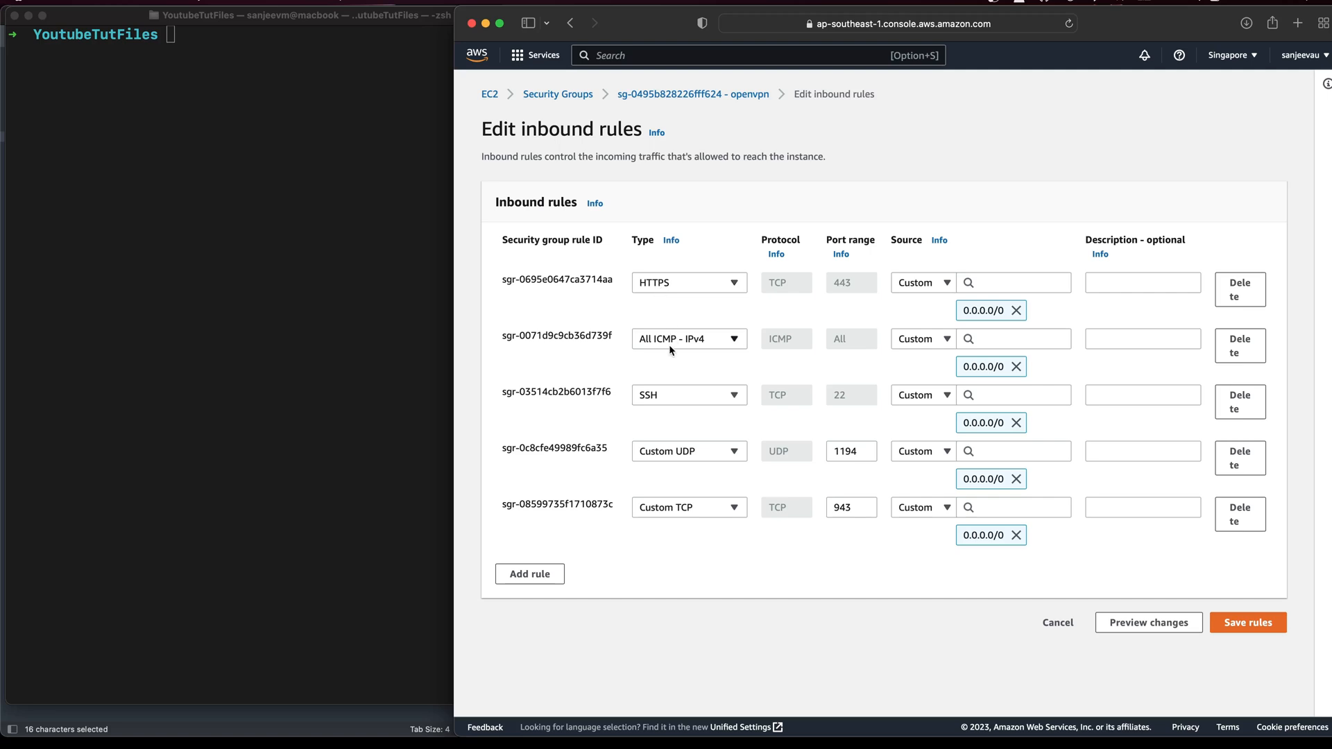
{"action": "mouse_move", "coordinate": [650, 408]}
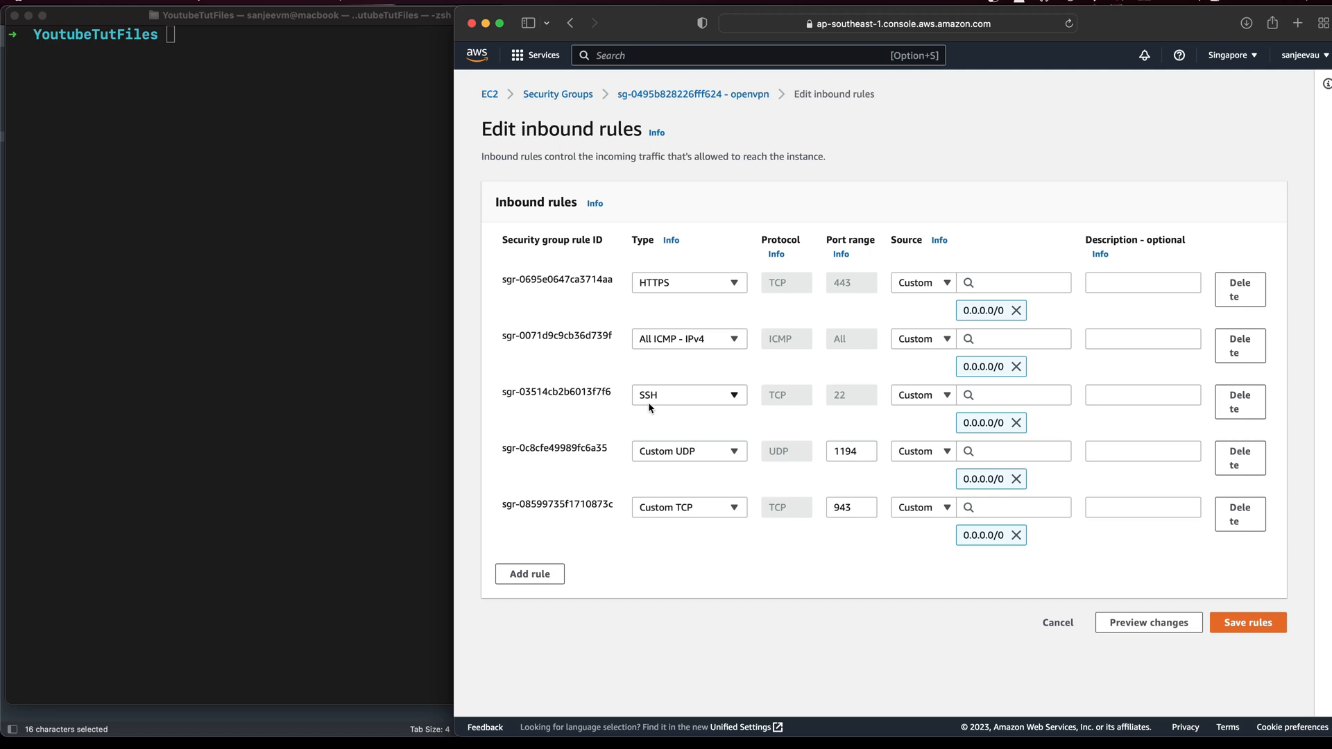
{"action": "mouse_move", "coordinate": [658, 467]}
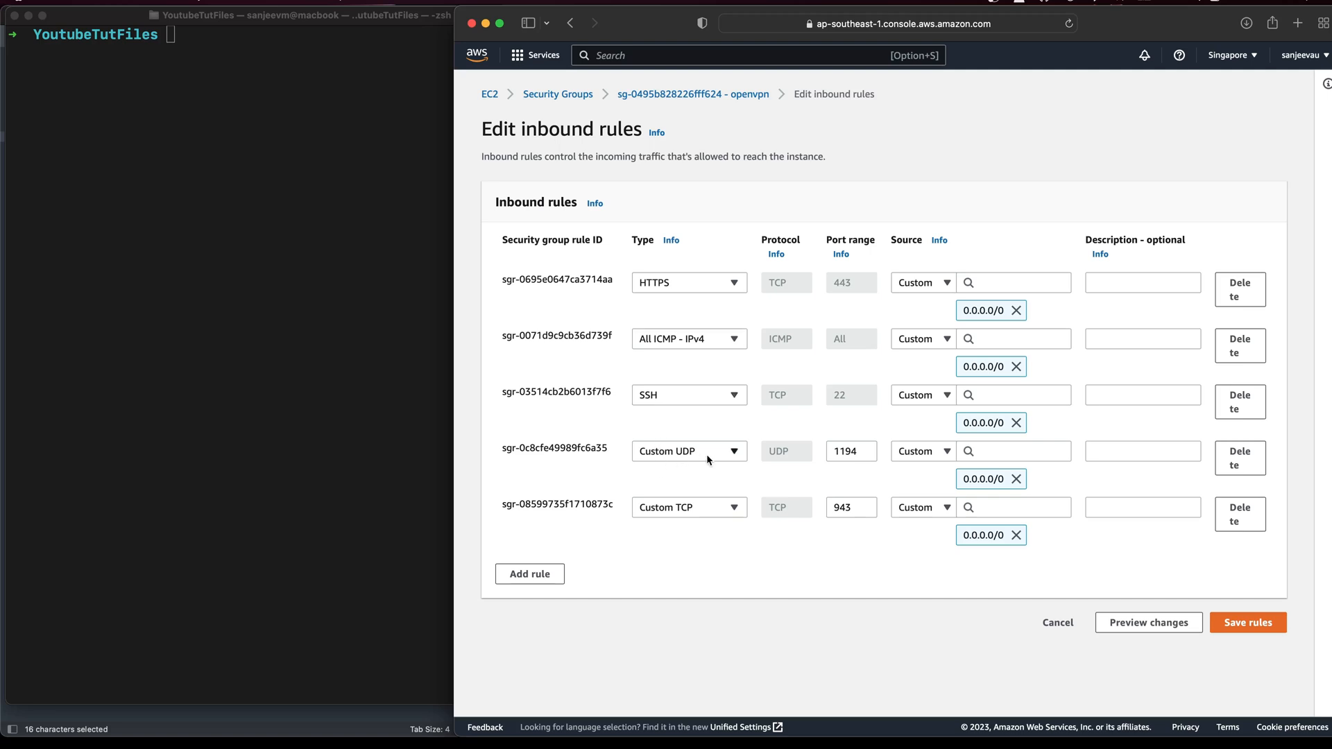
{"action": "mouse_move", "coordinate": [696, 517]}
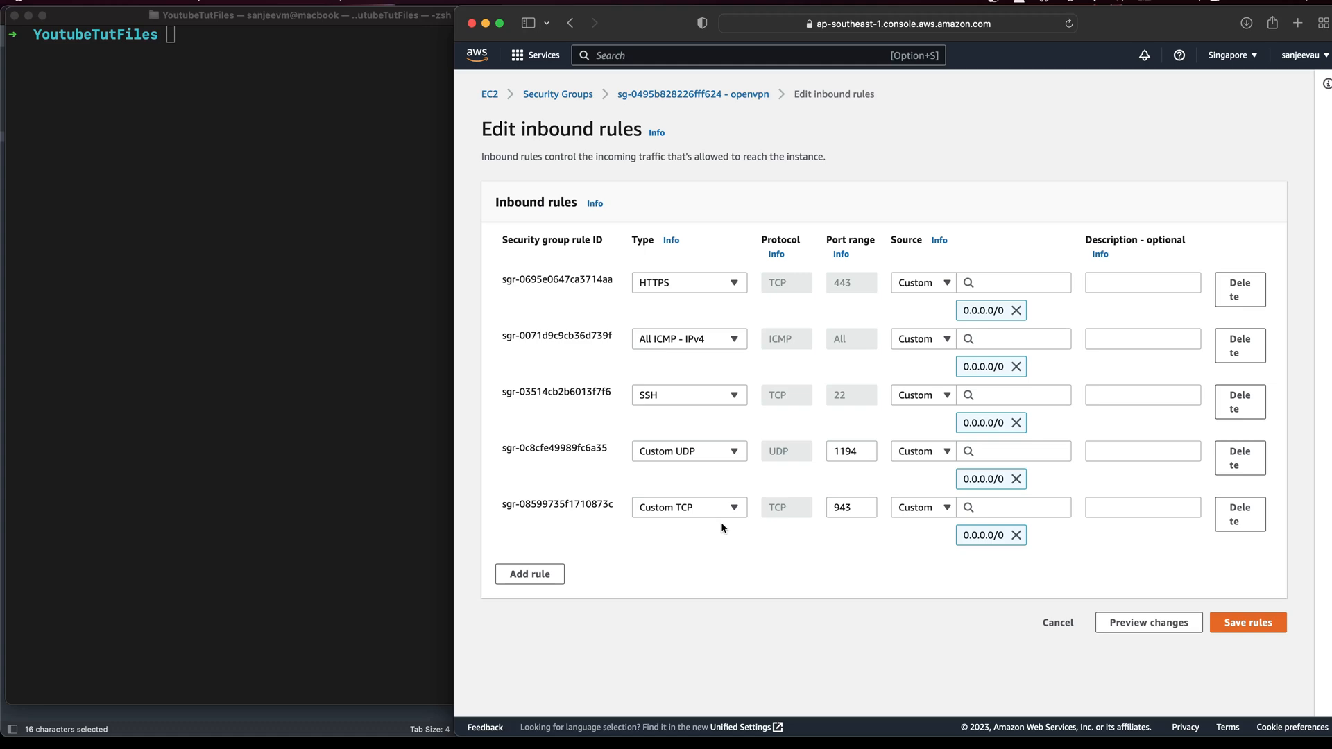
{"action": "mouse_move", "coordinate": [518, 67]}
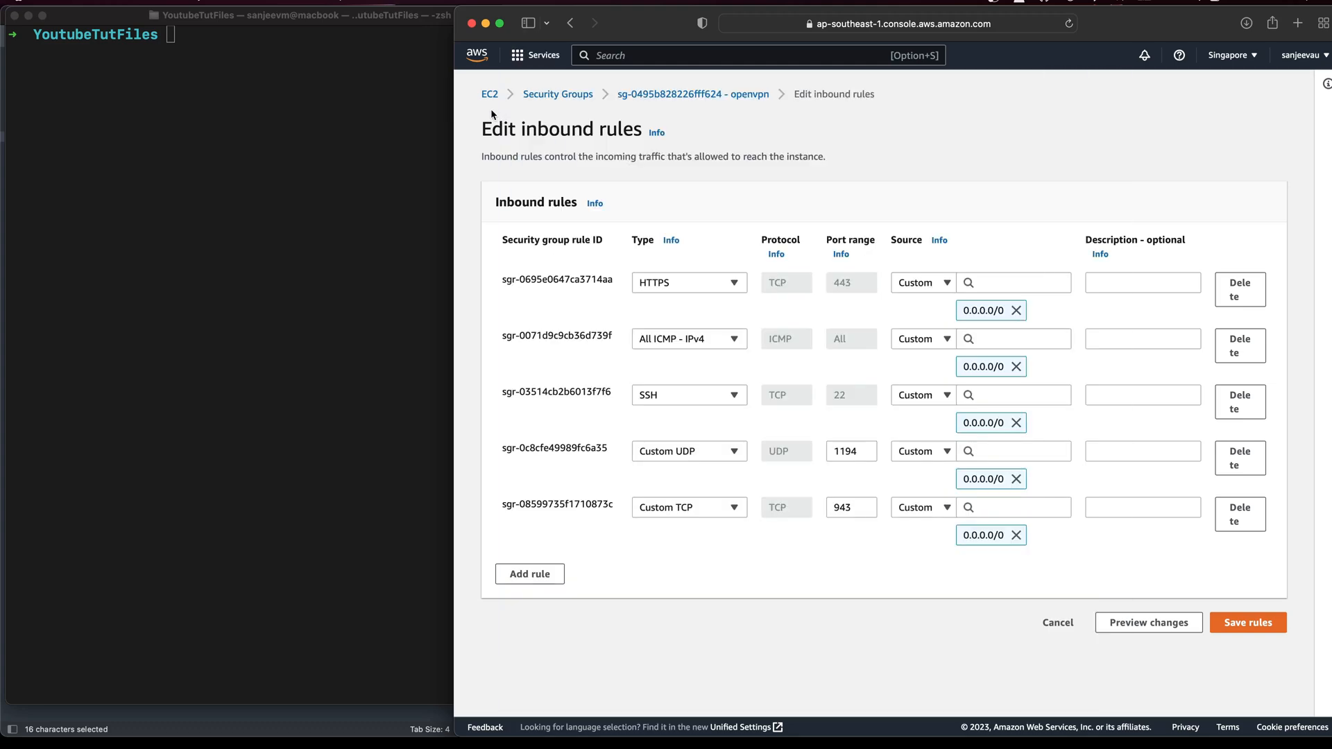
From the EC2 dashboard begin a new instance launch named openvpnaws.
{"action": "left_click", "coordinate": [489, 93]}
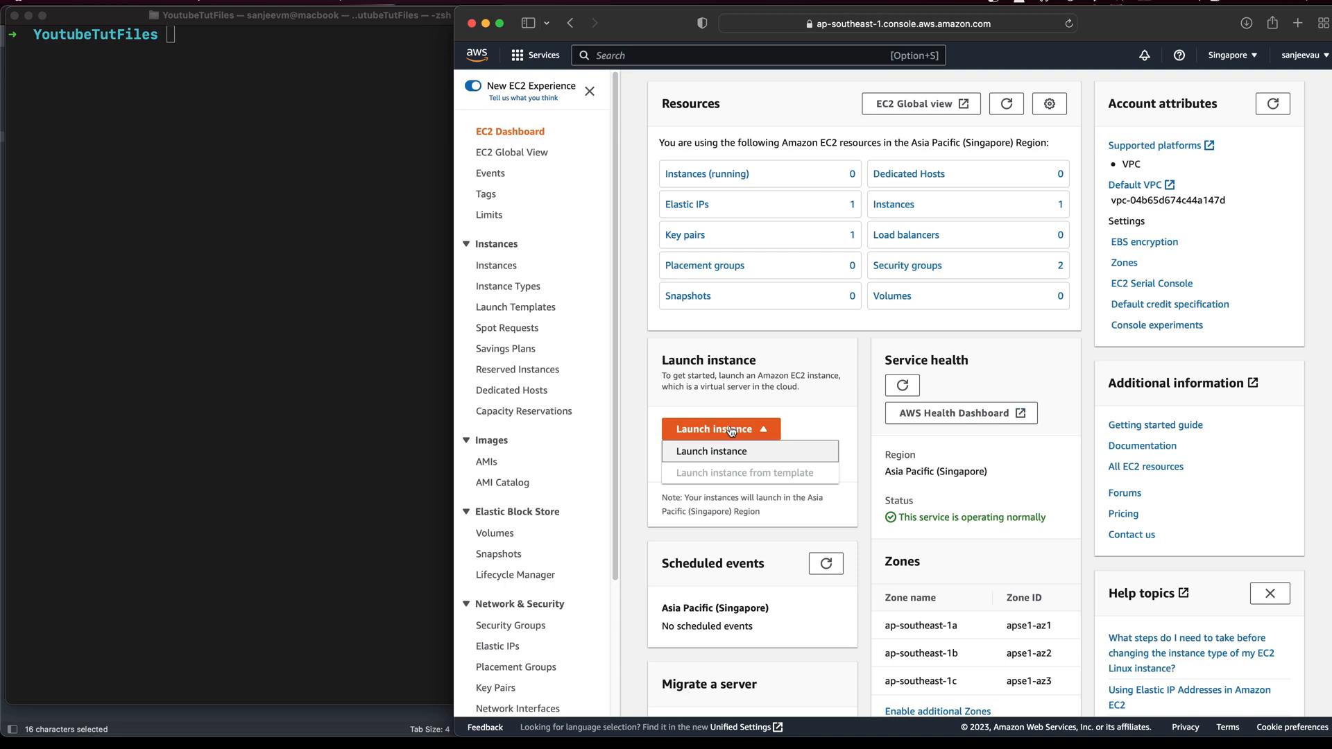
{"action": "left_click", "coordinate": [712, 451]}
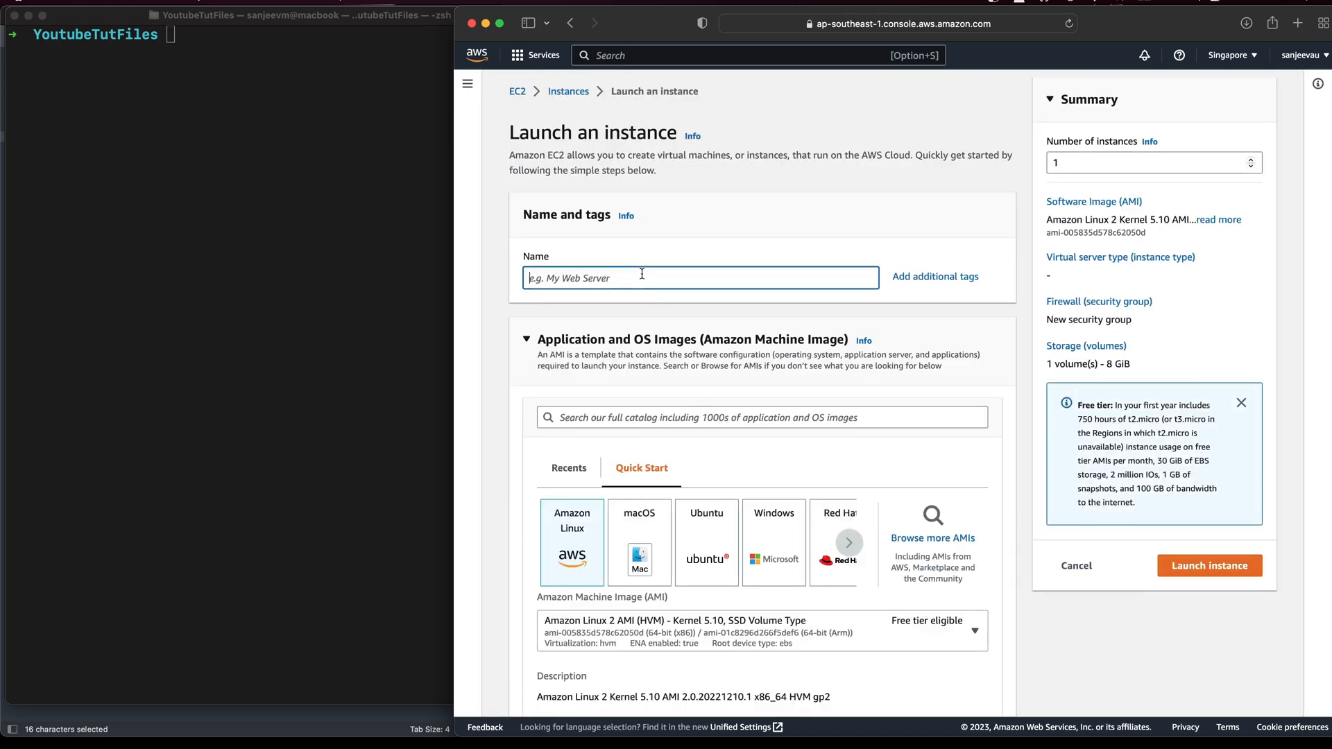
{"action": "type", "text": "oi"}
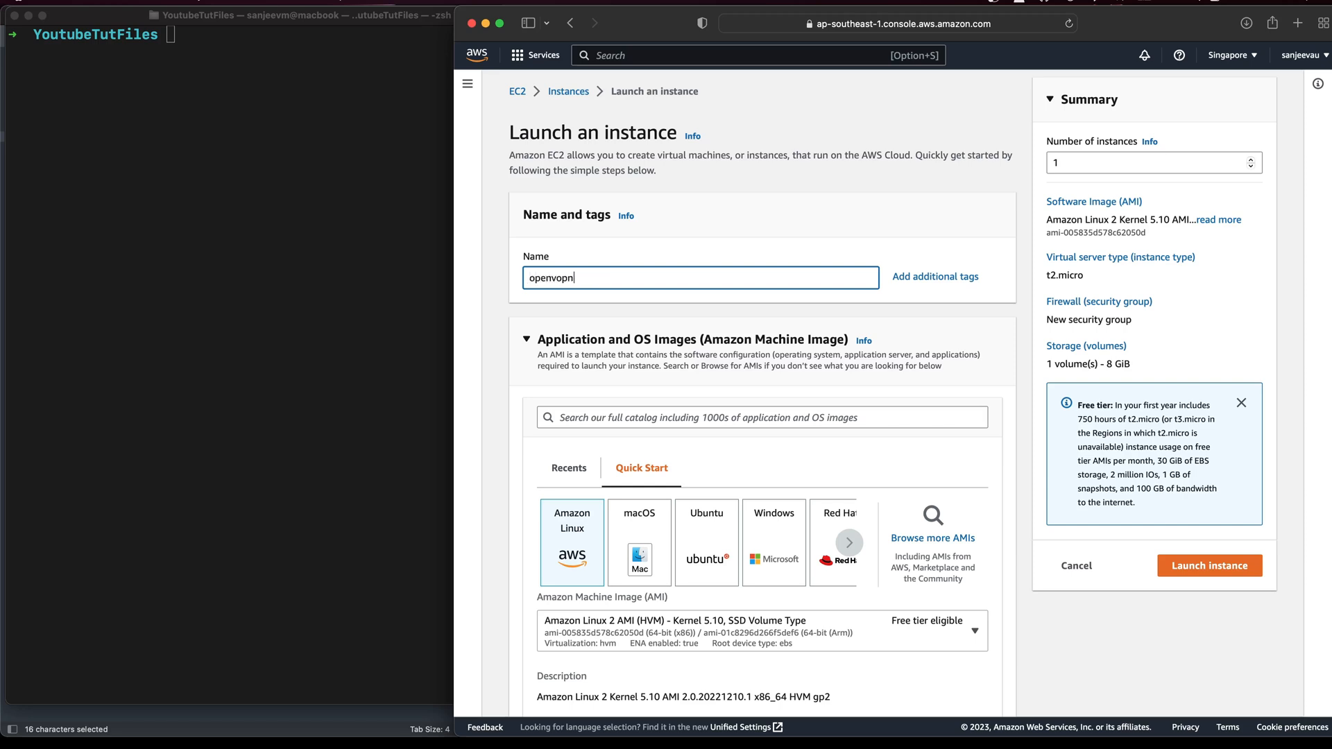
{"action": "key", "text": "Backspace"}
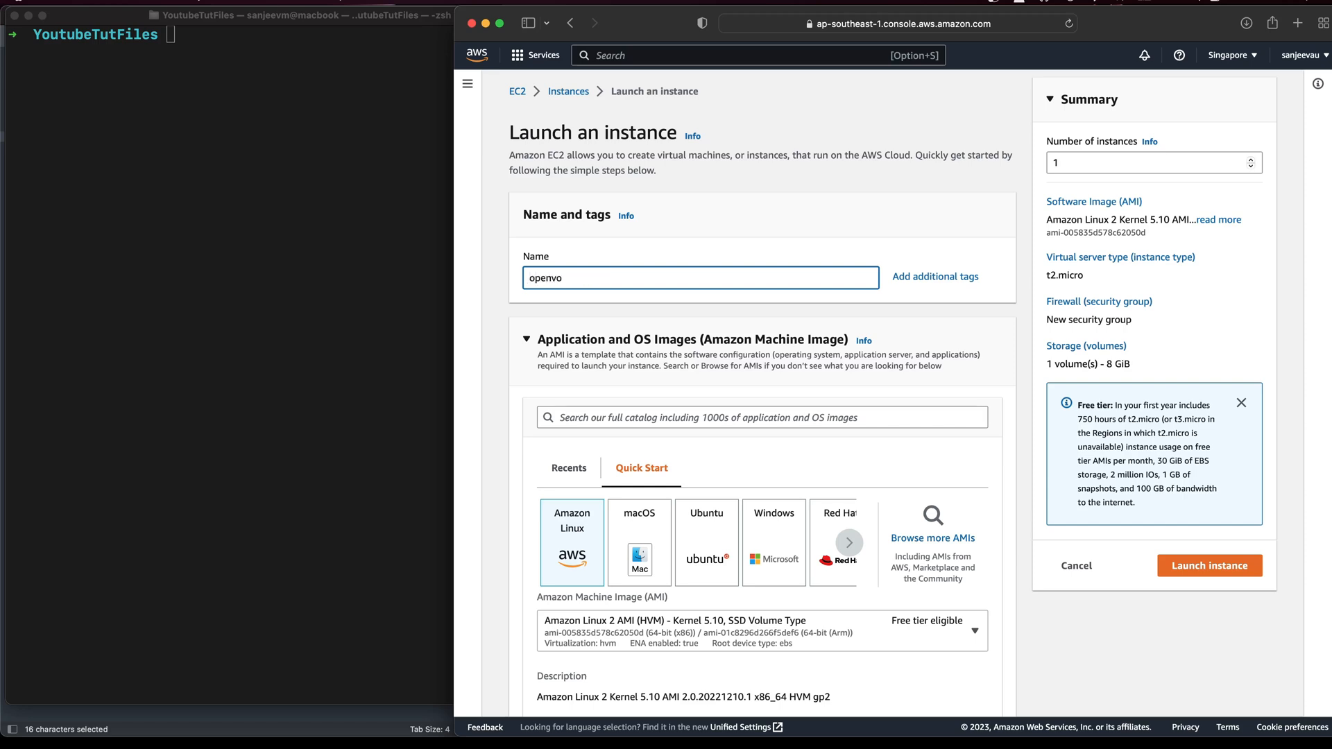
{"action": "type", "text": "vpnaws"}
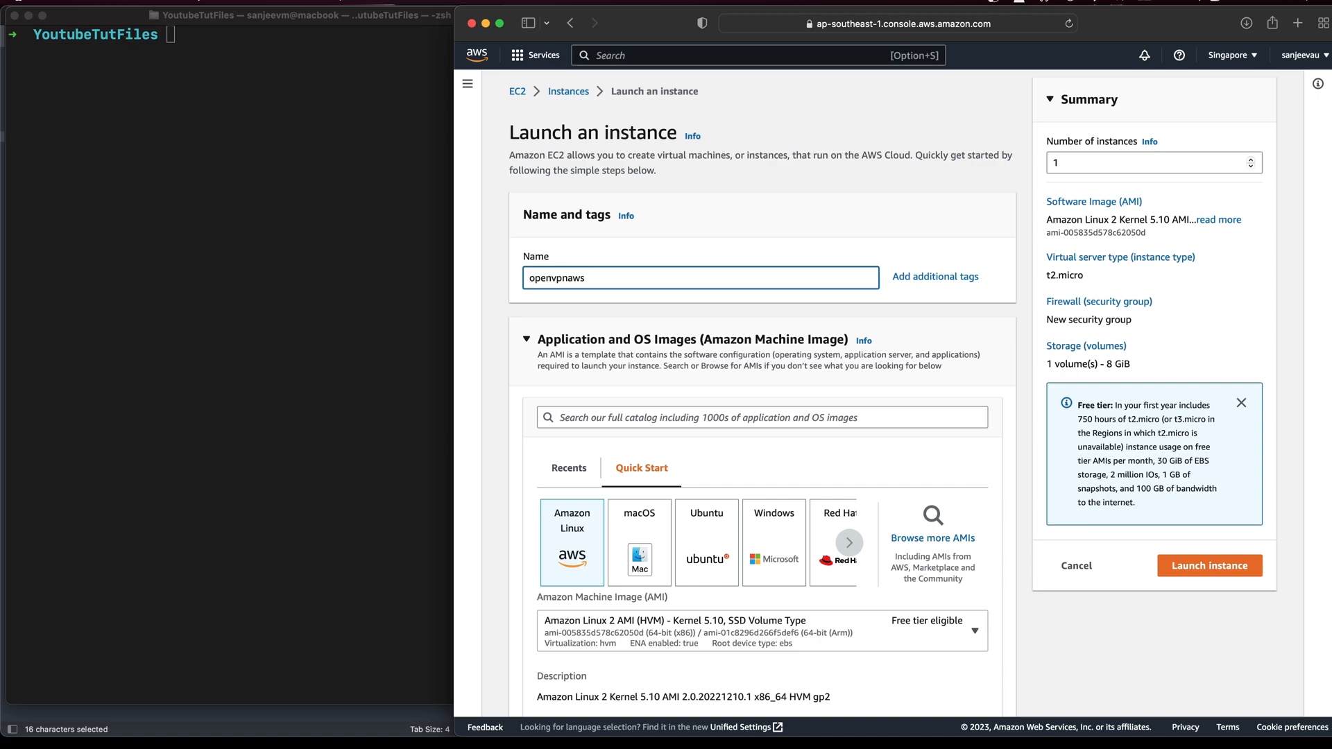
Search the AMI catalog for vpn and select the OpenVPN Access Server marketplace image.
{"action": "left_click", "coordinate": [932, 537]}
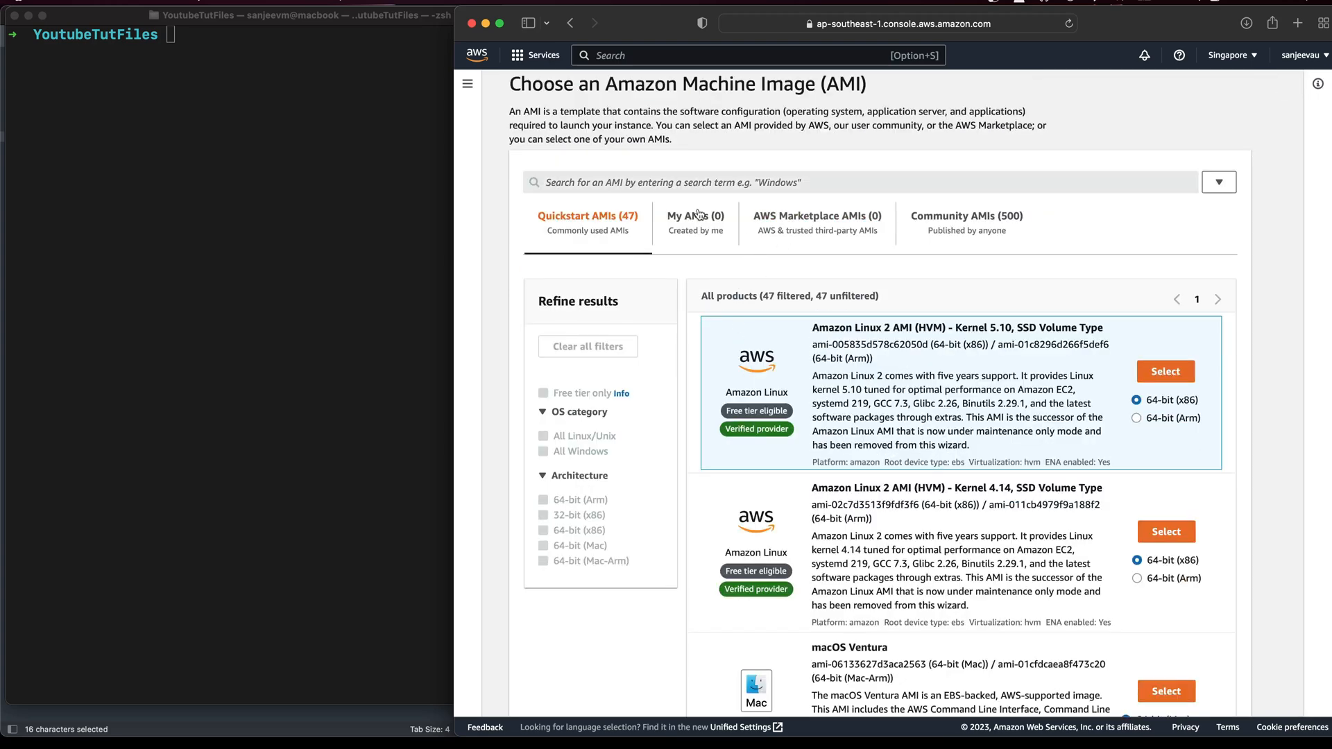
{"action": "left_click", "coordinate": [859, 182]}
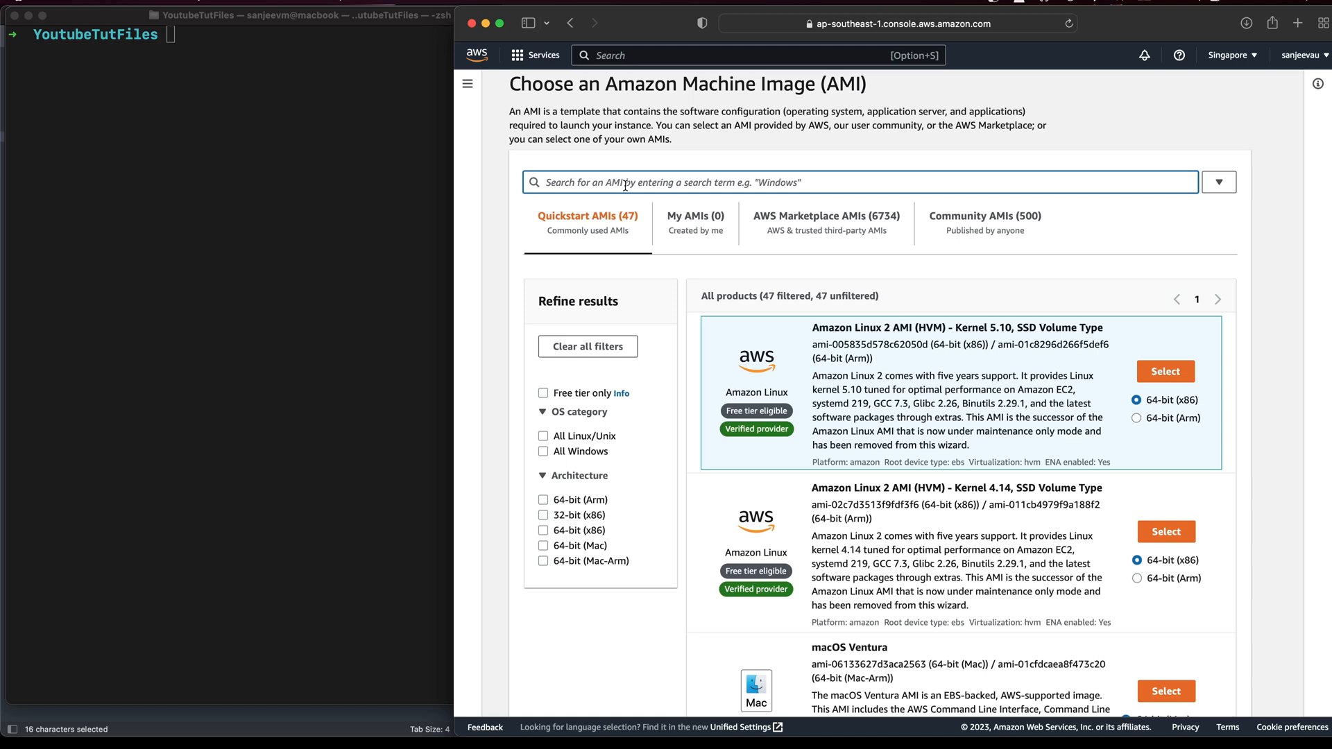
{"action": "type", "text": "vpn"}
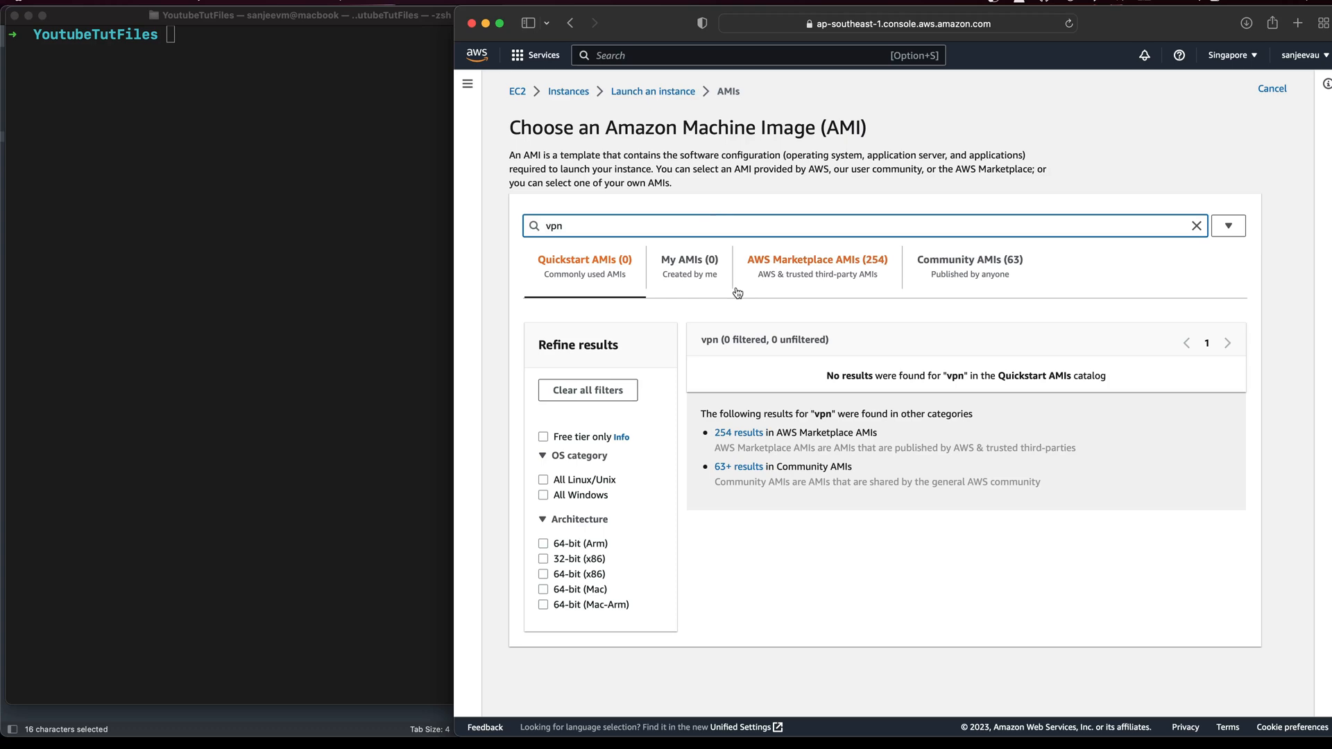
{"action": "left_click", "coordinate": [816, 266]}
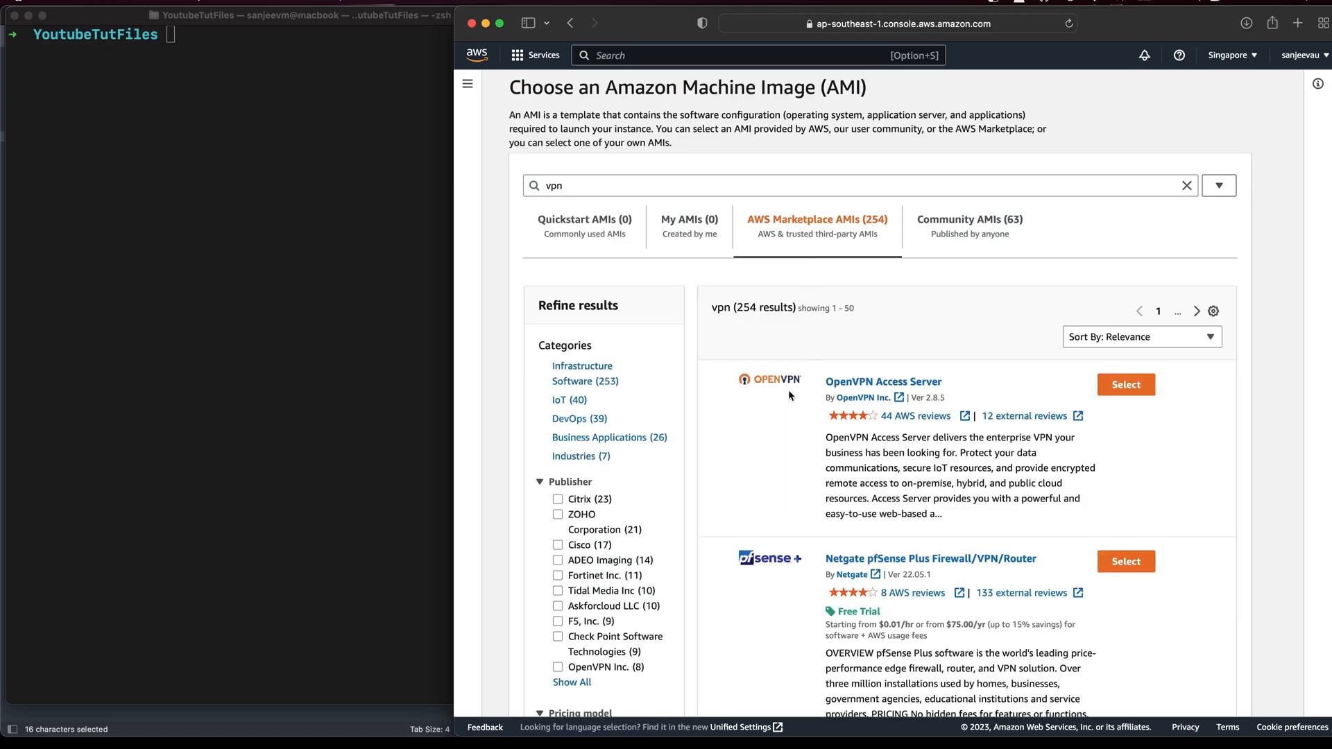
{"action": "left_click", "coordinate": [1125, 384]}
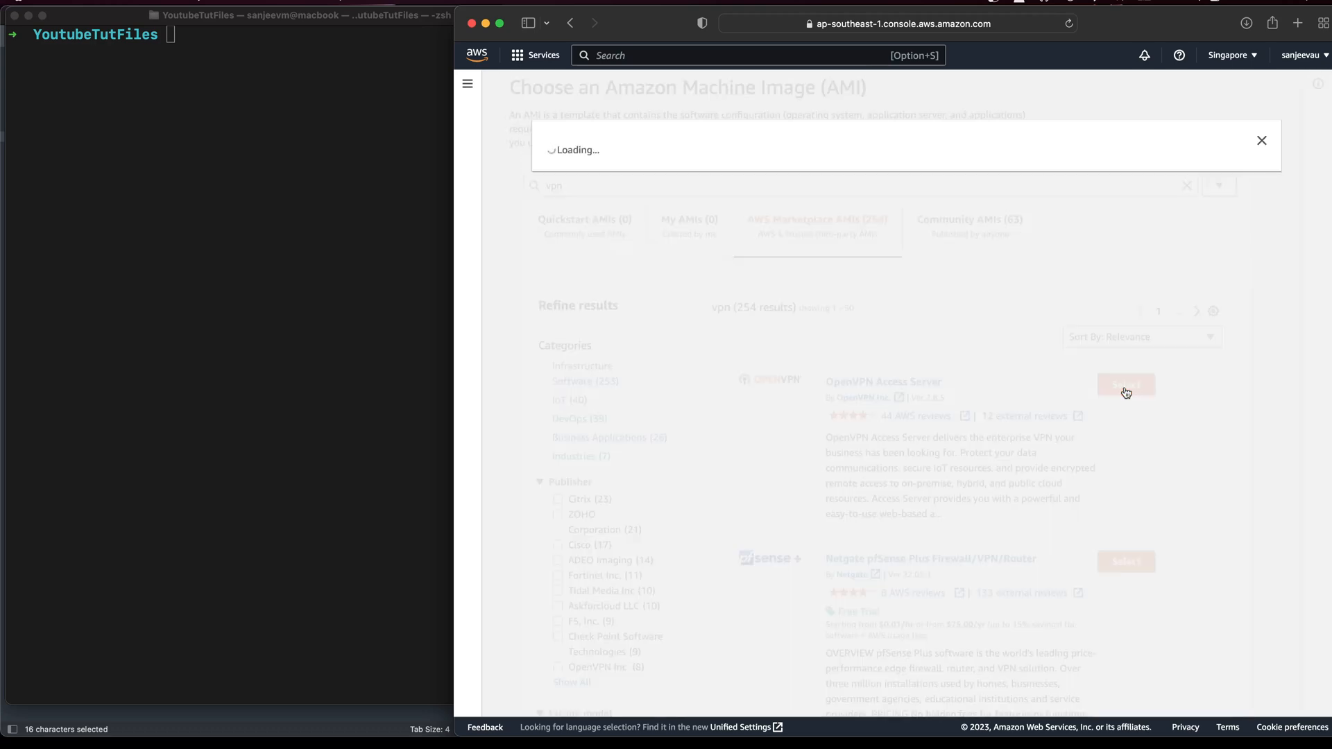
{"action": "left_click", "coordinate": [1125, 384]}
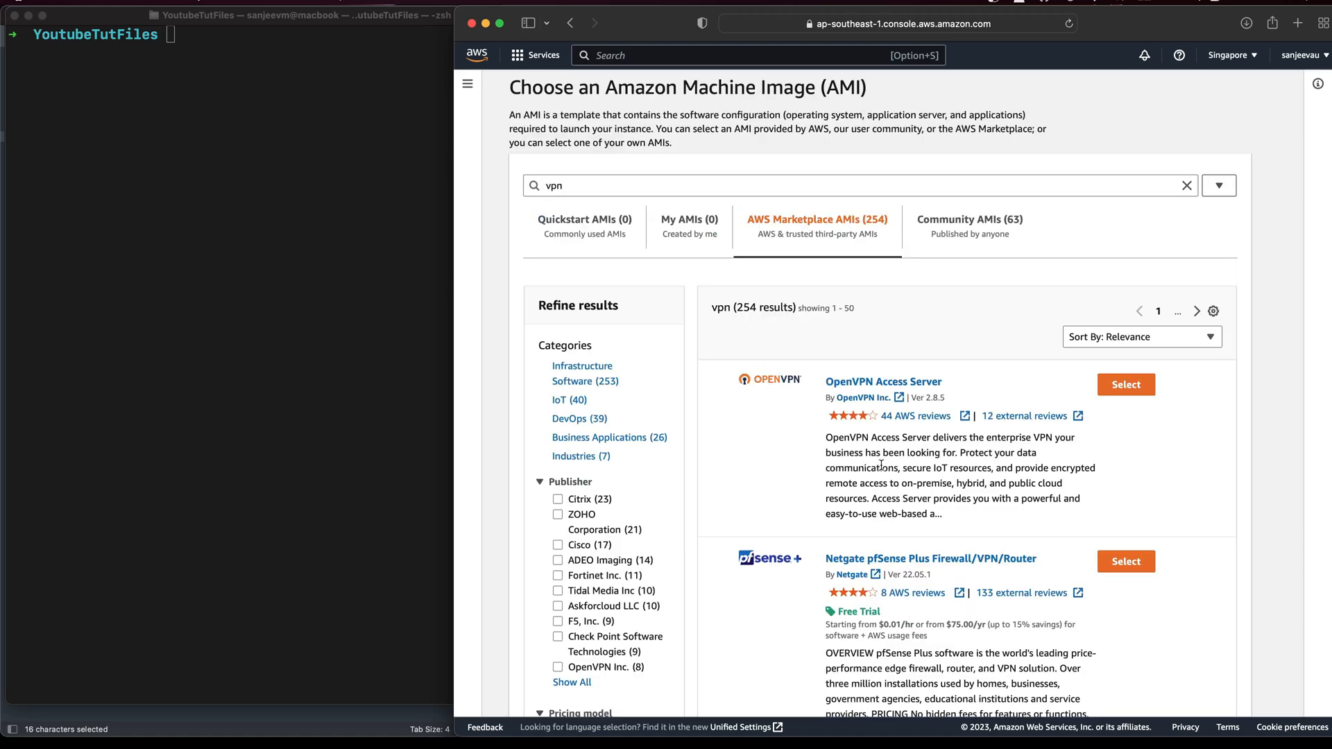
{"action": "left_click", "coordinate": [1125, 383]}
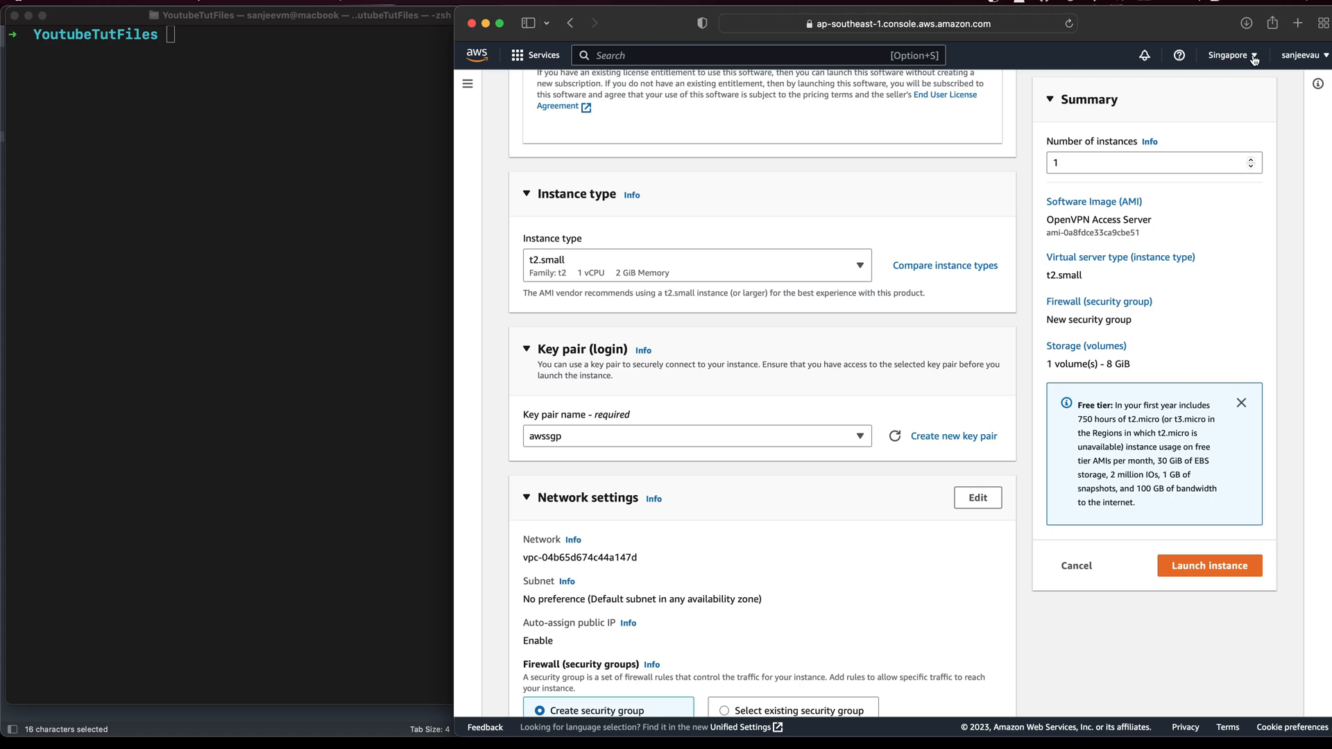
Choose the existing openvpn security group as the instance's firewall.
{"action": "scroll", "scroll_direction": "down", "scroll_amount": 3}
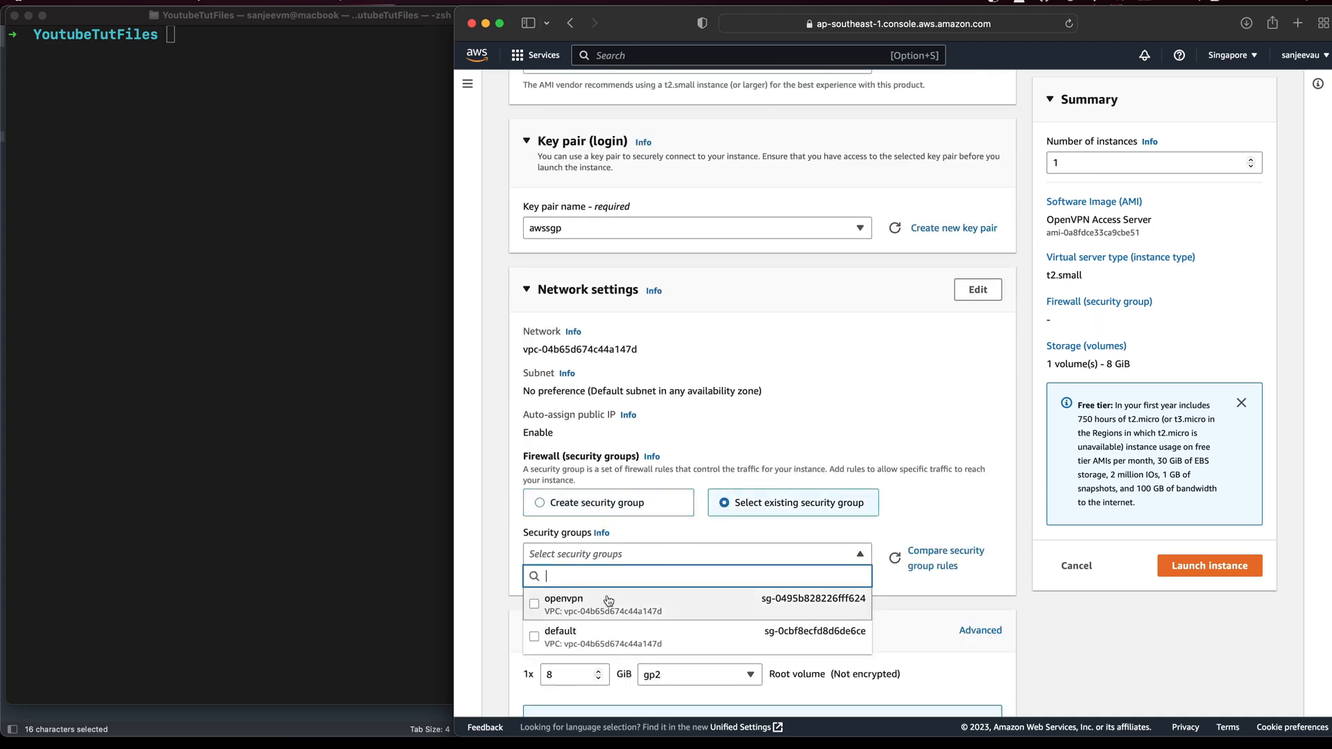
{"action": "left_click", "coordinate": [564, 599]}
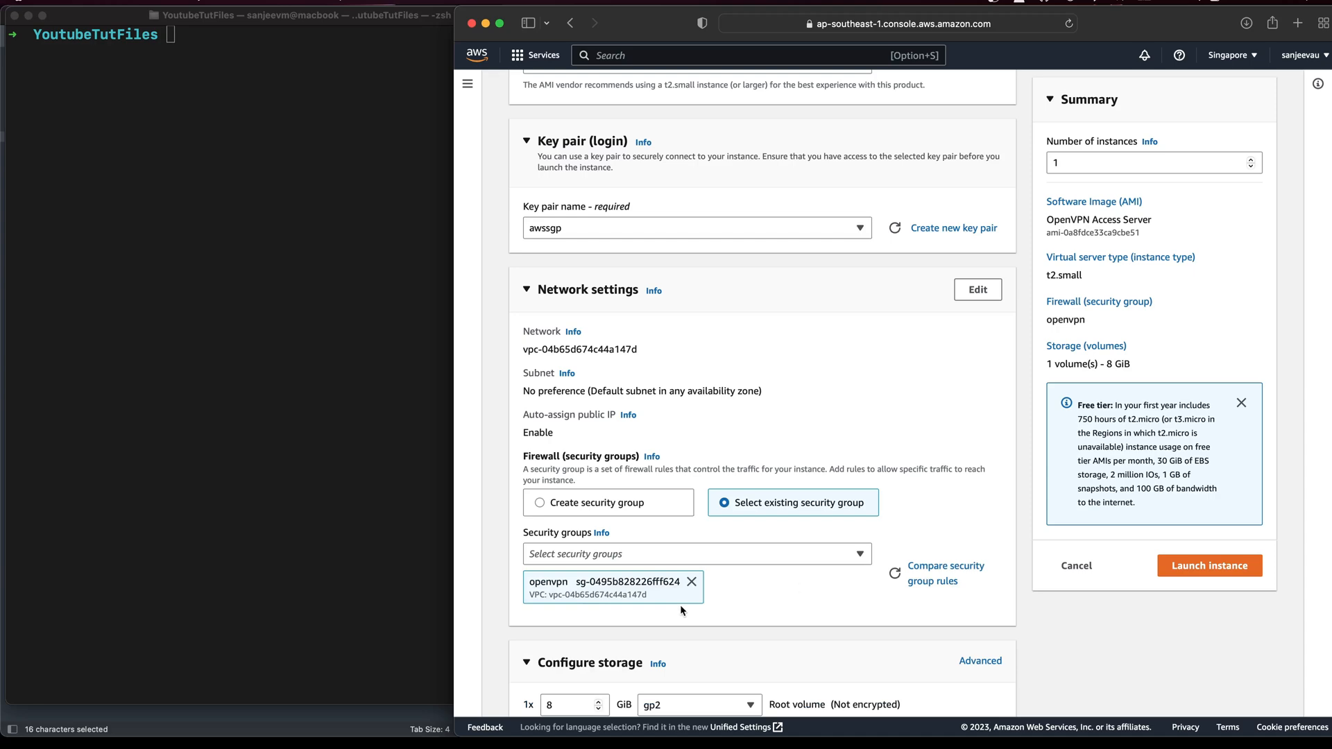
{"action": "scroll", "scroll_direction": "down", "scroll_amount": 3}
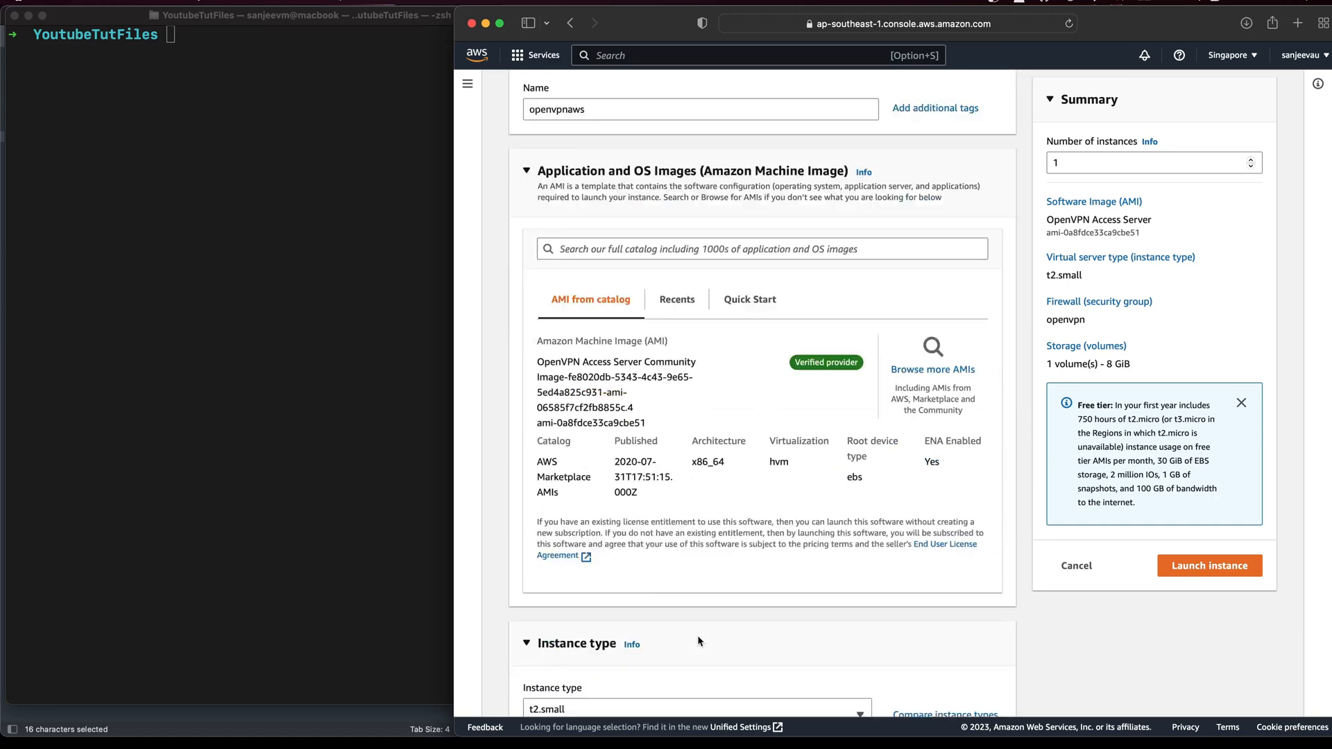
Edit Network settings to set Auto-assign public IP to Disable, keeping the 8 GiB gp2 root volume.
{"action": "scroll", "scroll_direction": "down", "scroll_amount": 3}
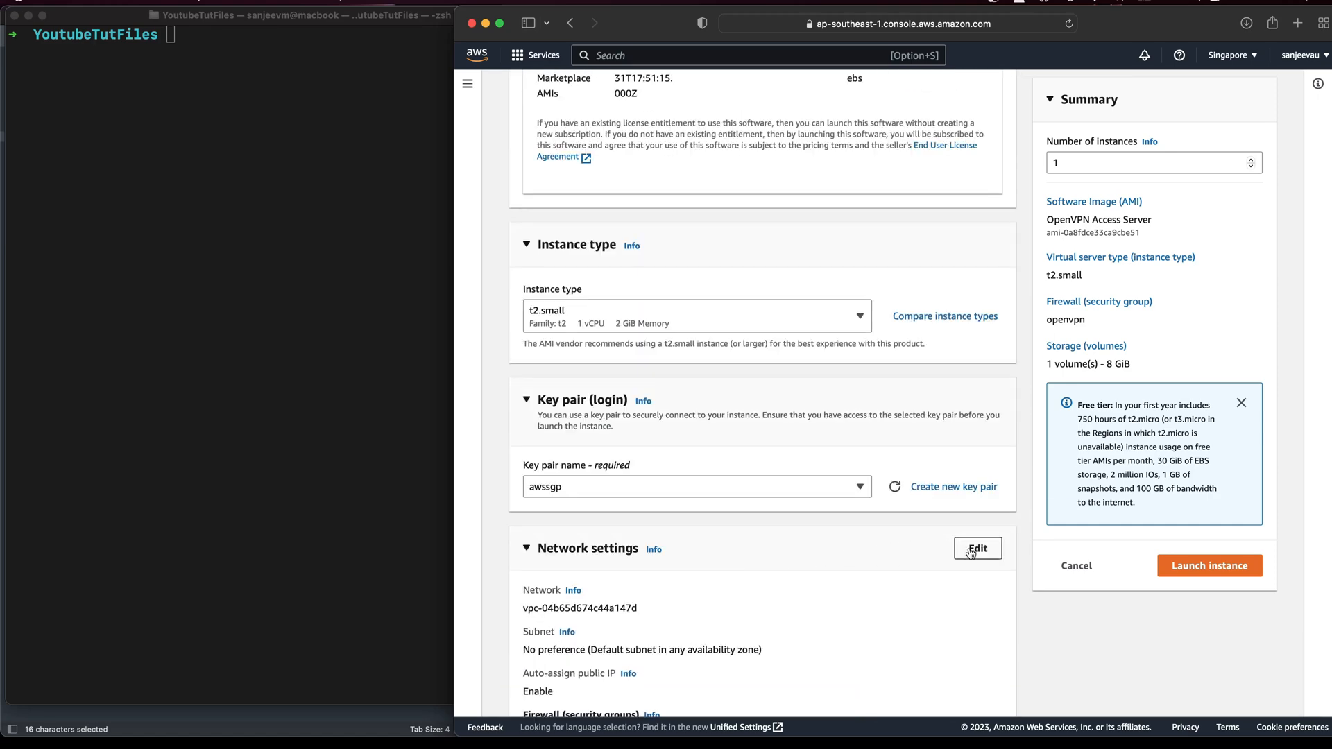
{"action": "left_click", "coordinate": [977, 549]}
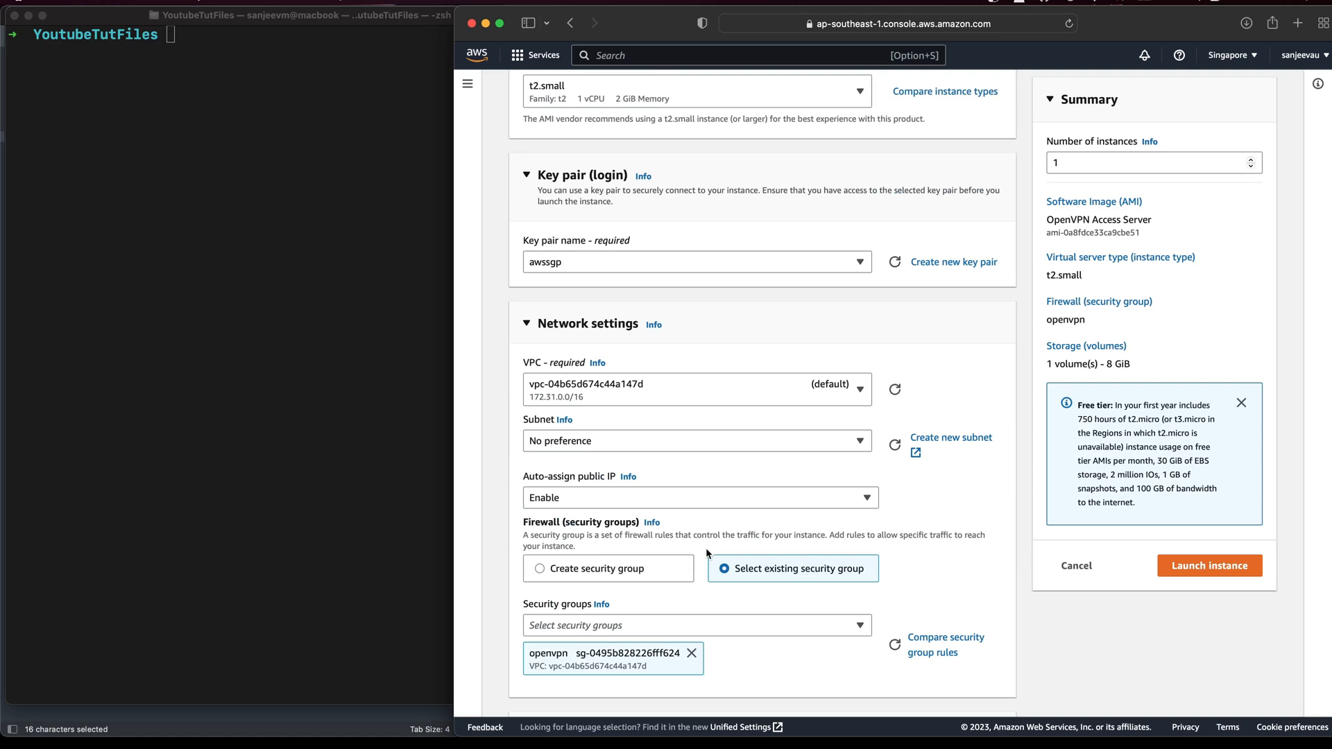
{"action": "left_click", "coordinate": [695, 496]}
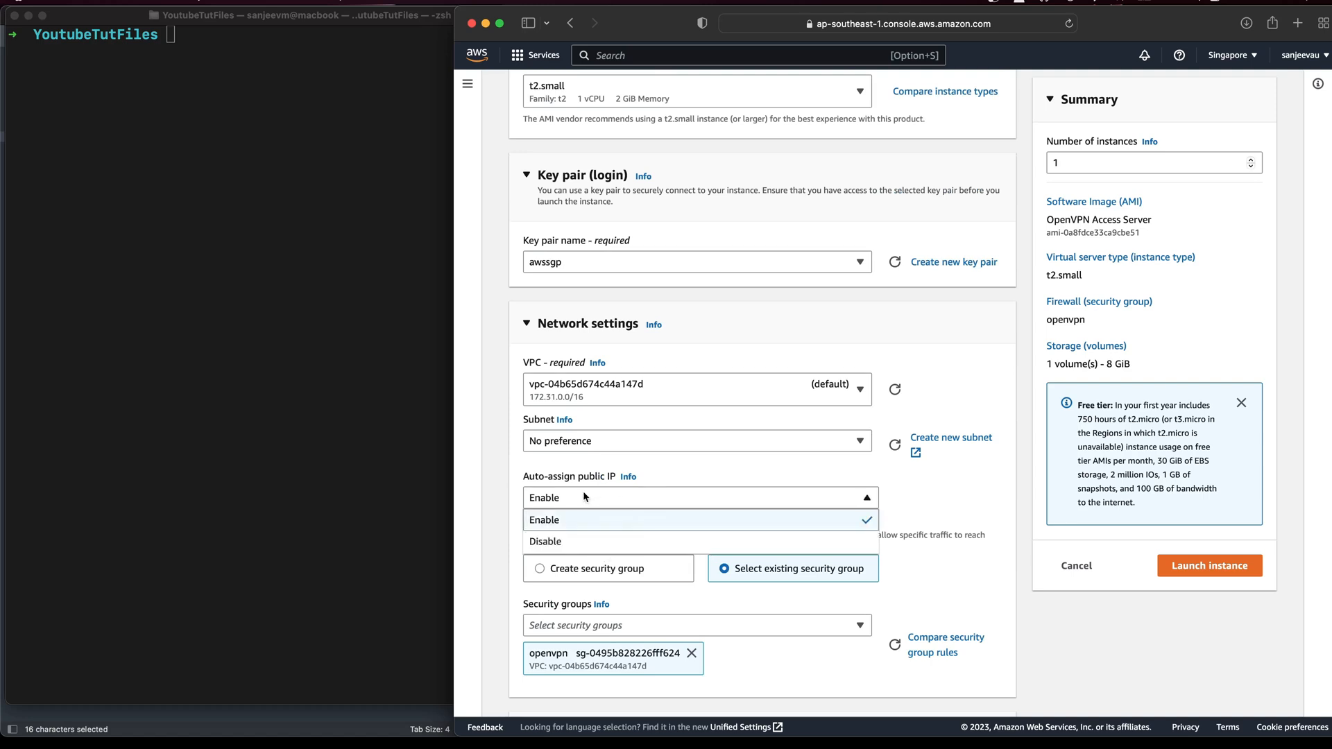
{"action": "left_click", "coordinate": [545, 541]}
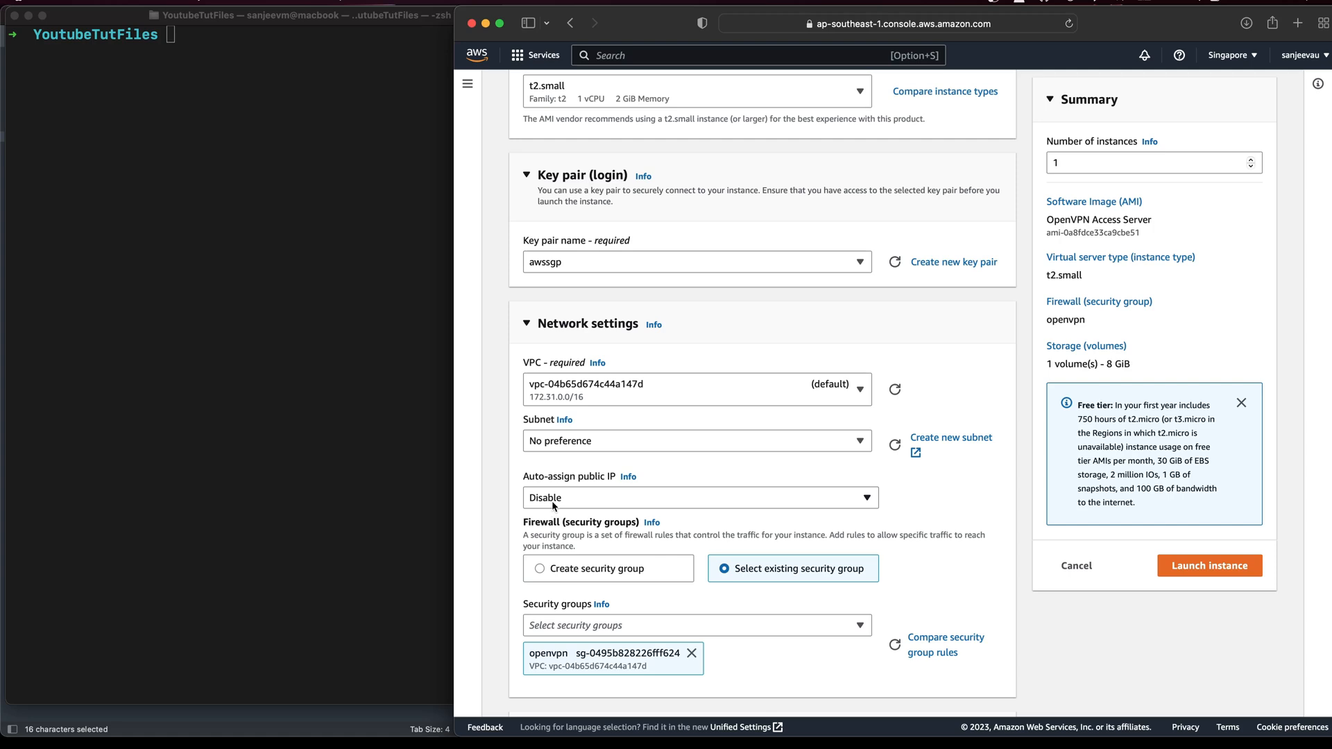
{"action": "mouse_move", "coordinate": [773, 500]}
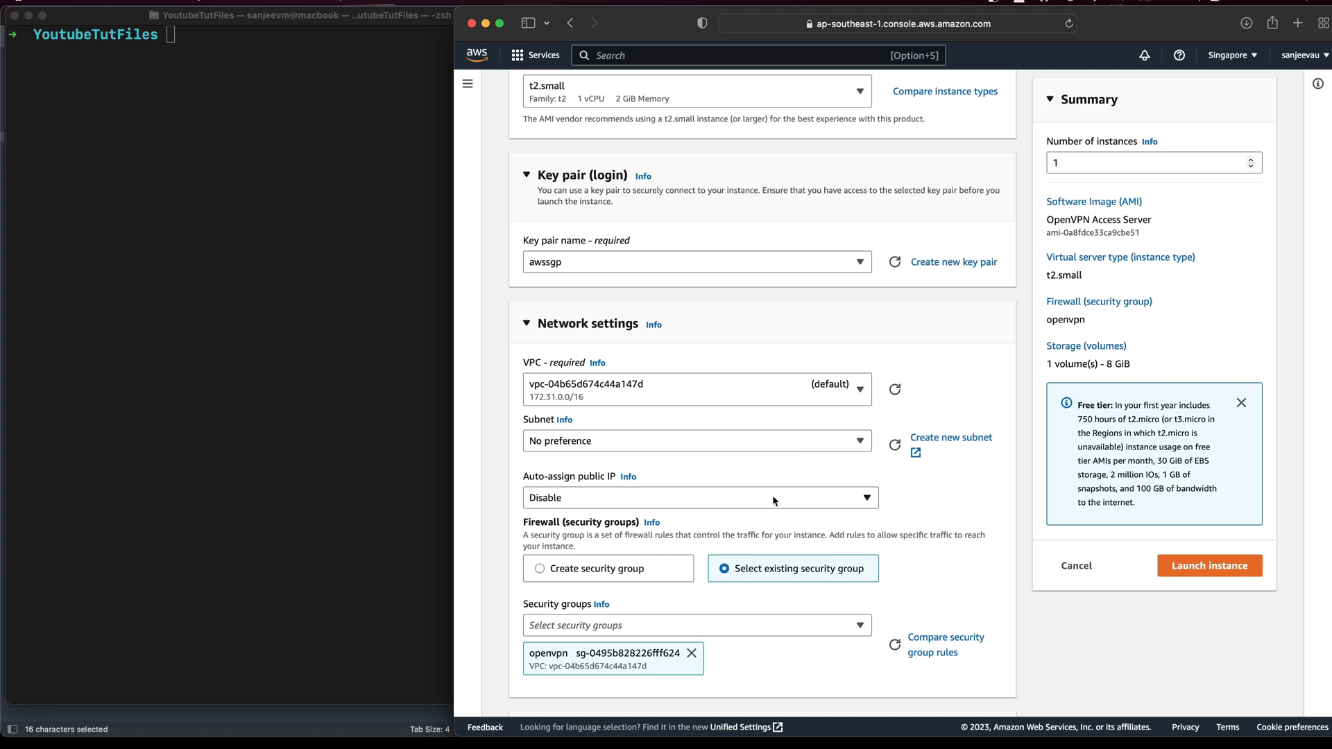
{"action": "scroll", "scroll_direction": "down", "scroll_amount": 3}
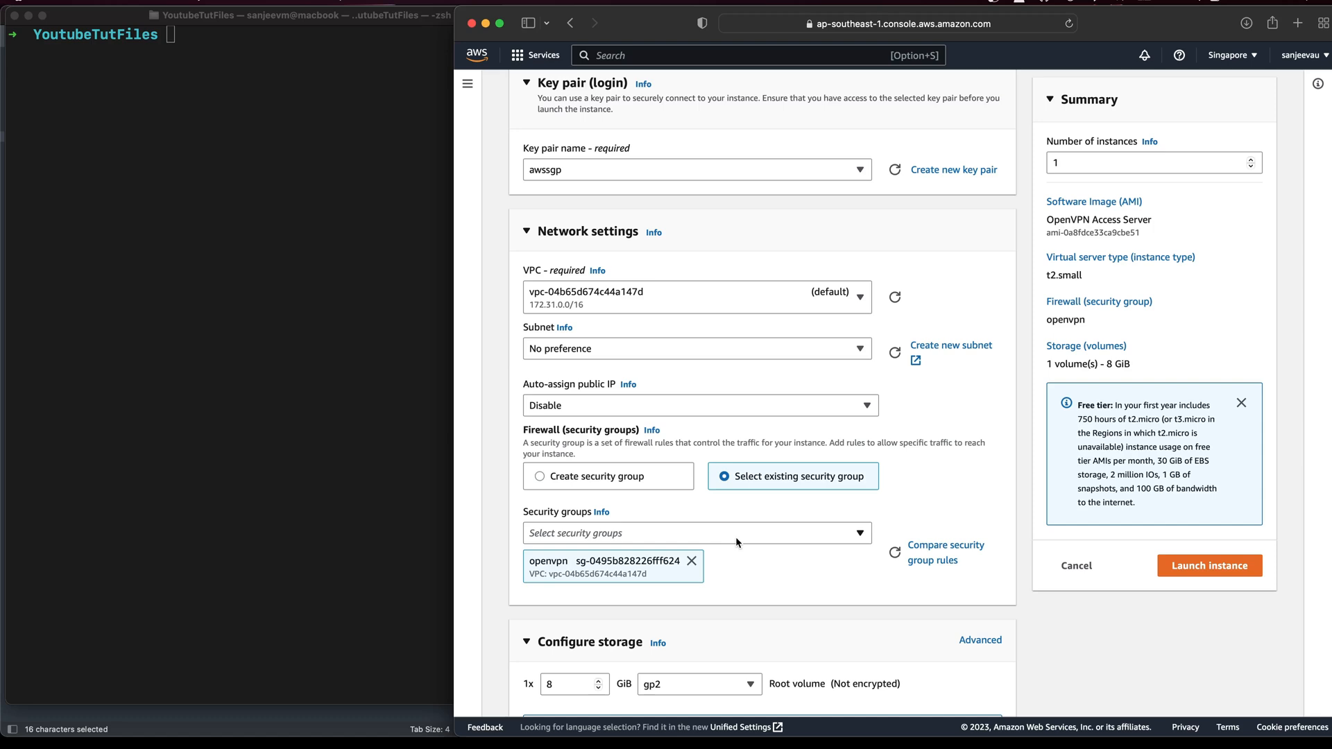
{"action": "scroll", "scroll_direction": "down", "scroll_amount": 3}
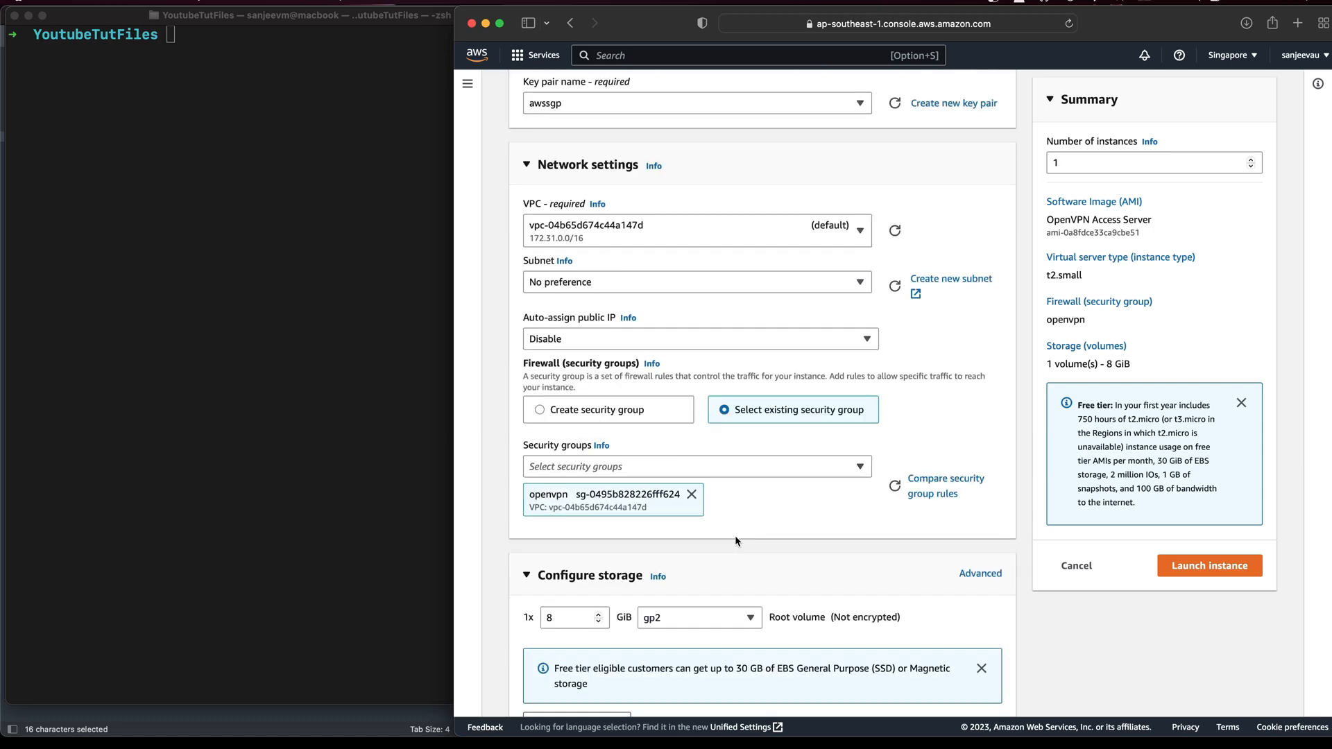
{"action": "mouse_move", "coordinate": [670, 355]}
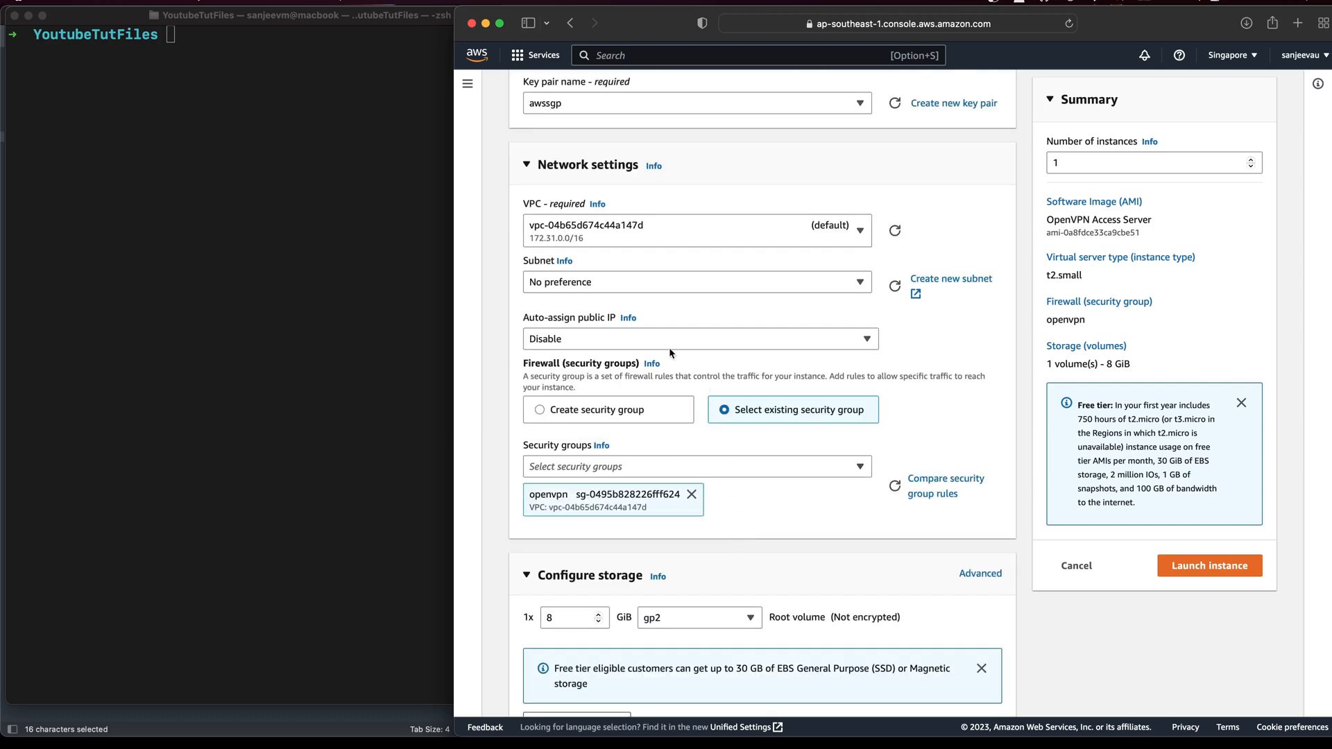
{"action": "mouse_move", "coordinate": [772, 503]}
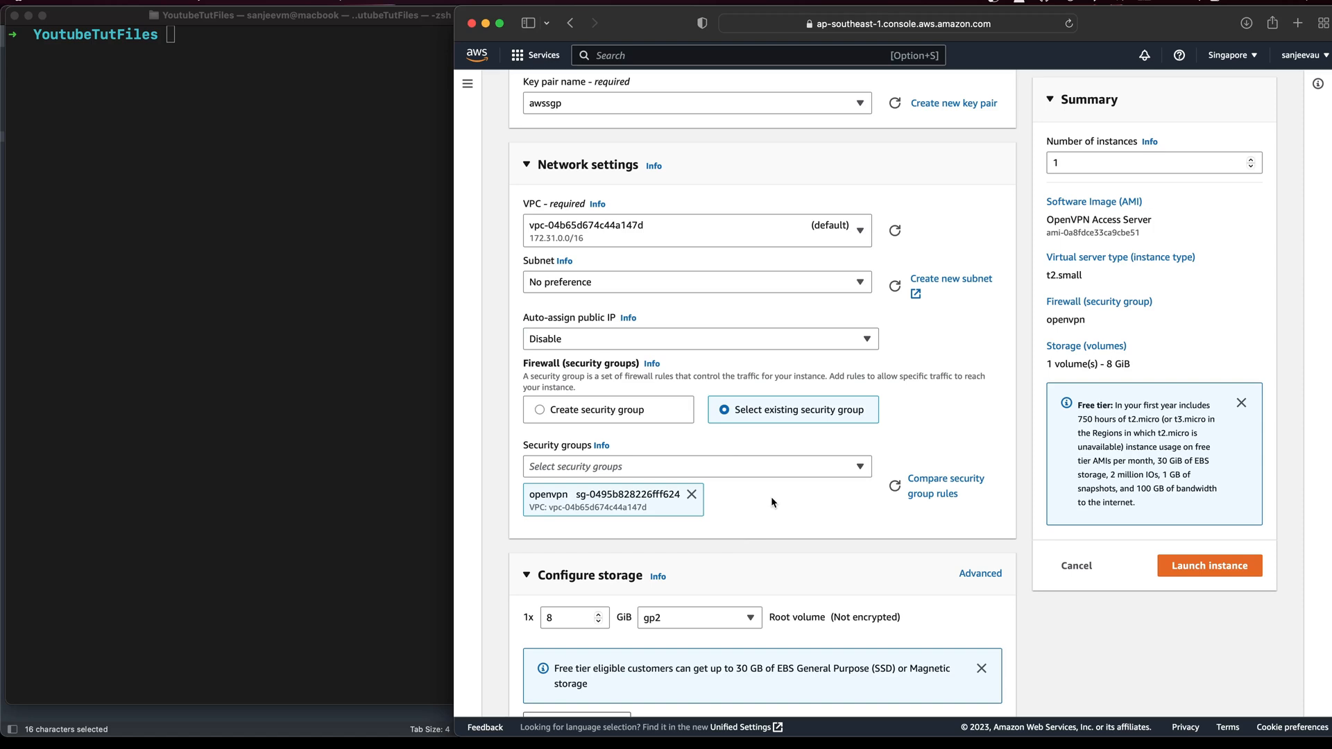
{"action": "mouse_move", "coordinate": [746, 519]}
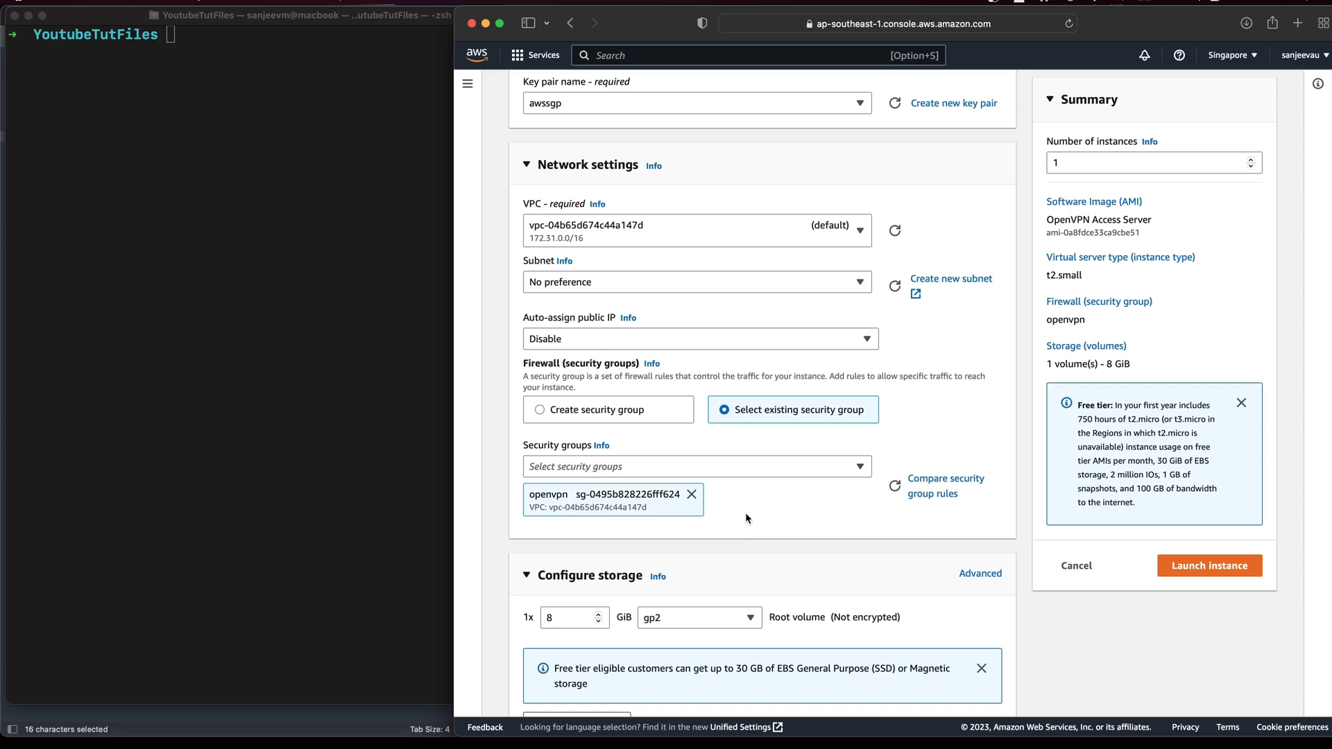
{"action": "scroll", "scroll_direction": "down", "scroll_amount": 3}
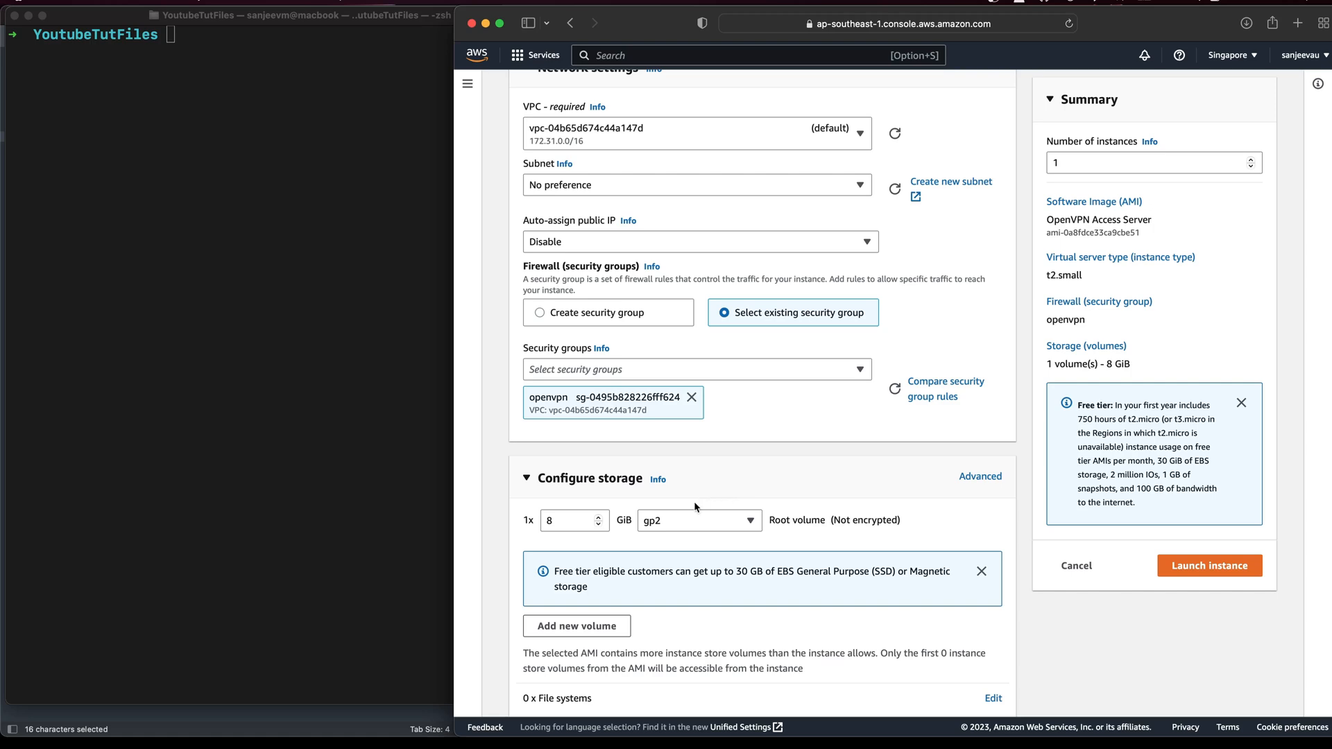
Launch the openvpnaws instance and return to the EC2 dashboard after success.
{"action": "scroll", "scroll_direction": "down", "scroll_amount": 3}
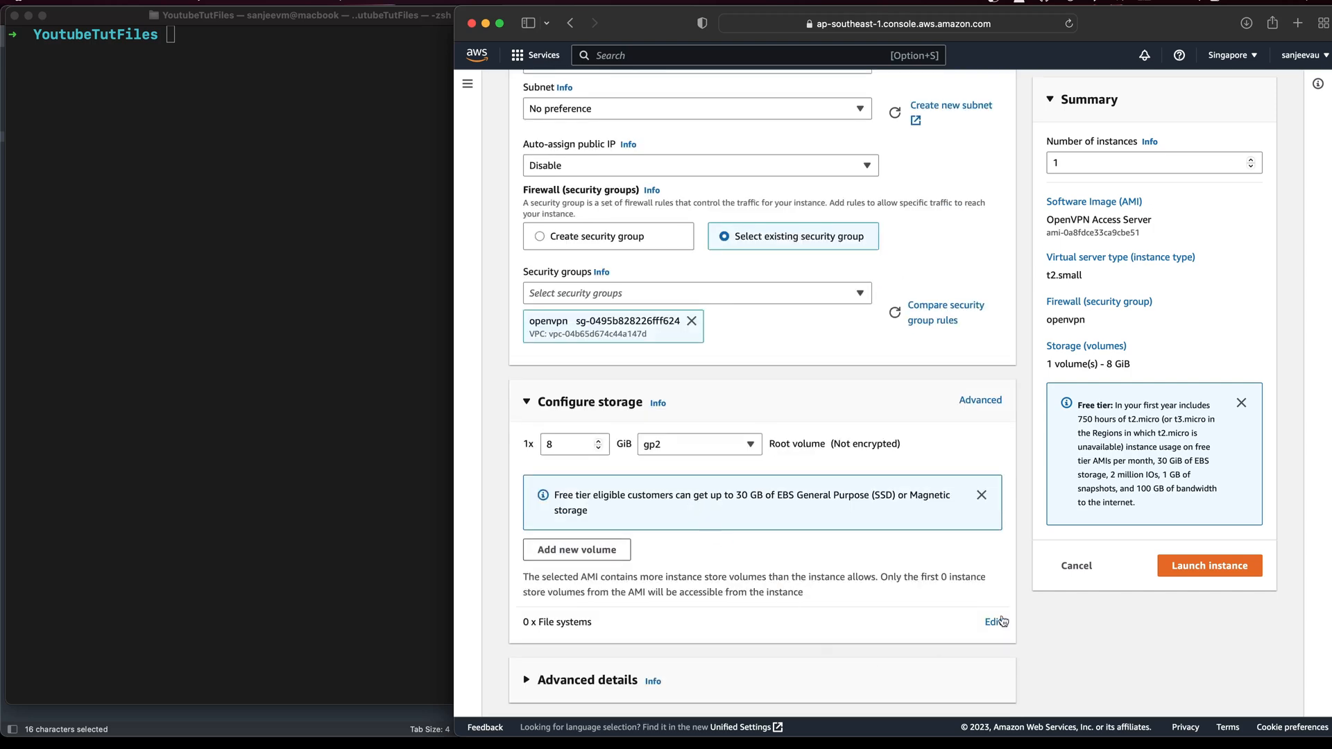
{"action": "left_click", "coordinate": [1208, 566]}
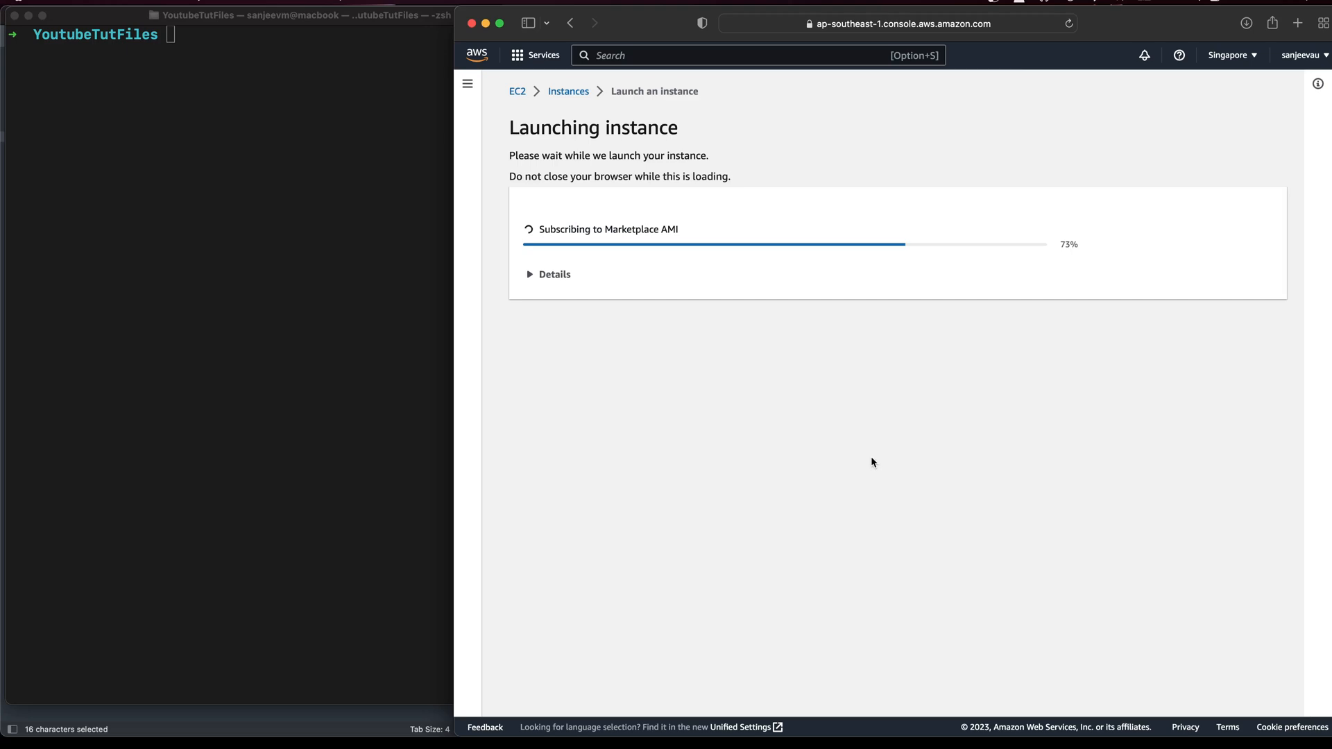
{"action": "mouse_move", "coordinate": [694, 348]}
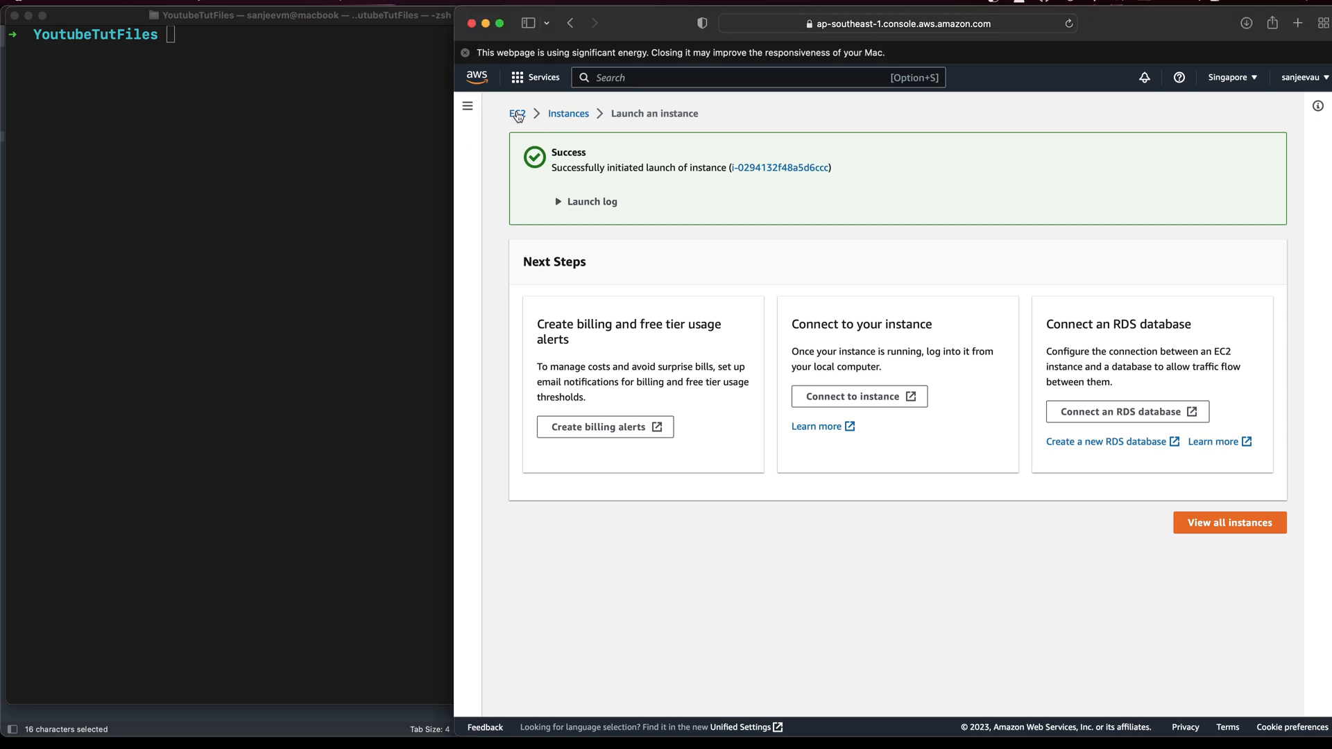
{"action": "left_click", "coordinate": [516, 113]}
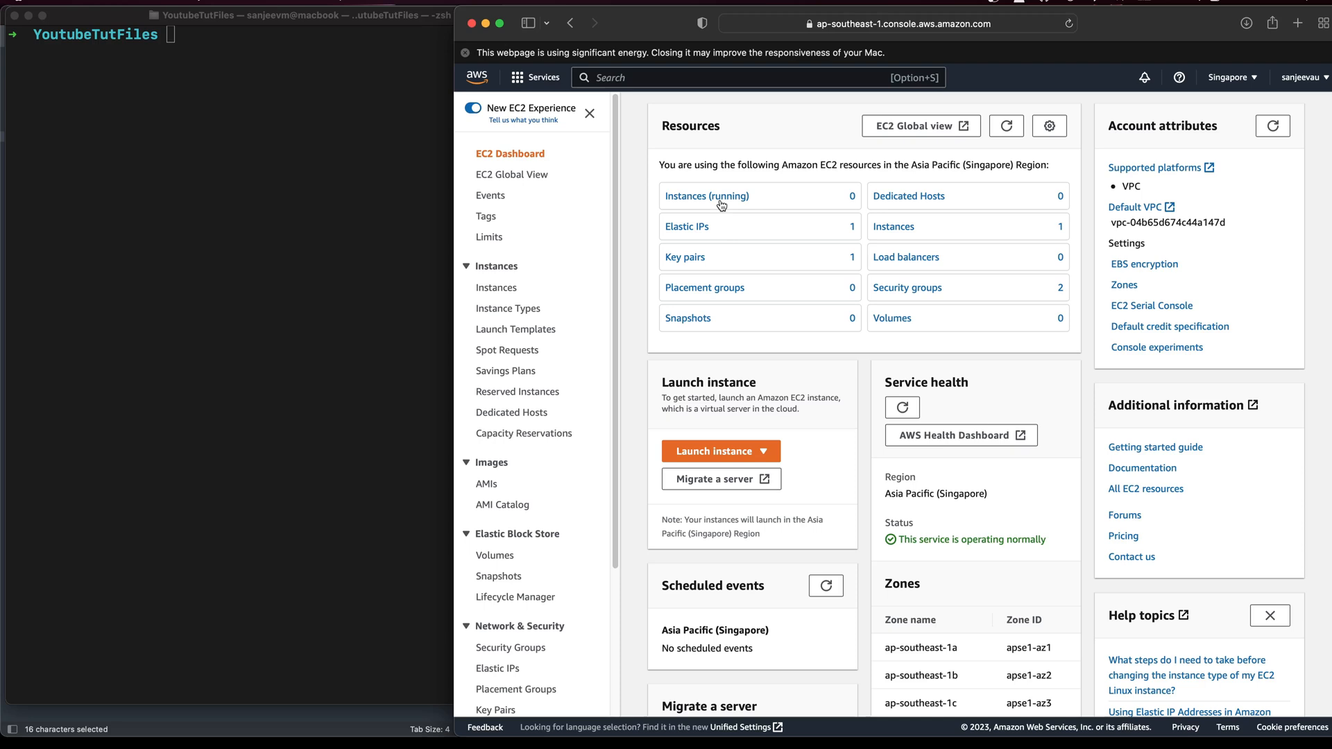
Select the running openvpnaws instance and stop it via Instance state.
{"action": "left_click", "coordinate": [707, 197]}
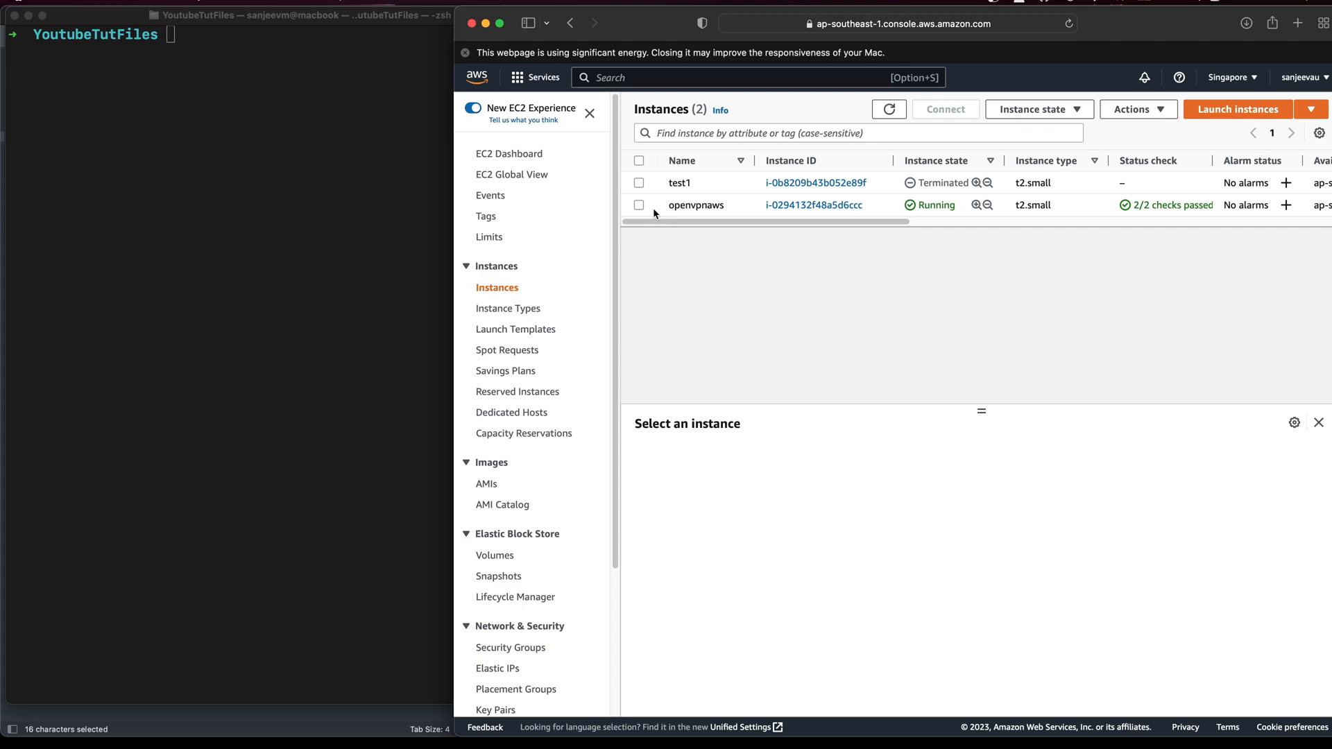
{"action": "left_click", "coordinate": [639, 205]}
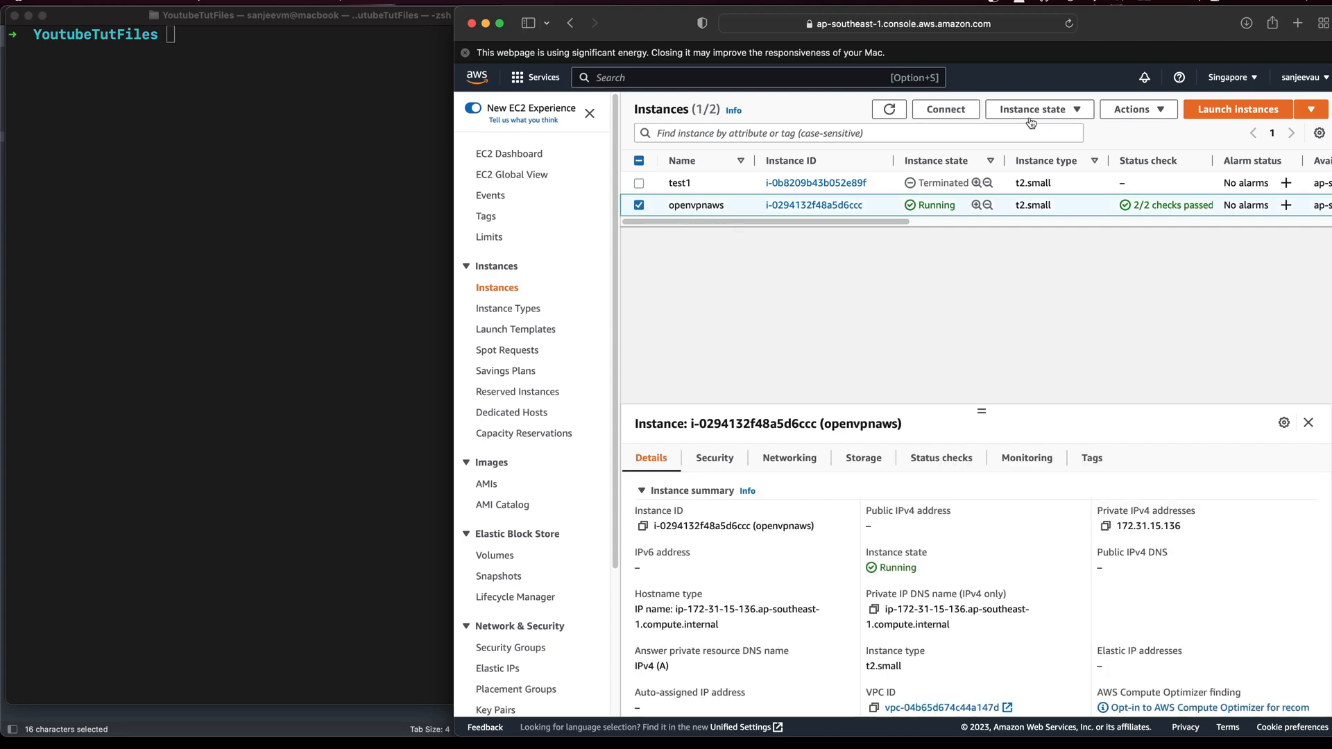
{"action": "left_click", "coordinate": [1036, 108]}
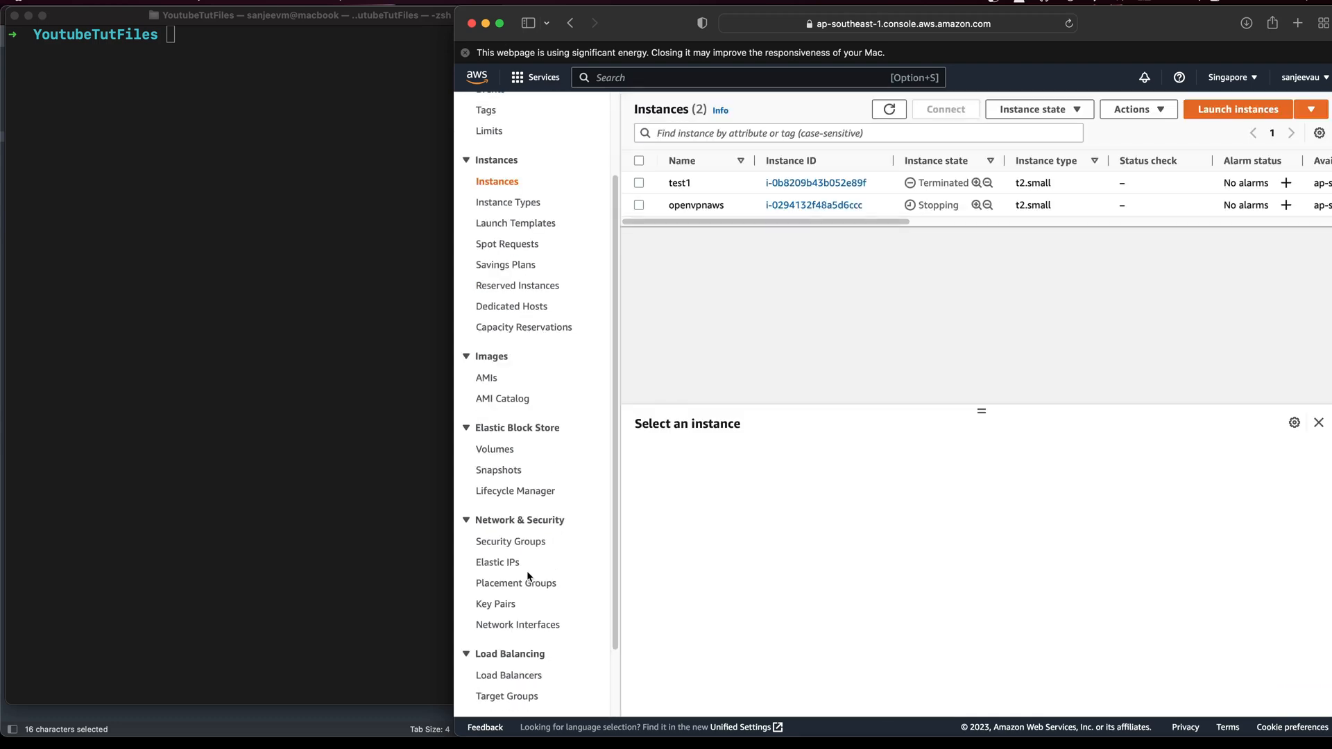
Release Elastic IP 54.255.39.184, leaving no addresses allocated.
{"action": "left_click", "coordinate": [497, 561]}
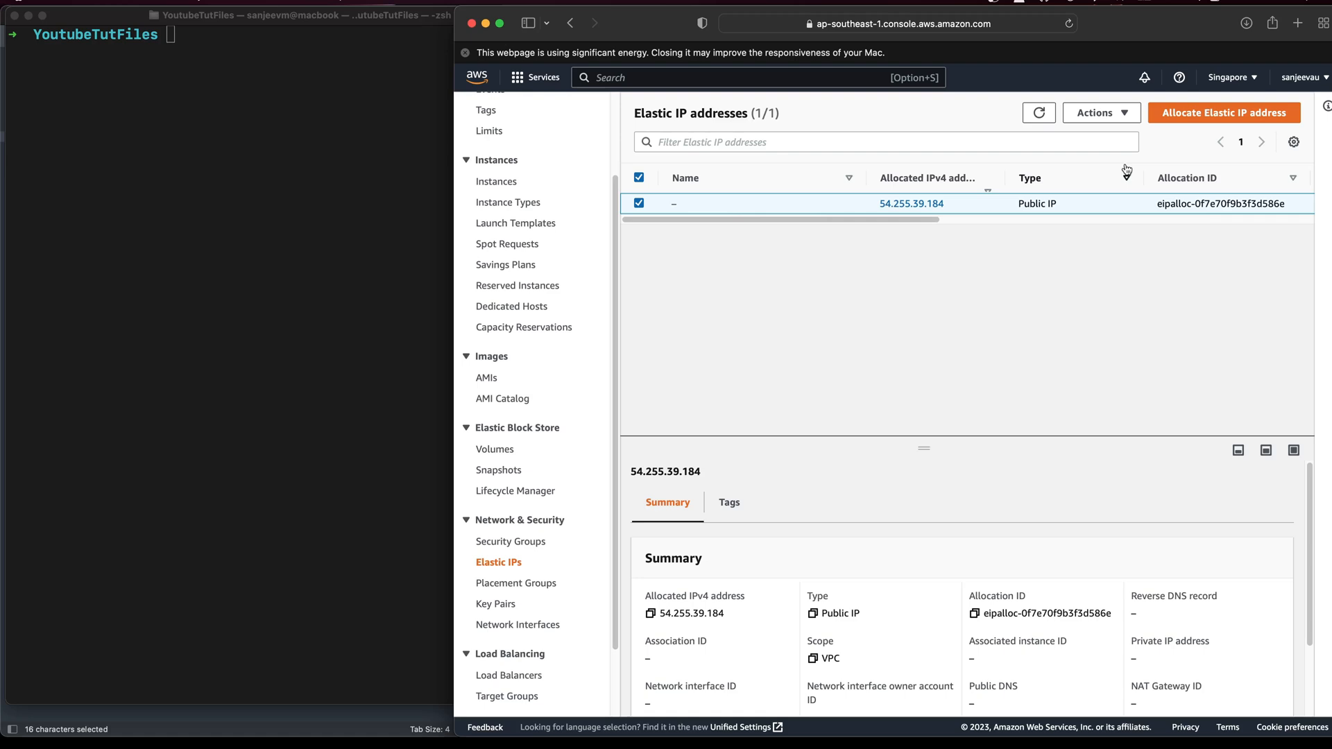
{"action": "left_click", "coordinate": [1292, 141]}
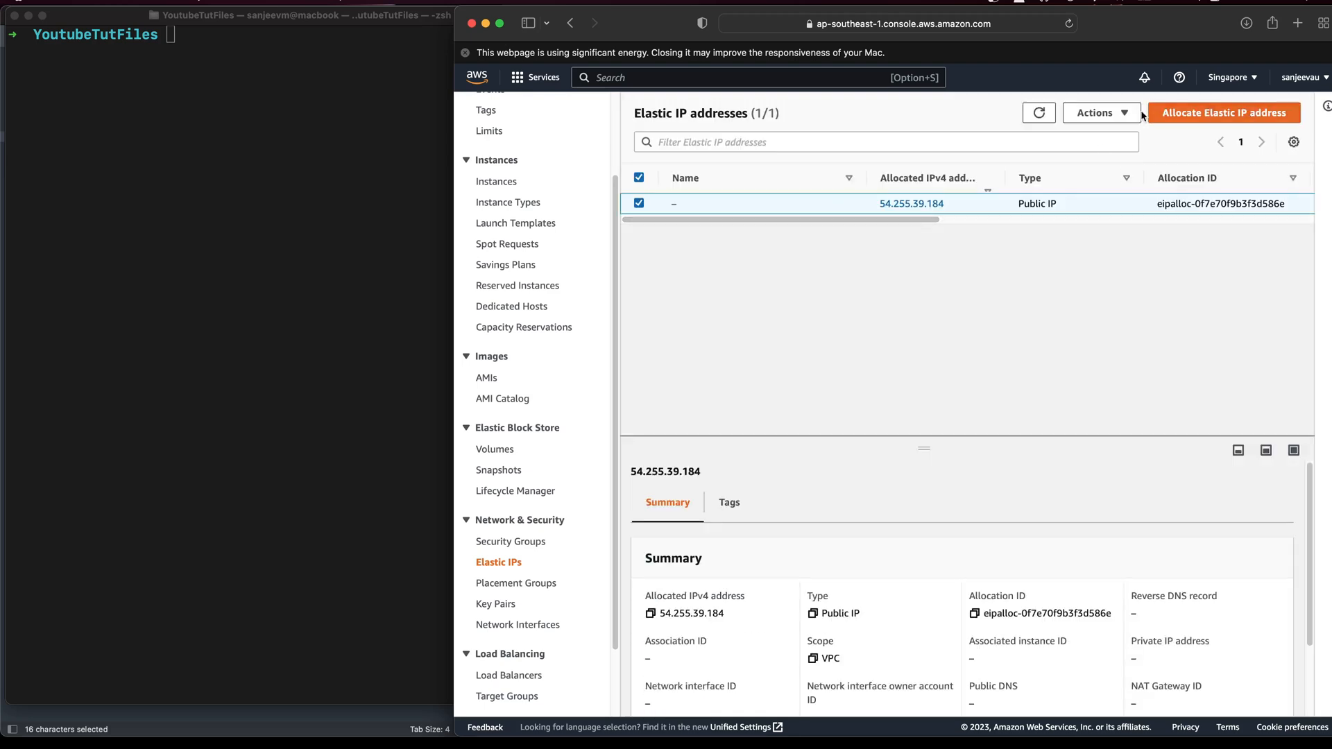
{"action": "left_click", "coordinate": [1099, 112]}
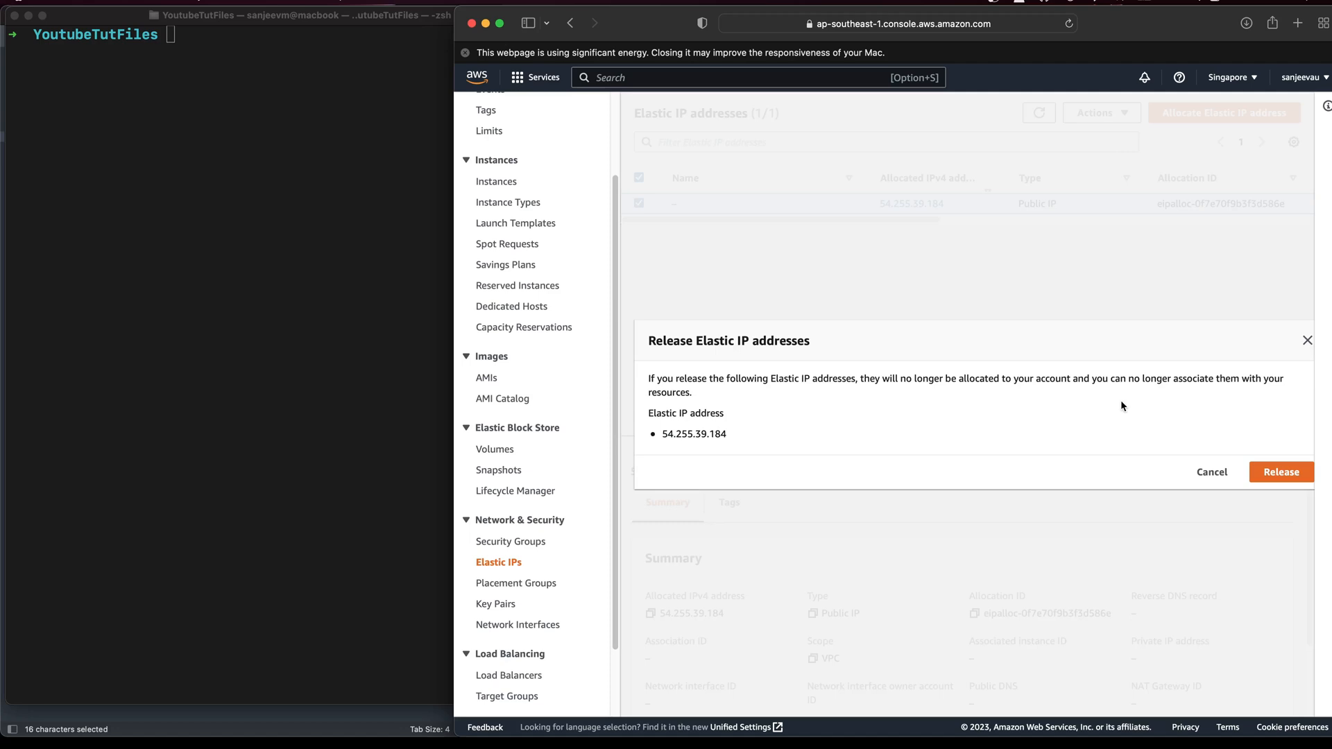
{"action": "left_click", "coordinate": [1281, 471]}
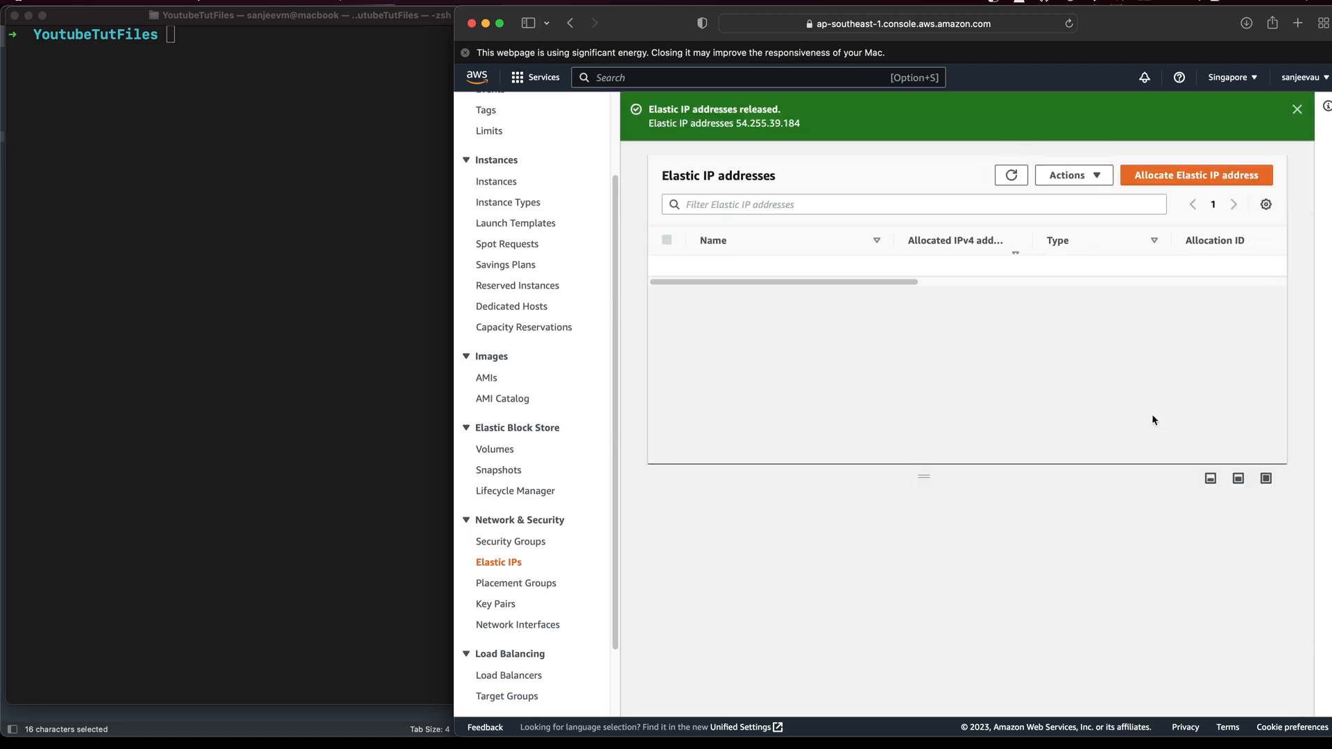
{"action": "mouse_move", "coordinate": [537, 561]}
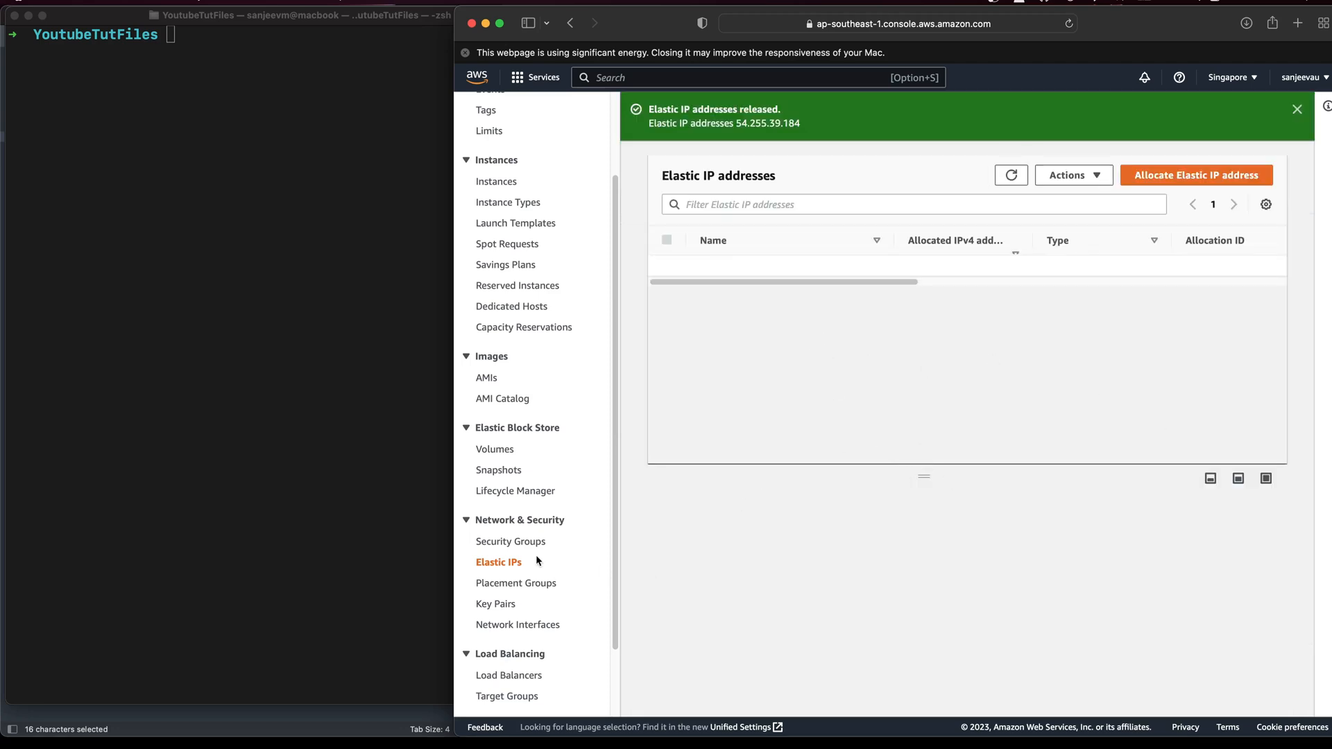
{"action": "mouse_move", "coordinate": [501, 571]}
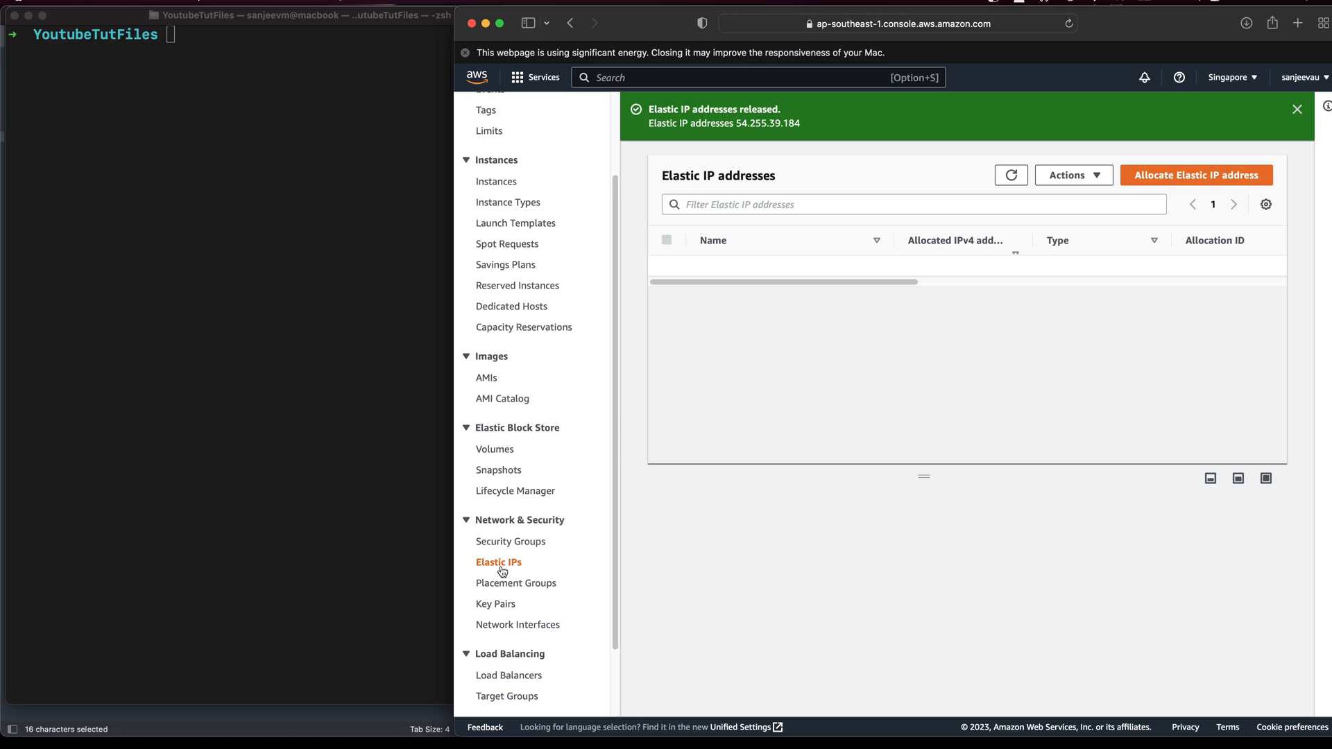
{"action": "mouse_move", "coordinate": [1195, 175]}
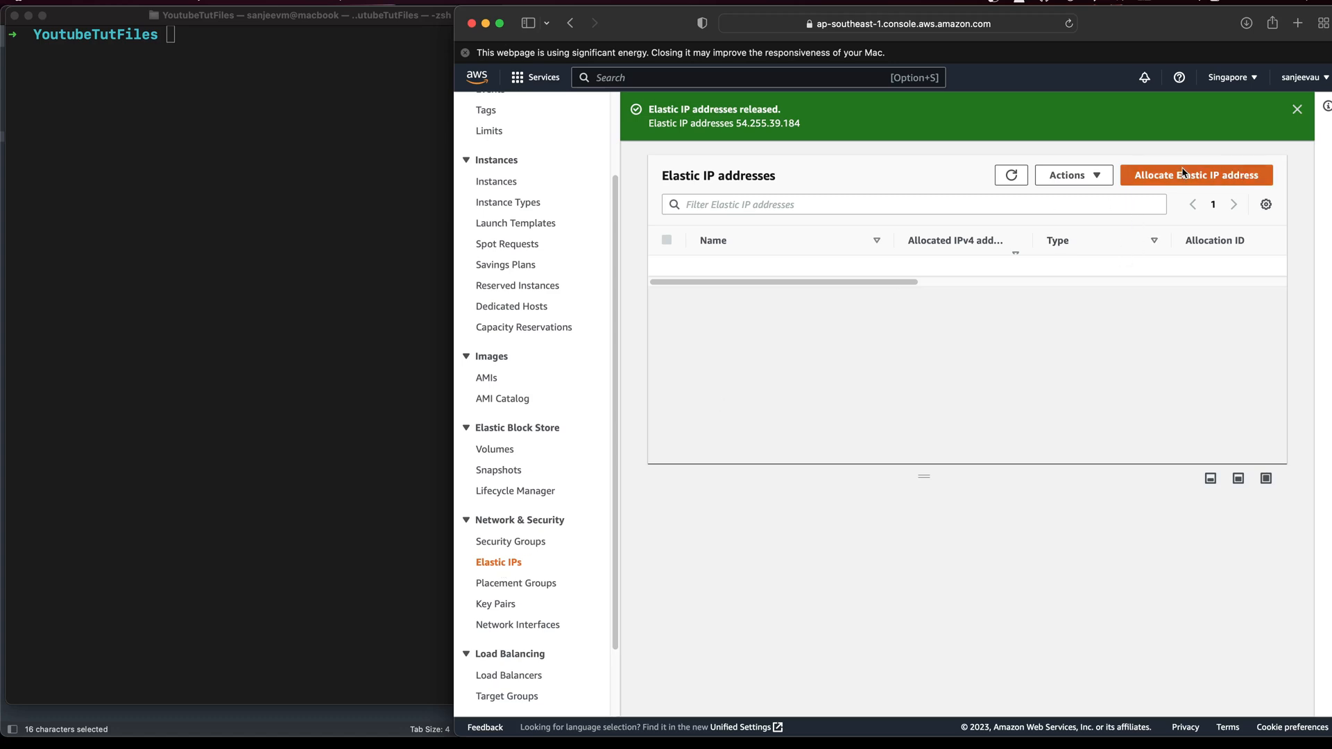
Allocate Elastic IP 18.136.158.37, copy it, and associate it with the openvpnaws instance.
{"action": "left_click", "coordinate": [1196, 174]}
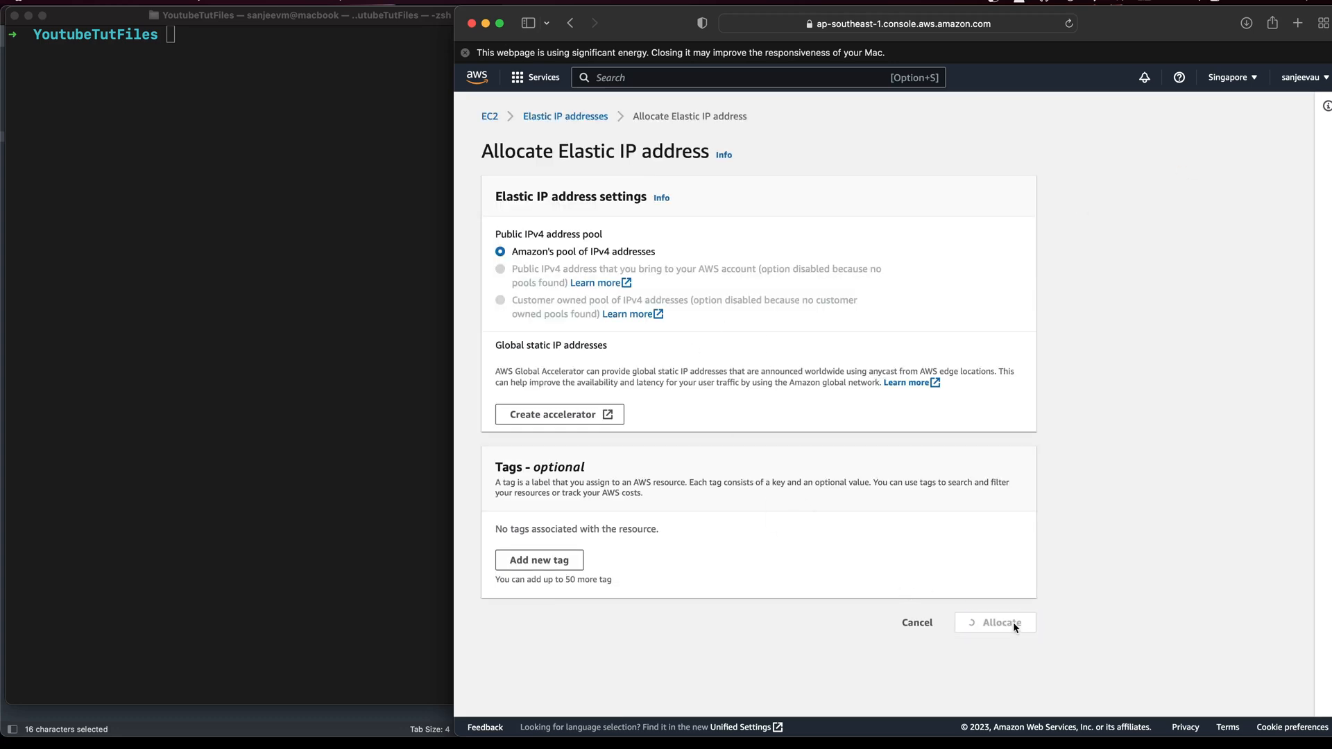
{"action": "left_click", "coordinate": [995, 621]}
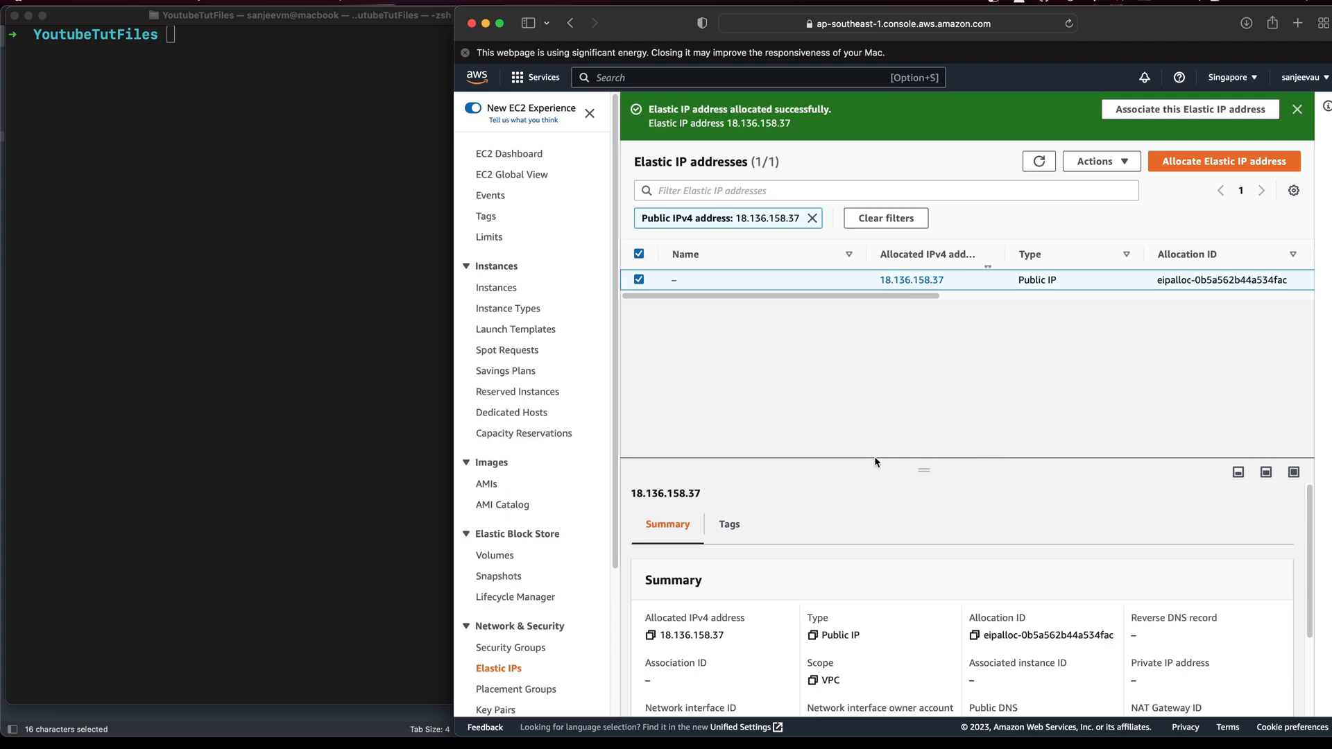
{"action": "mouse_move", "coordinate": [934, 318]}
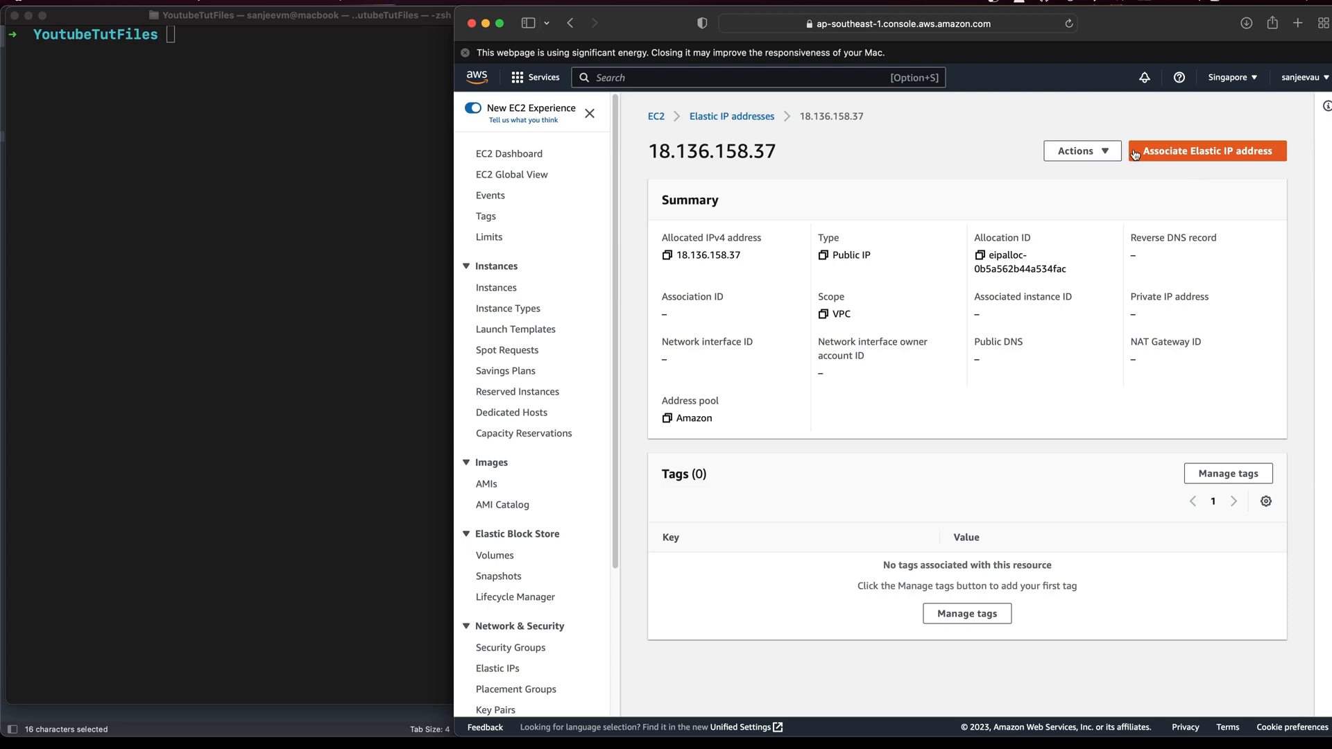
{"action": "left_click", "coordinate": [1207, 150]}
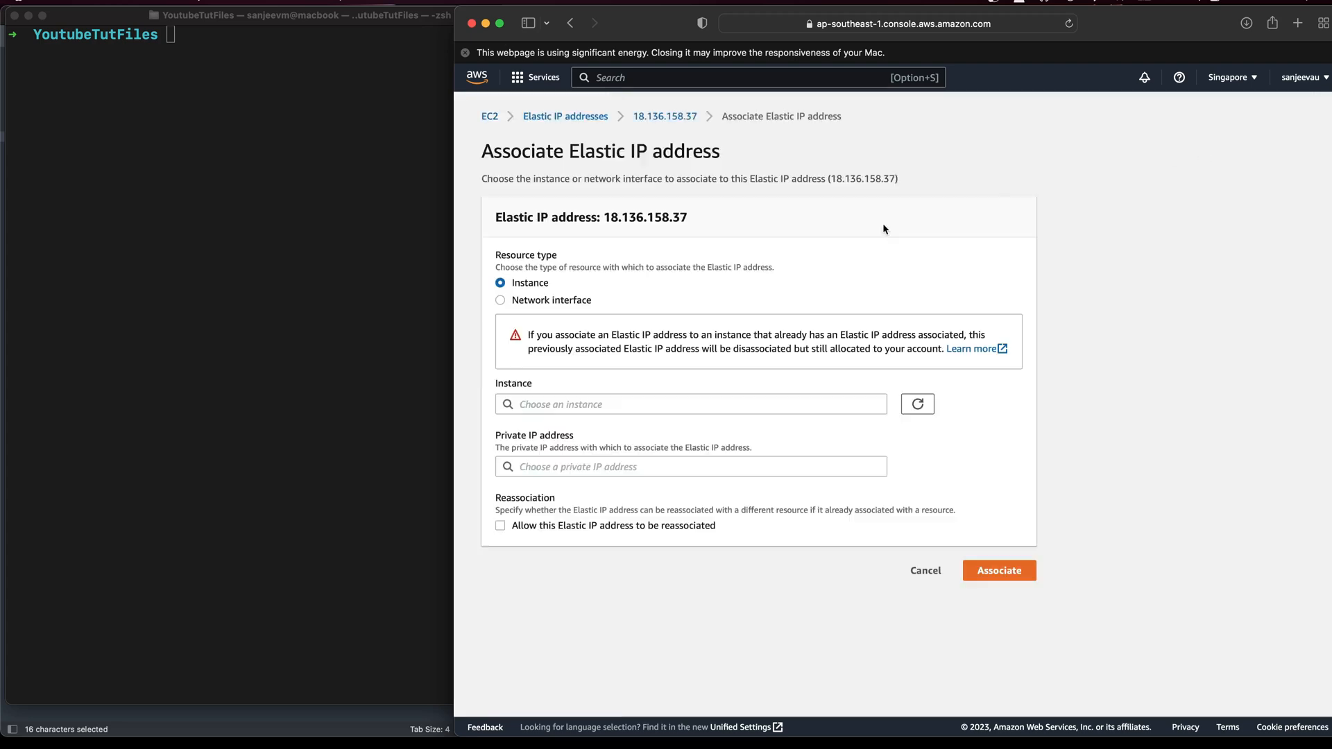
{"action": "left_click", "coordinate": [690, 404]}
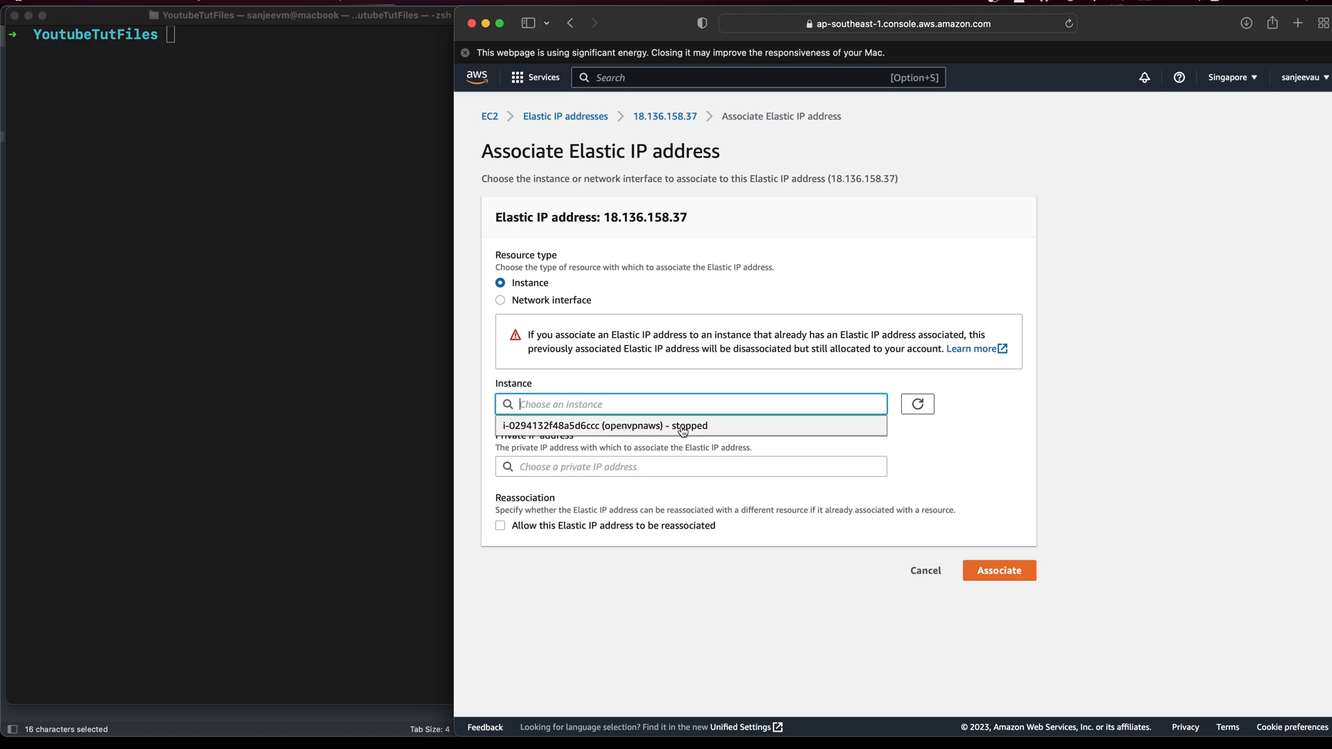
{"action": "left_click", "coordinate": [604, 425]}
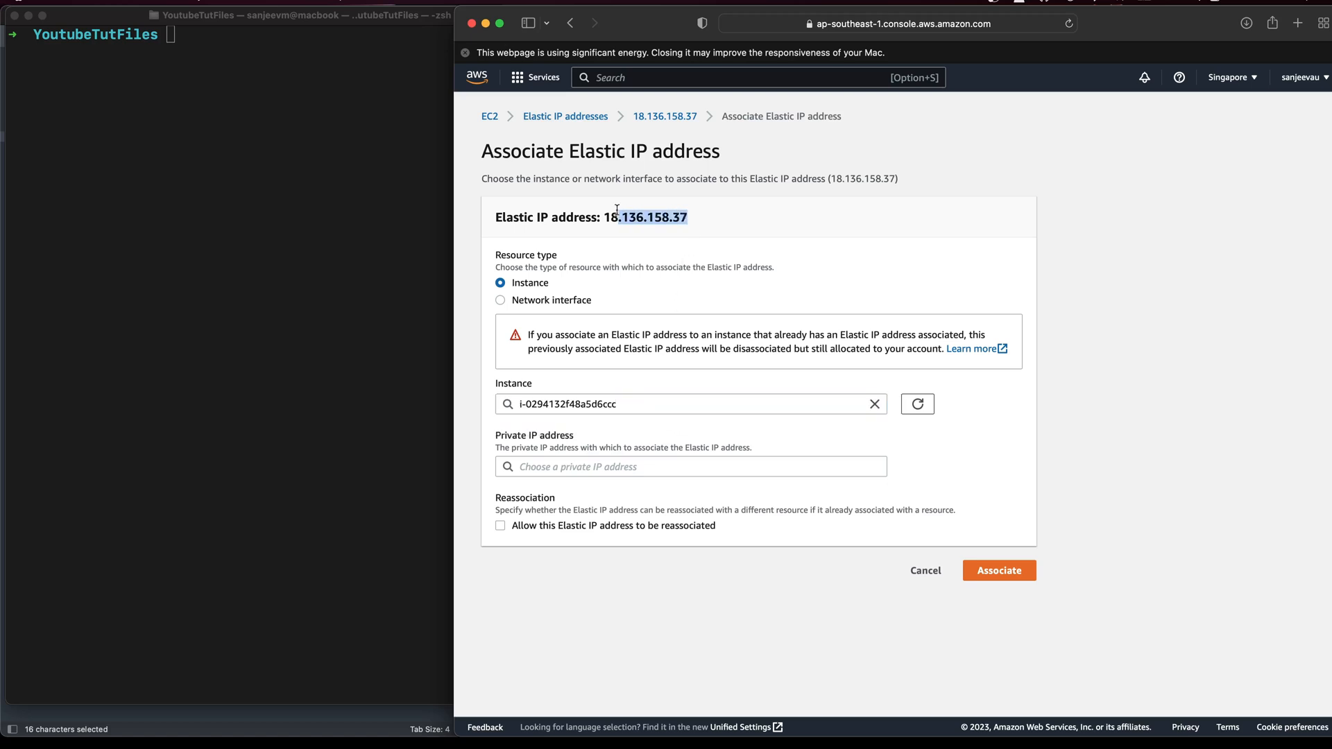
{"action": "right_click", "coordinate": [646, 216]}
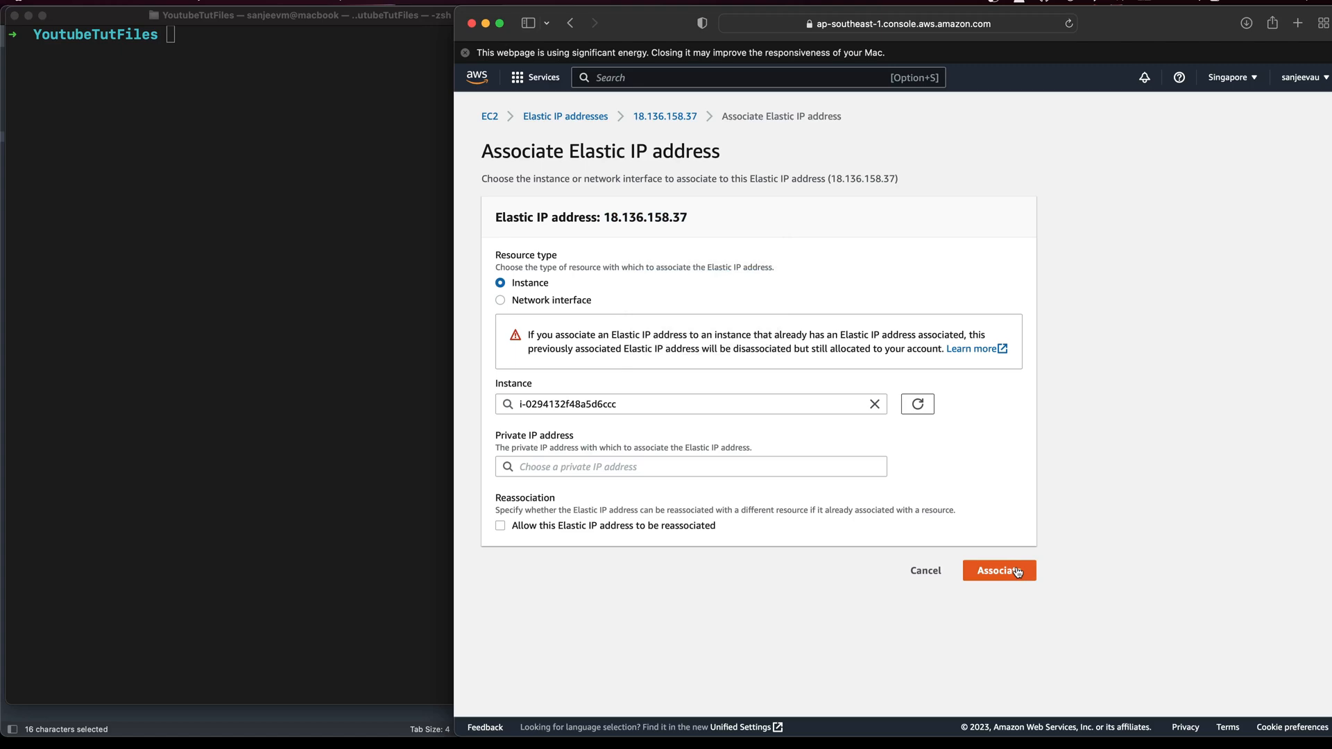
{"action": "left_click", "coordinate": [998, 571]}
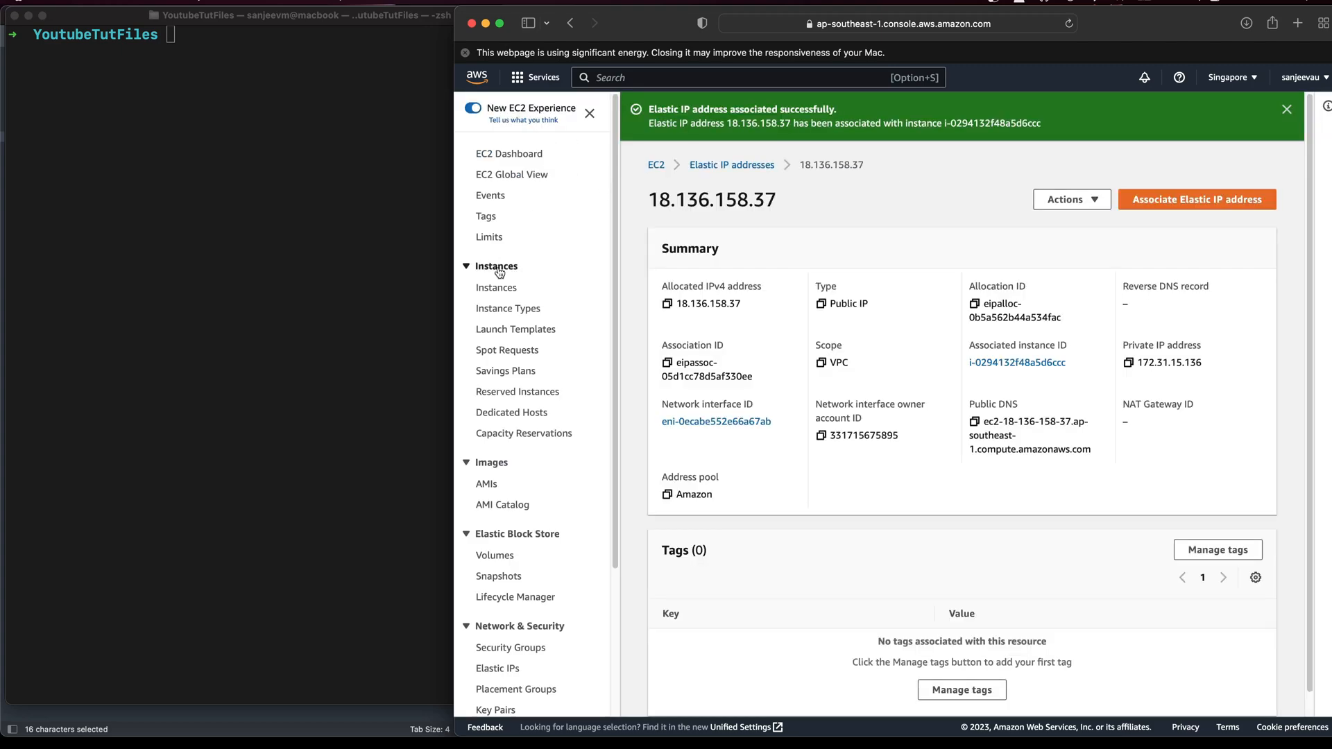
Start the stopped openvpnaws instance from the Instances list, now using public IP 18.136.158.37.
{"action": "left_click", "coordinate": [509, 154]}
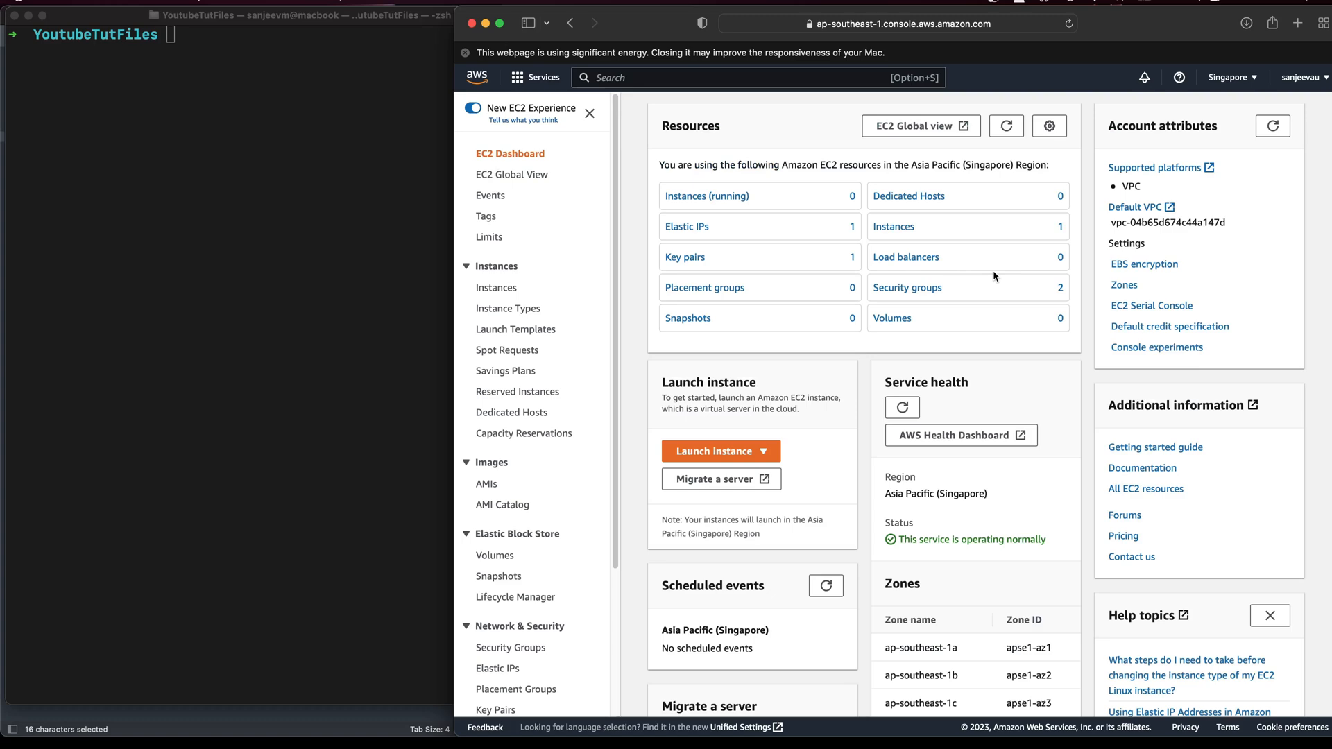
{"action": "left_click", "coordinate": [496, 287]}
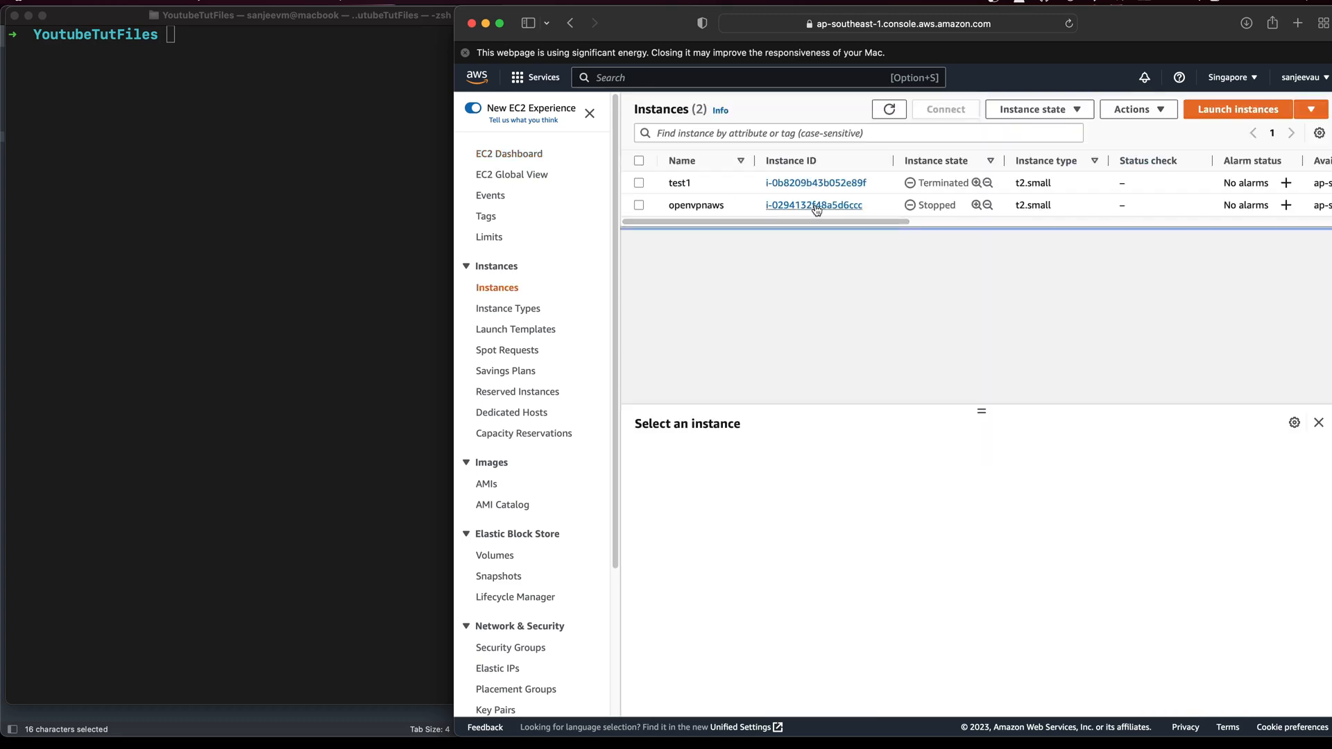
{"action": "left_click", "coordinate": [813, 205]}
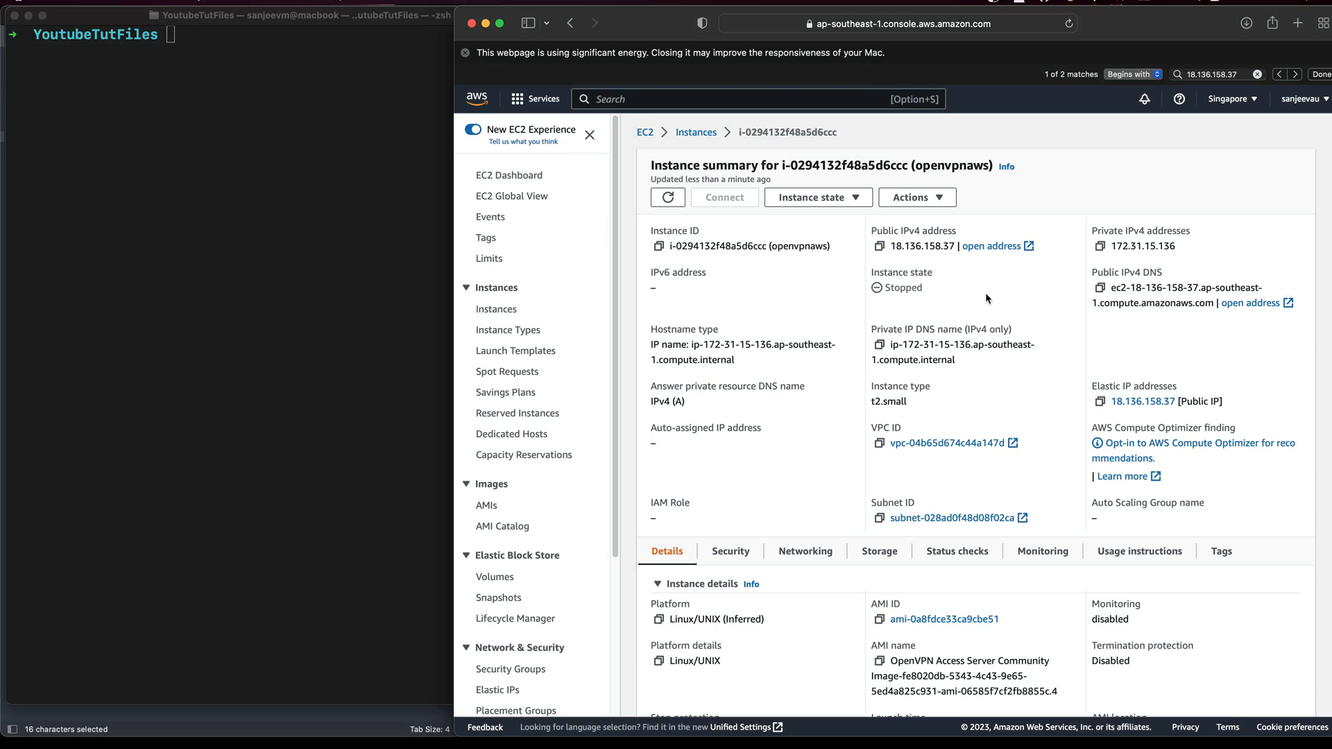
{"action": "mouse_move", "coordinate": [904, 300]}
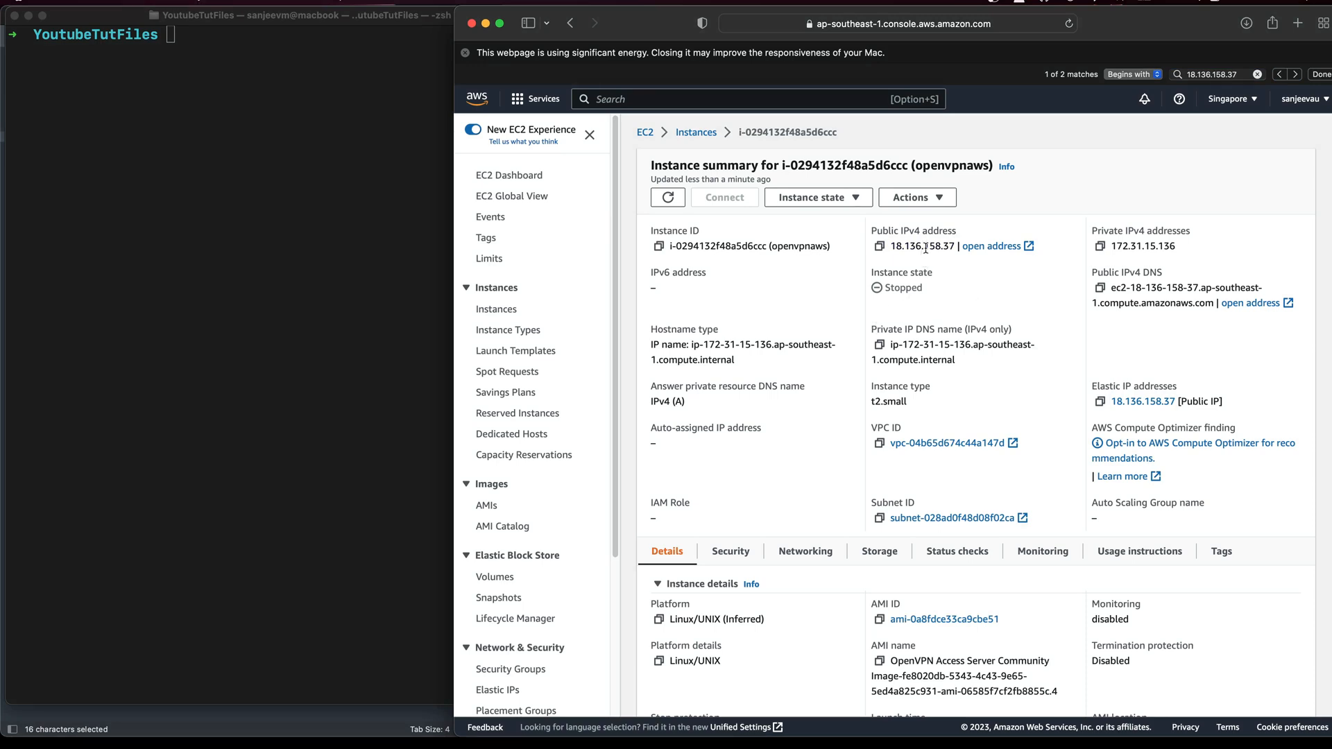
{"action": "left_click", "coordinate": [813, 197]}
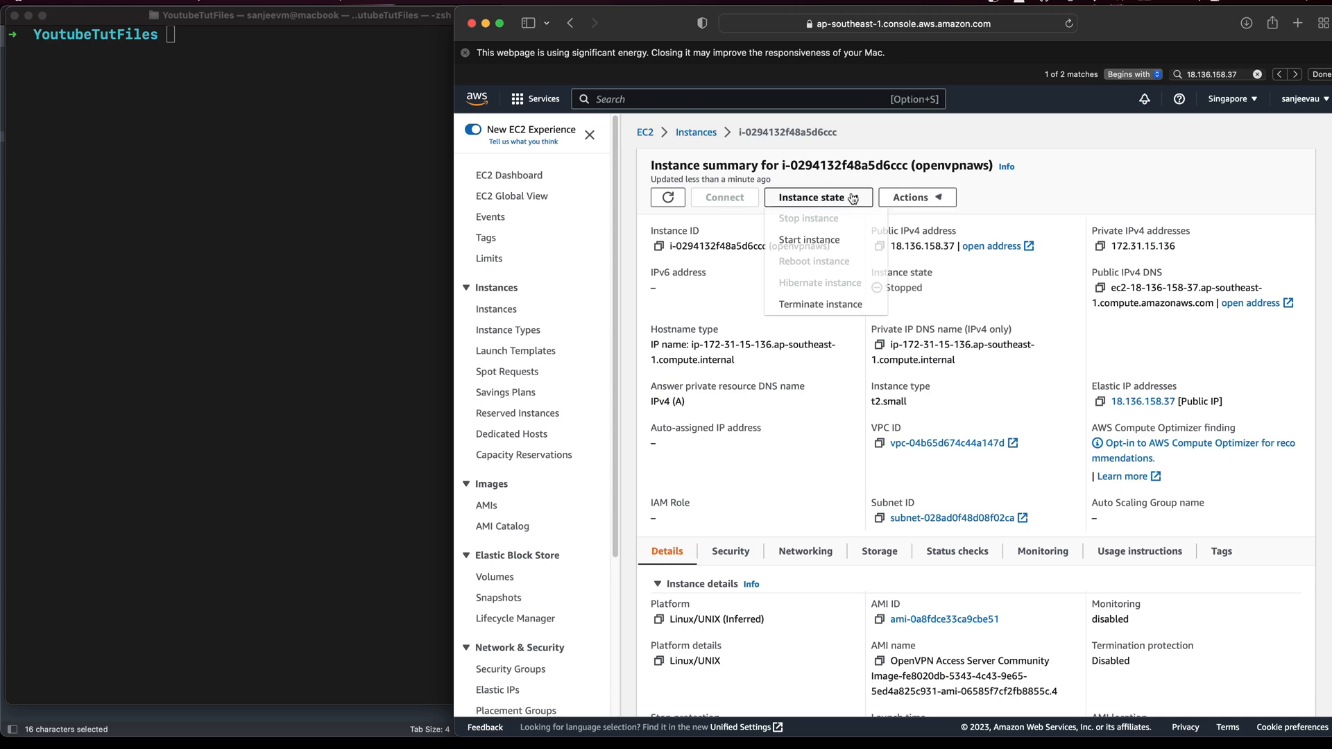
{"action": "left_click", "coordinate": [806, 240]}
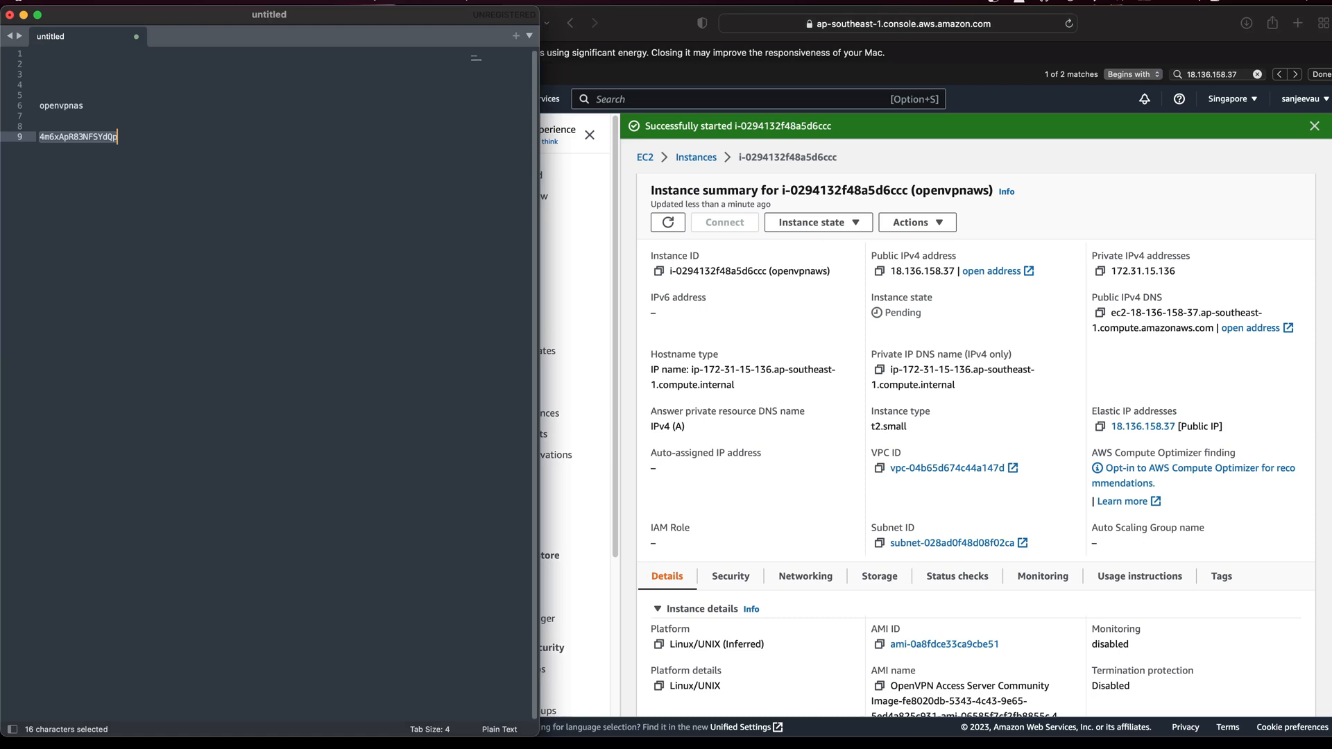
Ping 18.136.158.37 from Terminal until replies arrive, then stop the ping.
{"action": "left_click", "coordinate": [126, 282]}
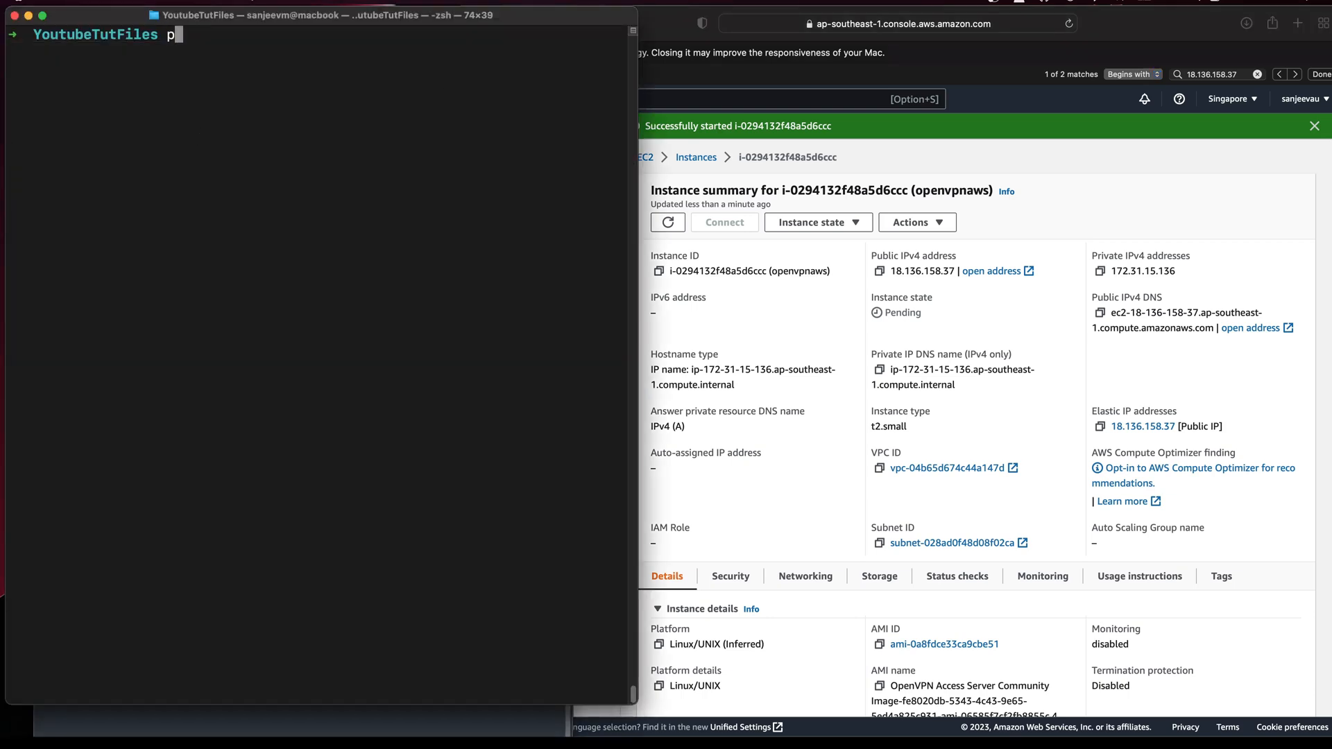
{"action": "type", "text": "ping 18.136.158.37"}
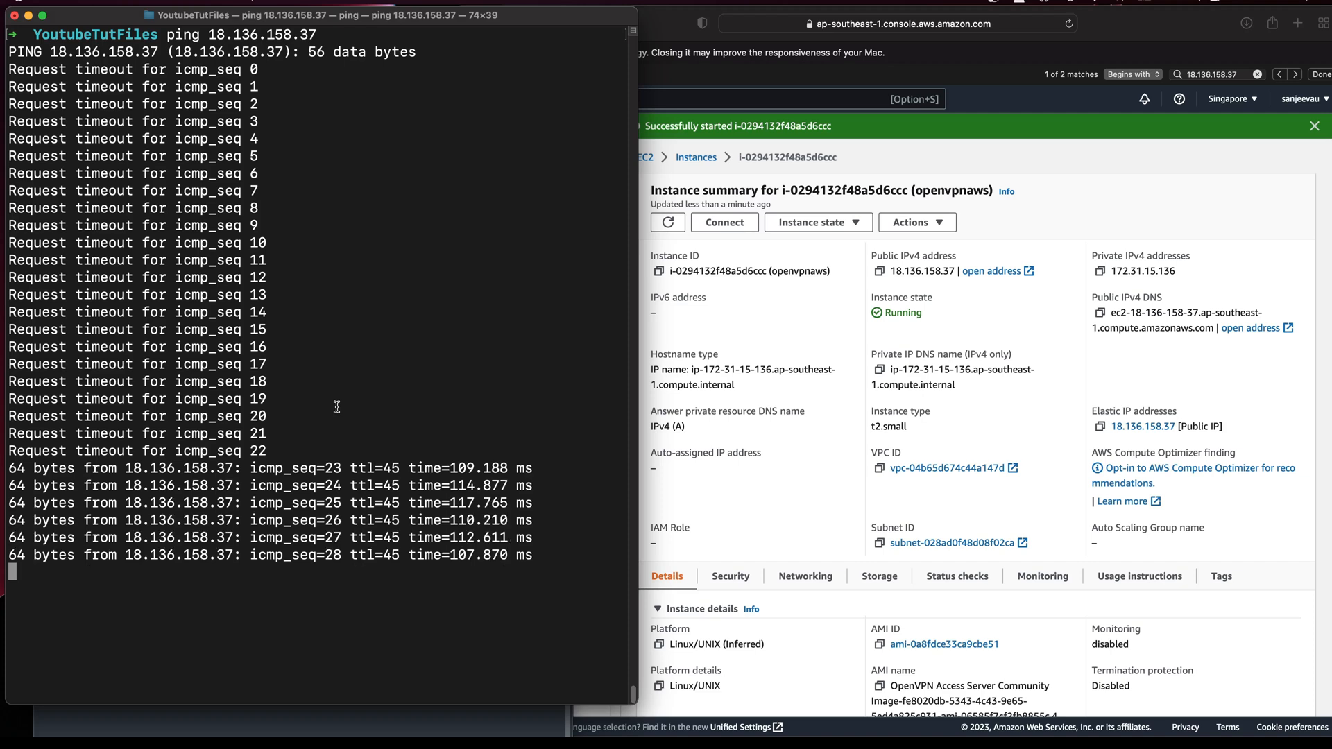
{"action": "key", "text": "ctrl+c"}
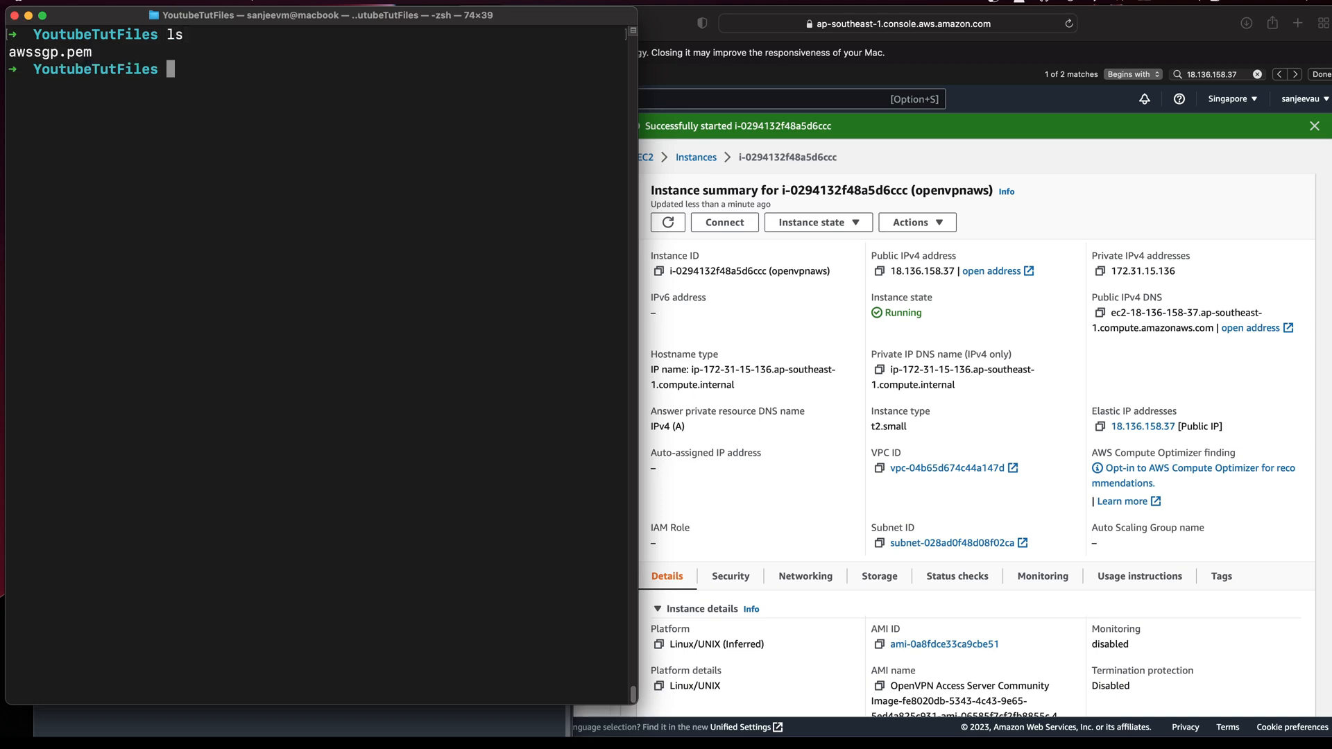
{"action": "type", "text": "ssh -"}
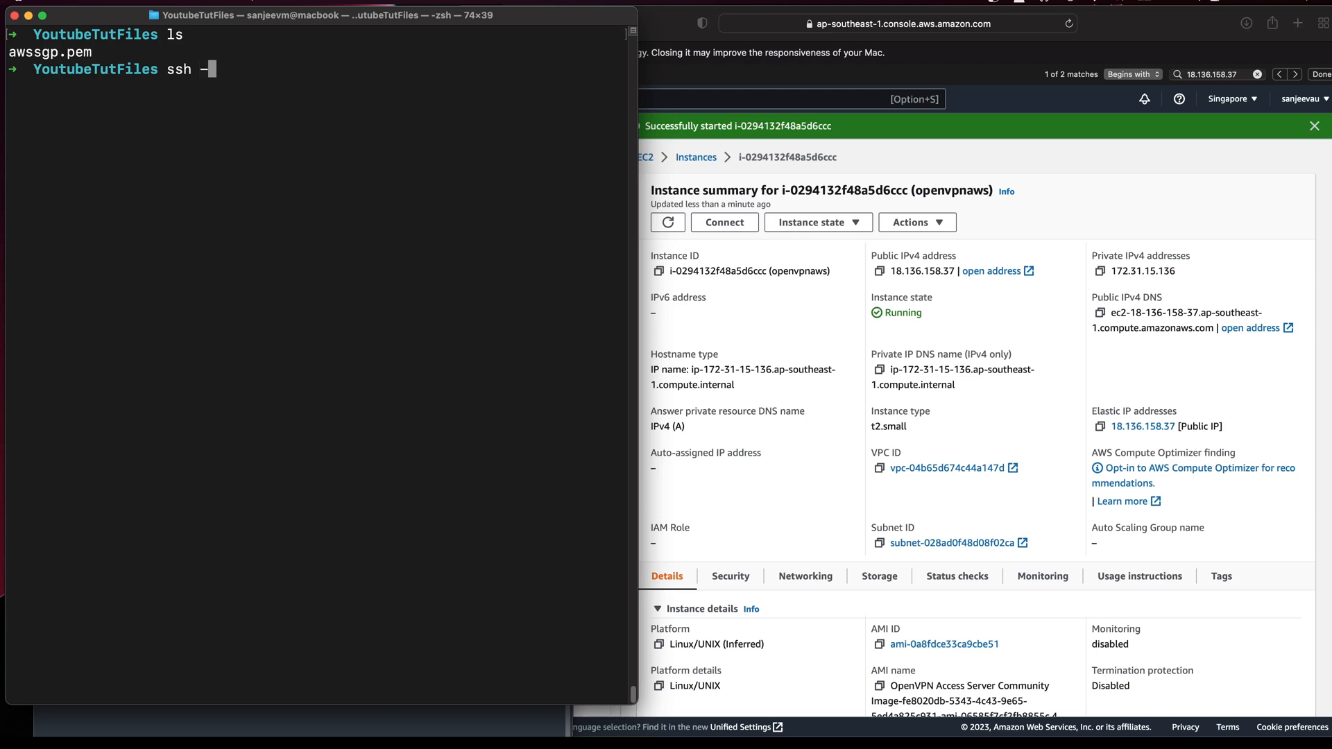
{"action": "type", "text": "i awssgp.pem"}
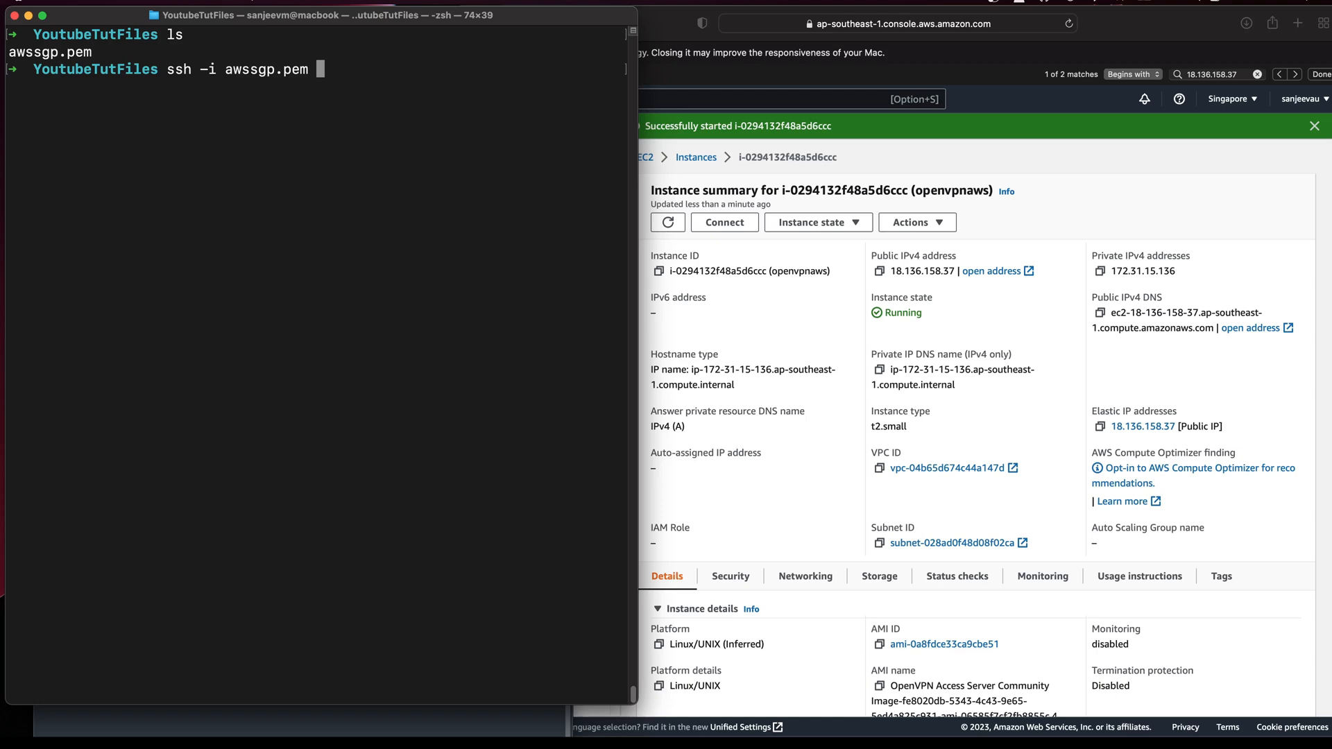
{"action": "type", "text": "openvpnas"}
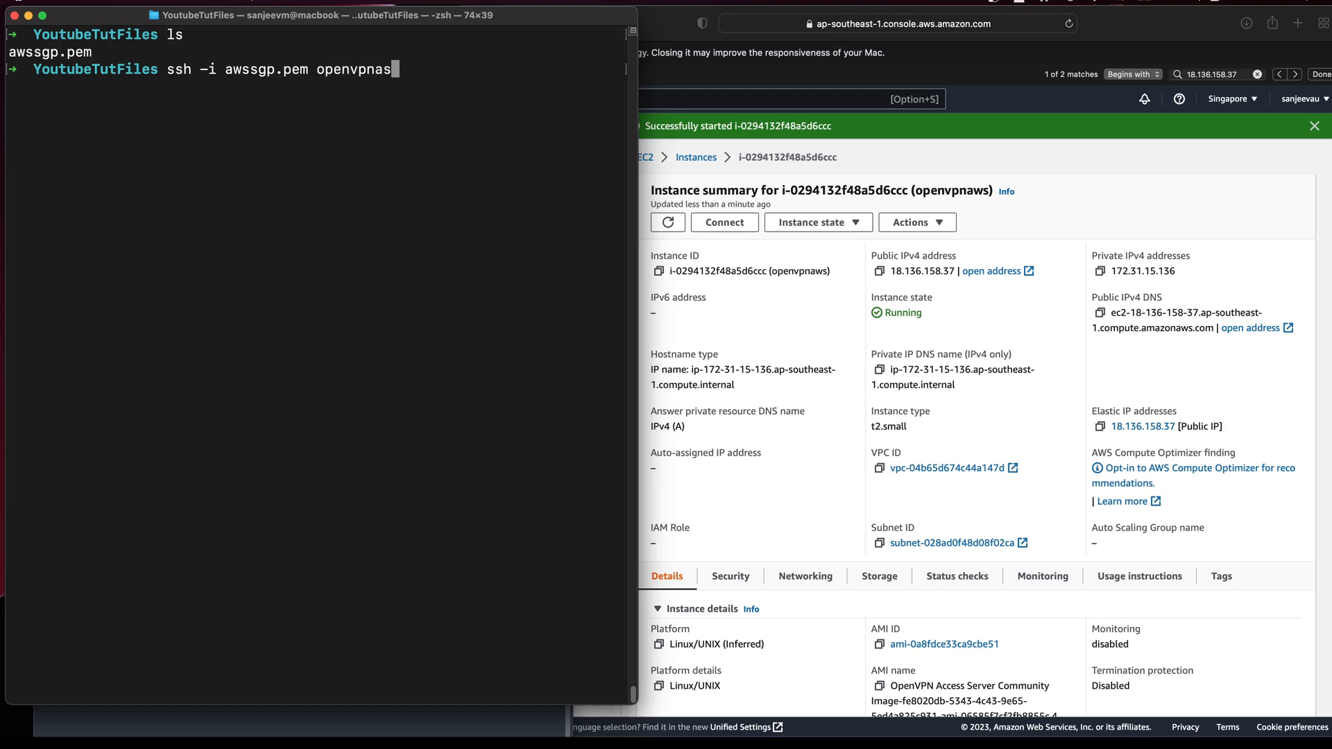
{"action": "type", "text": "w"}
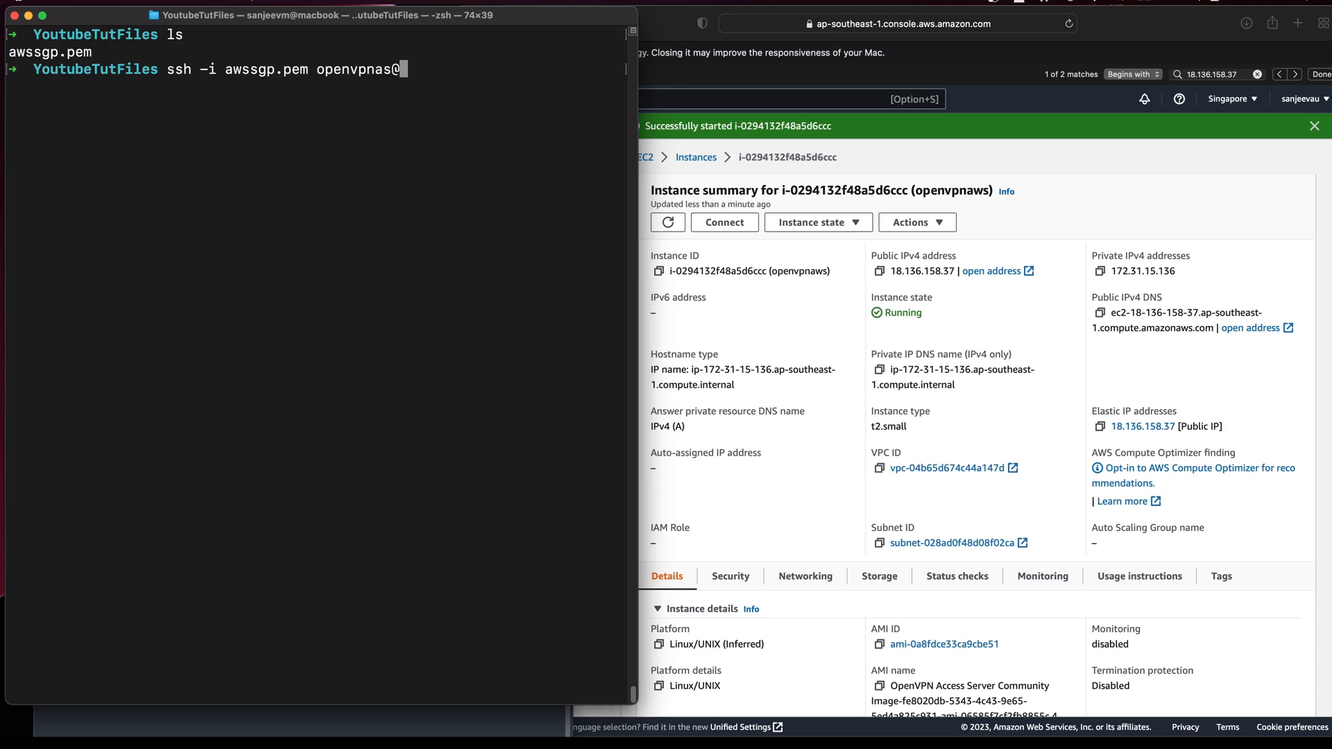
{"action": "mouse_move", "coordinate": [349, 155]}
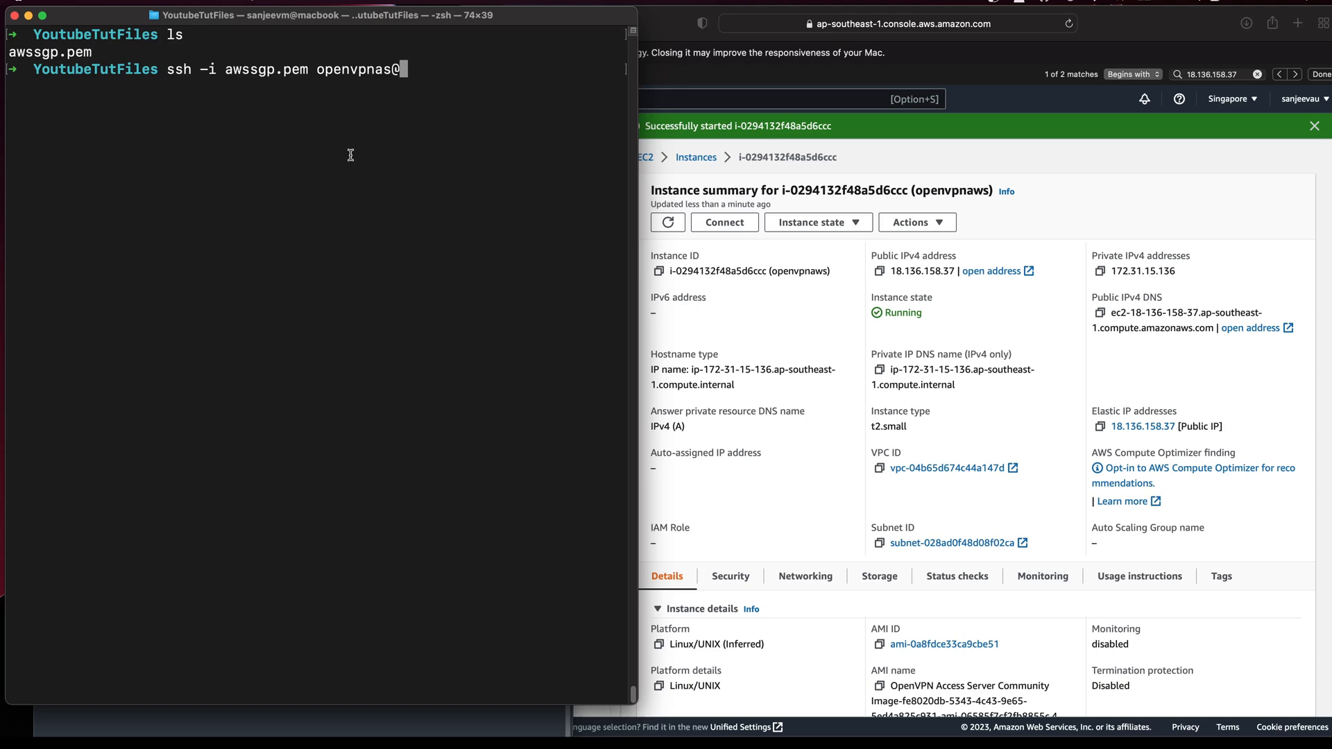
{"action": "type", "text": "18.136.158.37"}
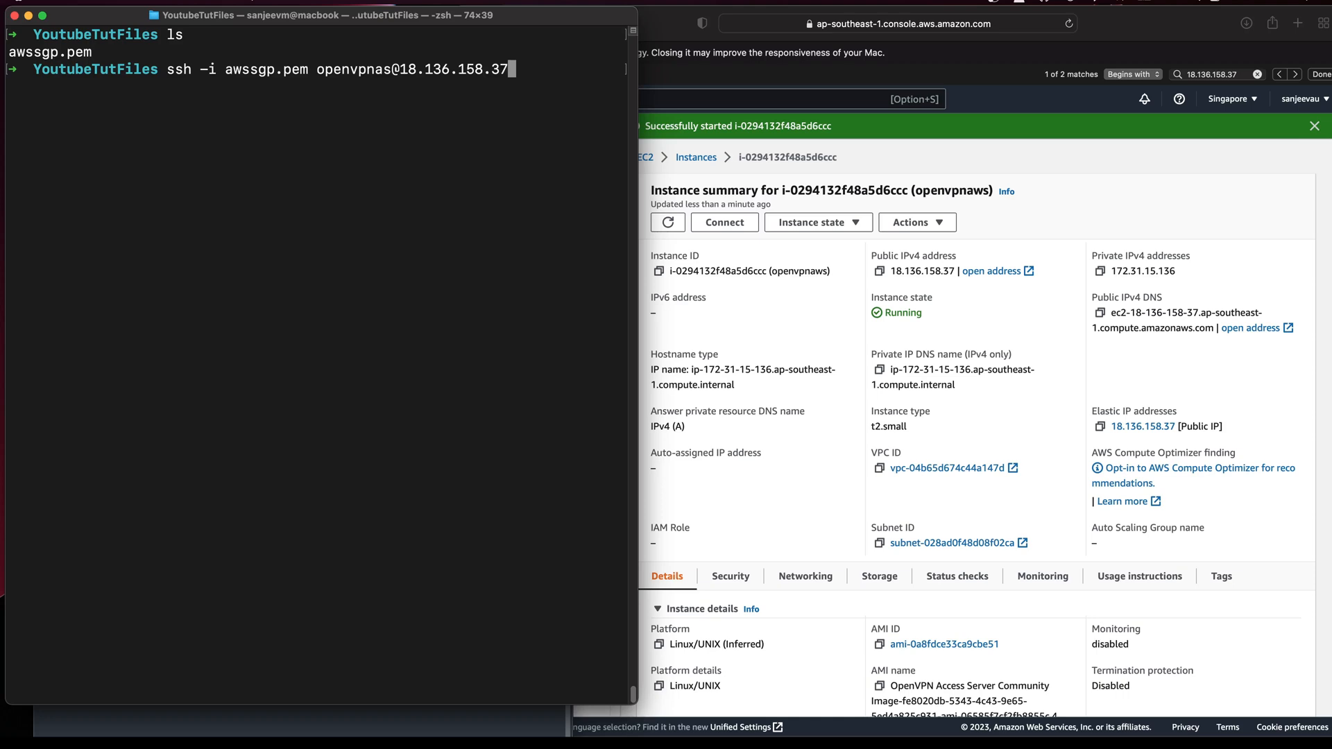
{"action": "mouse_move", "coordinate": [701, 599]}
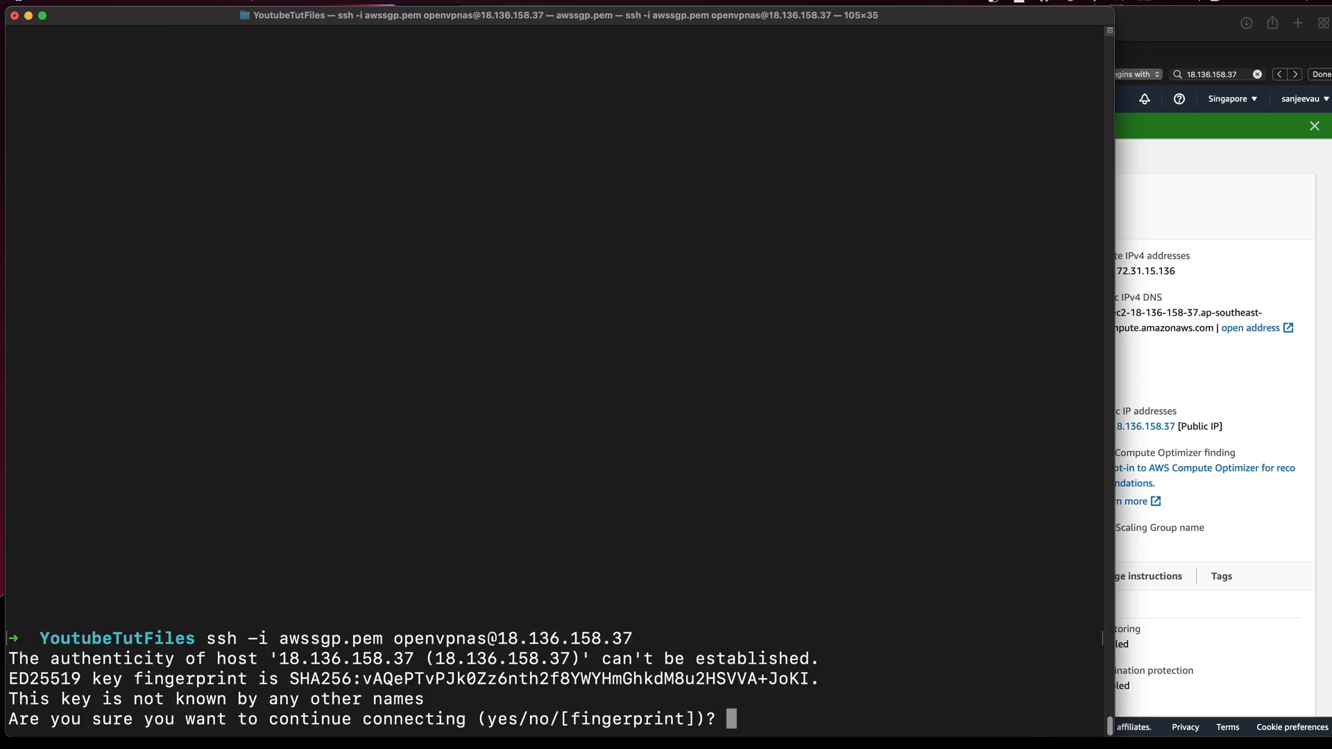
Answer yes to the first ovpn-init prompts and keep default ports 943 and 443.
{"action": "type", "text": "yes"}
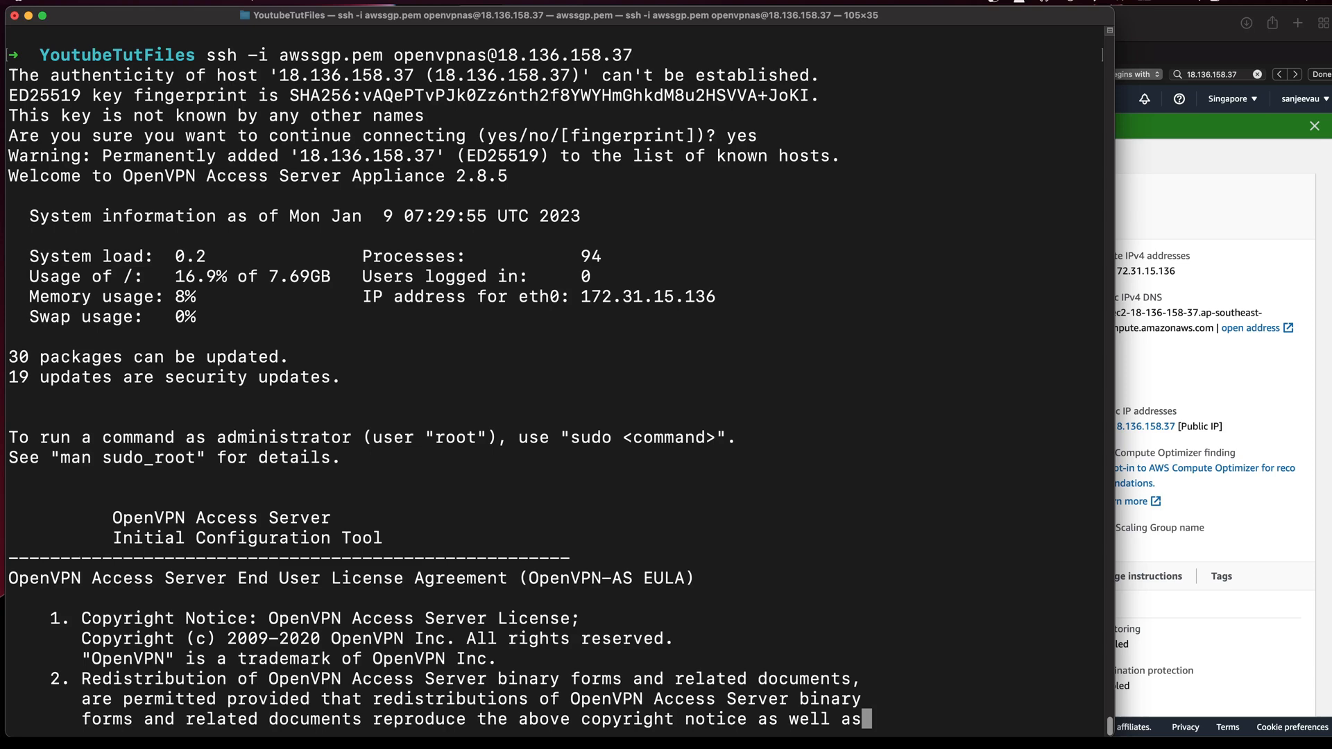
{"action": "scroll", "scroll_direction": "down", "scroll_amount": 3}
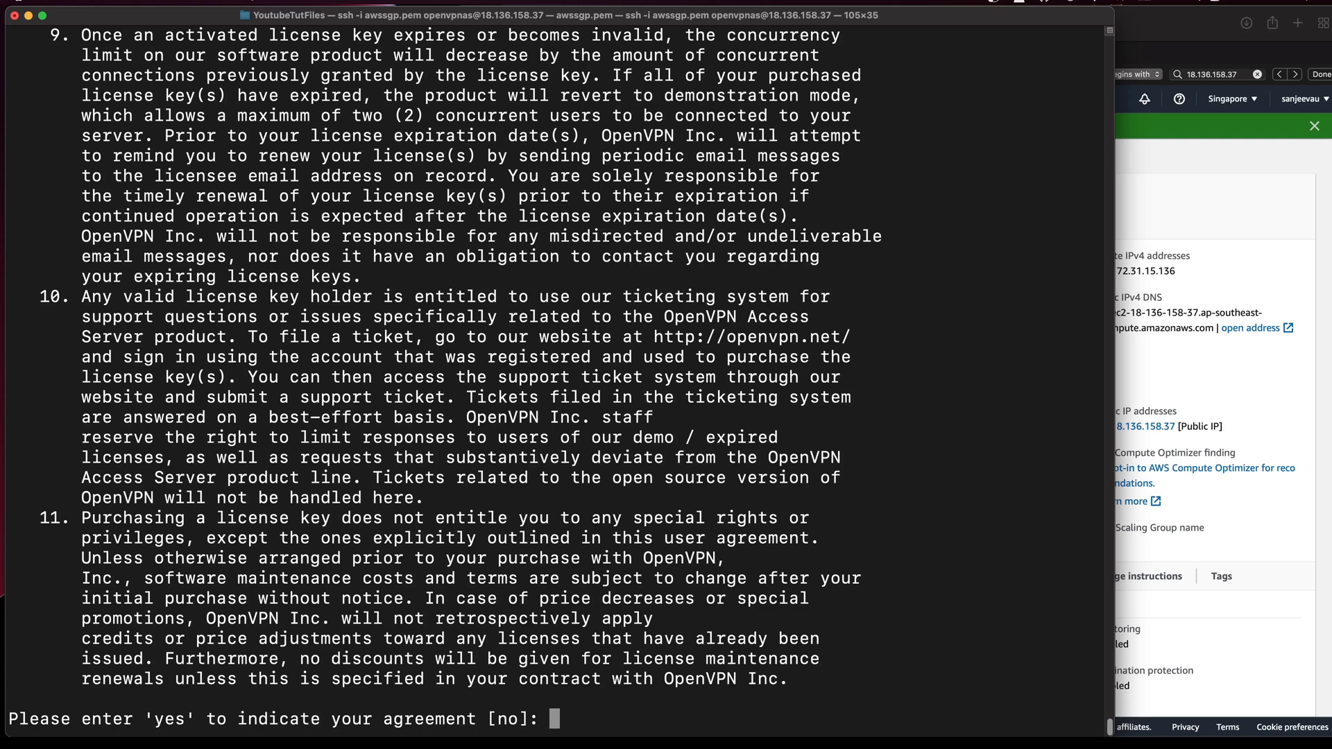
{"action": "type", "text": "yes"}
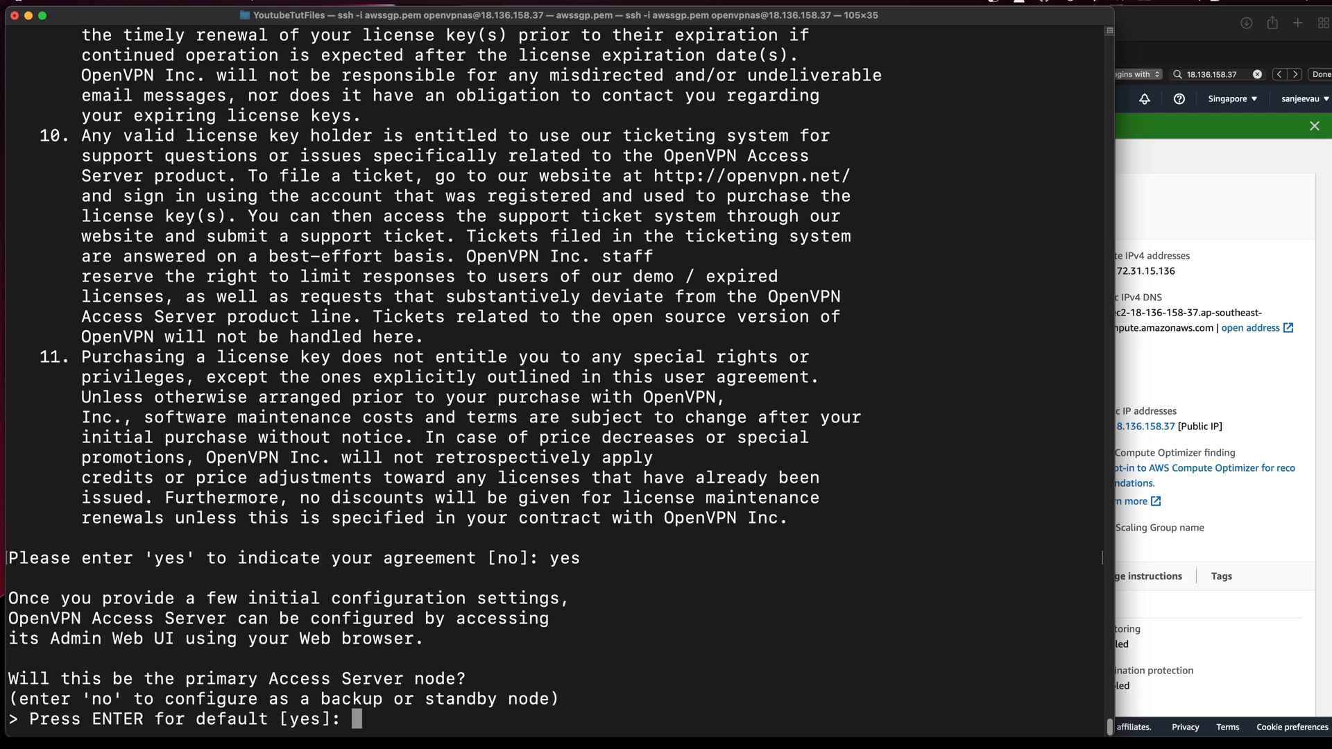
{"action": "type", "text": "yes"}
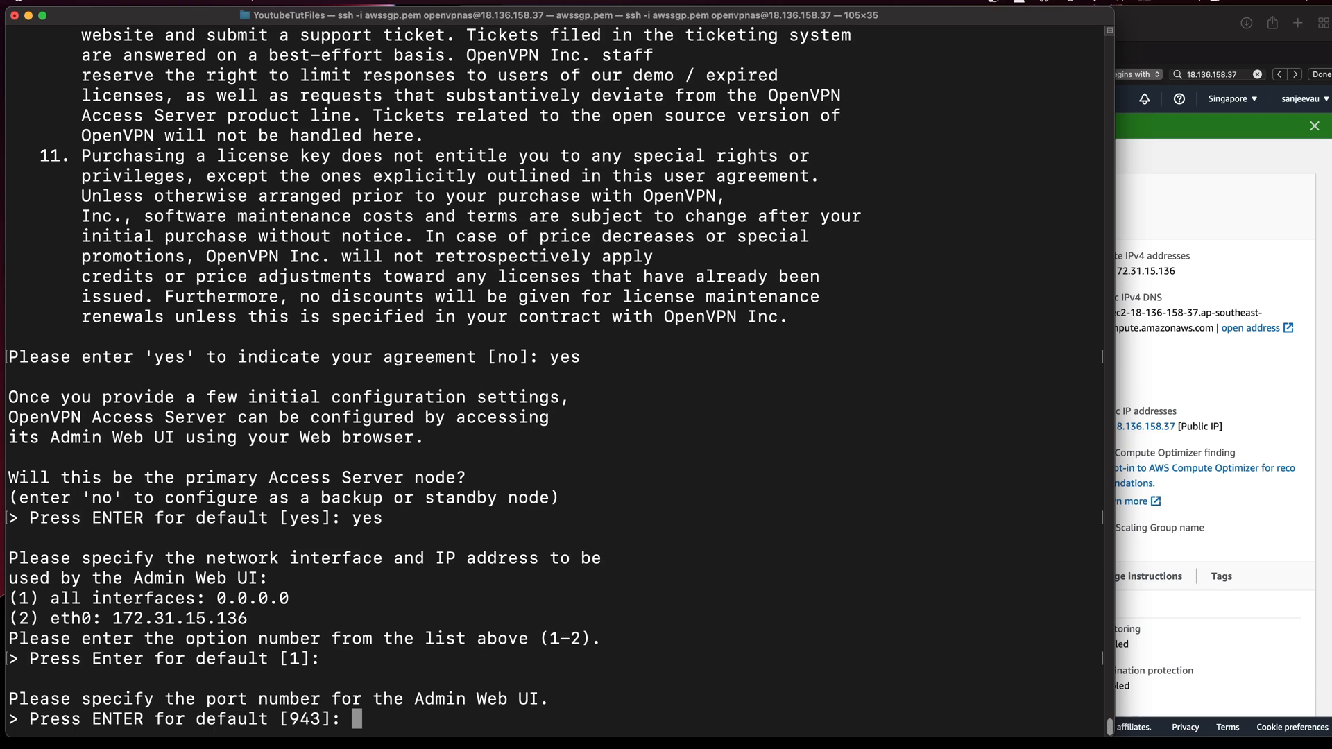
{"action": "key", "text": "enter"}
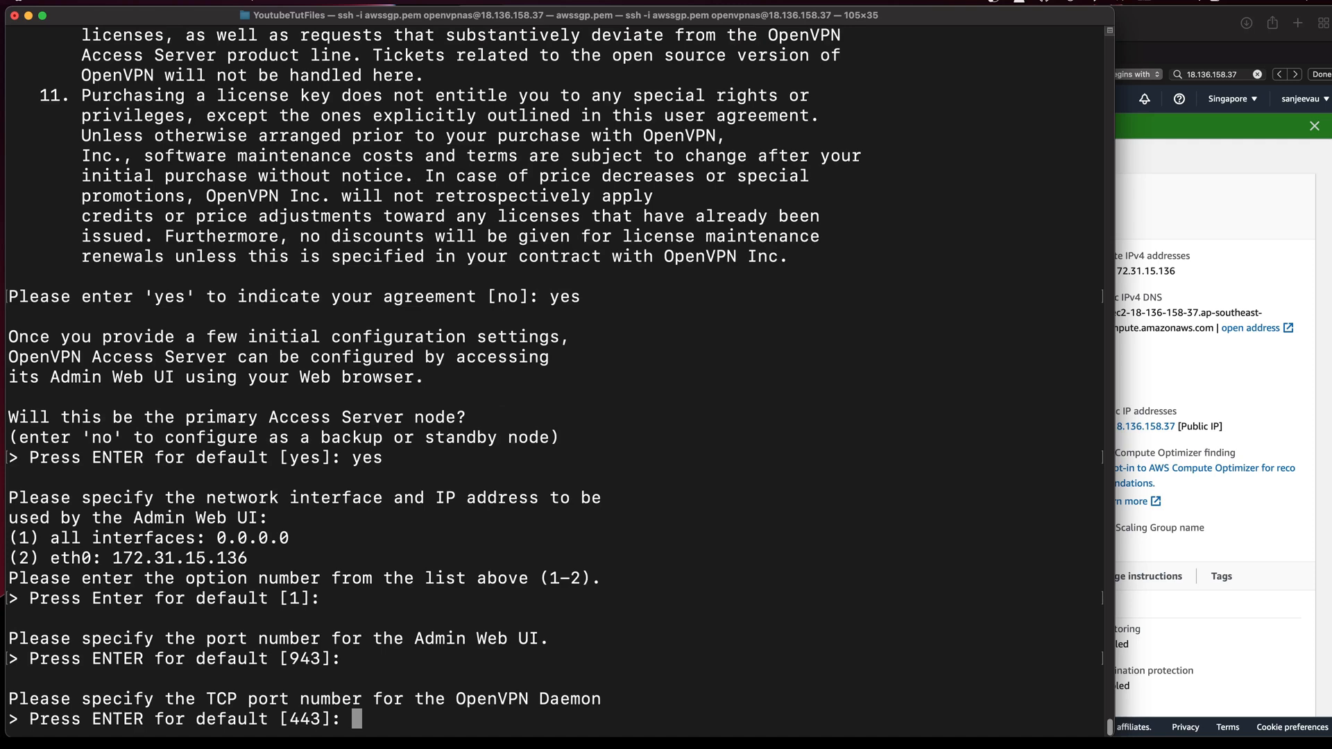
{"action": "key", "text": "enter"}
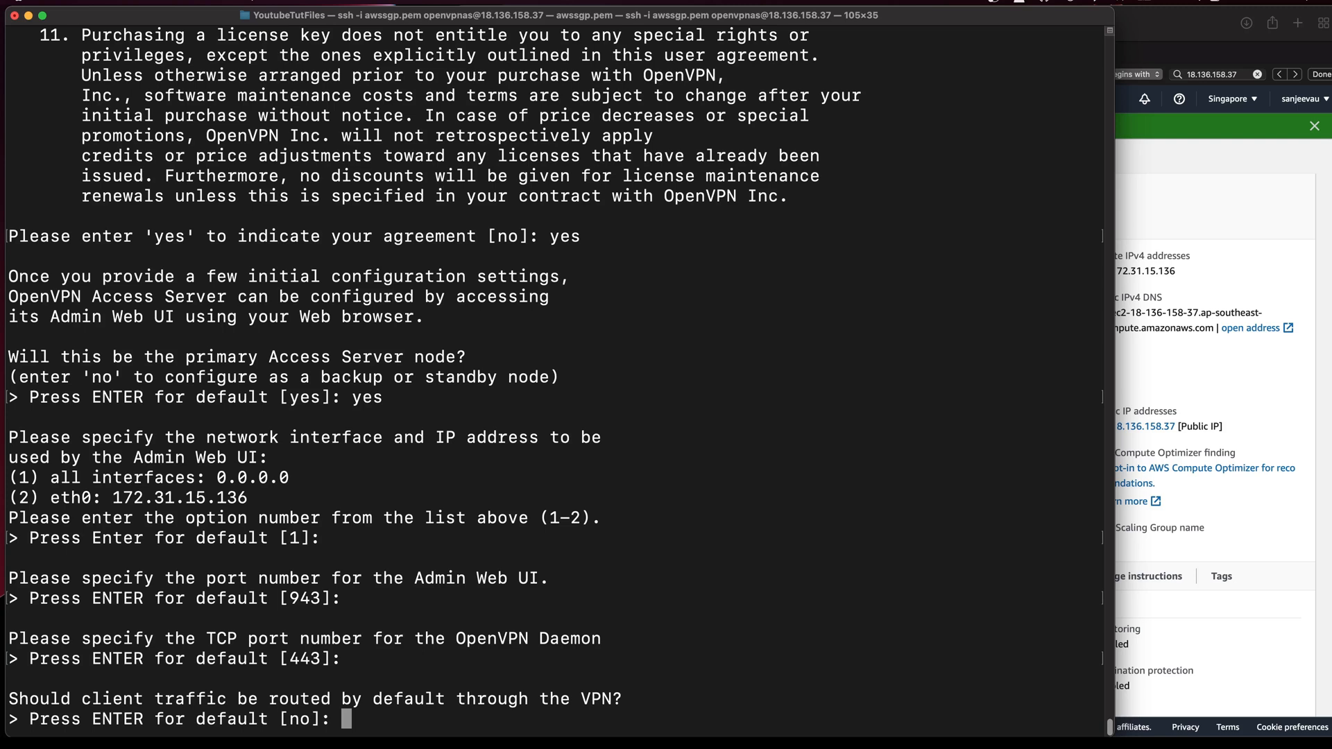
Route client and DNS traffic through the VPN, keep local authentication and private subnet defaults to finish setup.
{"action": "type", "text": "yes"}
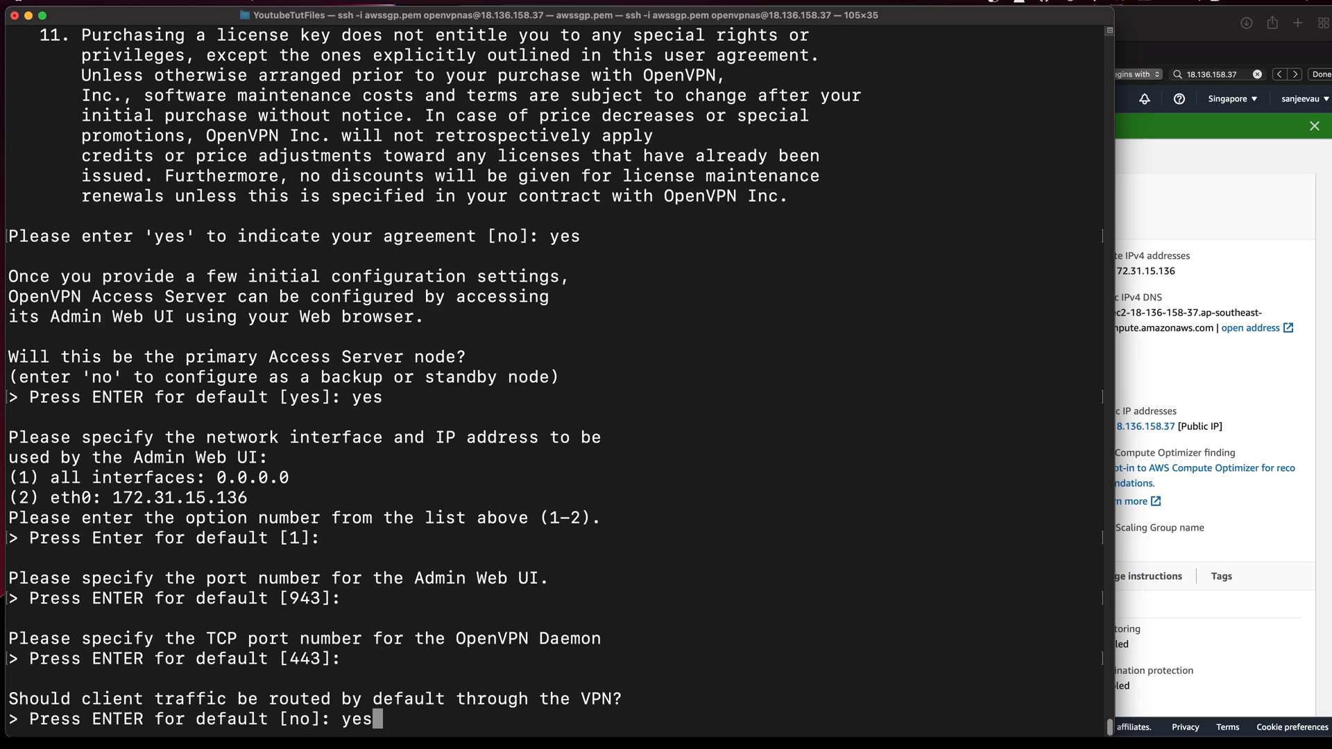
{"action": "key", "text": "enter"}
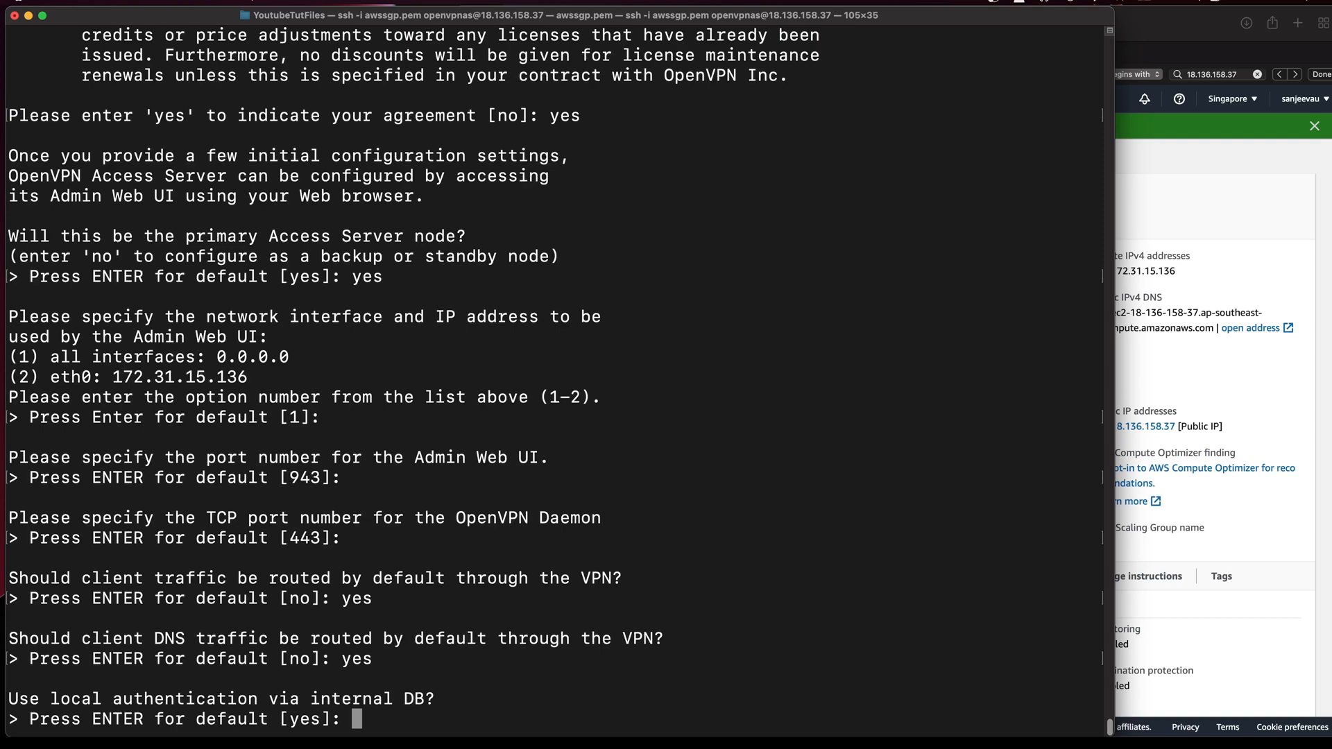
{"action": "key", "text": "enter"}
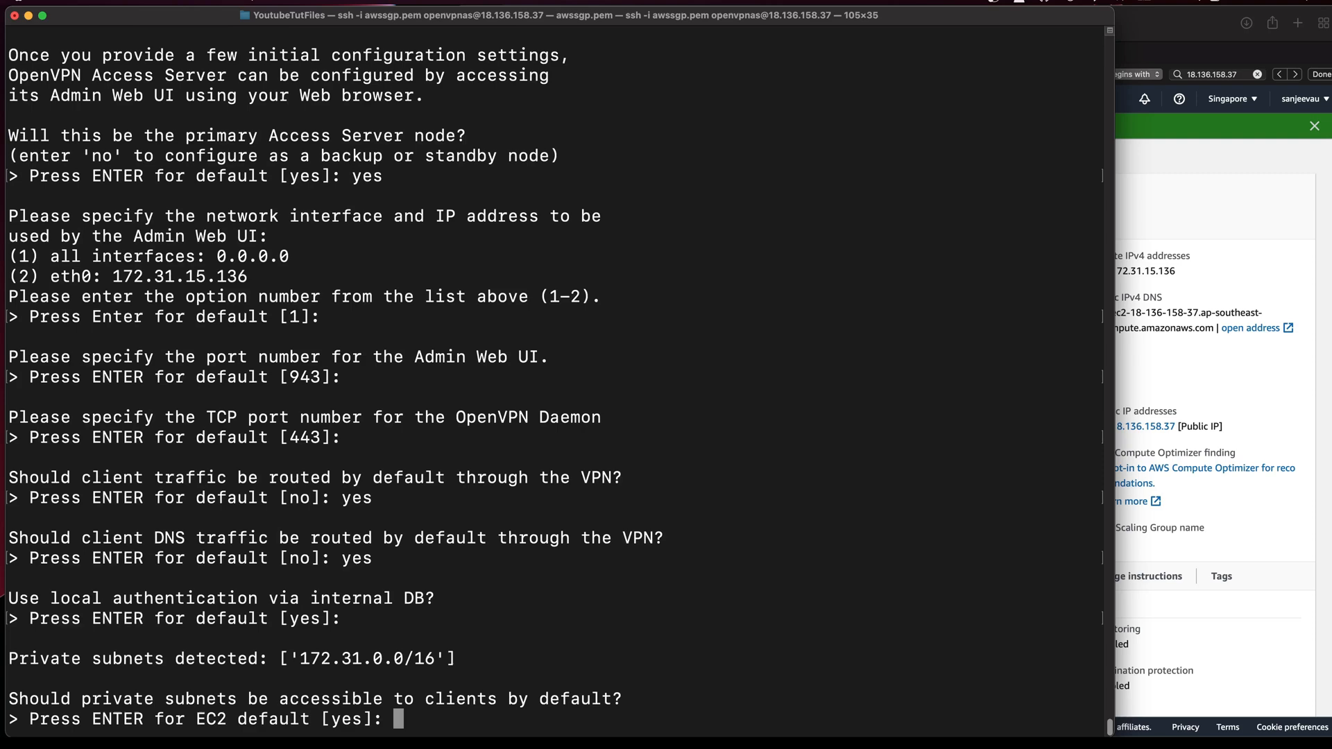
{"action": "key", "text": "enter"}
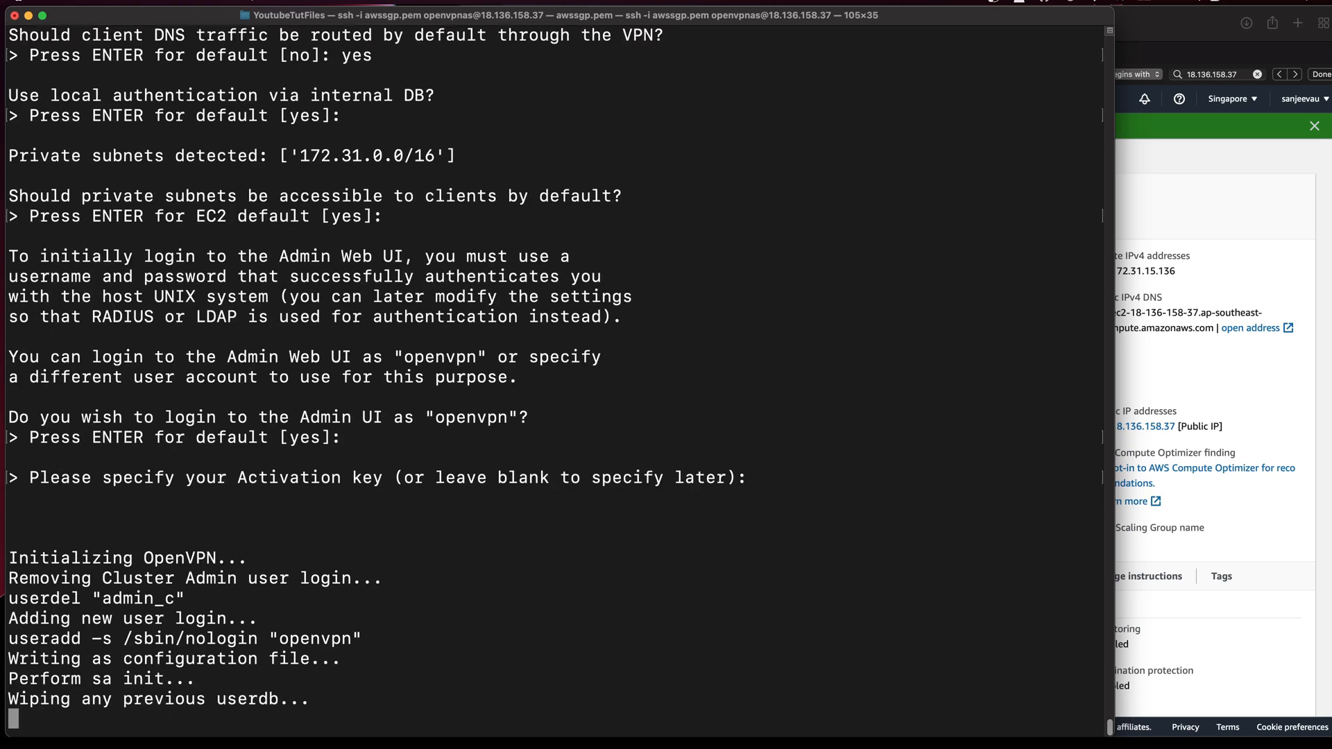
{"action": "scroll", "scroll_direction": "down", "scroll_amount": 3}
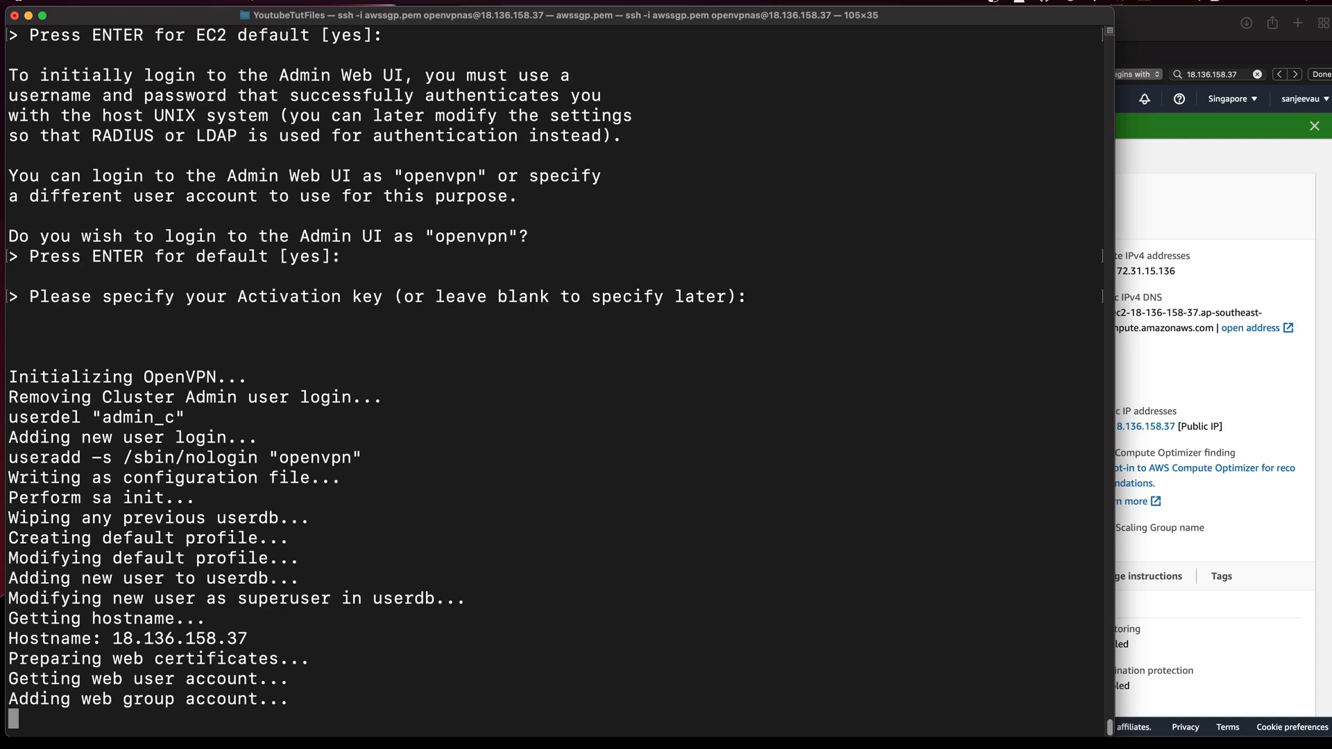
{"action": "scroll", "scroll_direction": "down", "scroll_amount": 3}
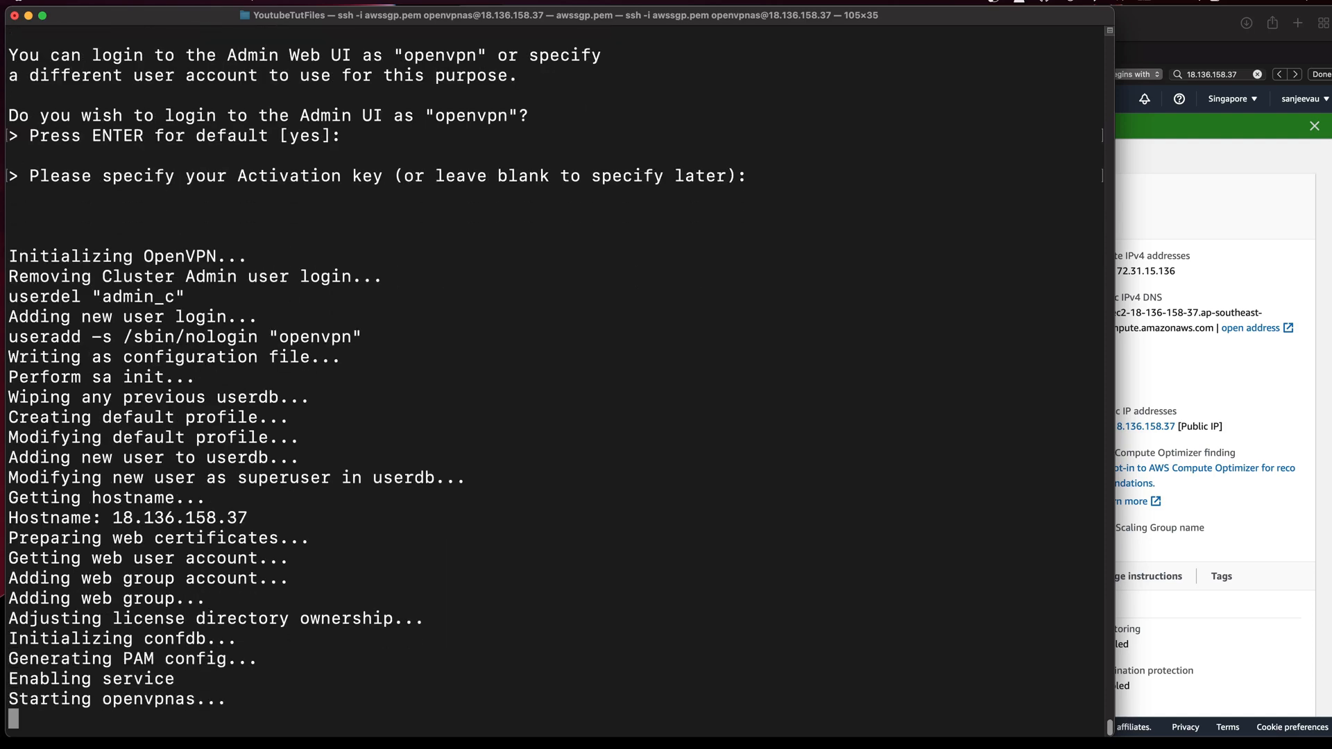
{"action": "key", "text": "Return"}
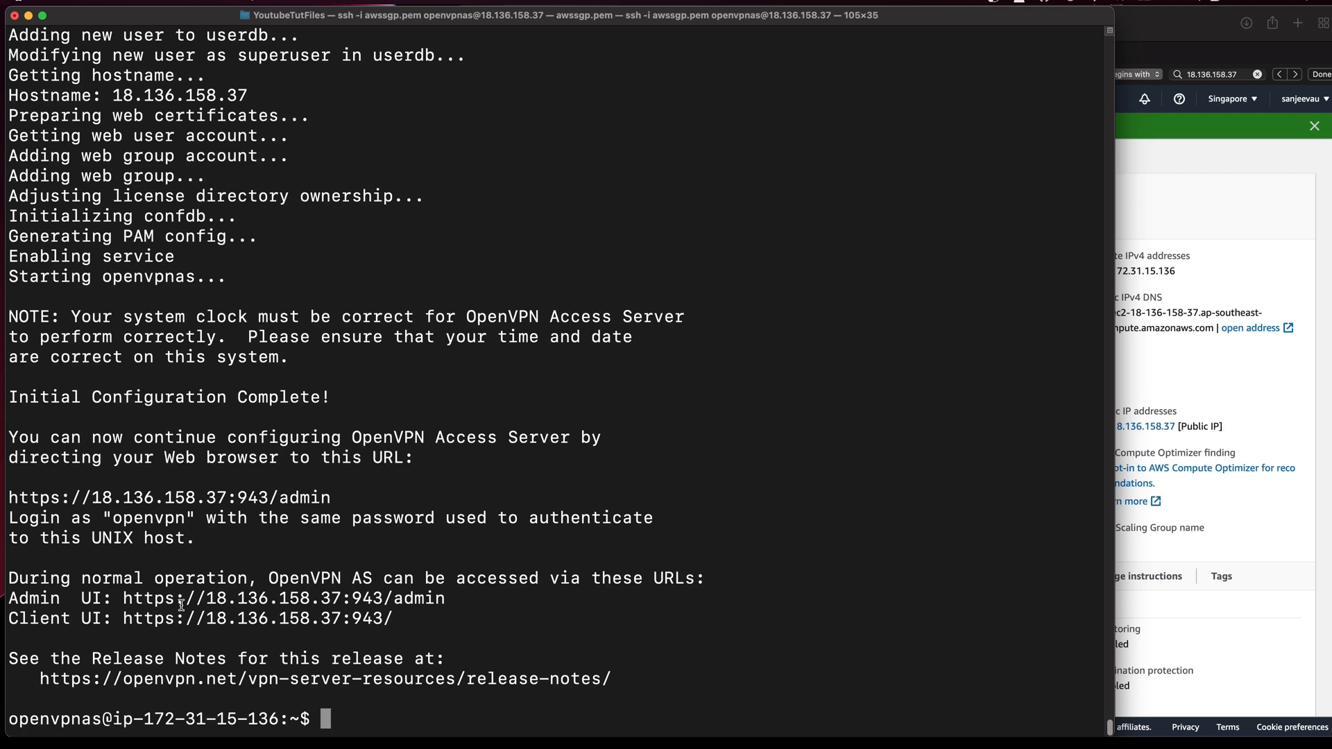
Copy the Admin UI web address and become root with sudo su -.
{"action": "left_click_drag", "start_coordinate": [121, 598], "coordinate": [443, 598]}
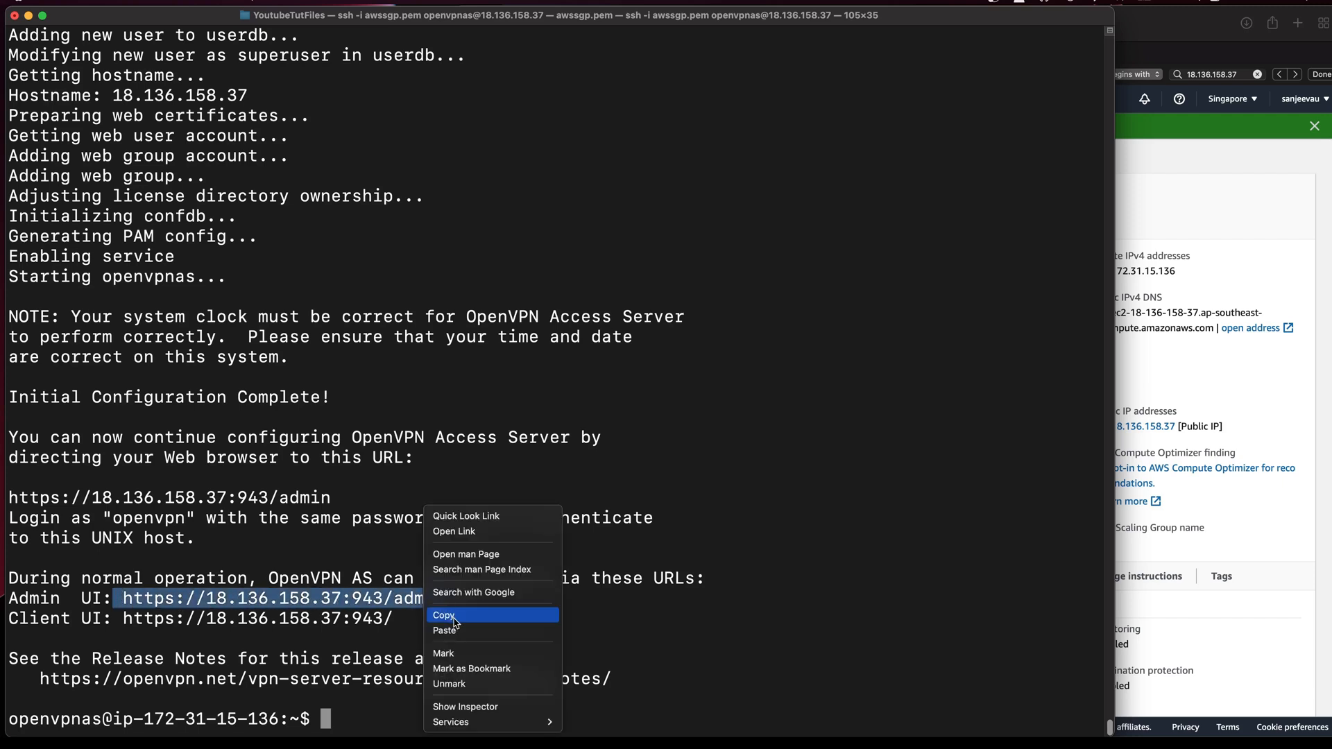
{"action": "left_click", "coordinate": [443, 616]}
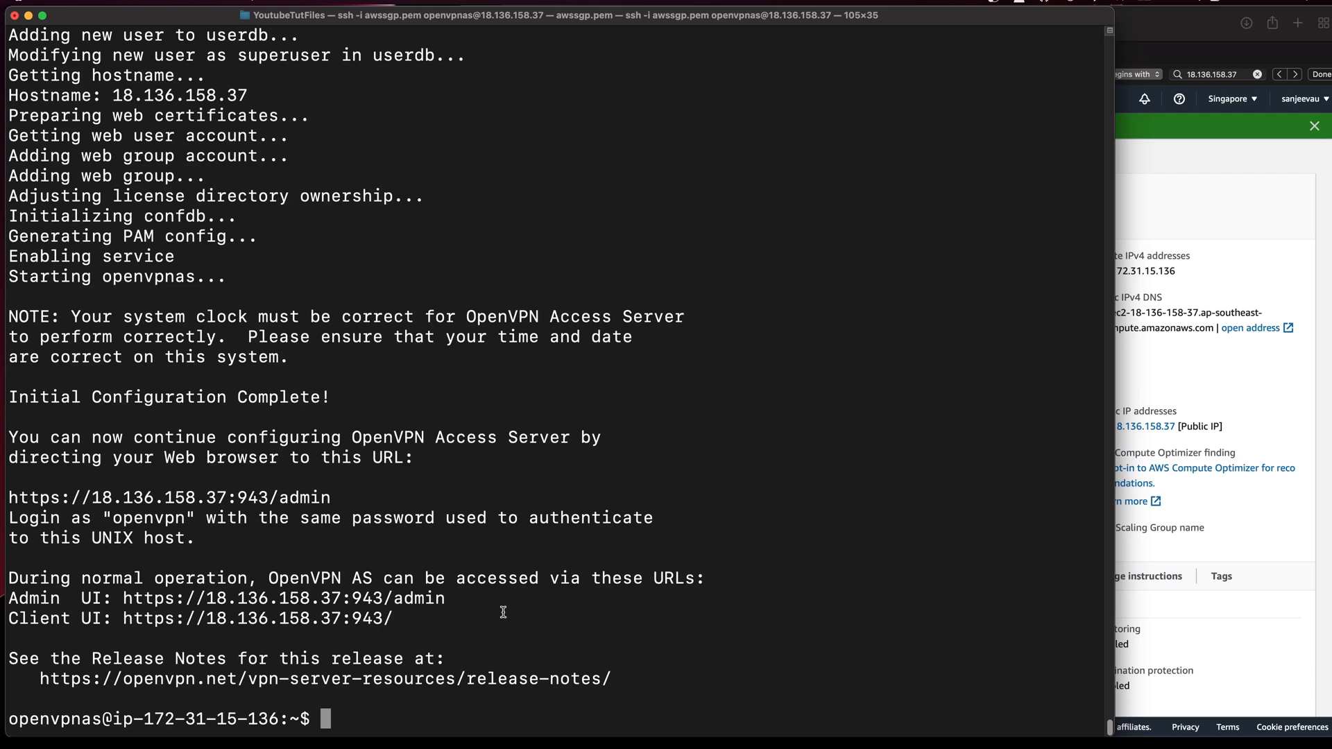
{"action": "type", "text": "sudo su -"}
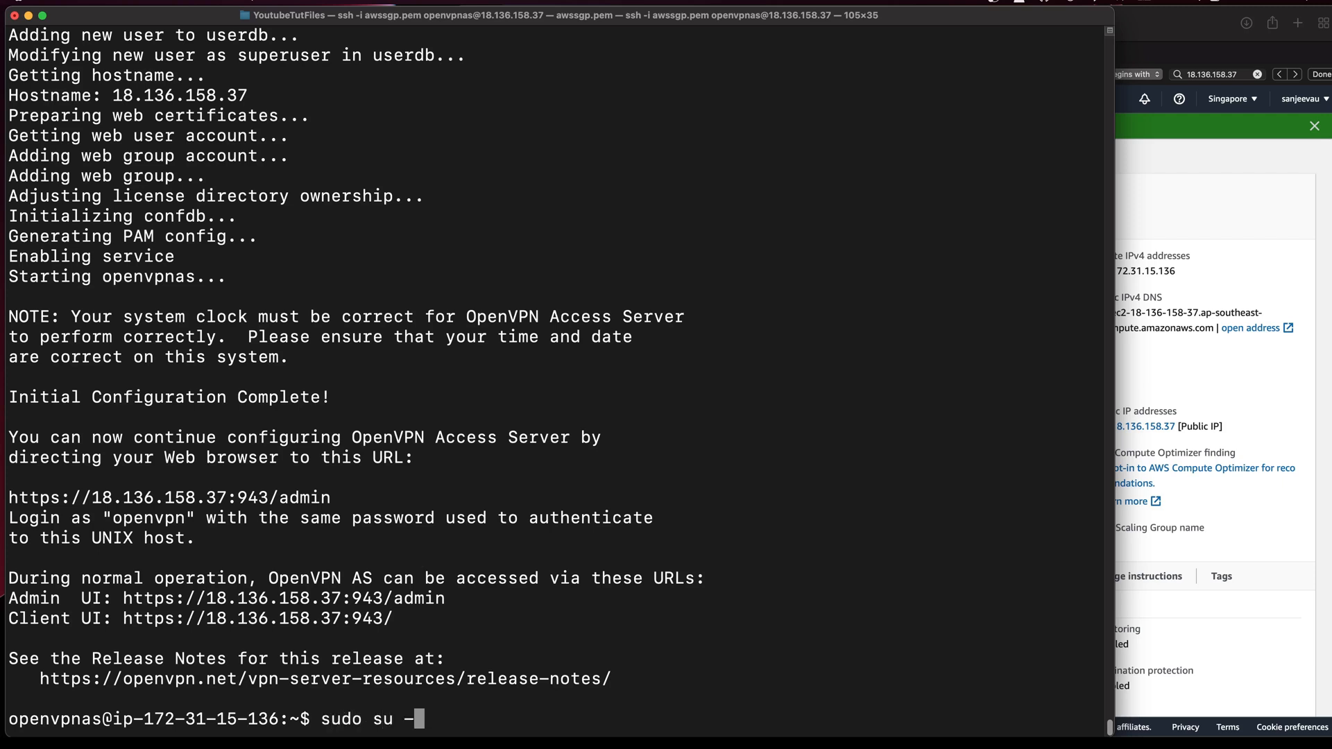
{"action": "key", "text": "enter"}
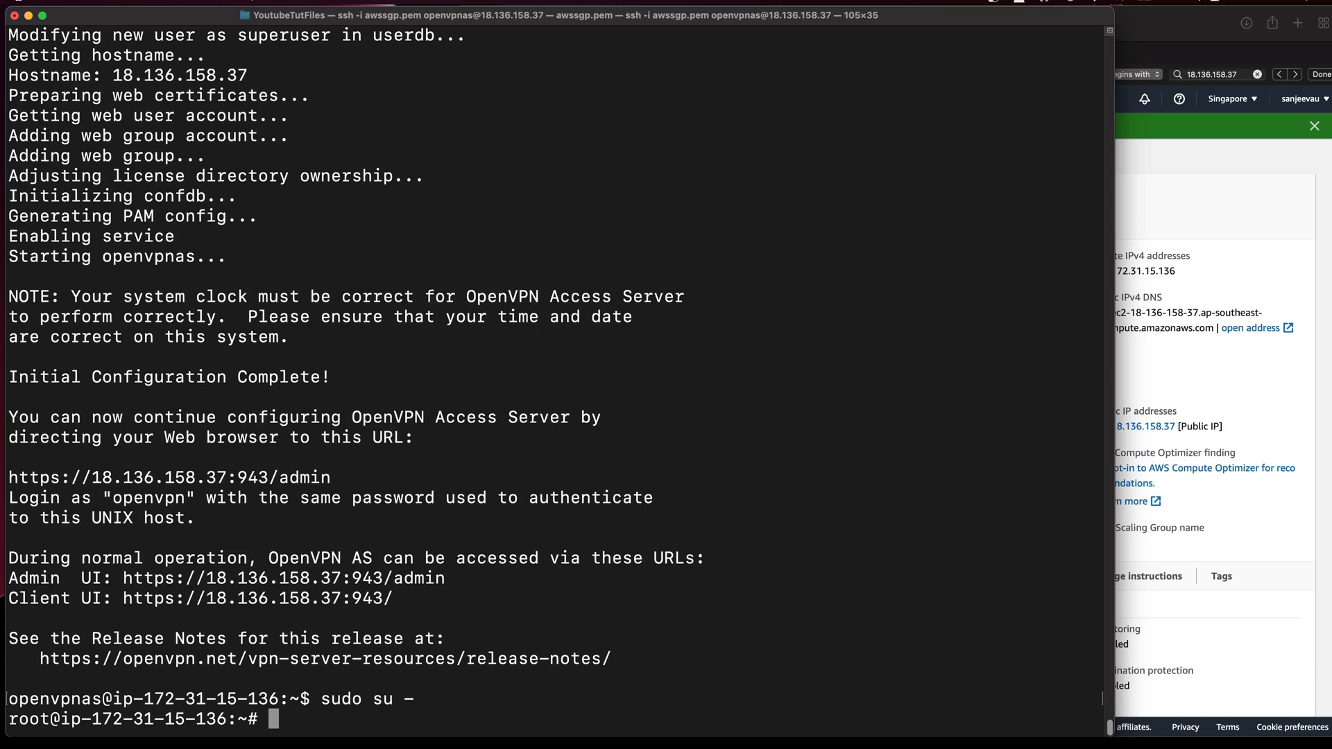
Set a new password for the openvpn user with passwd and reselect the admin URL.
{"action": "type", "text": "passwd"}
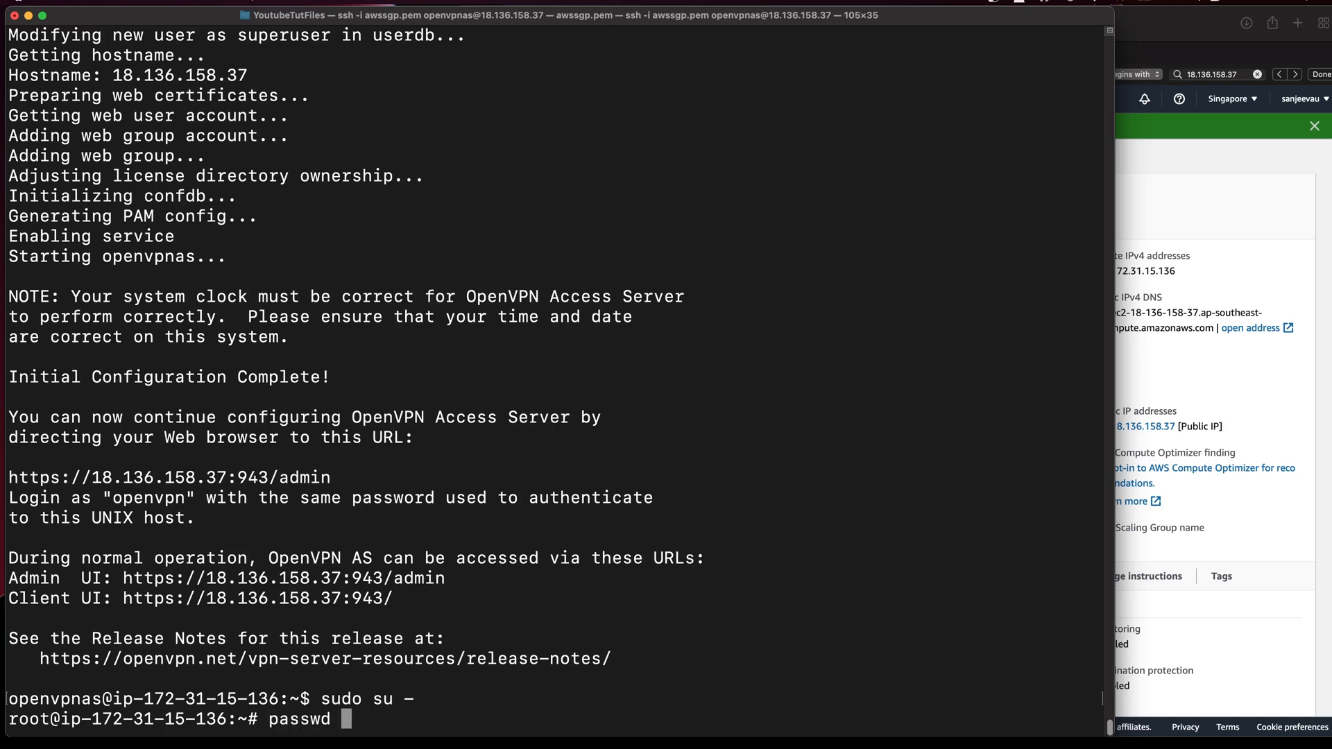
{"action": "mouse_move", "coordinate": [345, 512]}
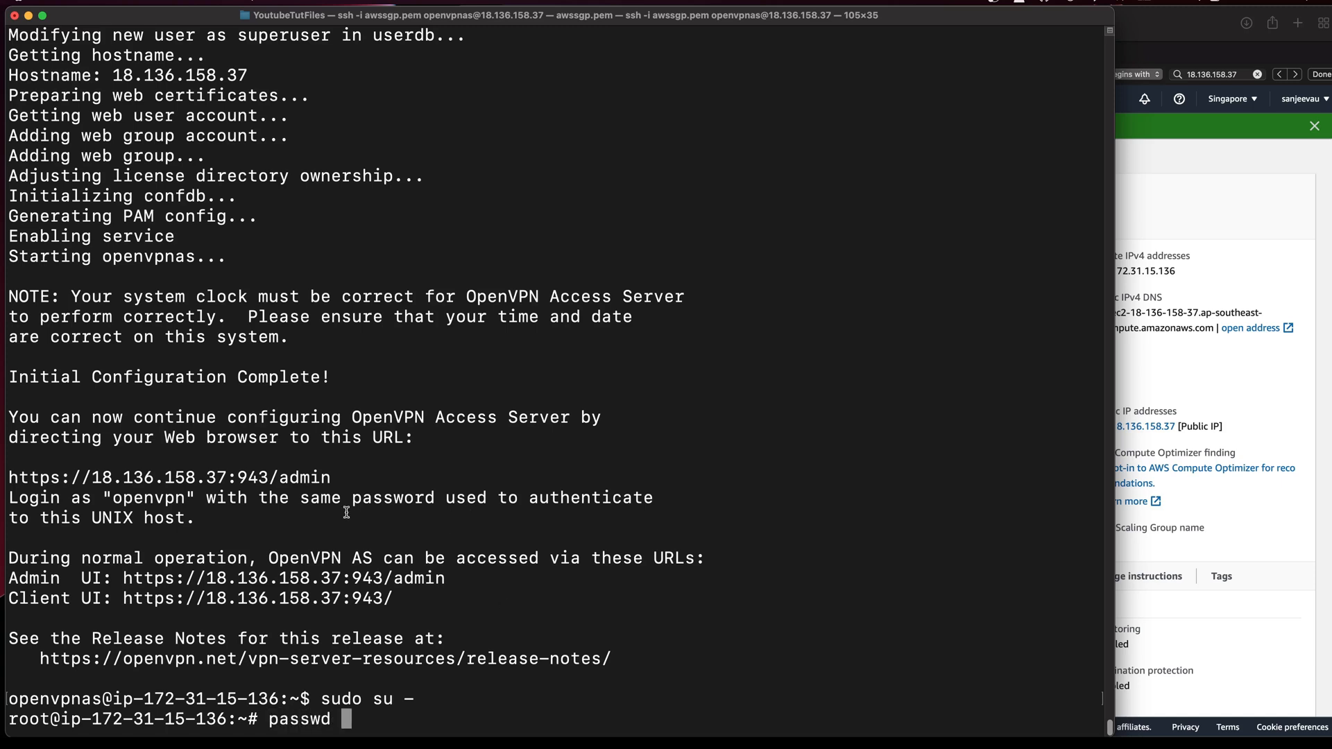
{"action": "double_click", "coordinate": [147, 499]}
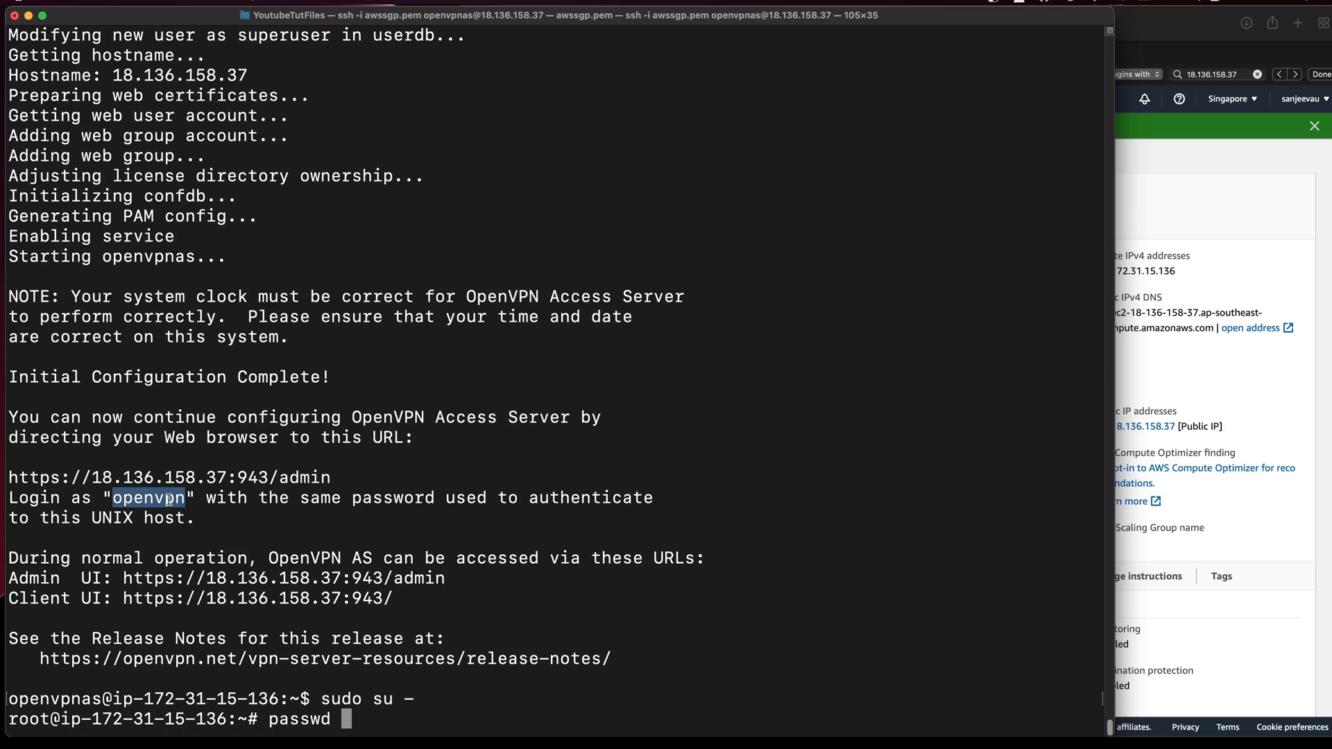
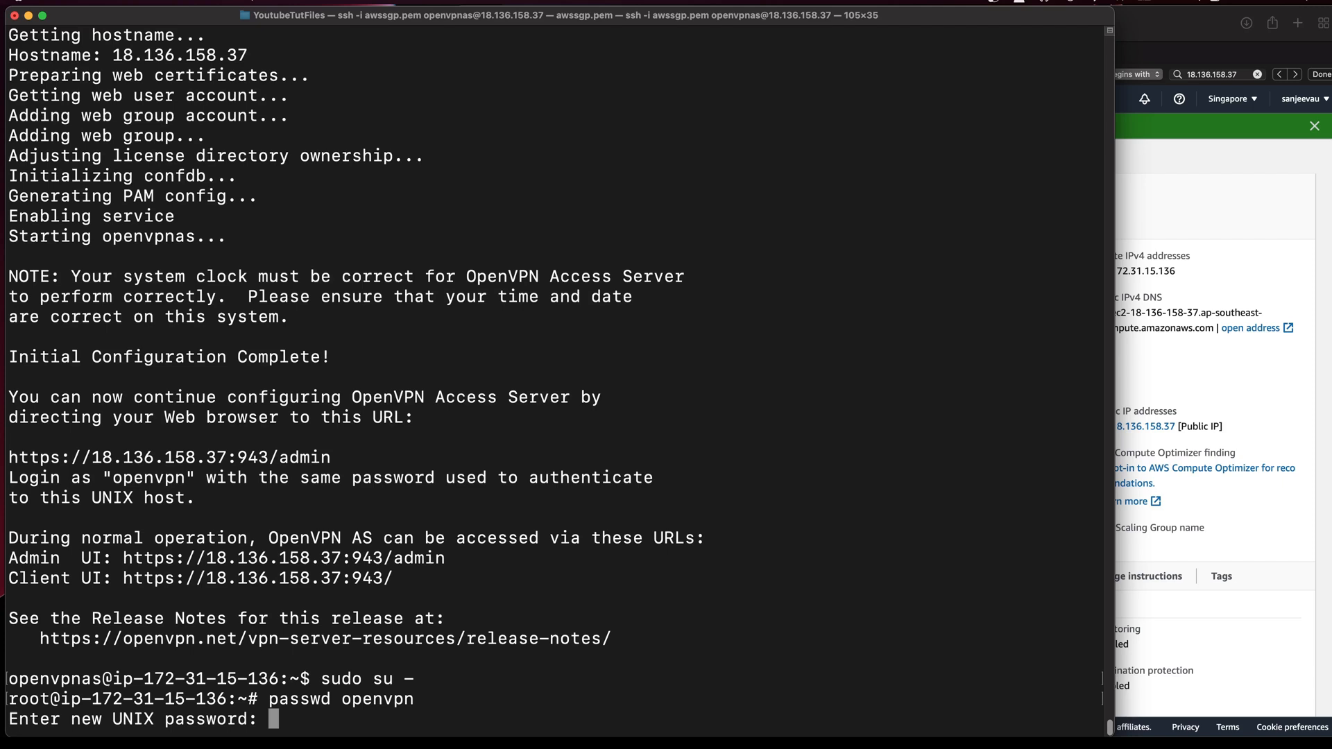
{"action": "key", "text": "Enter"}
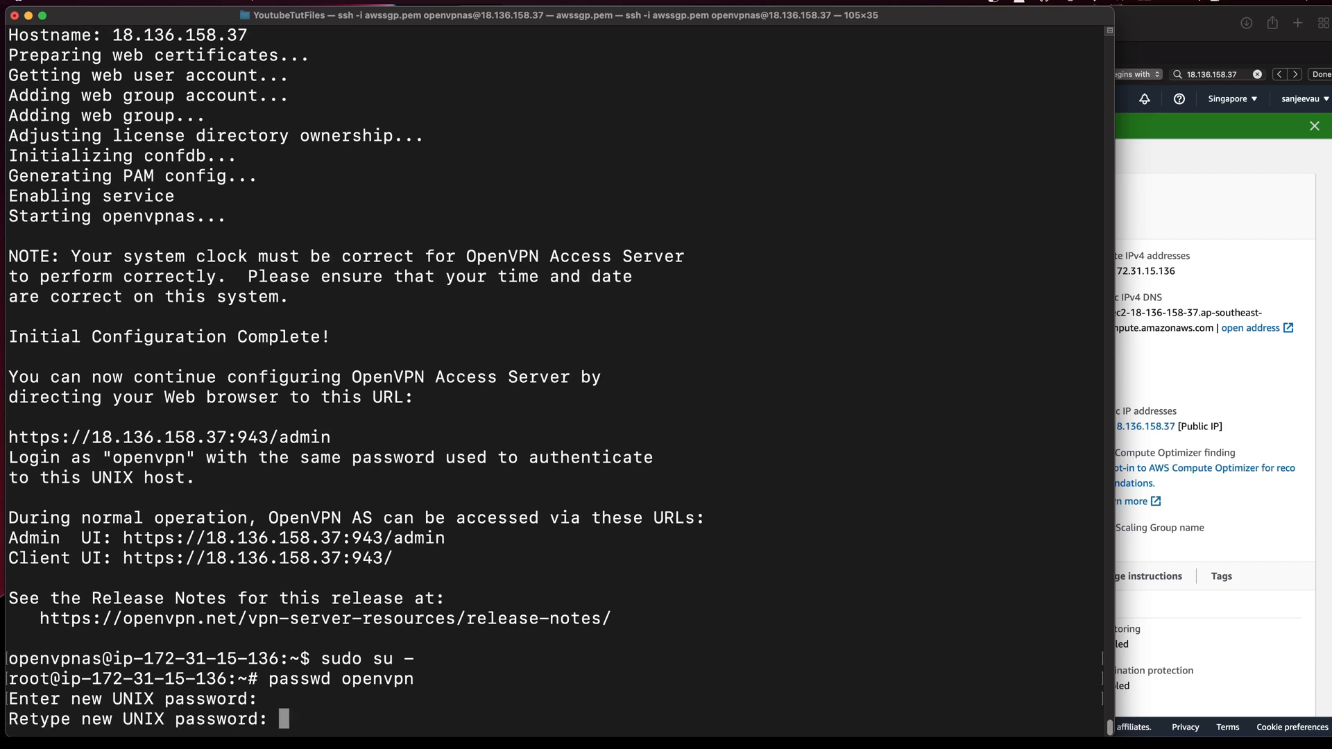
{"action": "key", "text": "enter"}
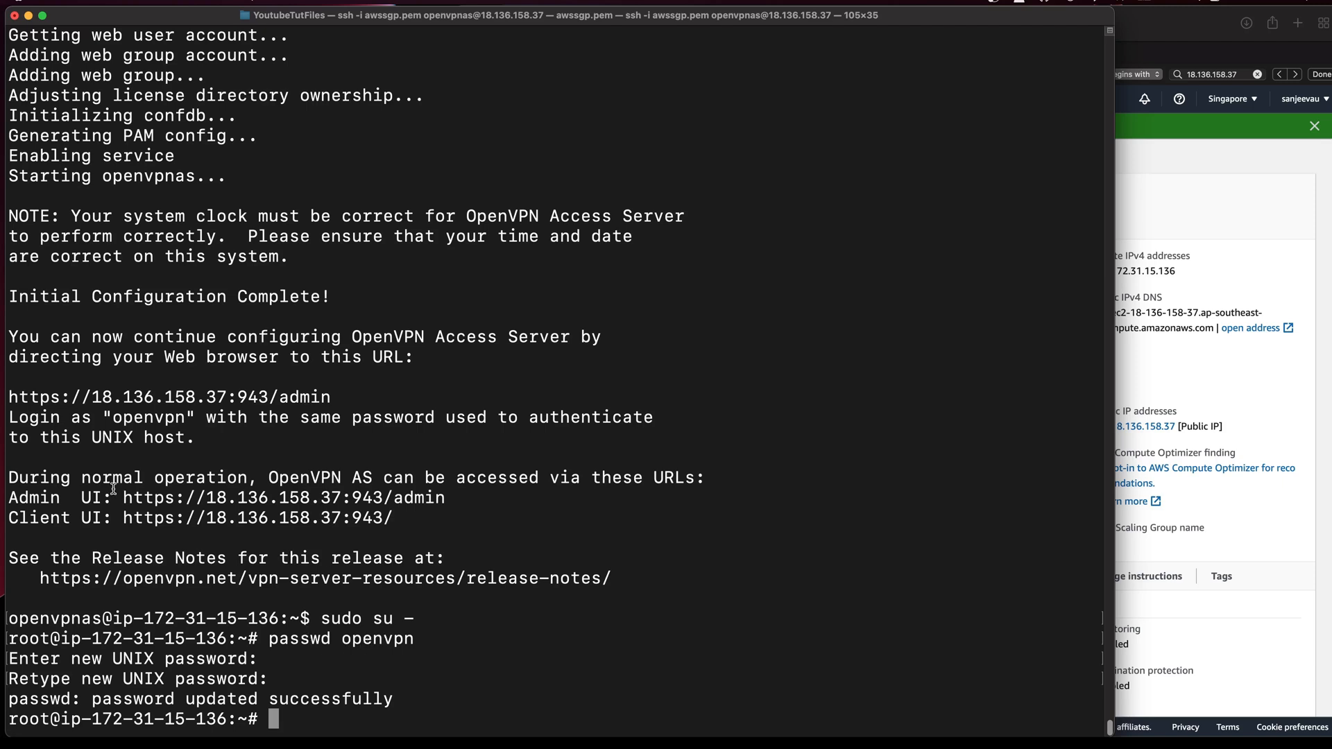
{"action": "left_click_drag", "start_coordinate": [123, 497], "coordinate": [446, 497]}
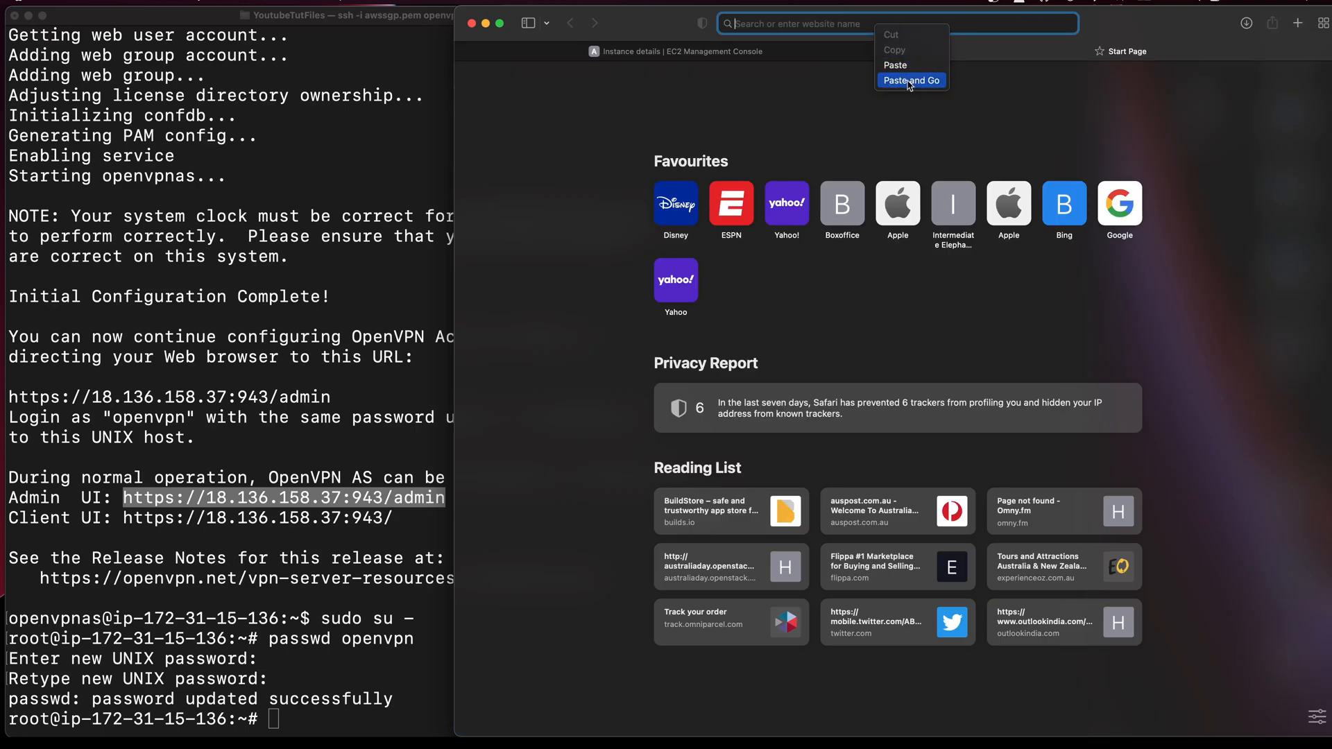
Load the copied admin address in Safari and proceed past the certificate warning.
{"action": "left_click", "coordinate": [911, 80]}
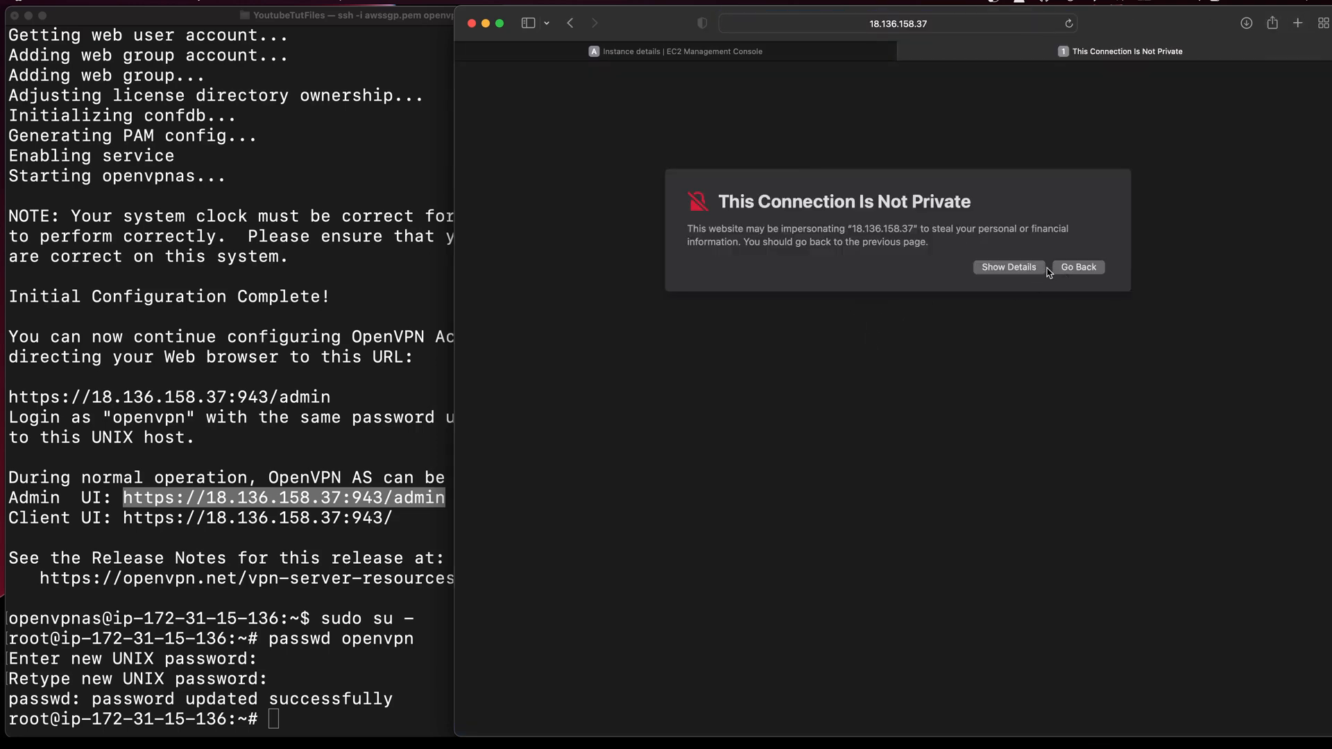
{"action": "left_click", "coordinate": [1007, 267]}
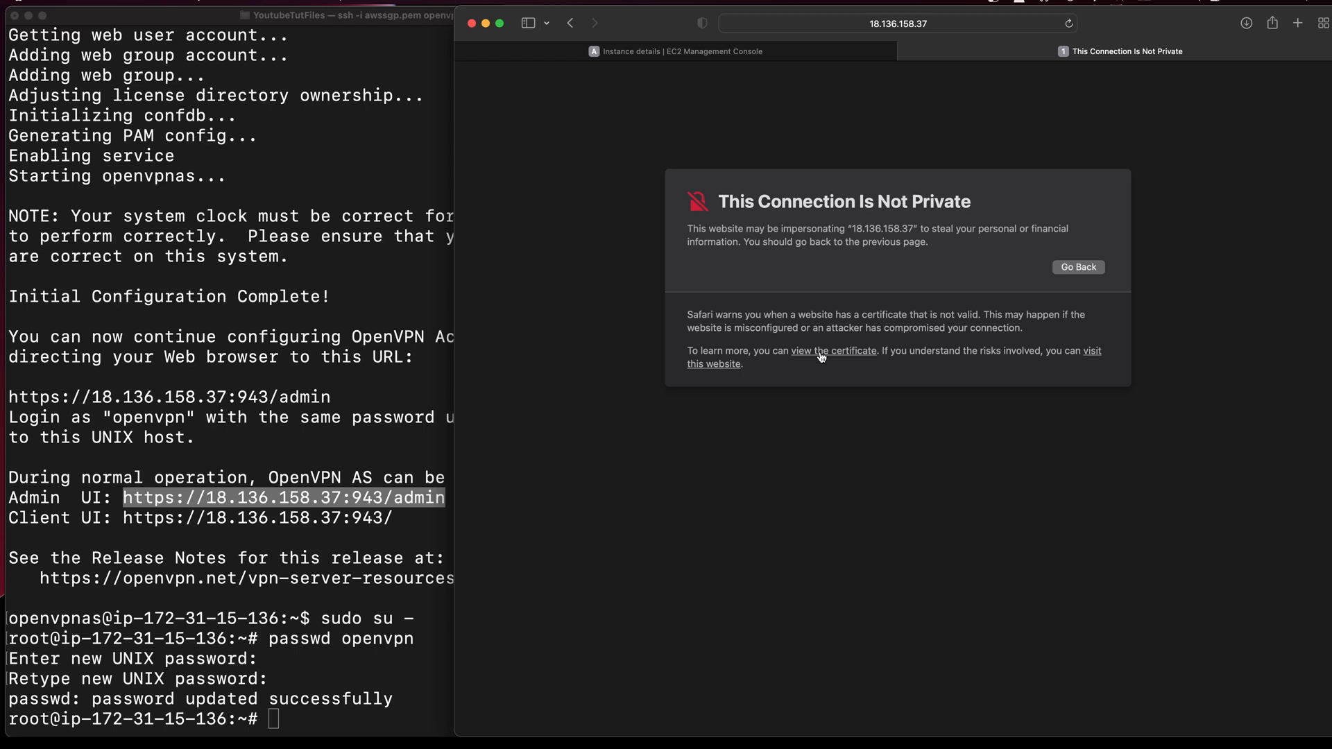
{"action": "left_click", "coordinate": [714, 364]}
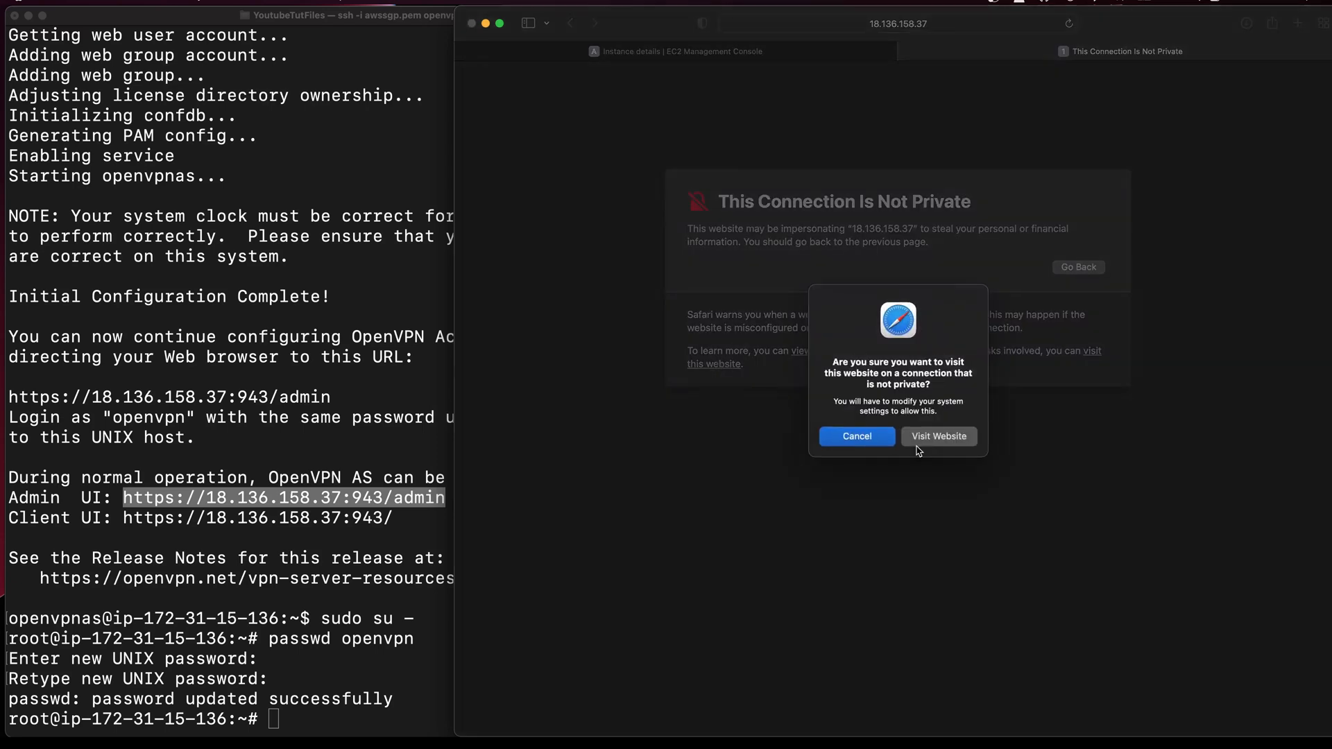
{"action": "left_click", "coordinate": [938, 435]}
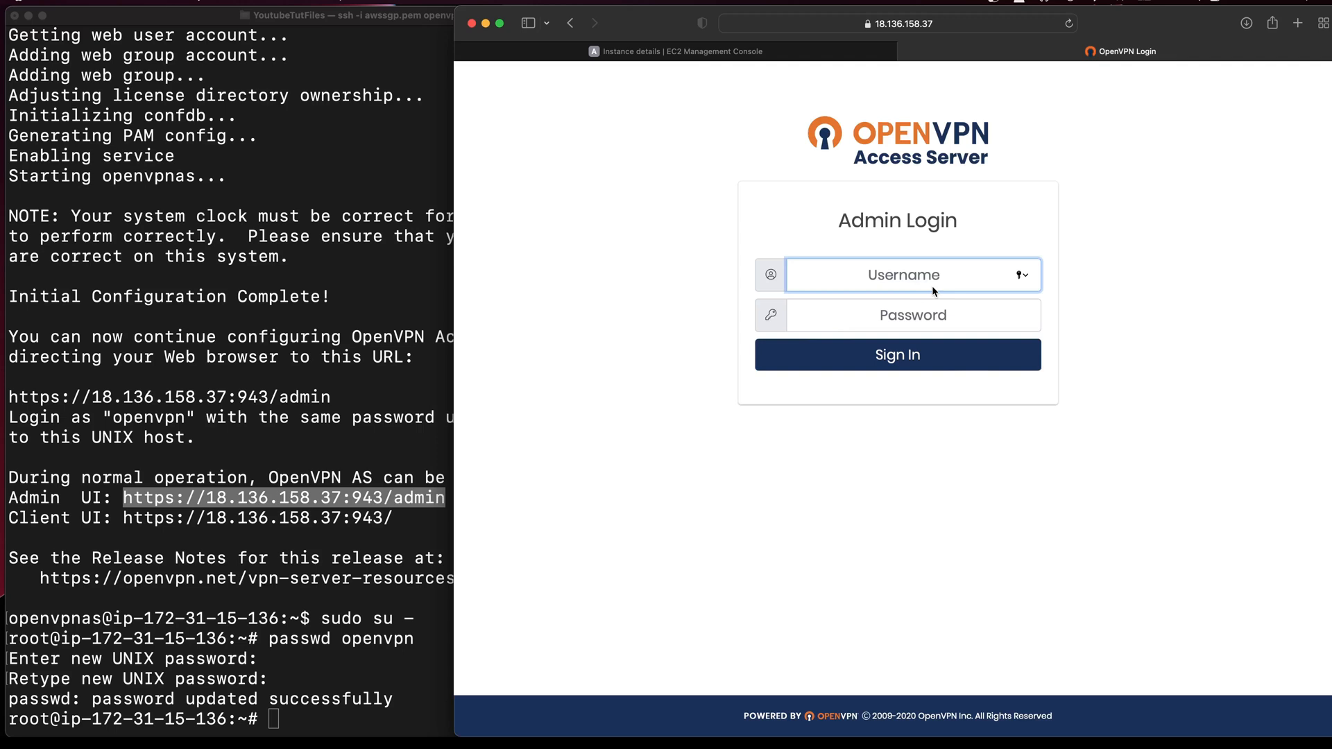
Sign in to the admin portal as openvpn and accept the licence agreement.
{"action": "type", "text": "openvpn"}
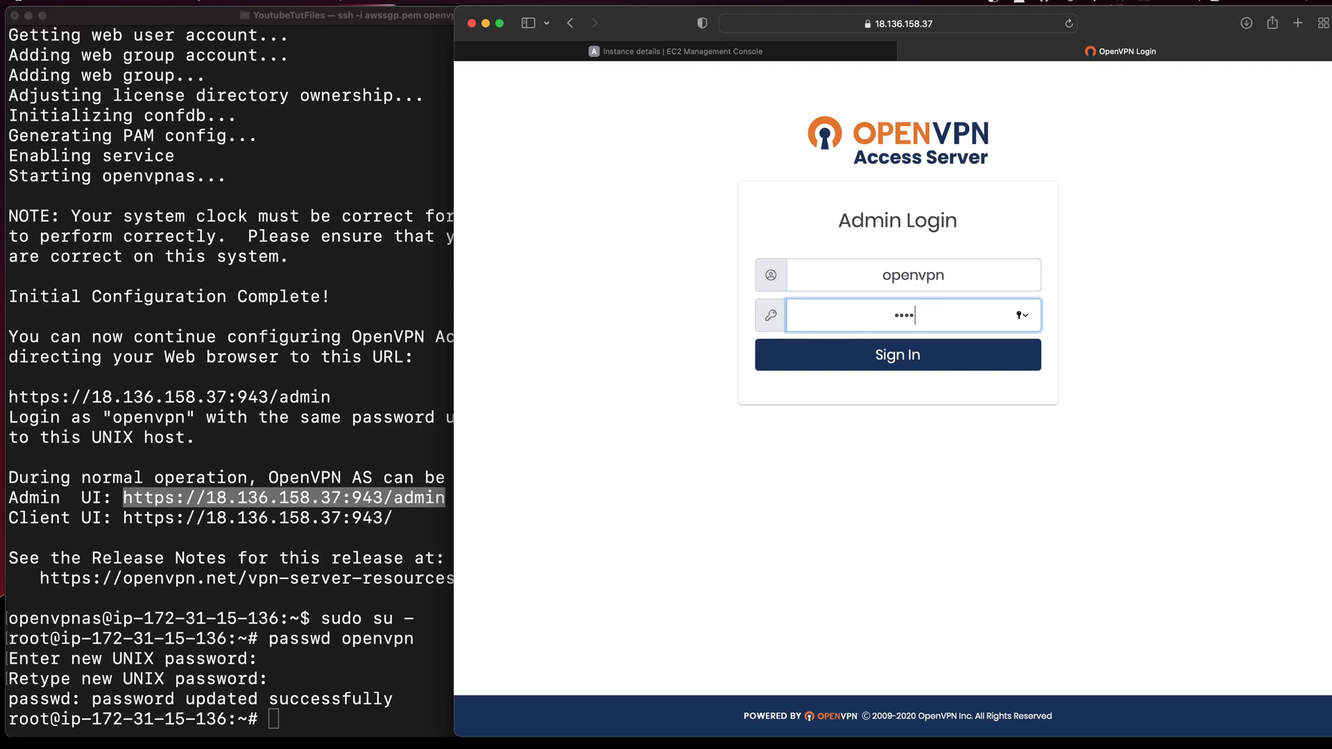
{"action": "left_click", "coordinate": [896, 354]}
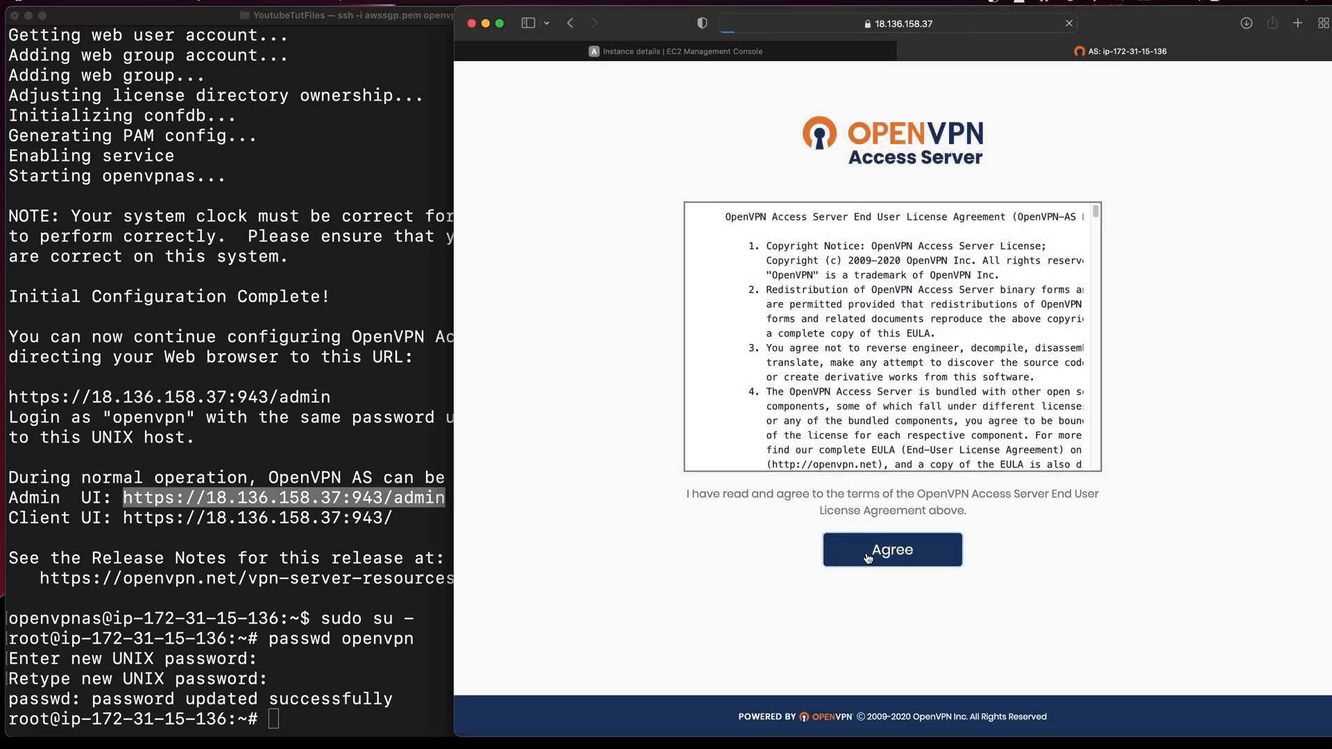
{"action": "left_click", "coordinate": [891, 548]}
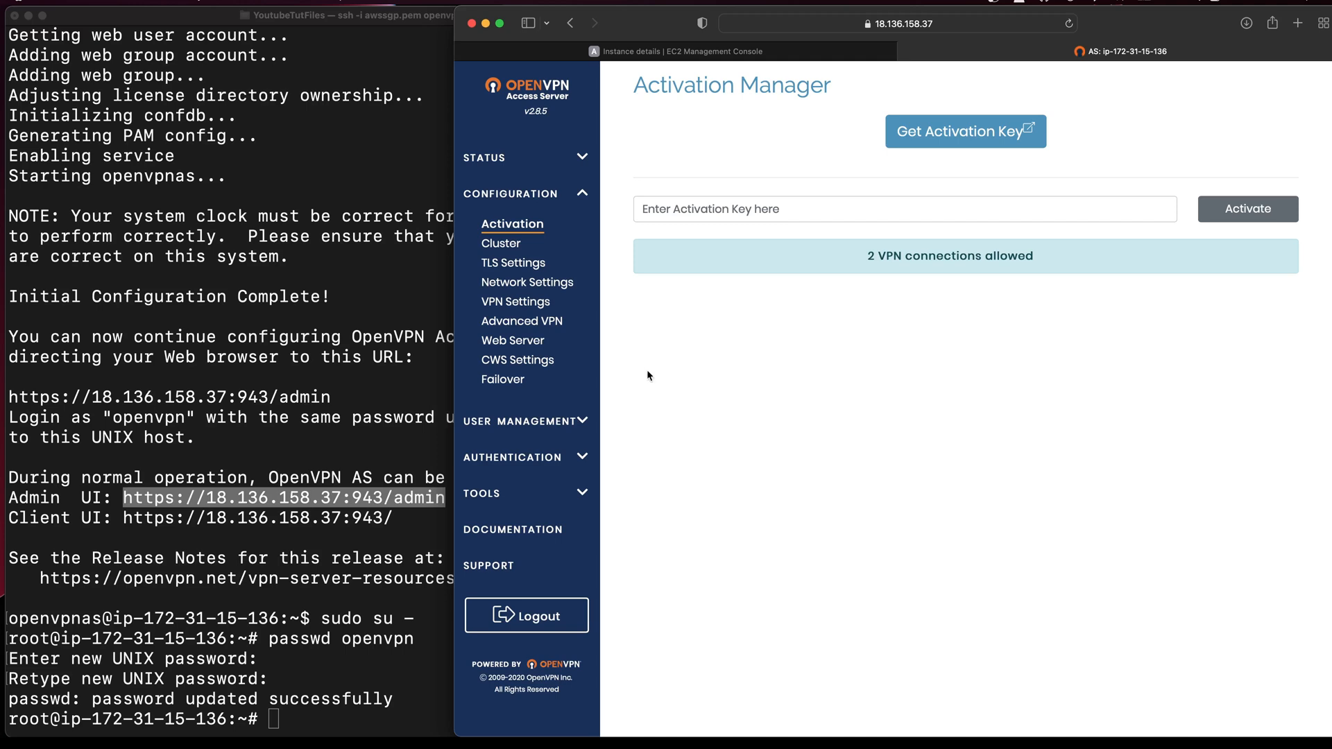
In User Permissions, enter new username YouTube and expand its More Settings.
{"action": "left_click", "coordinate": [522, 420]}
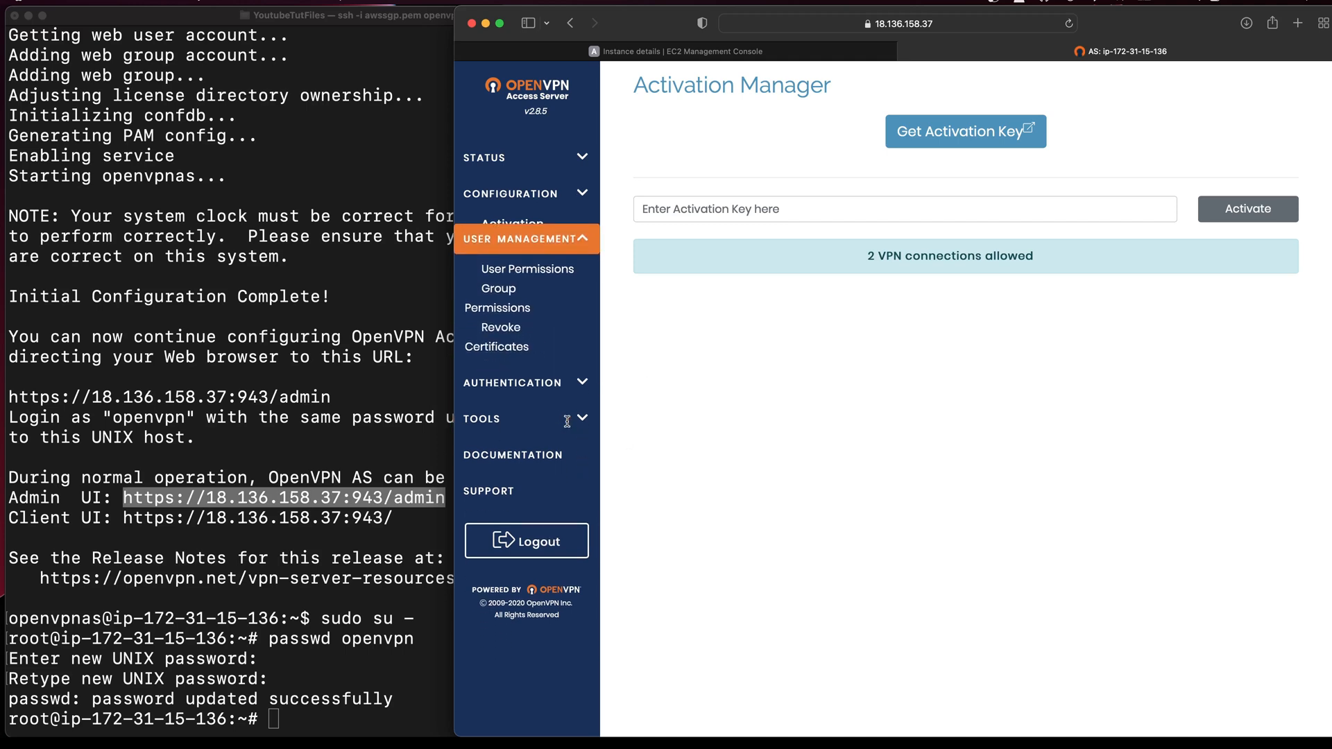
{"action": "left_click", "coordinate": [528, 260]}
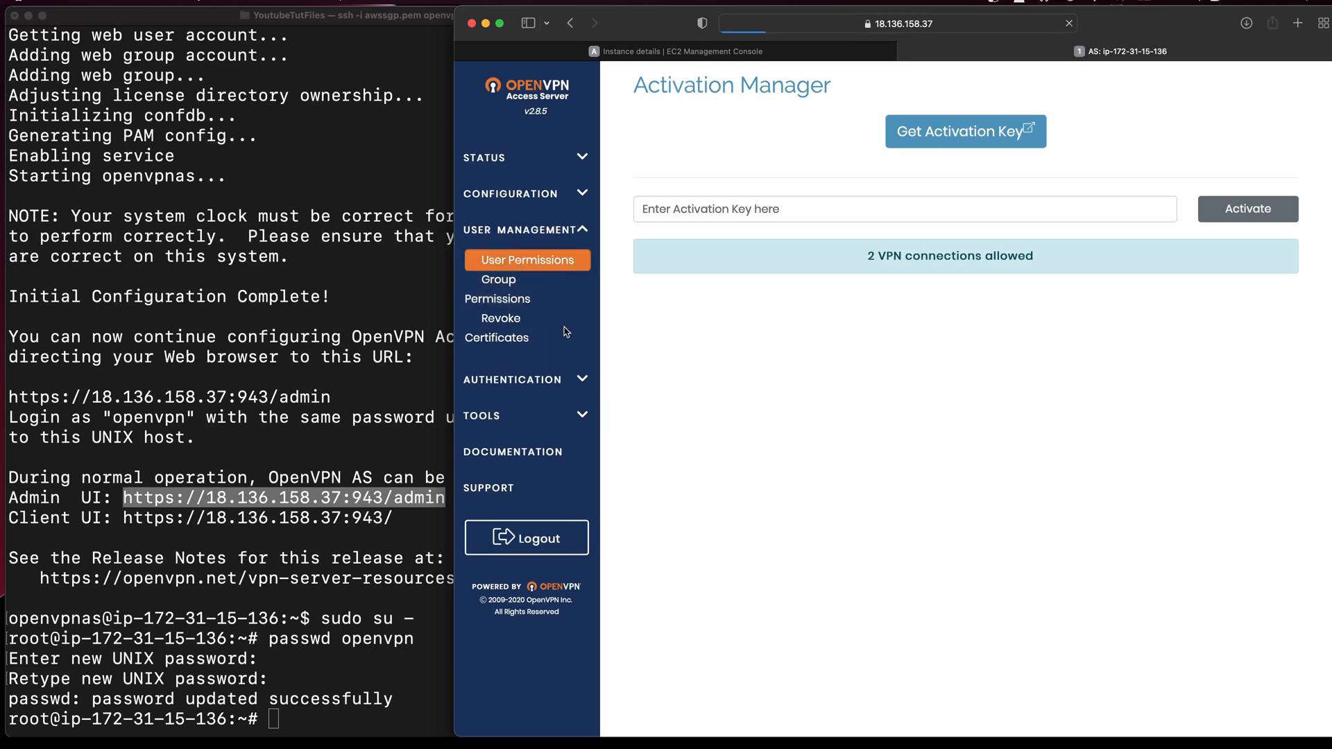
{"action": "left_click", "coordinate": [526, 260]}
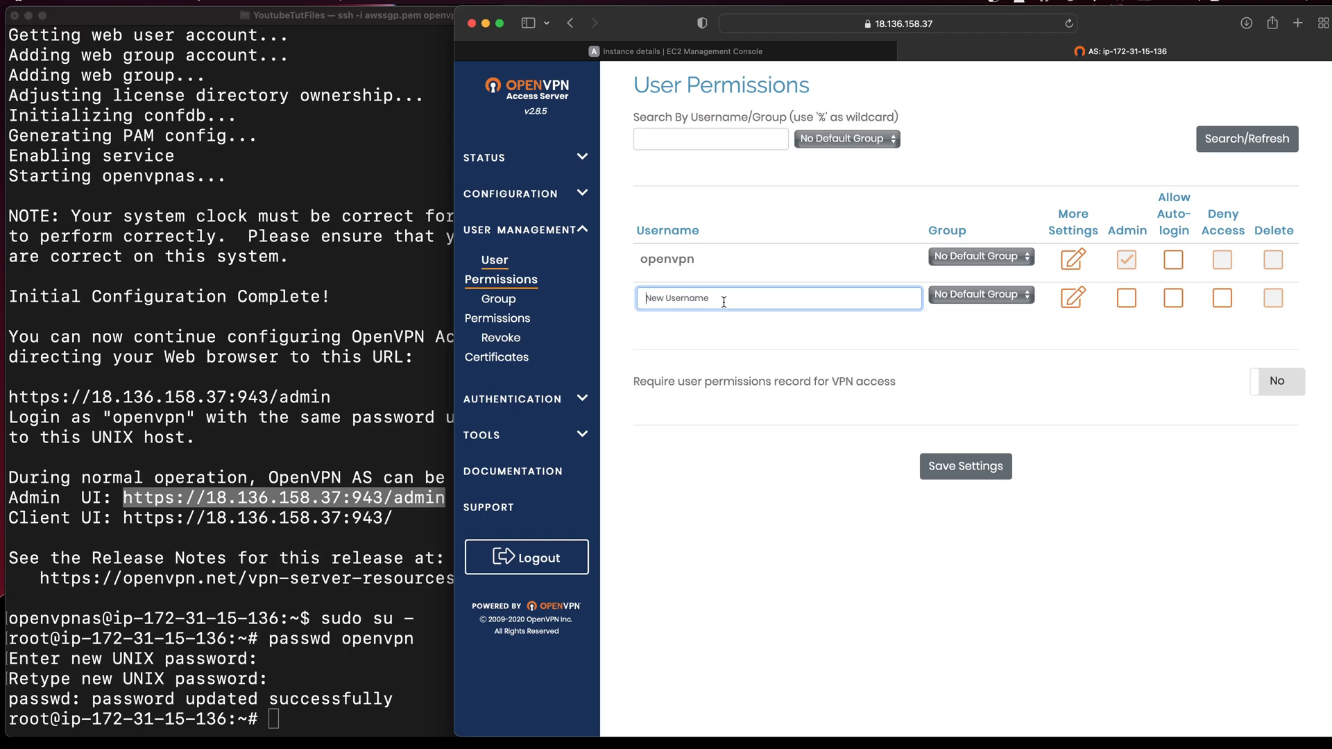
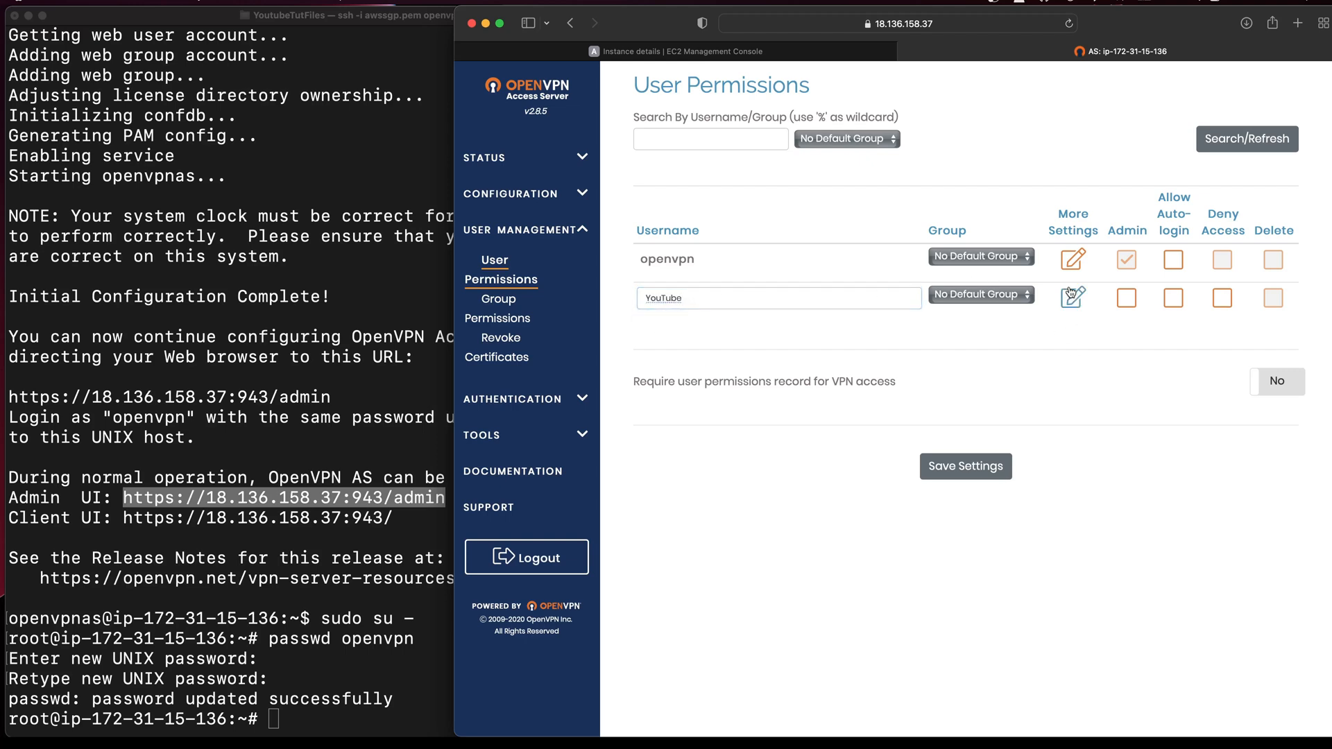
{"action": "left_click", "coordinate": [1072, 298]}
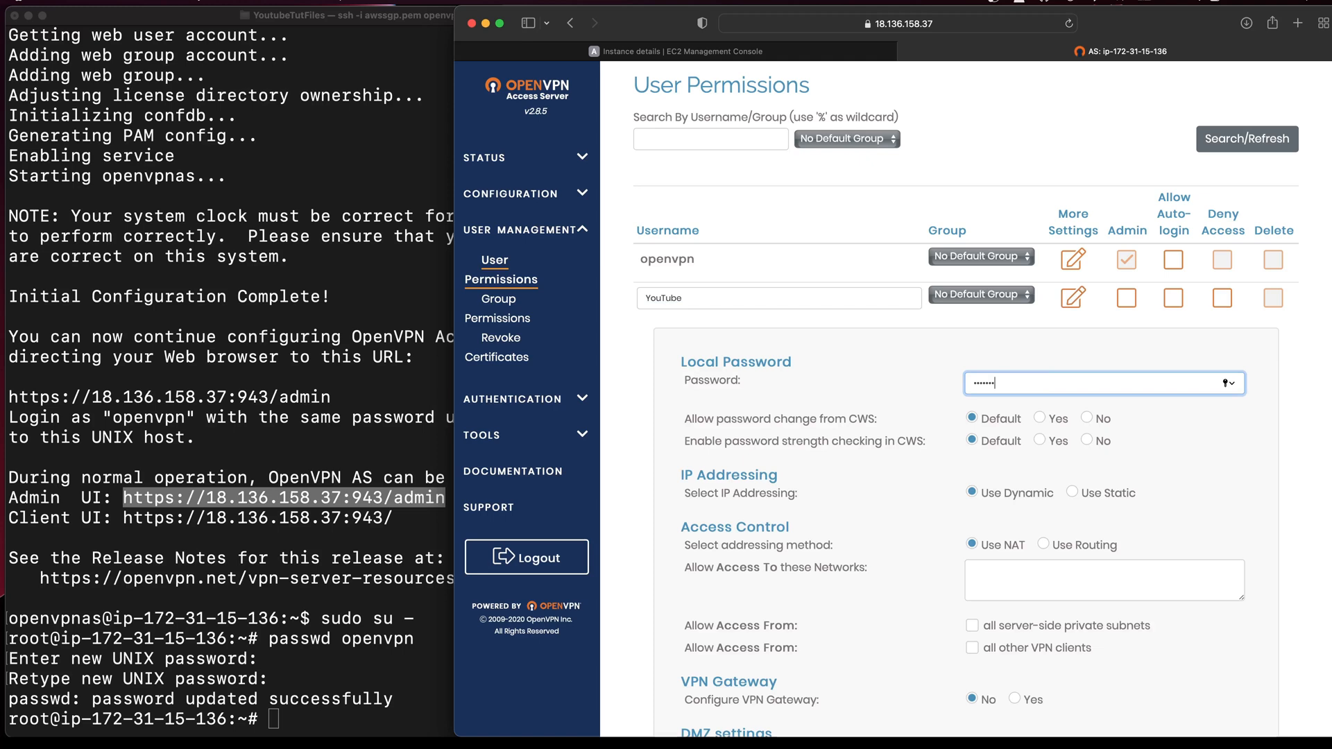
Set a local password with VPN gateway off, save, and update the running server with user YouTube.
{"action": "scroll", "scroll_direction": "down", "scroll_amount": 3}
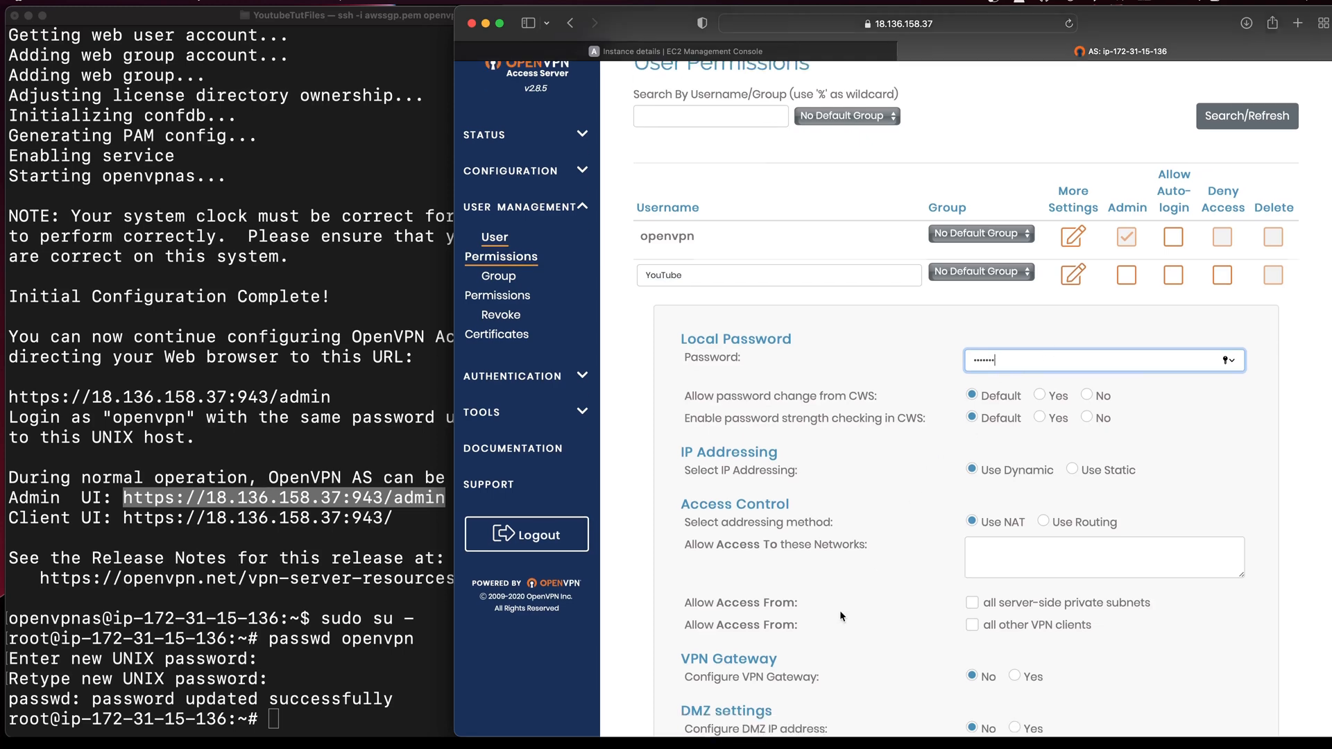
{"action": "scroll", "scroll_direction": "down", "scroll_amount": 3}
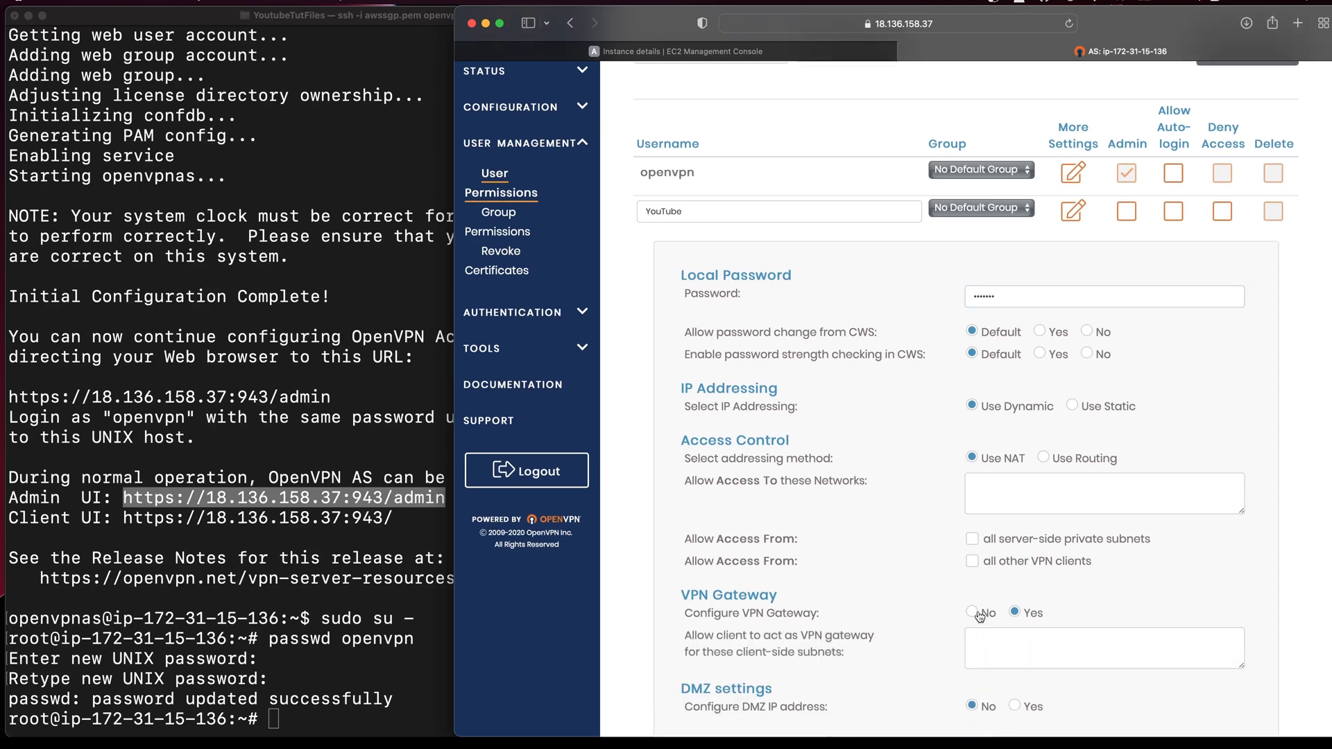
{"action": "left_click", "coordinate": [972, 612]}
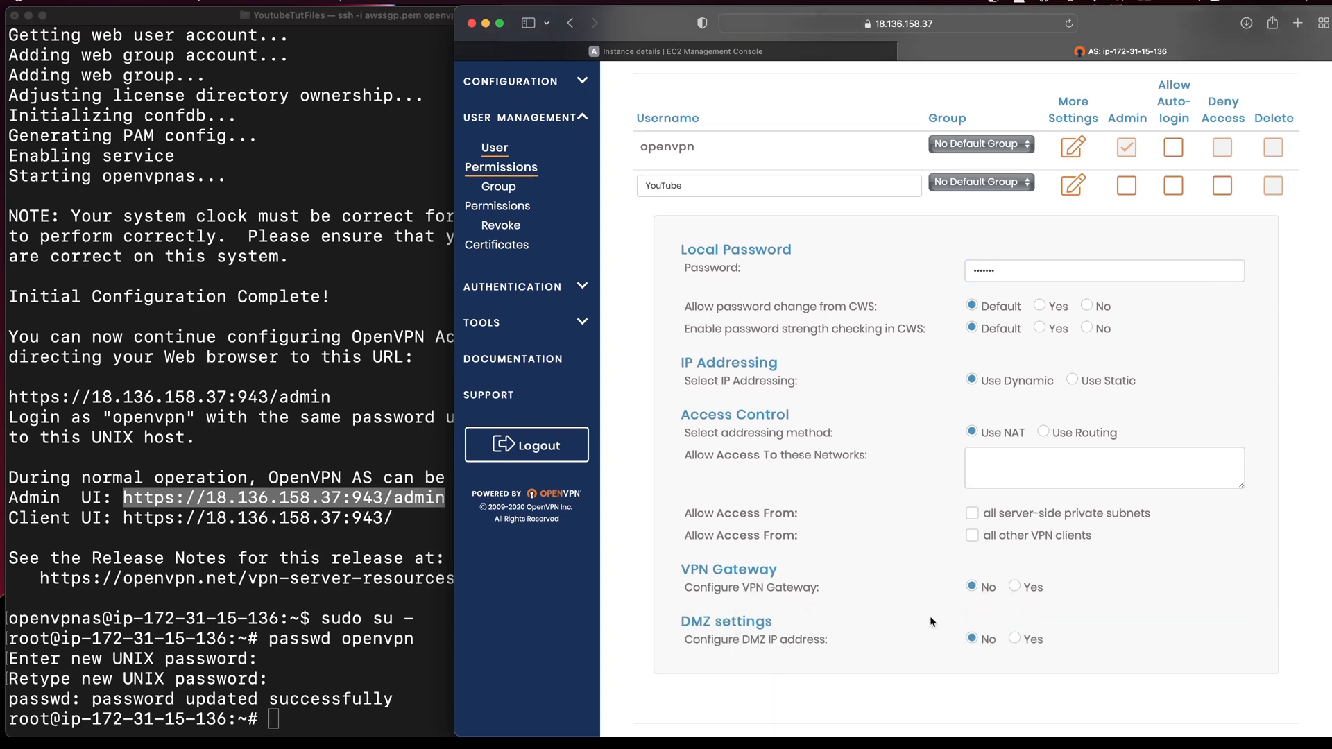
{"action": "scroll", "scroll_direction": "down", "scroll_amount": 3}
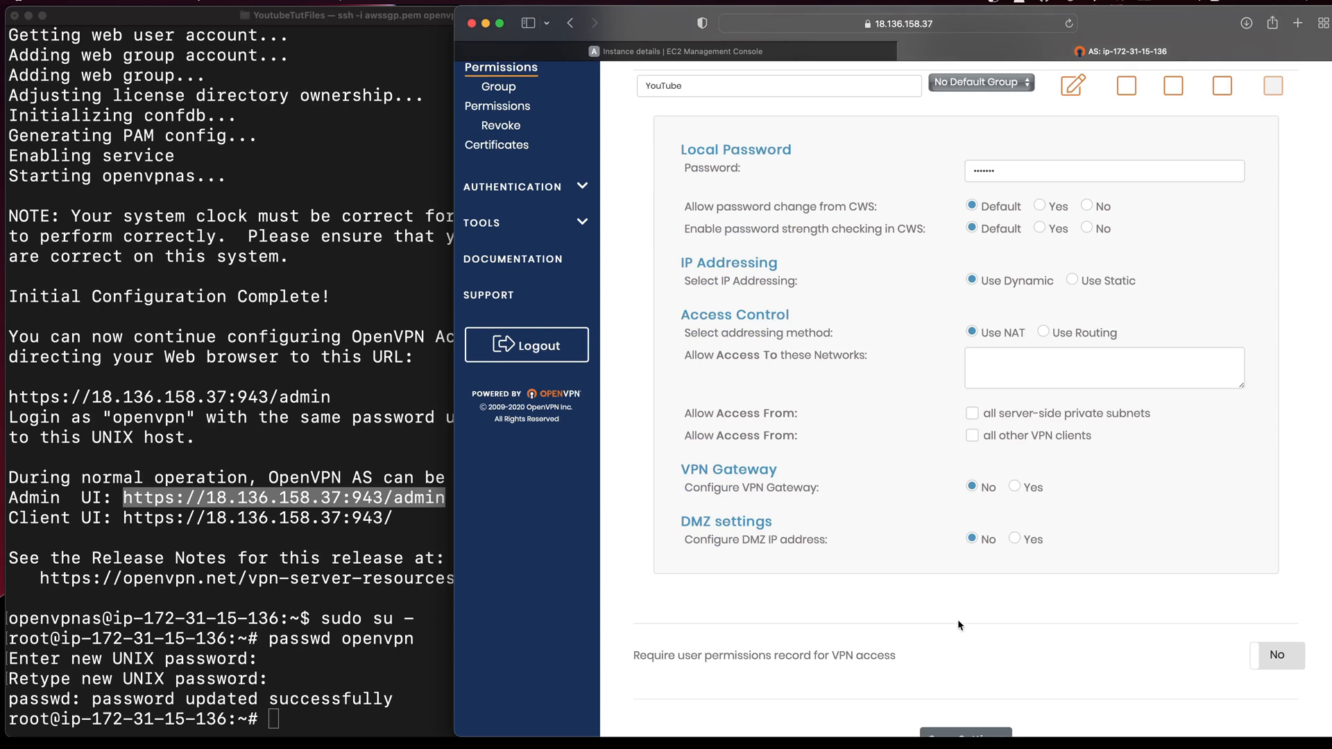
{"action": "scroll", "scroll_direction": "down", "scroll_amount": 3}
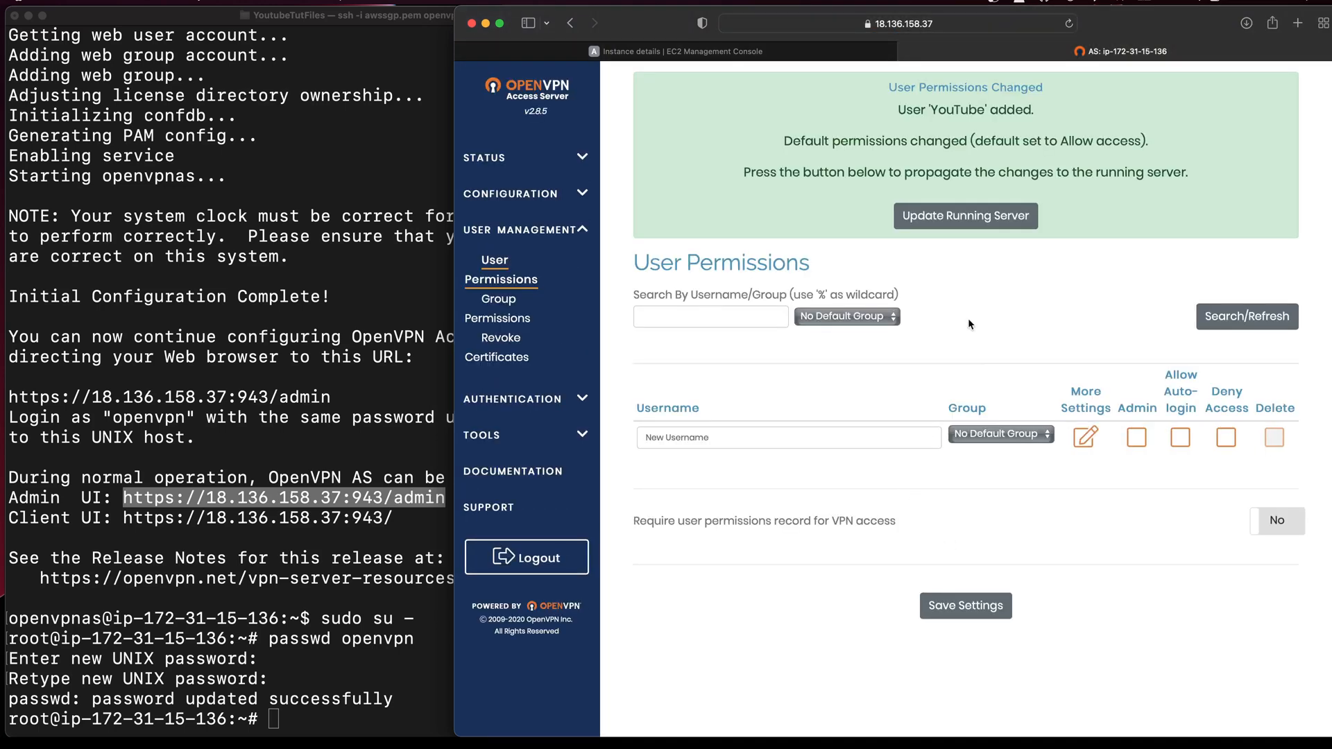
{"action": "left_click", "coordinate": [964, 215]}
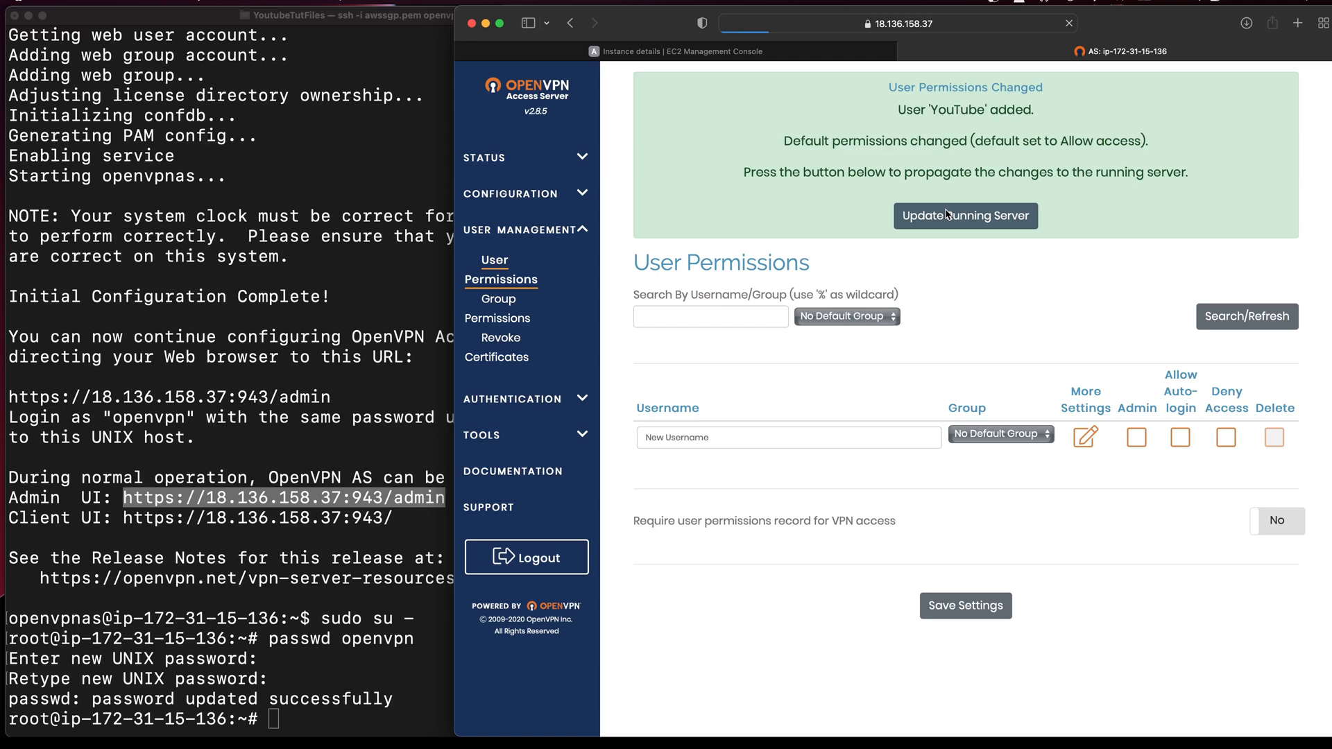
{"action": "left_click", "coordinate": [965, 215]}
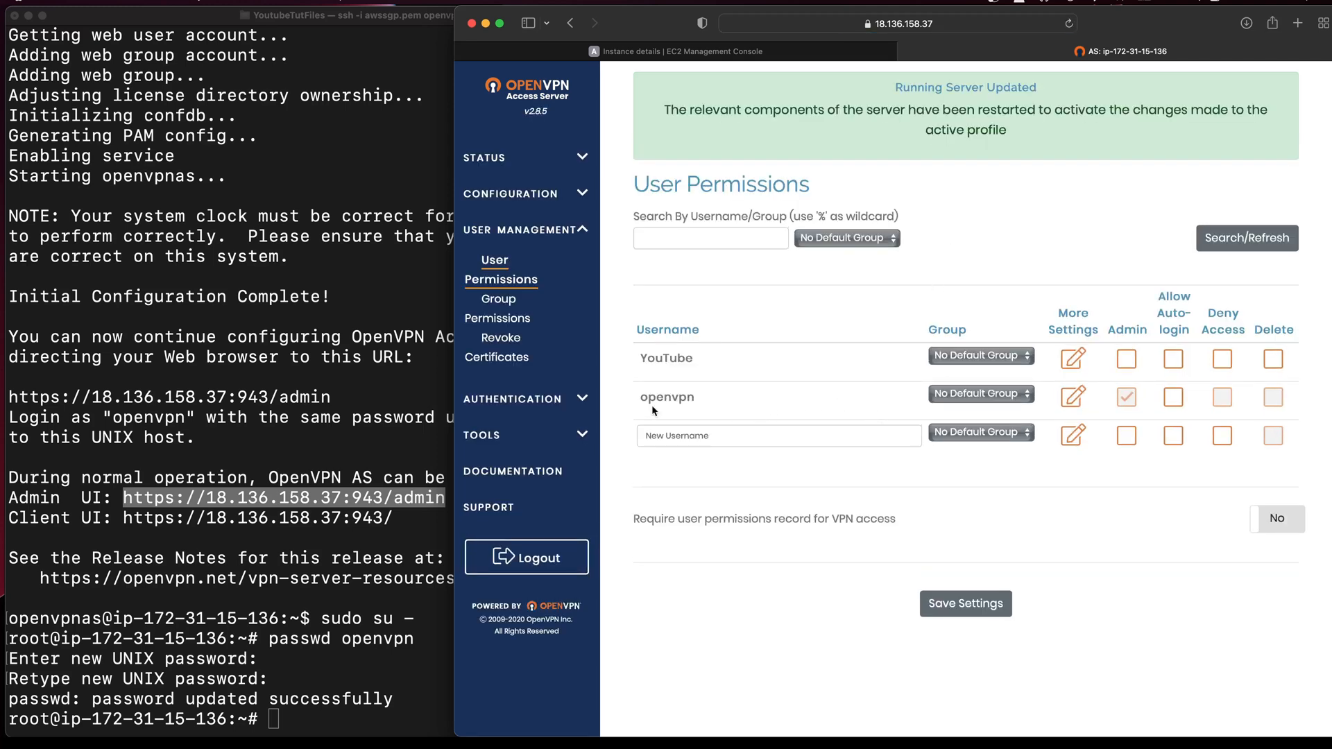
{"action": "double_click", "coordinate": [667, 397]}
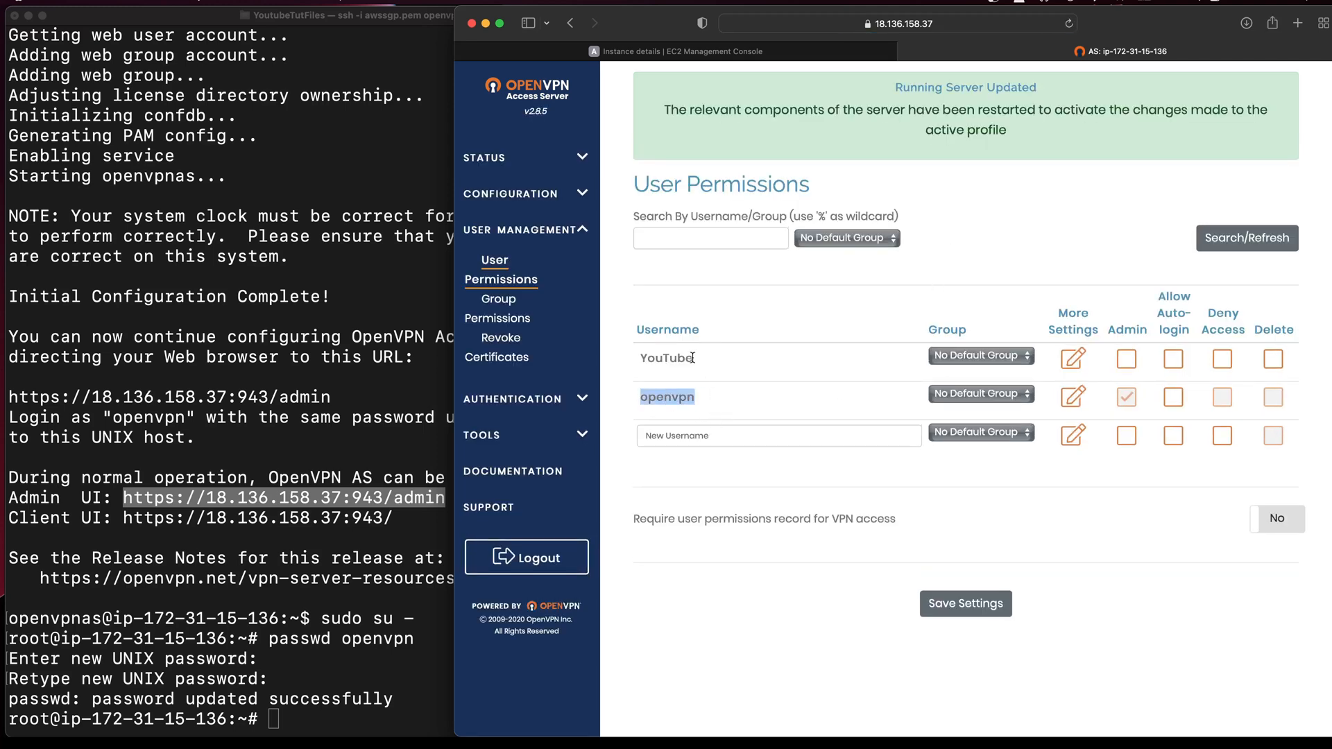
{"action": "double_click", "coordinate": [666, 358]}
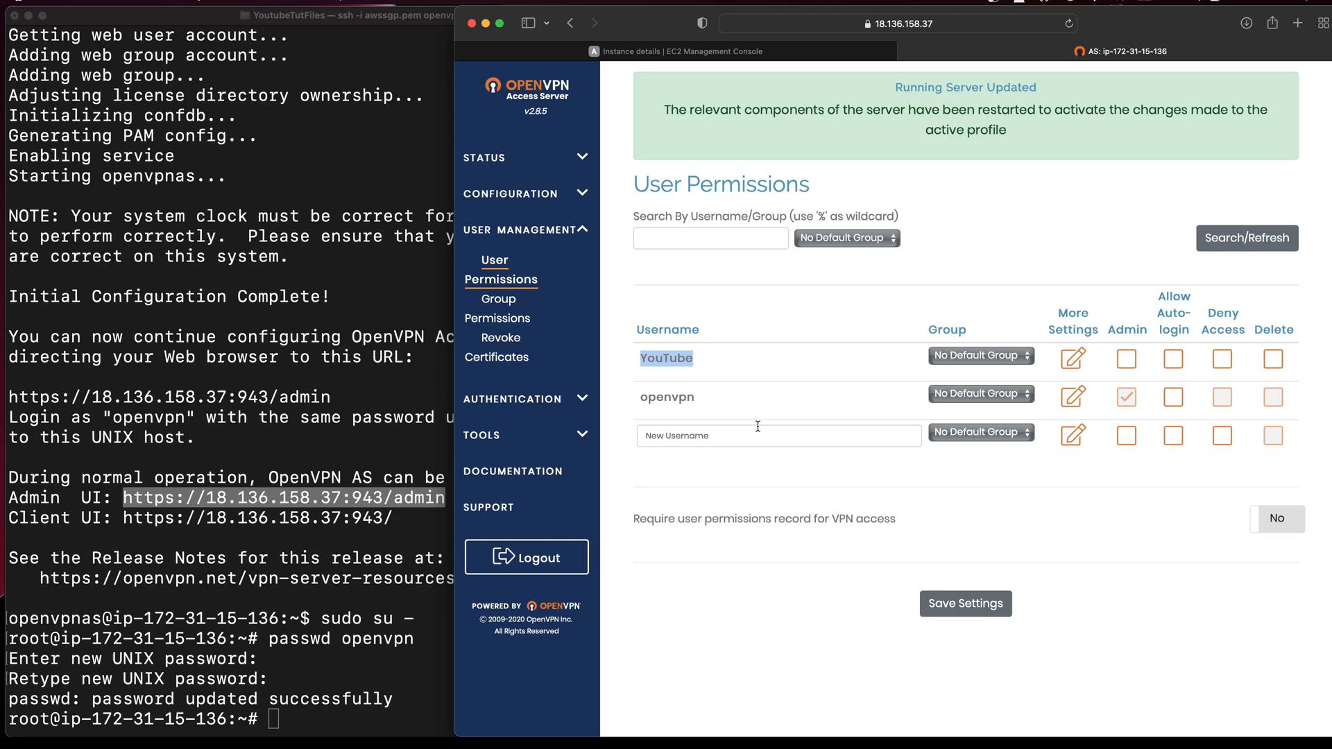
{"action": "left_click", "coordinate": [893, 24]}
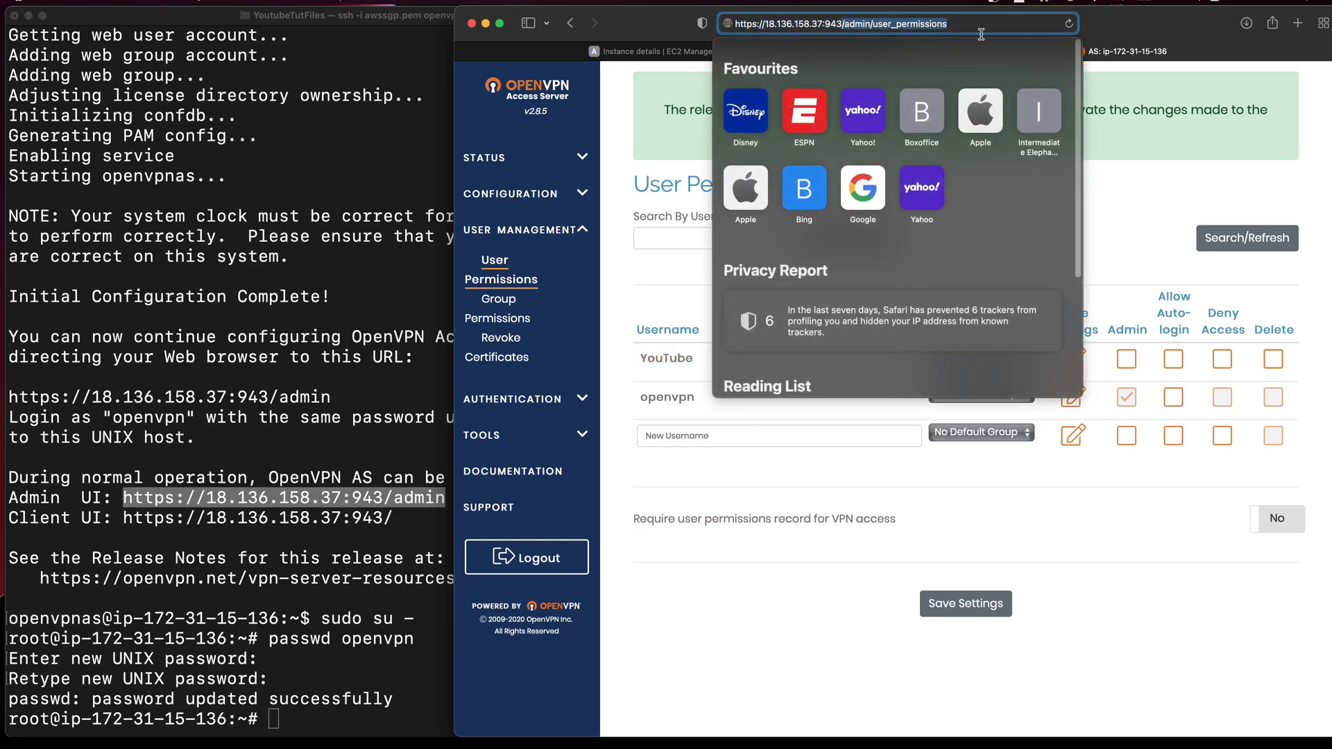
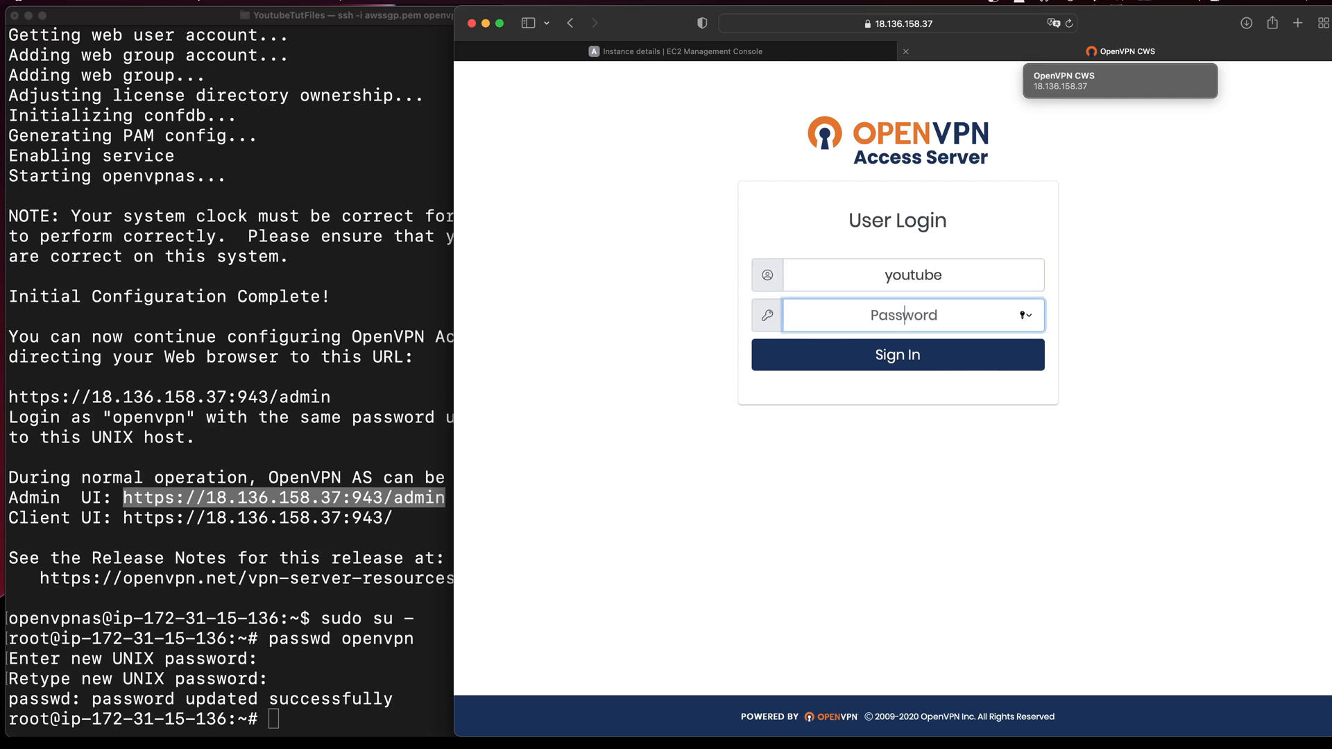
{"action": "left_click", "coordinate": [897, 354]}
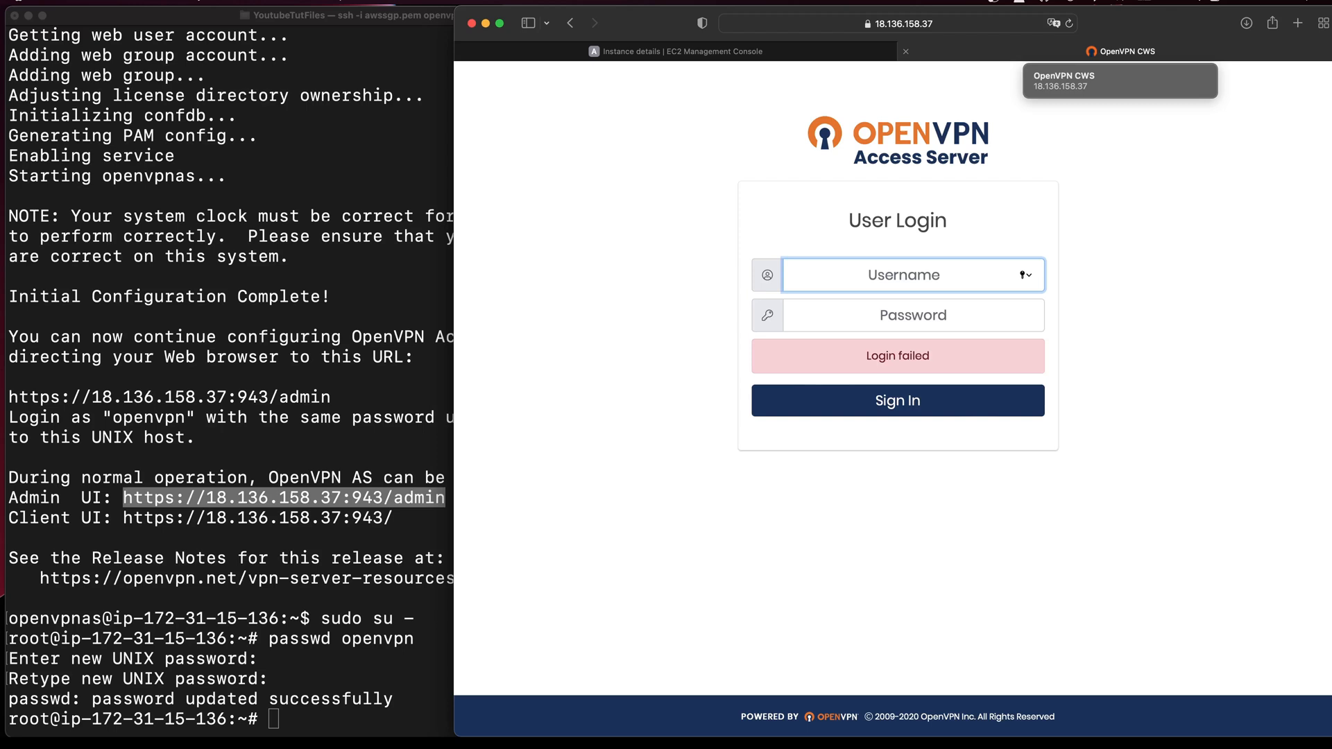
{"action": "type", "text": "you"}
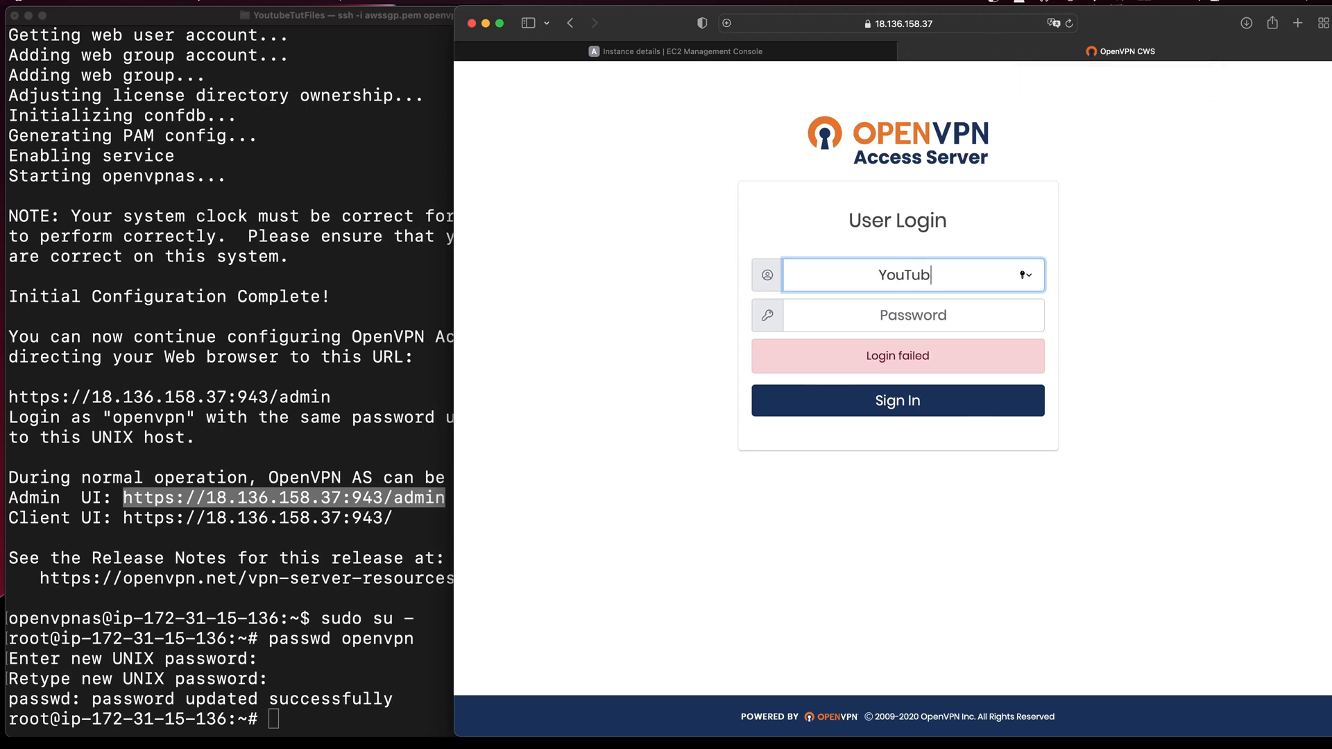
{"action": "left_click", "coordinate": [896, 400]}
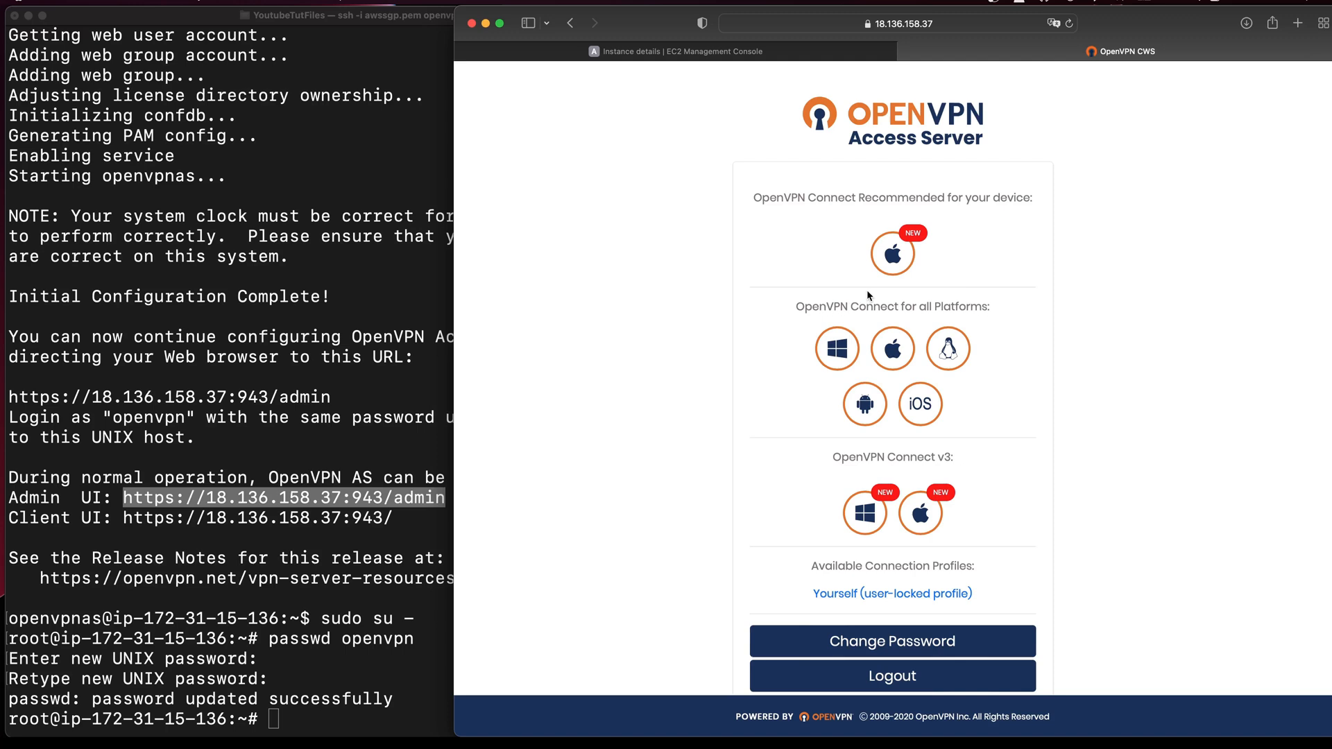
{"action": "mouse_move", "coordinate": [898, 250]}
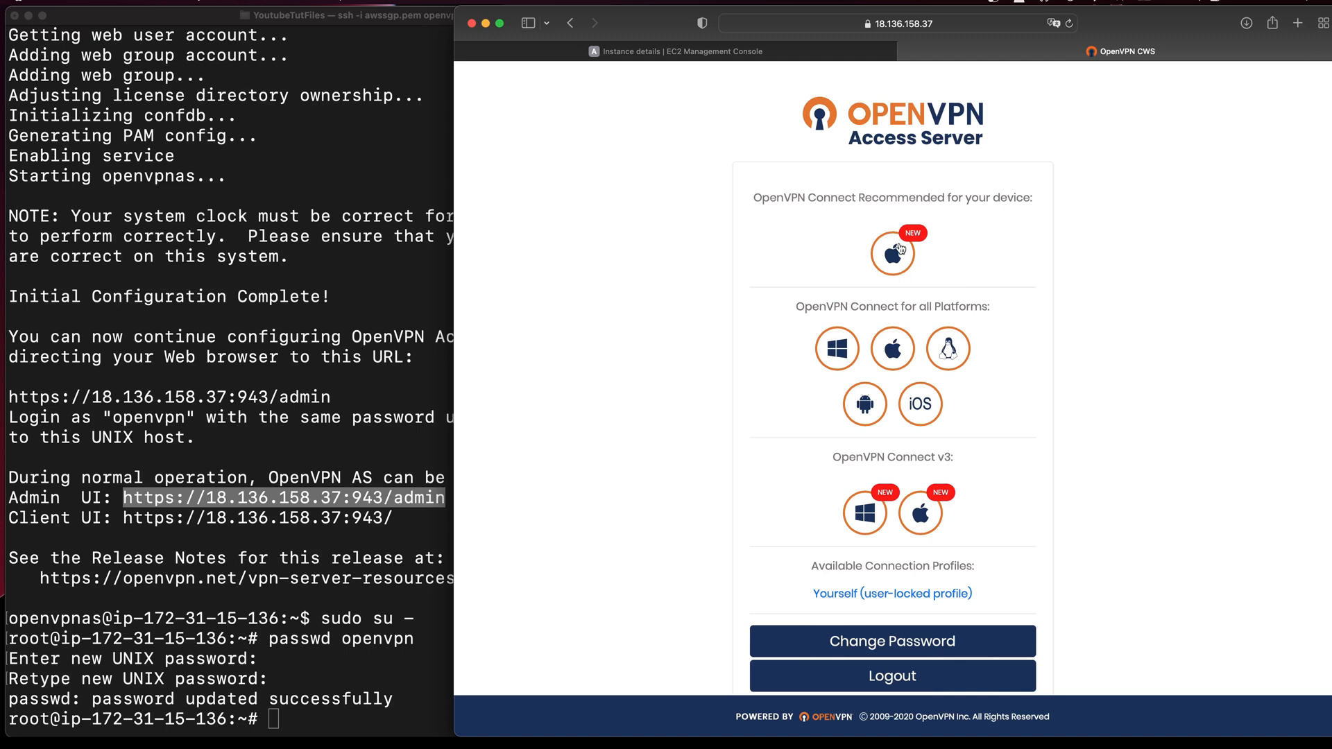
{"action": "mouse_move", "coordinate": [892, 274]}
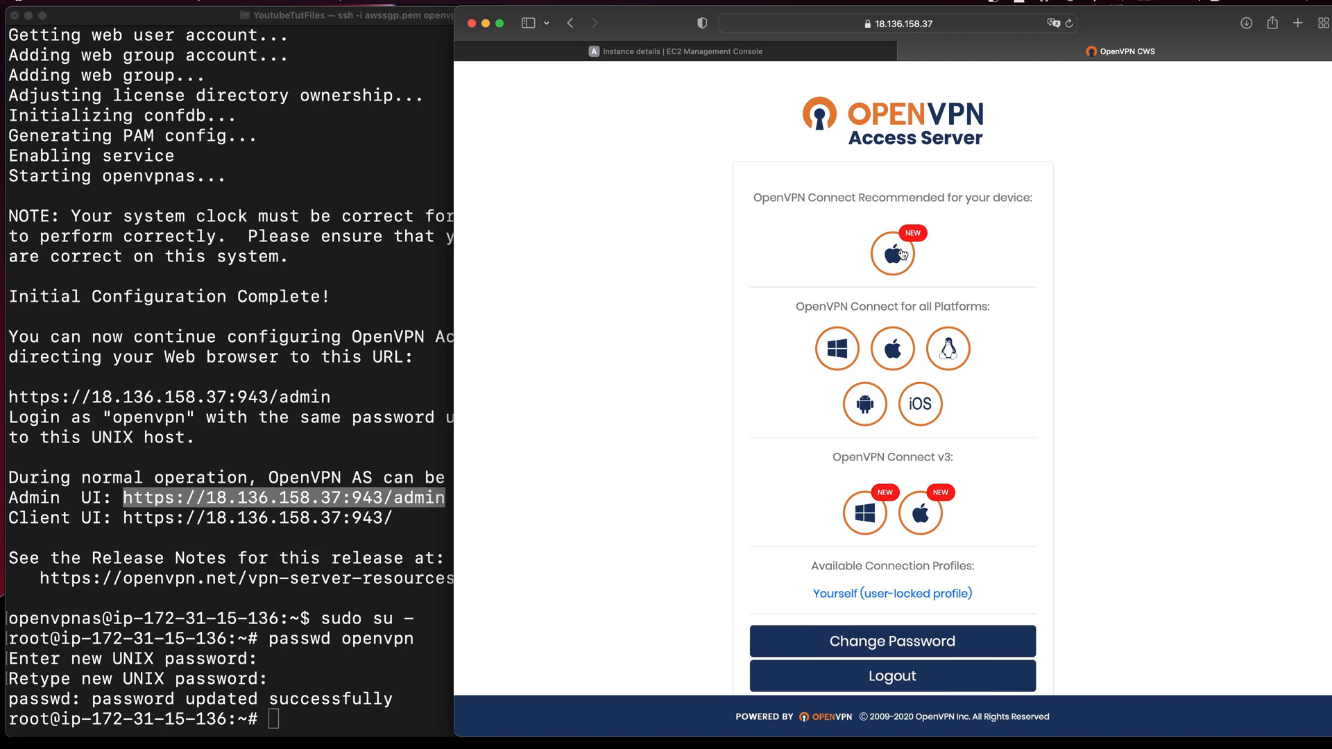
Download the OpenVPN Connect client recommended for this Mac.
{"action": "left_click", "coordinate": [1044, 4]}
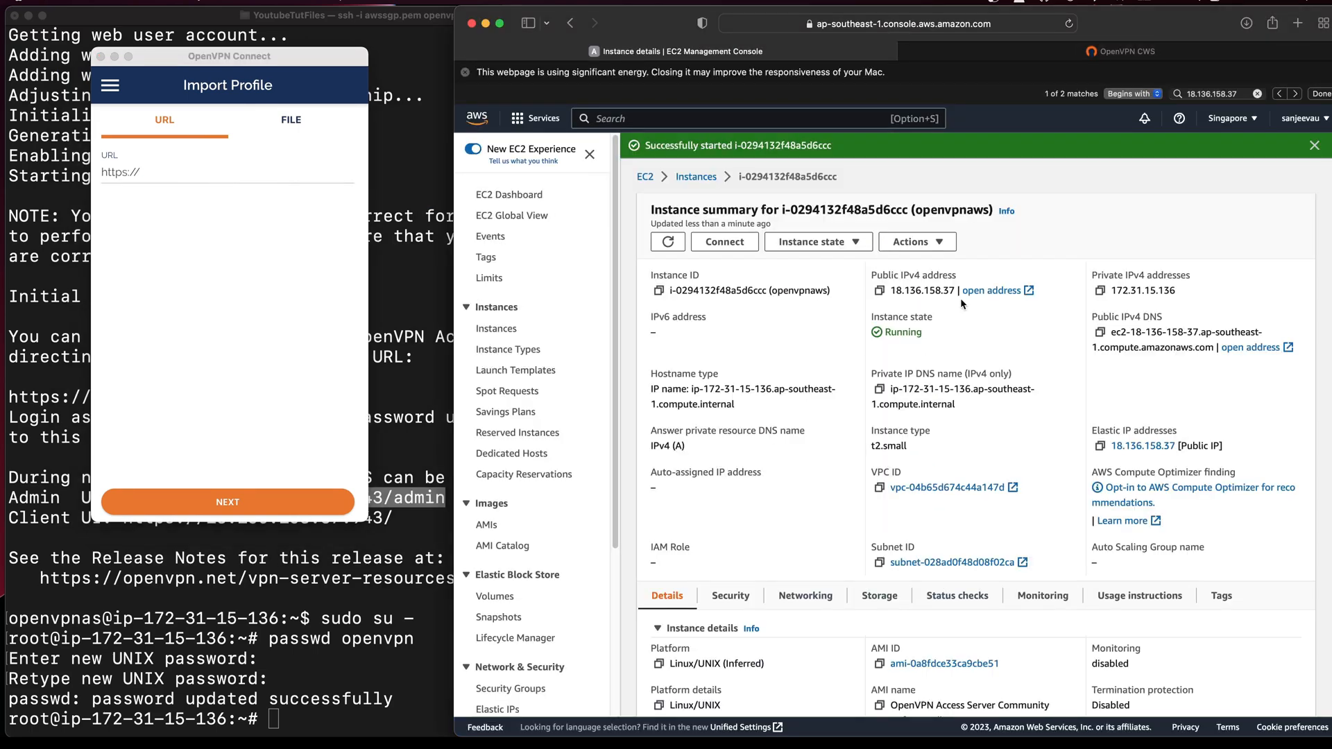
Import the profile from 18.136.158.37 with username YouTube and its password into OpenVPN Connect.
{"action": "double_click", "coordinate": [921, 291]}
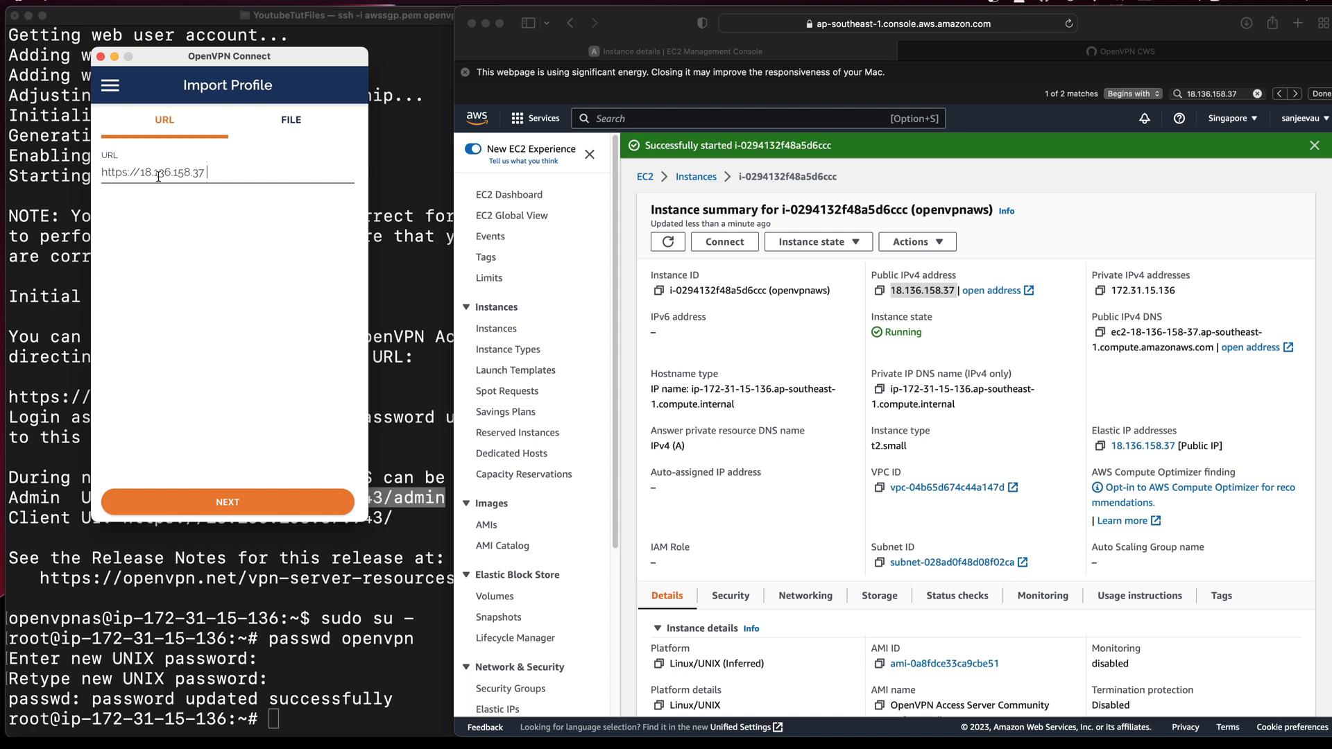
{"action": "left_click", "coordinate": [226, 501]}
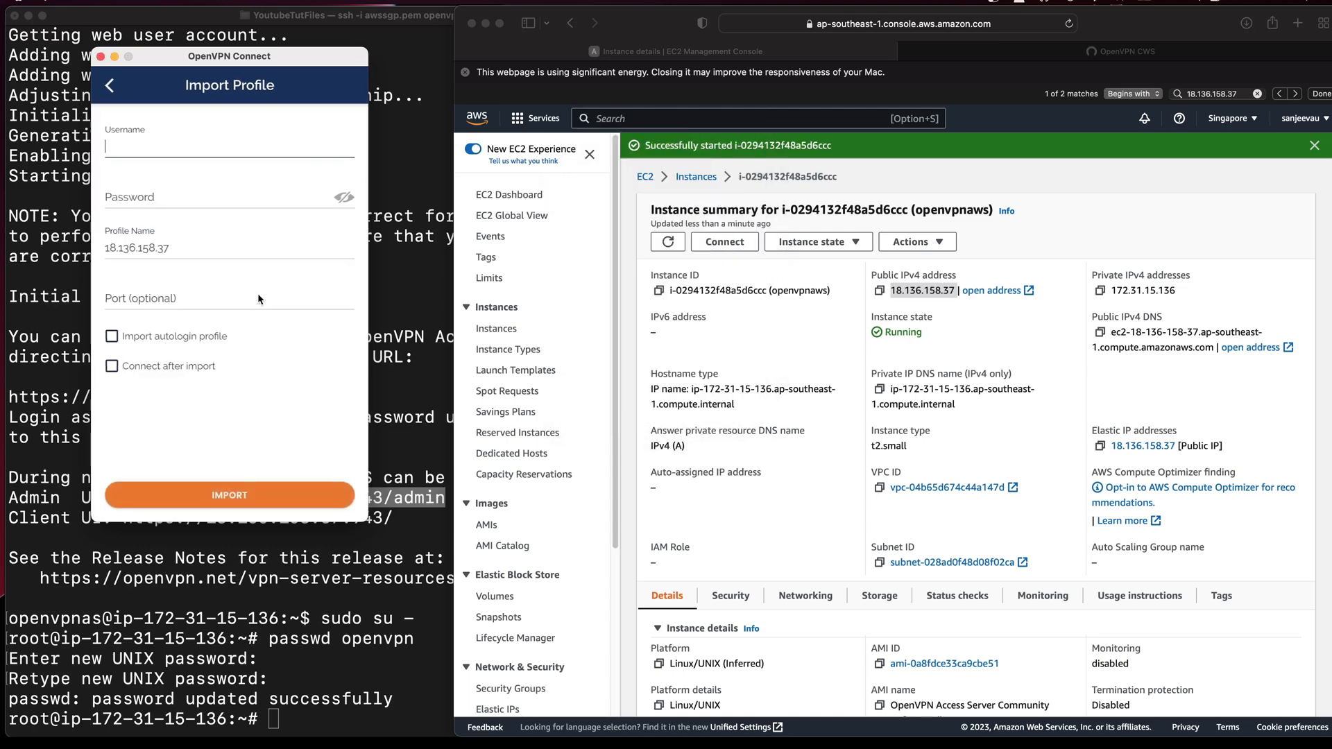
{"action": "type", "text": "Y"}
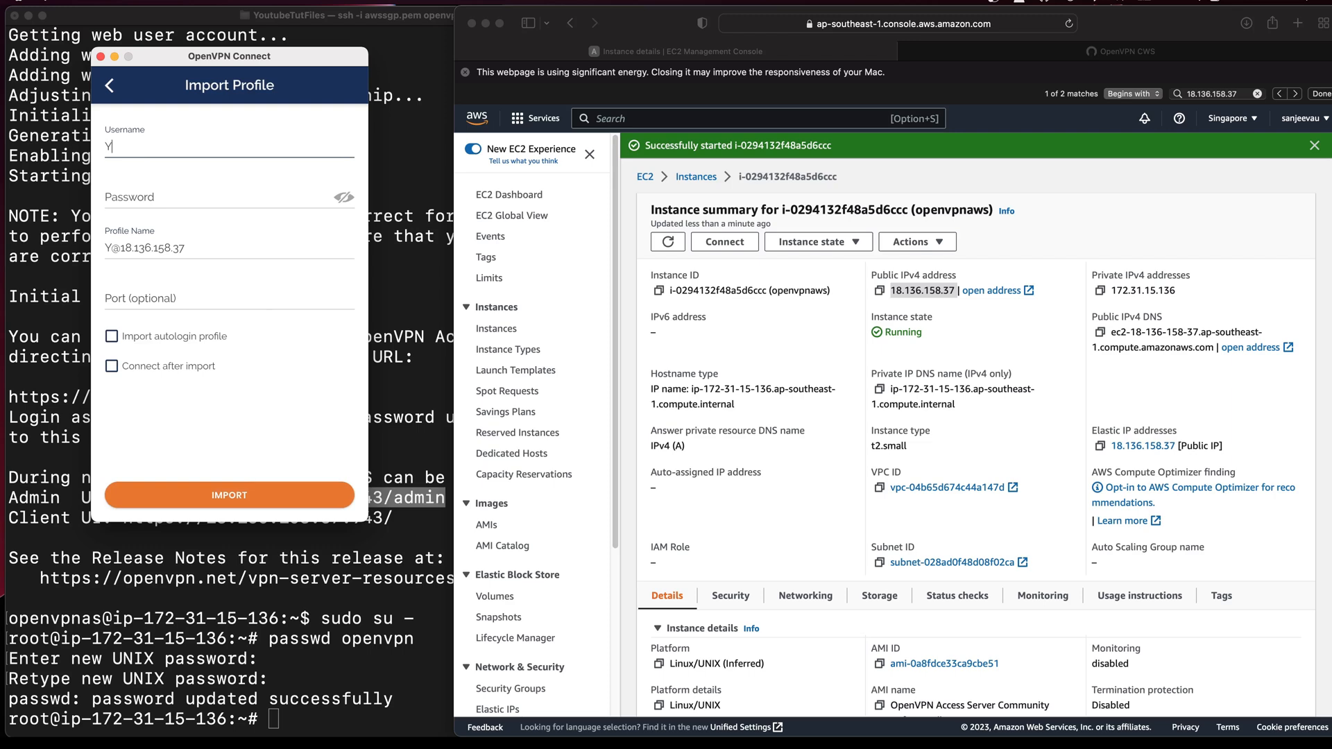
{"action": "type", "text": "ouTube"}
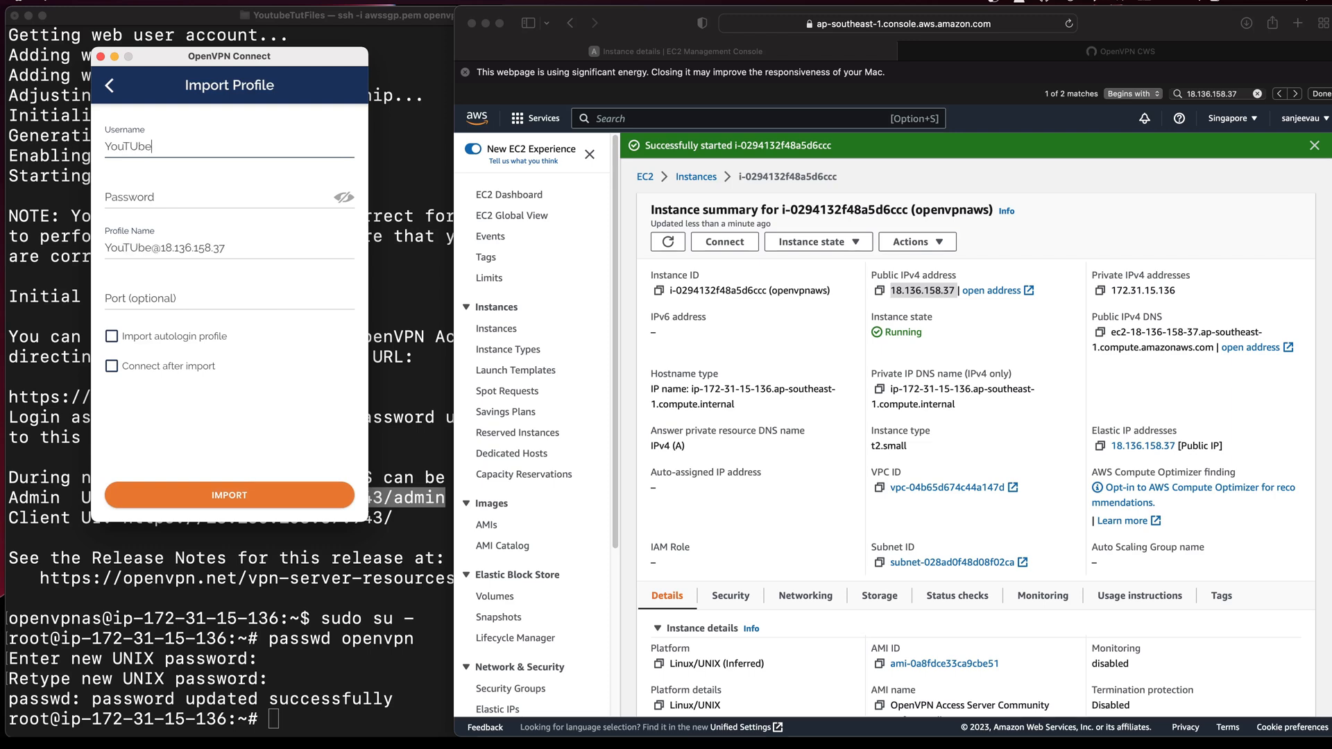
{"action": "left_click", "coordinate": [229, 196]}
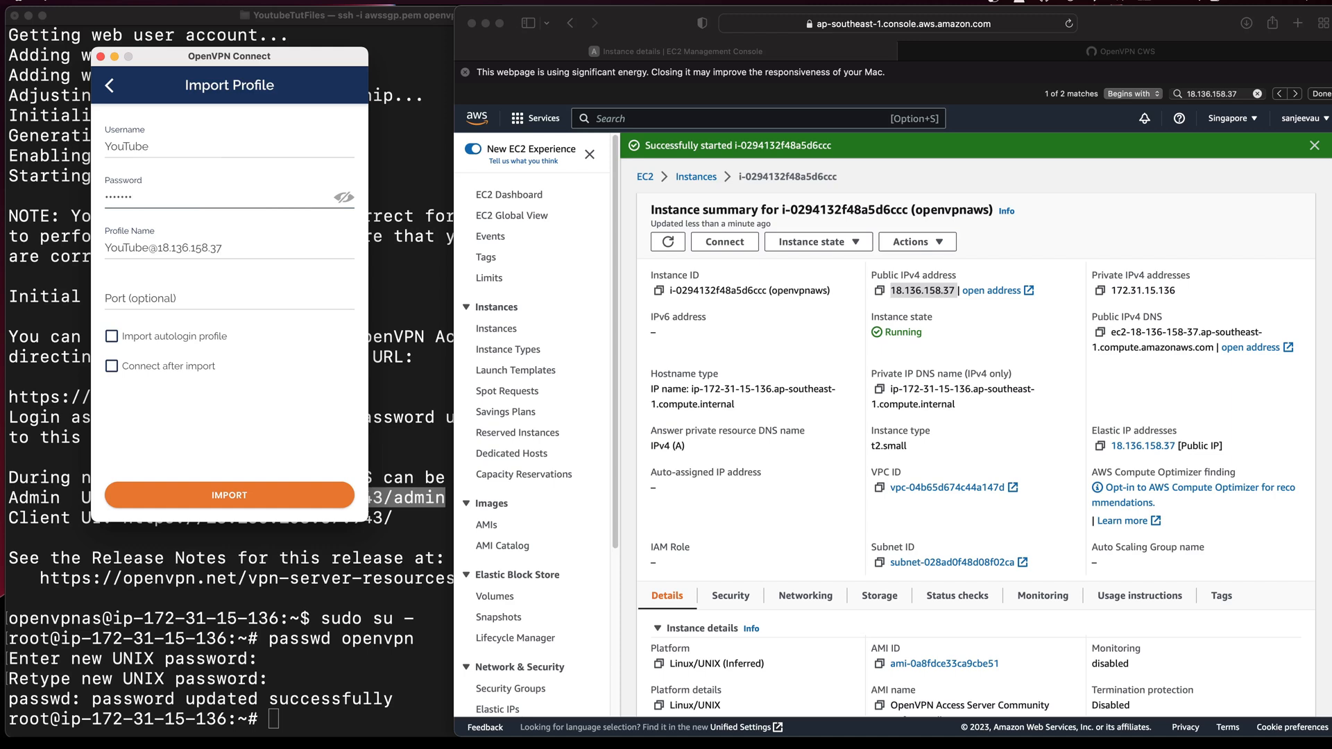
{"action": "left_click", "coordinate": [344, 198]}
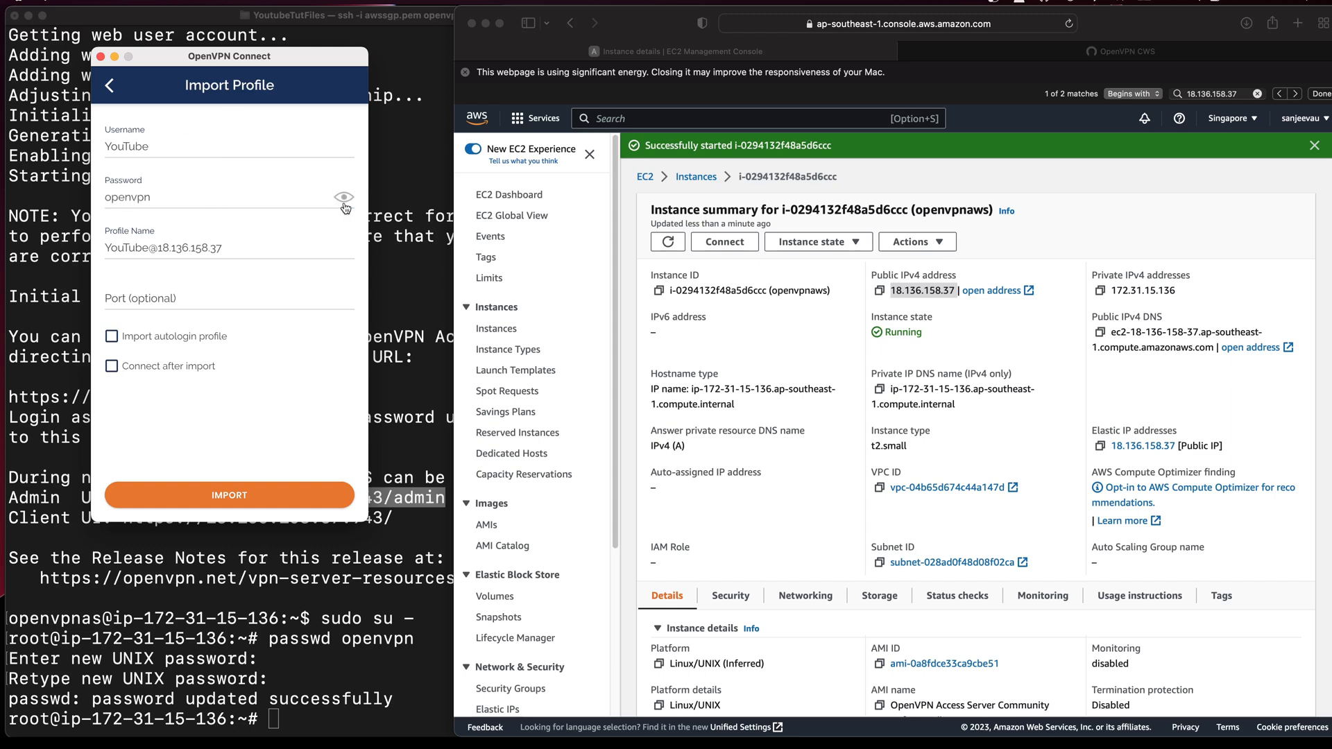
{"action": "left_click", "coordinate": [344, 197]}
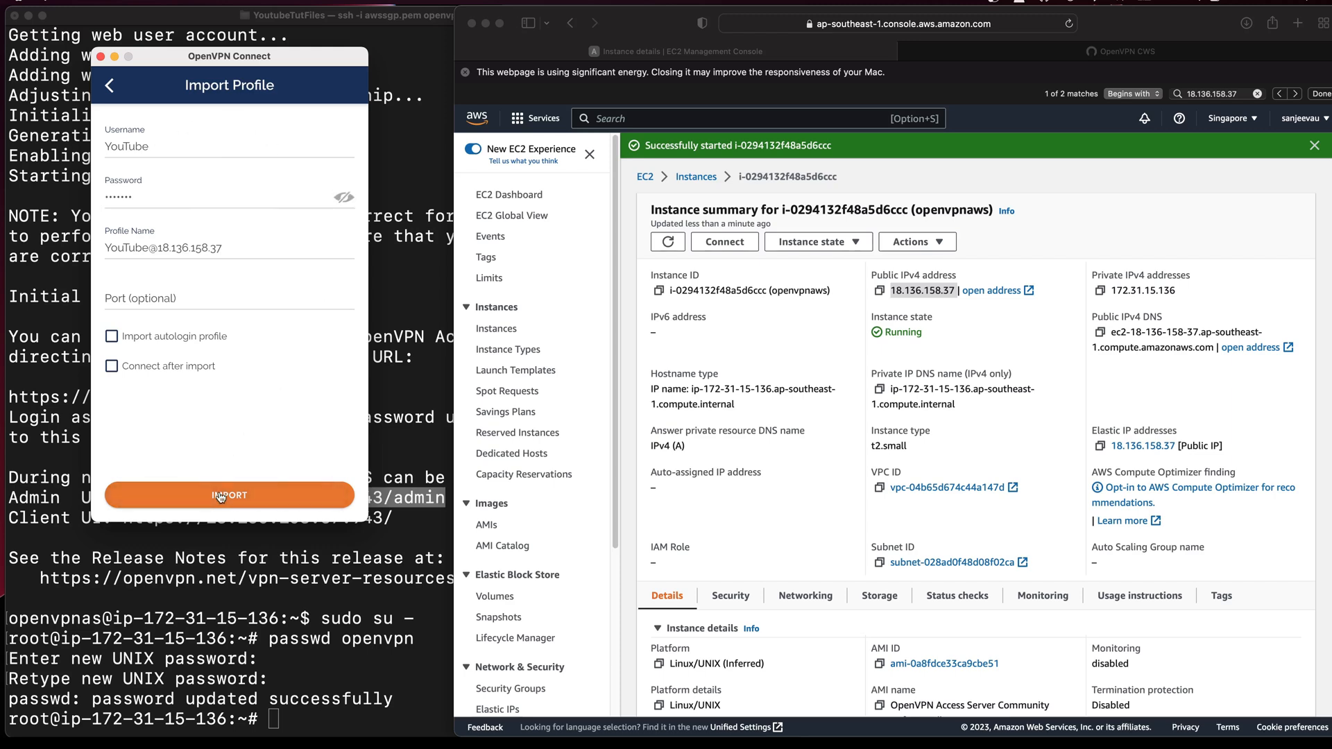
{"action": "left_click", "coordinate": [228, 496]}
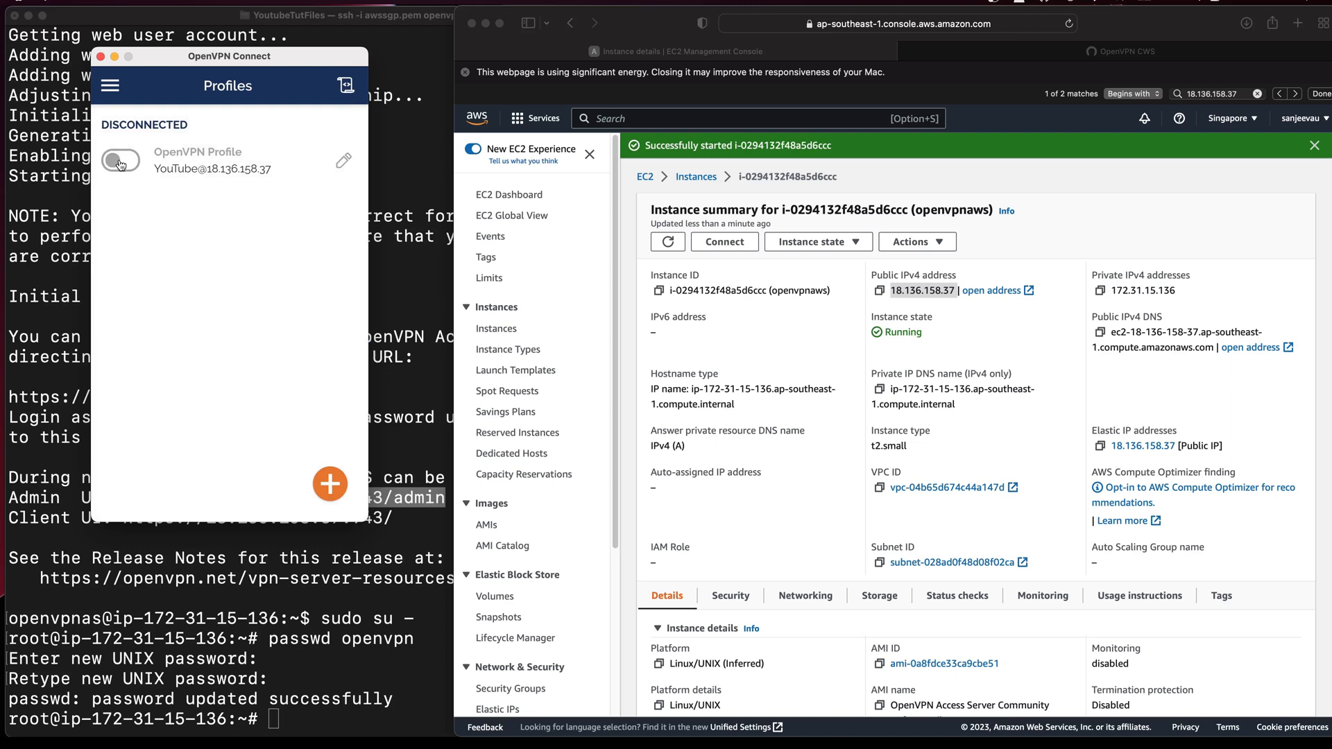
{"action": "left_click", "coordinate": [120, 160]}
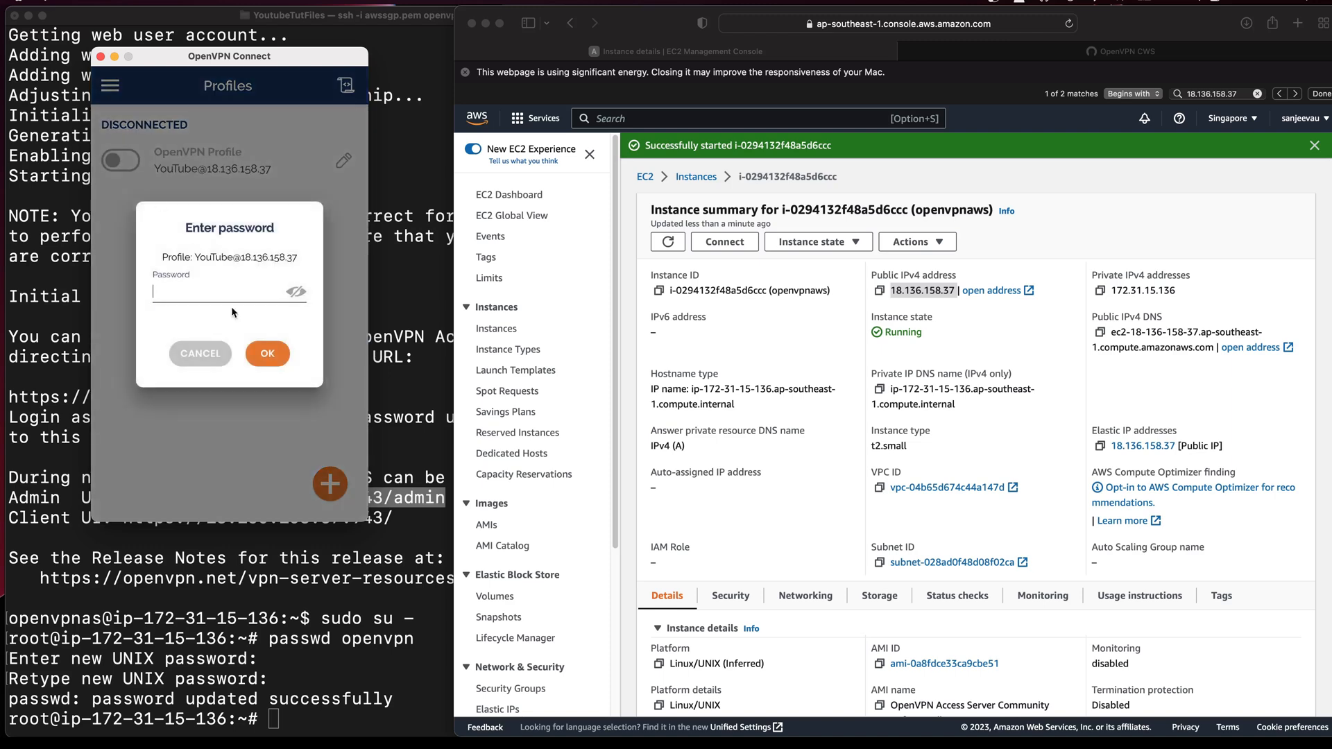
{"action": "type", "text": "password"}
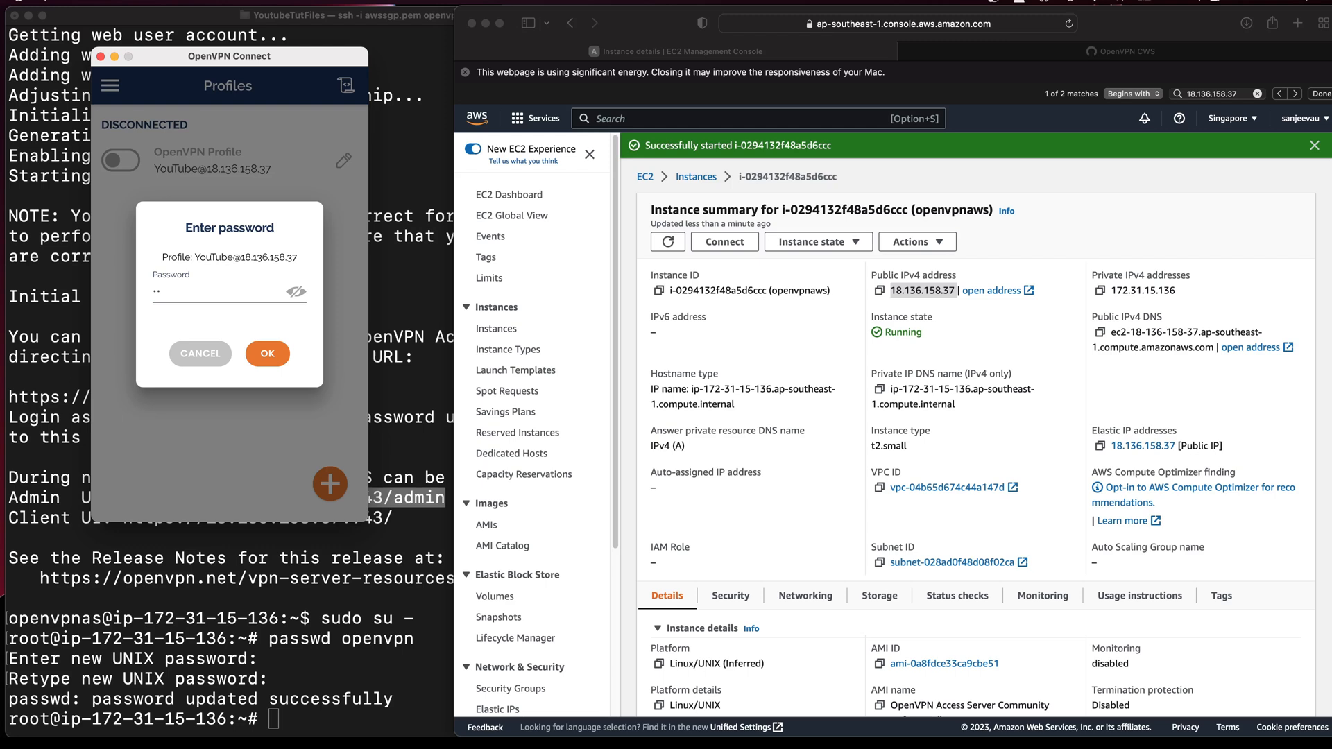
{"action": "type", "text": "password"}
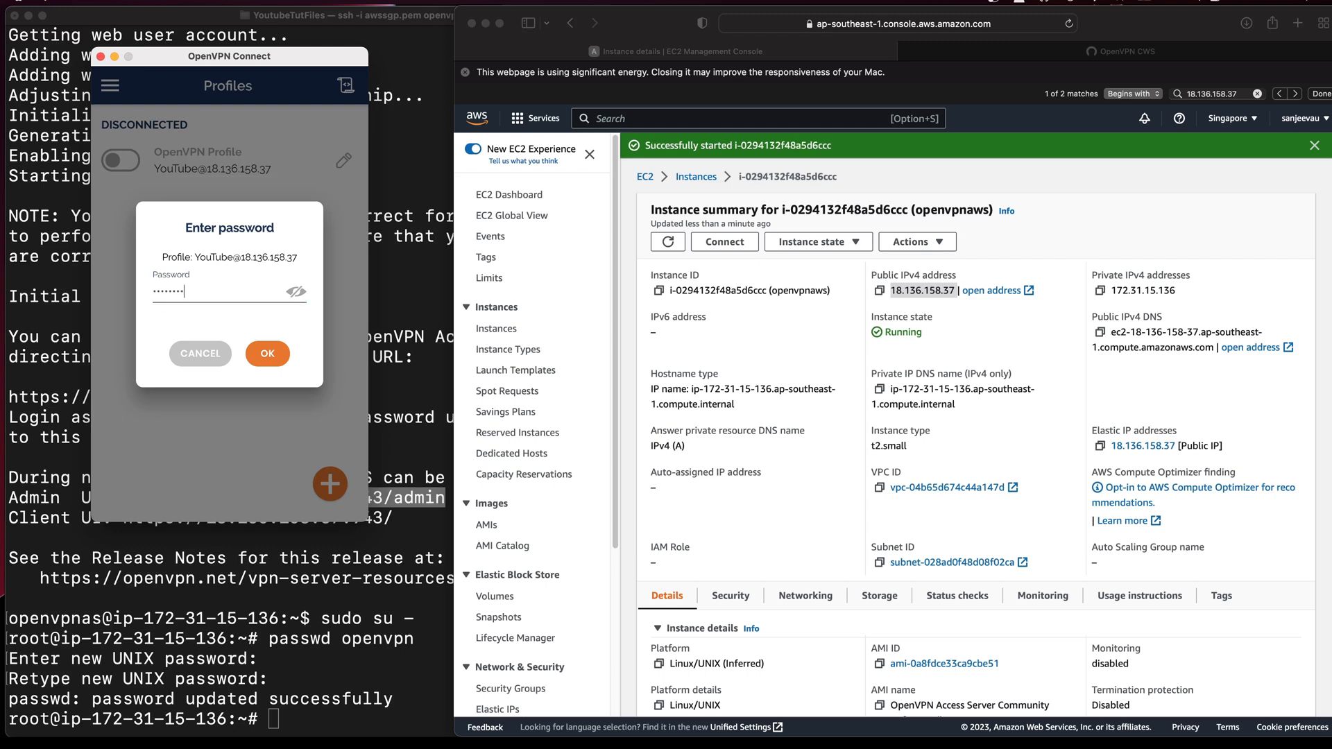
{"action": "left_click", "coordinate": [200, 353]}
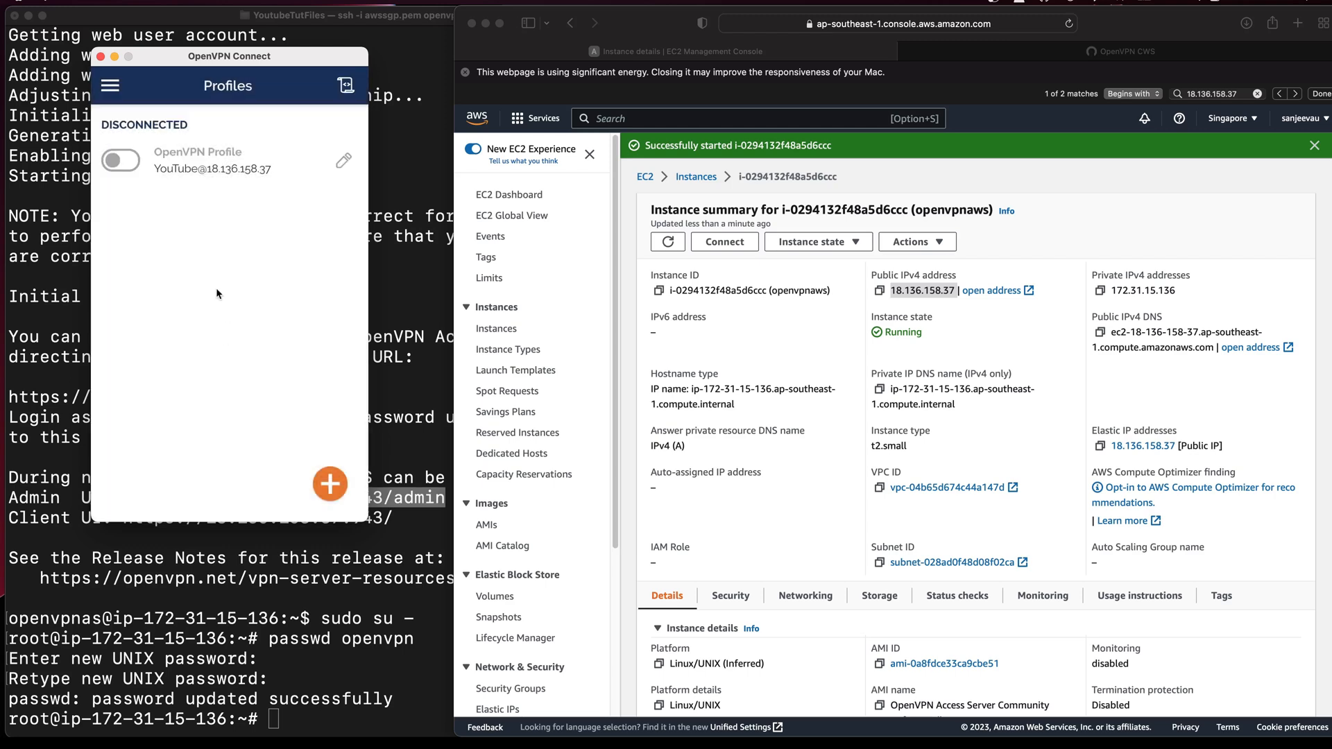
{"action": "left_click", "coordinate": [121, 160]}
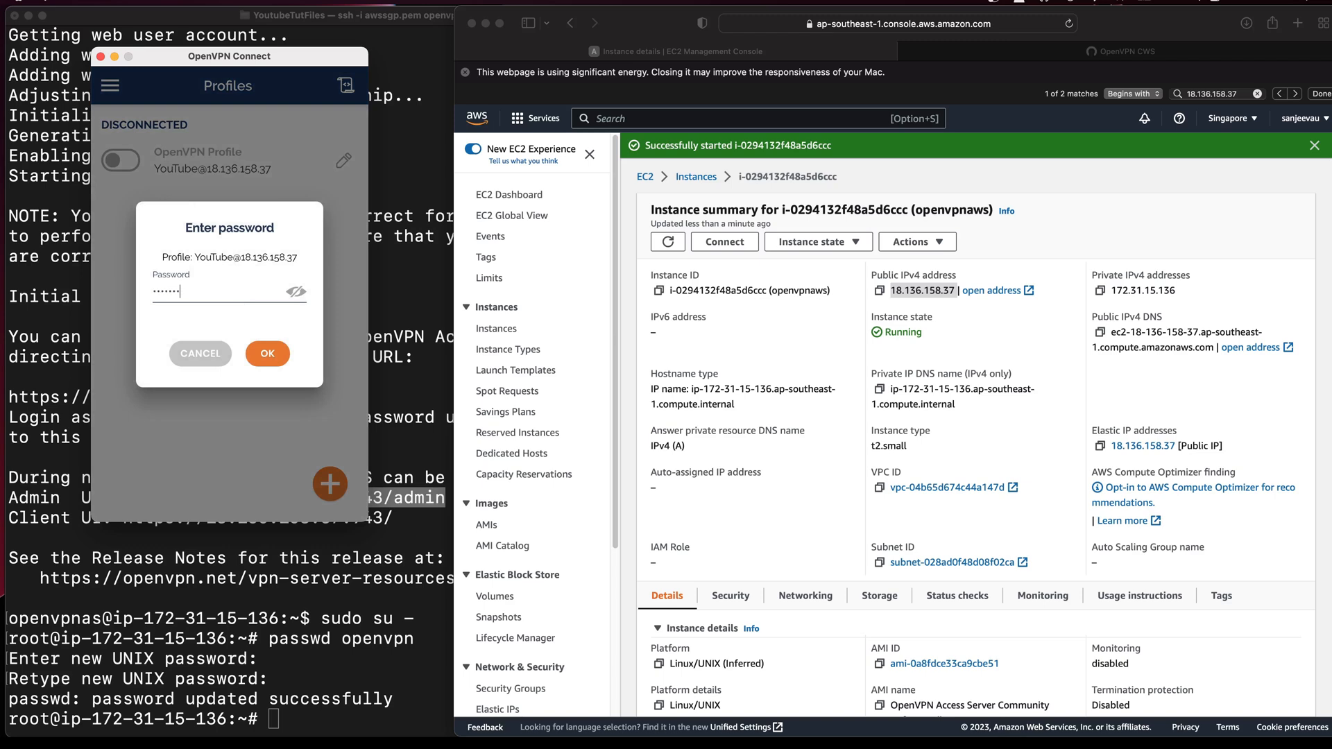
{"action": "left_click", "coordinate": [266, 353]}
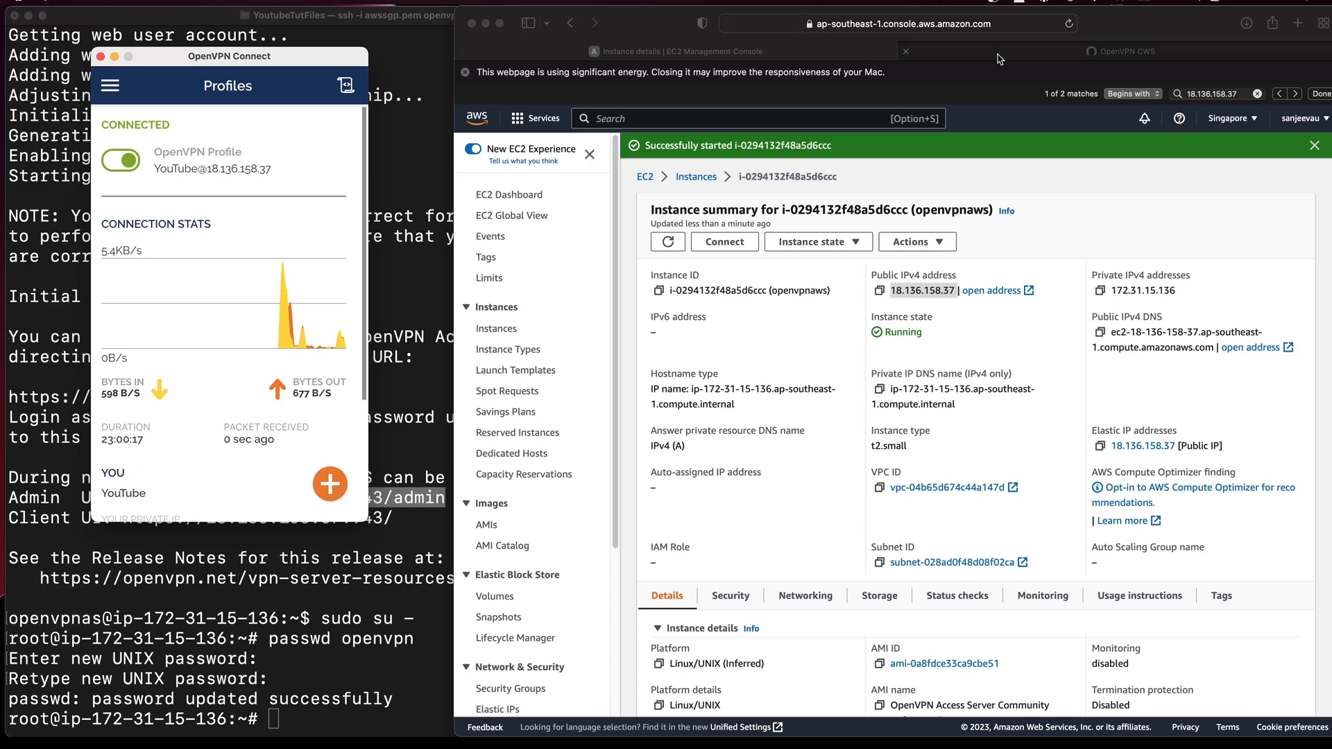
{"action": "left_click", "coordinate": [1127, 51]}
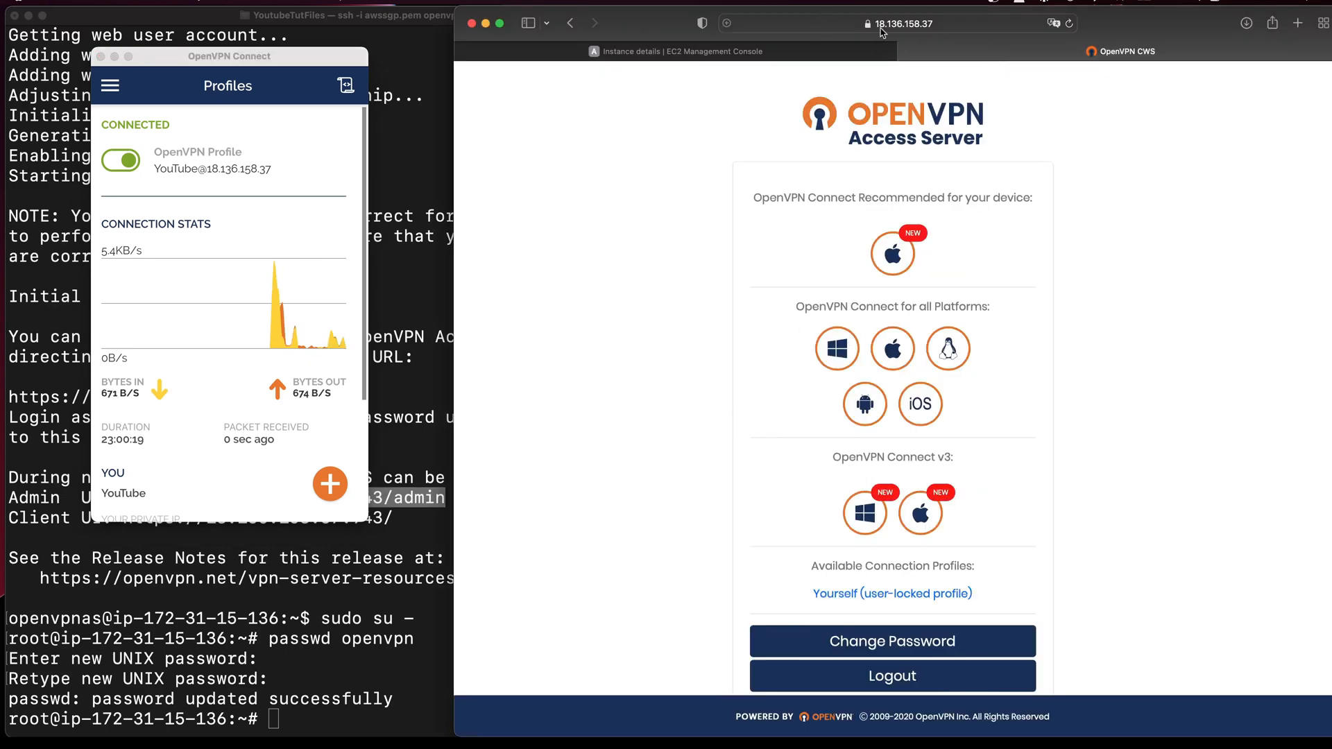
View Network Settings under CONFIGURATION in the admin portal, scrolling through hostname and protocol options.
{"action": "left_click", "coordinate": [896, 23]}
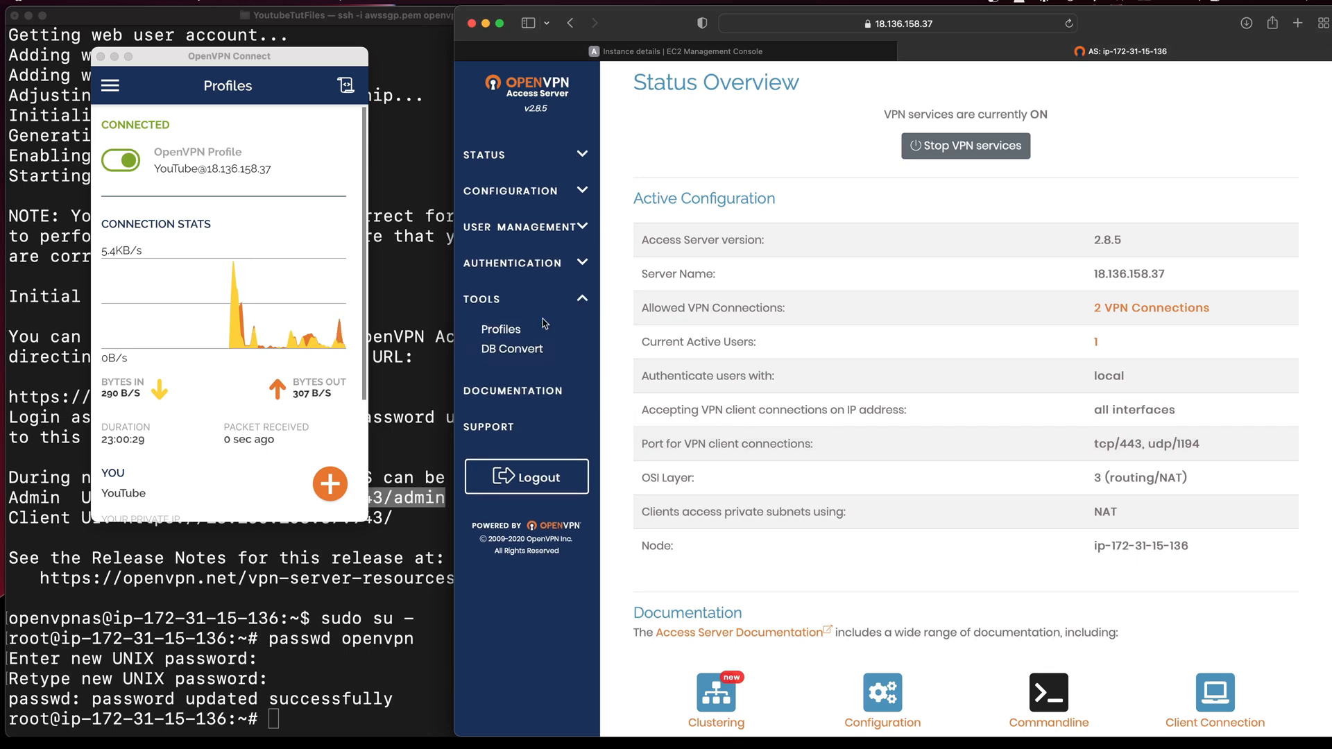
{"action": "left_click", "coordinate": [510, 190]}
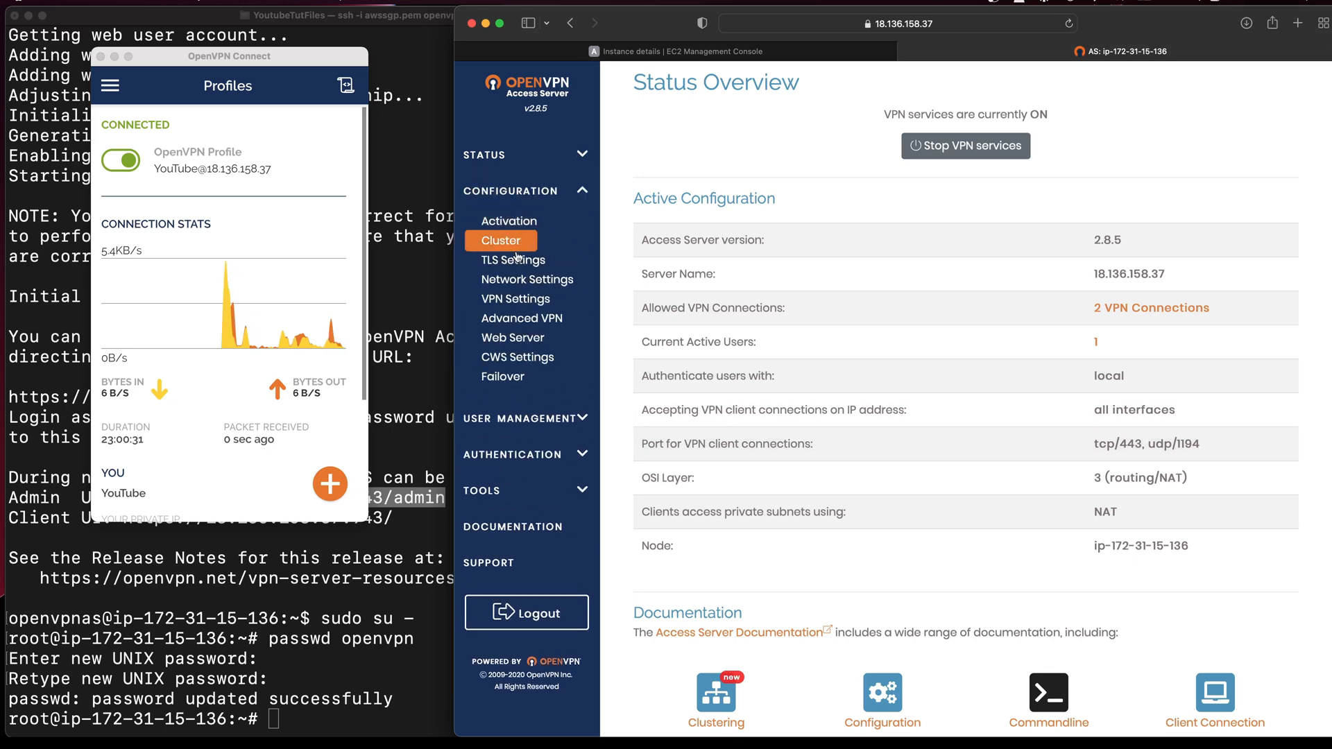
{"action": "left_click", "coordinate": [500, 239]}
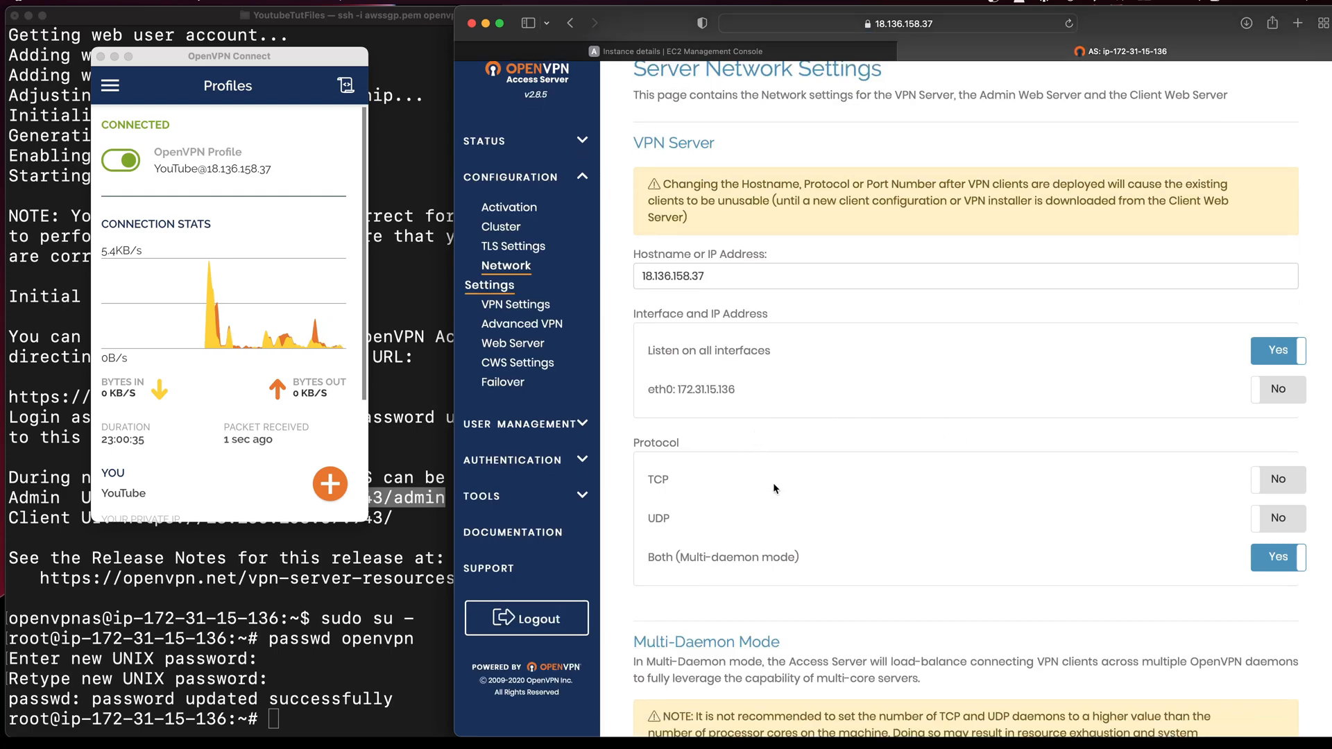
{"action": "scroll", "scroll_direction": "down", "scroll_amount": 3}
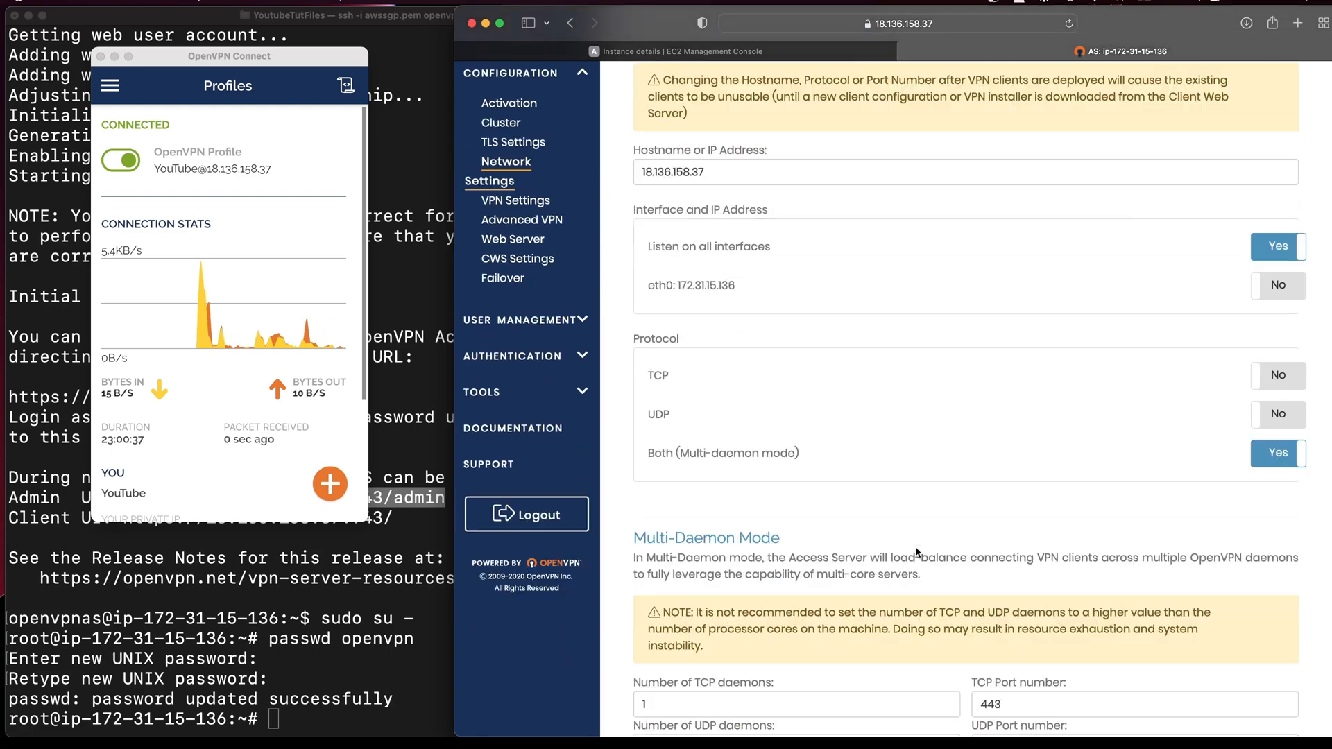
{"action": "scroll", "scroll_direction": "down", "scroll_amount": 3}
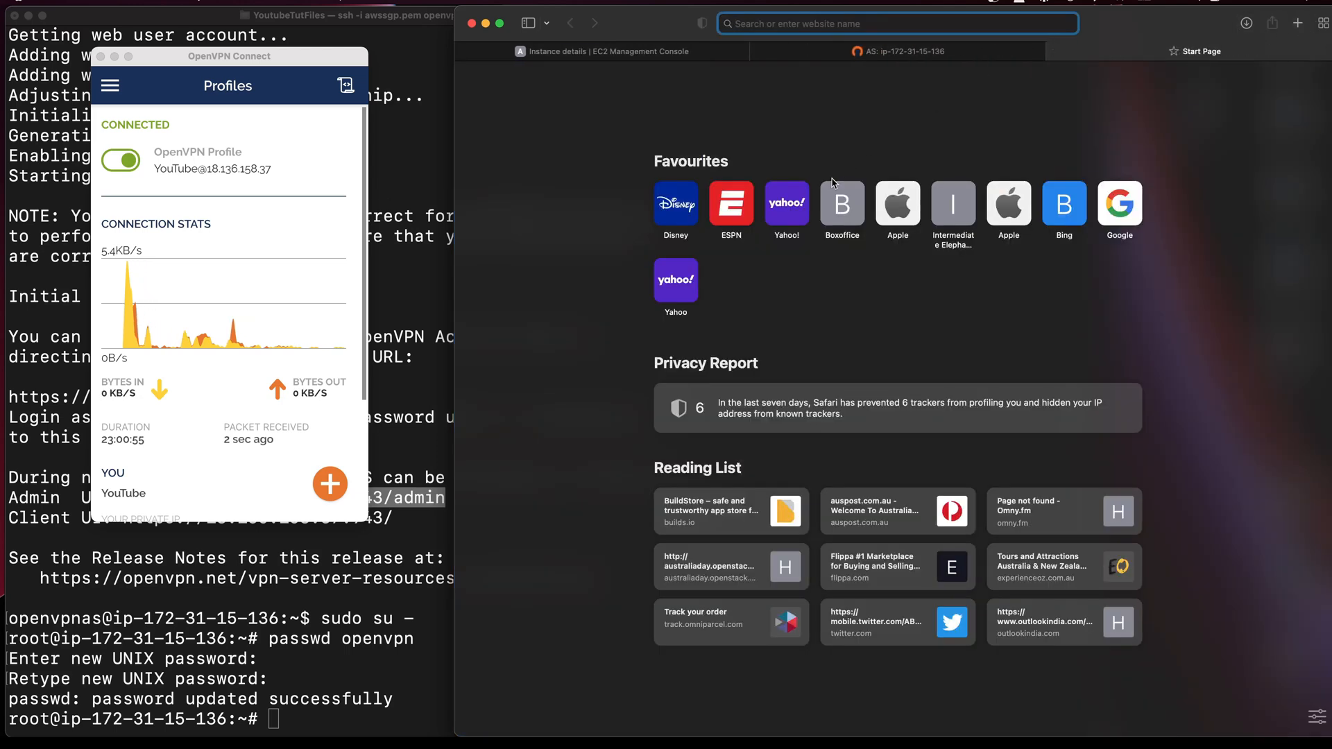
Search 'whats my ip' on google.com.au and load whatismyipaddress.com.
{"action": "type", "text": "google.com.au"}
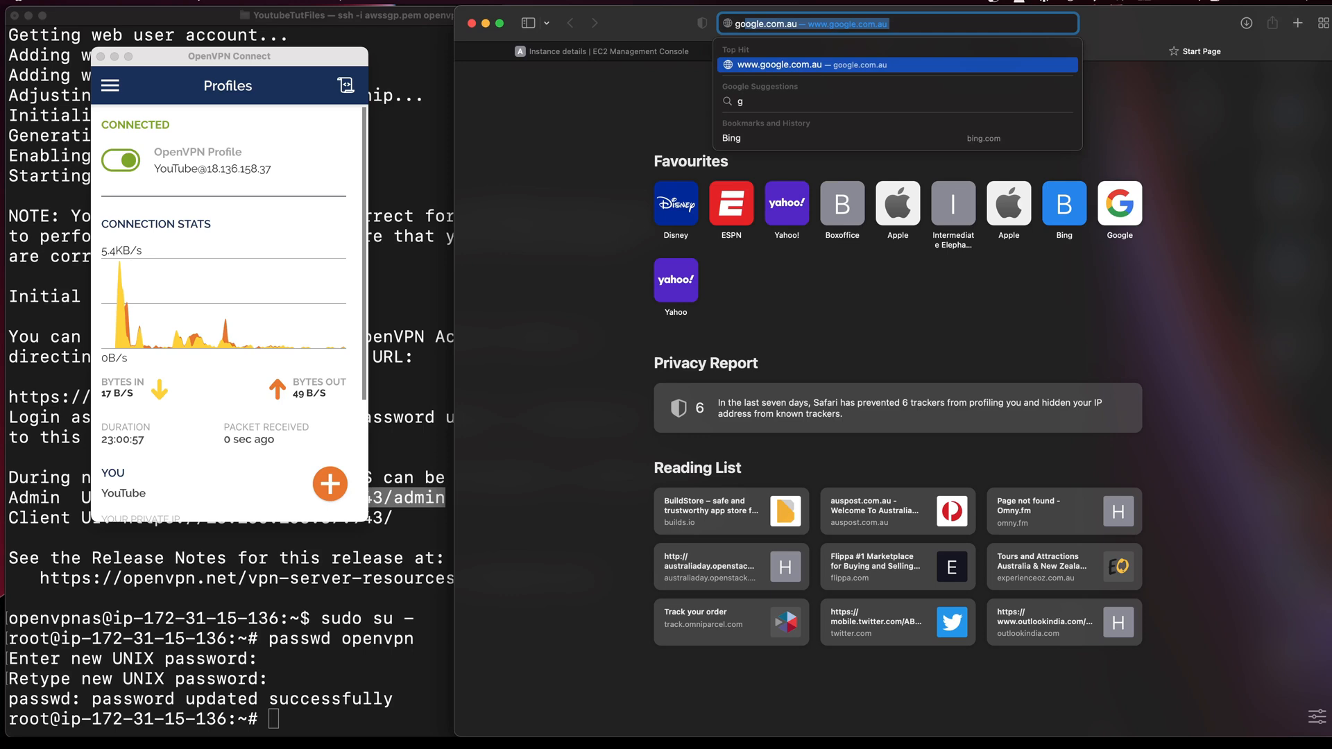
{"action": "key", "text": "Return"}
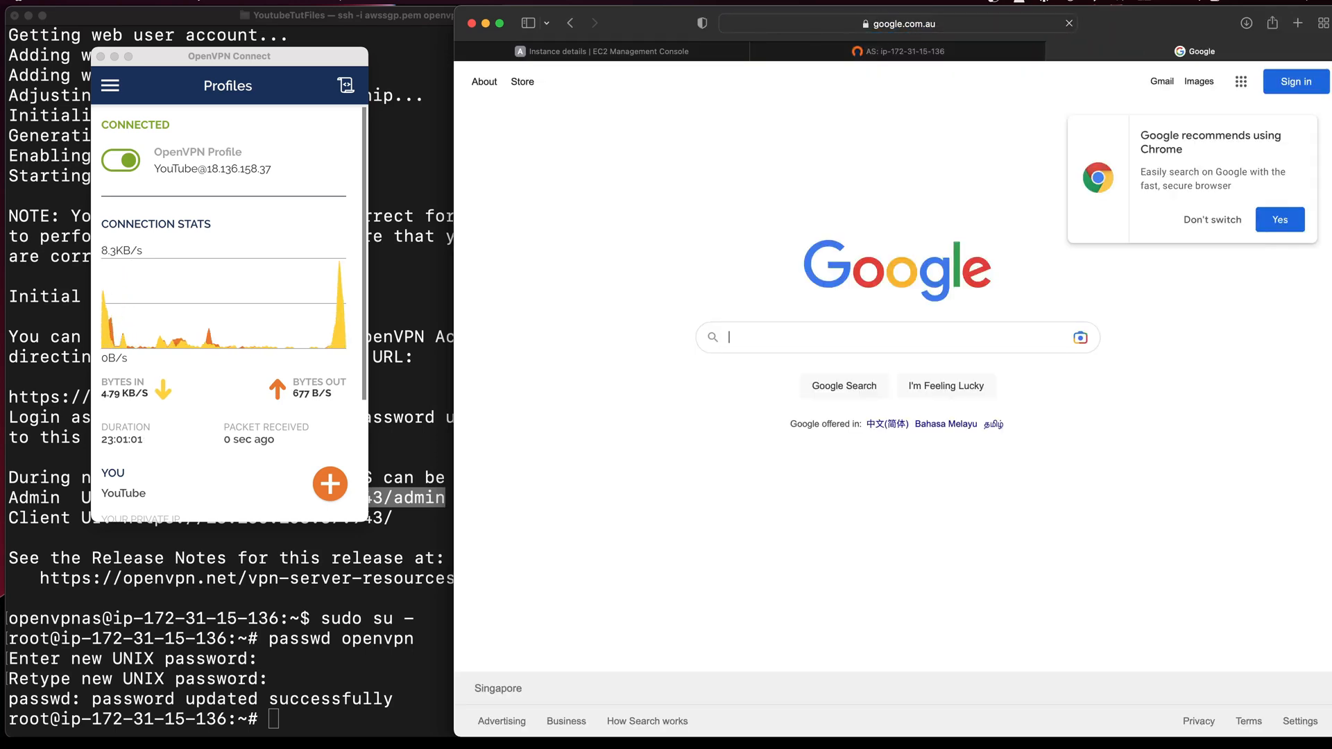
{"action": "type", "text": "whats my"}
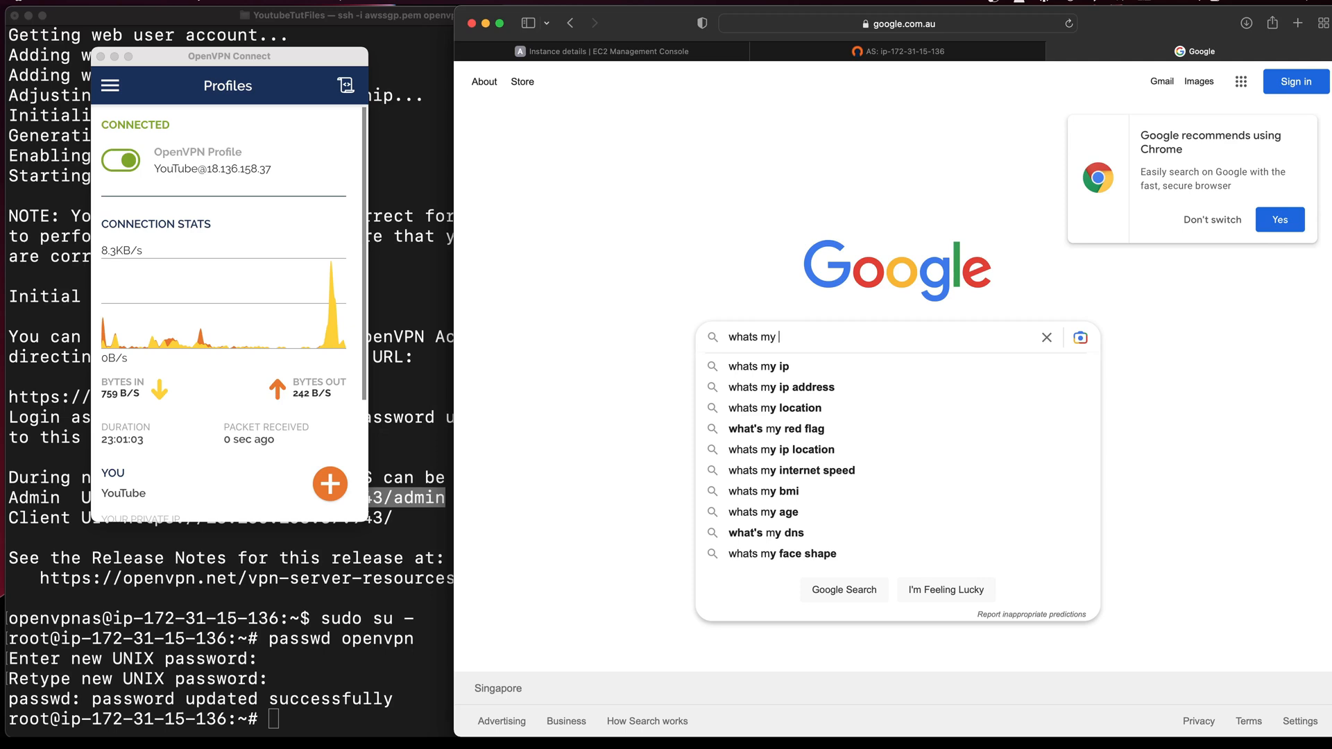
{"action": "left_click", "coordinate": [760, 366]}
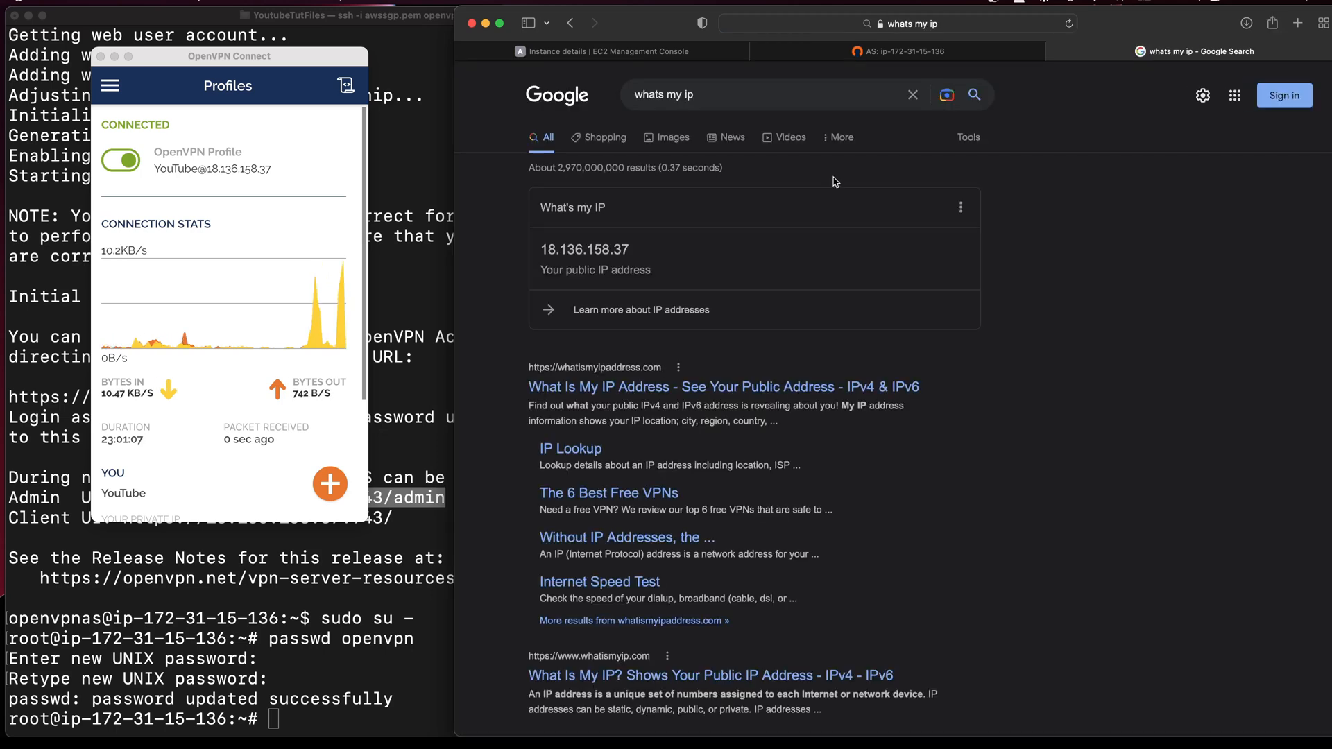
{"action": "left_click", "coordinate": [722, 386]}
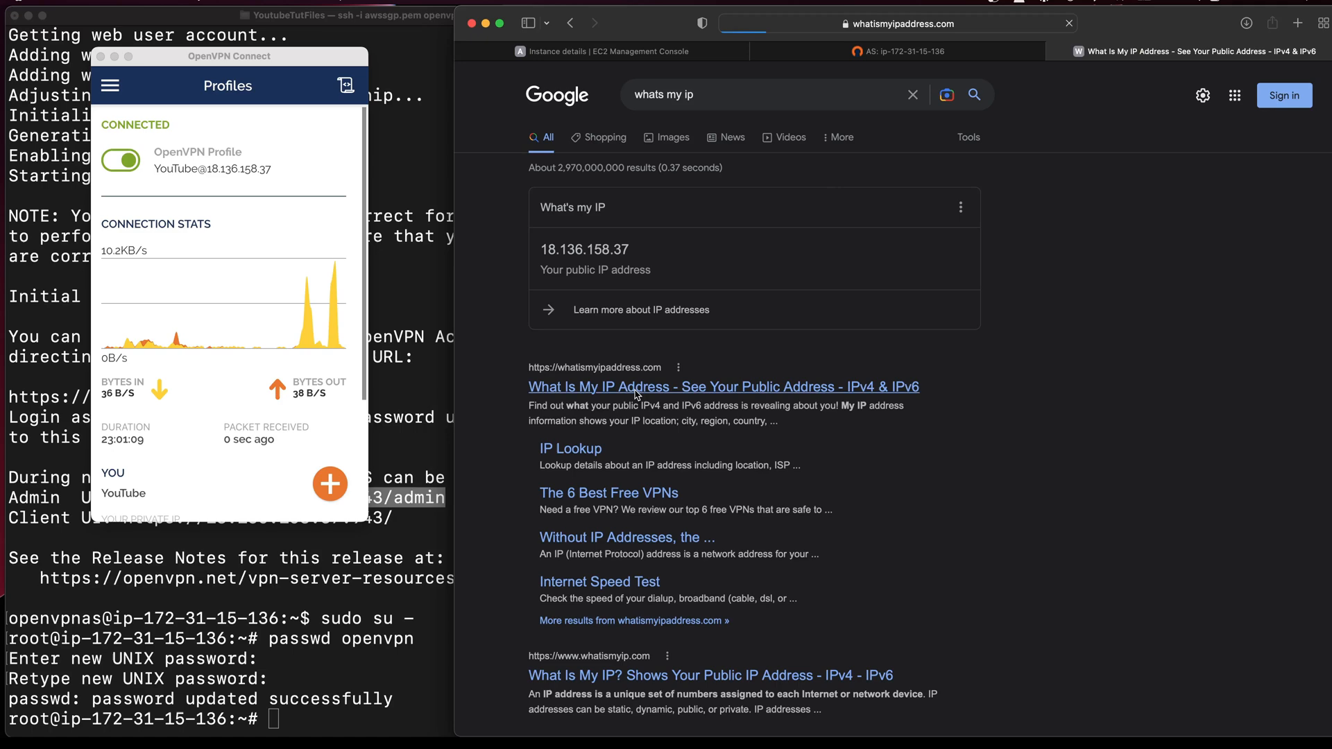
Compare the reported IP with the EC2 Public IPv4, confirming 18.136.158.37 in Singapore.
{"action": "left_click", "coordinate": [723, 386]}
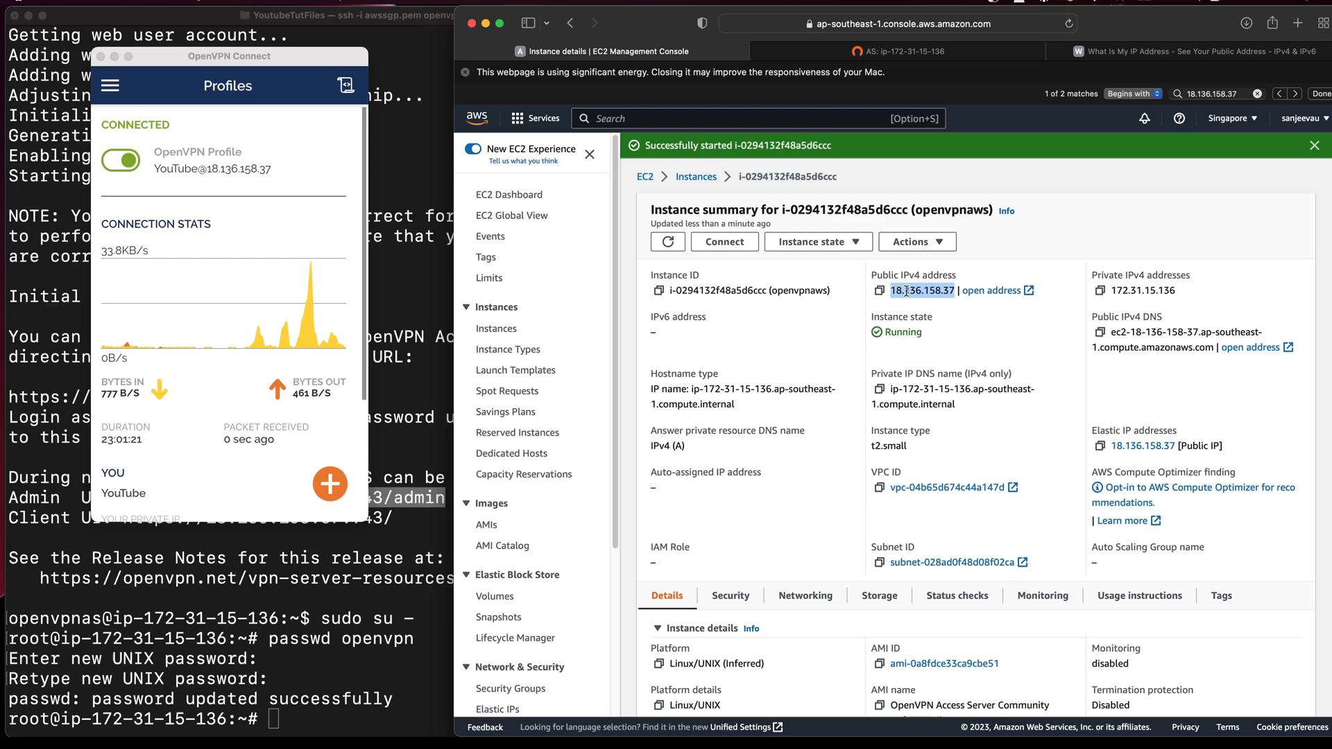
{"action": "left_click", "coordinate": [1172, 51]}
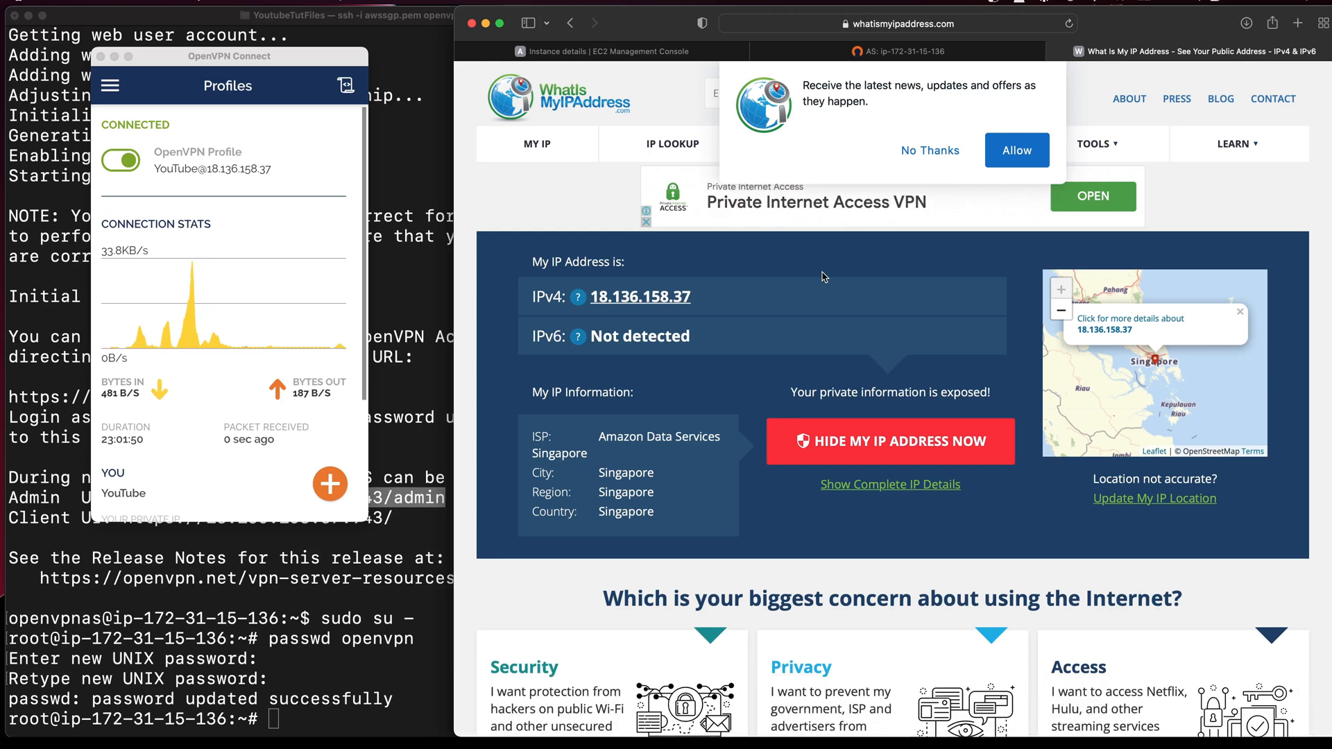
{"action": "mouse_move", "coordinate": [834, 281]}
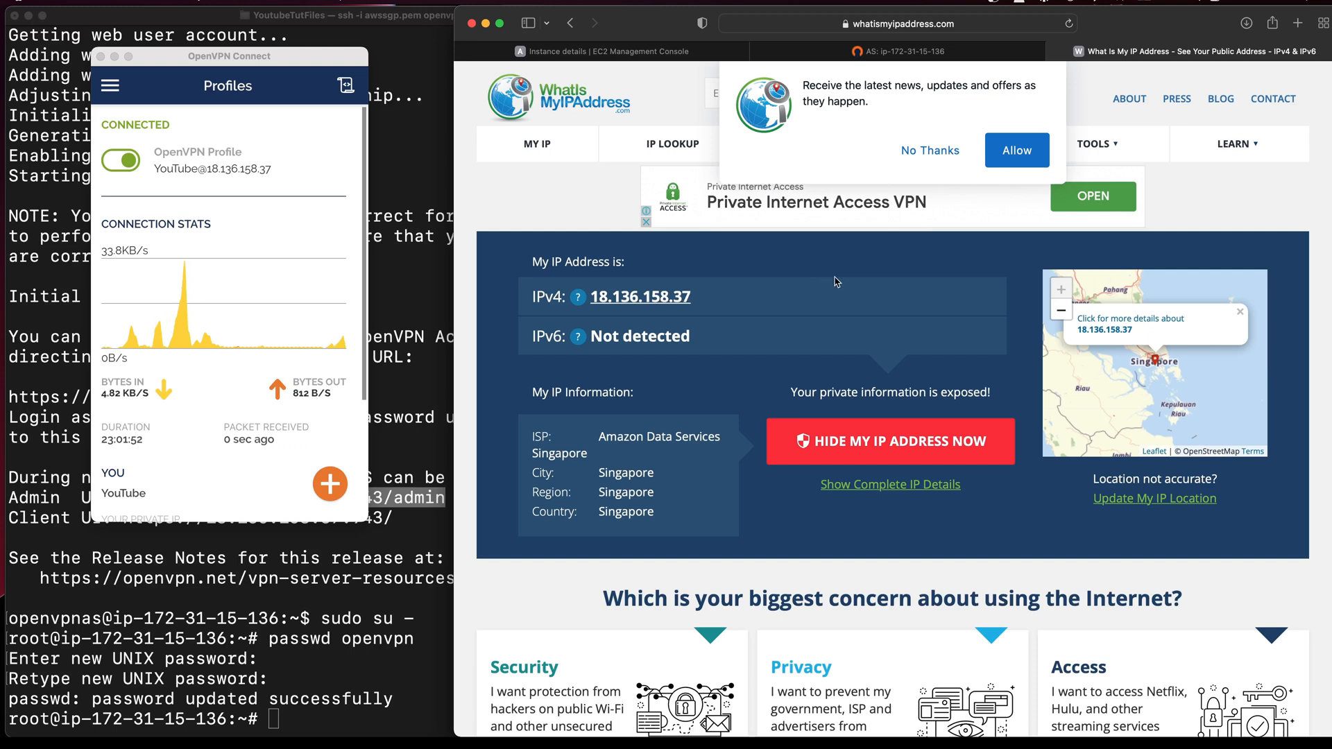